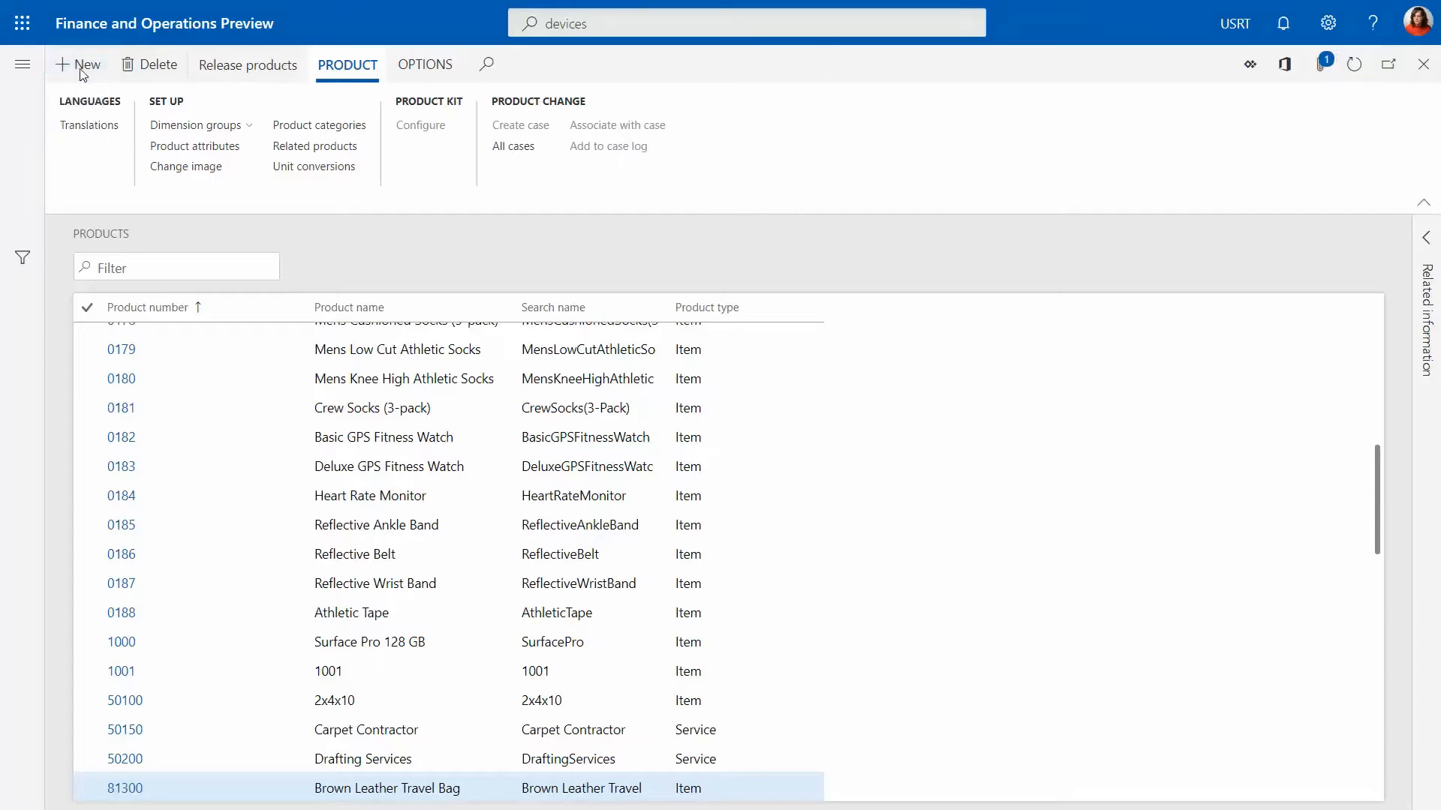
- Start a new product from the Products list after discarding a first blank attempt
{"action": "left_click", "coordinate": [80, 64]}
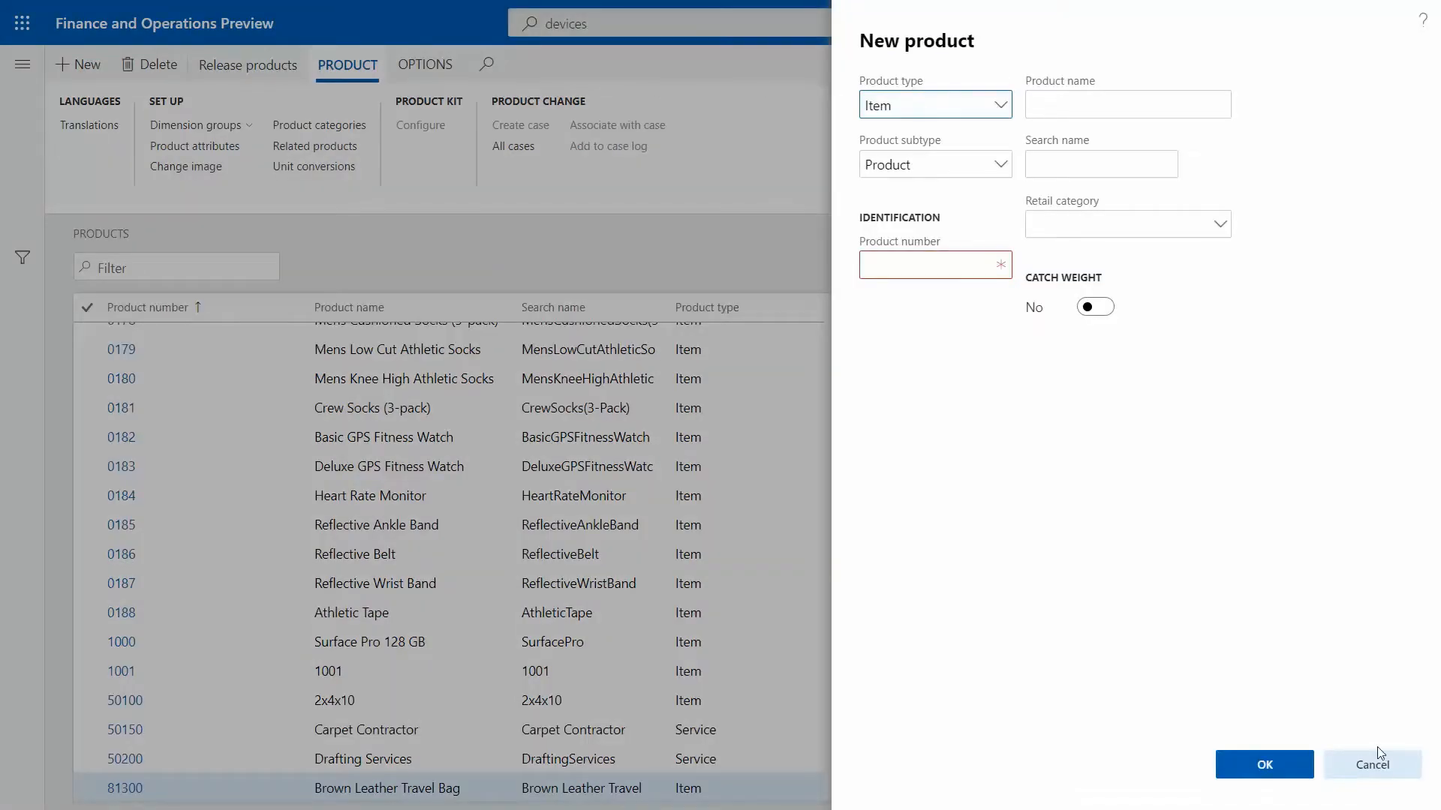
{"action": "left_click", "coordinate": [1372, 764]}
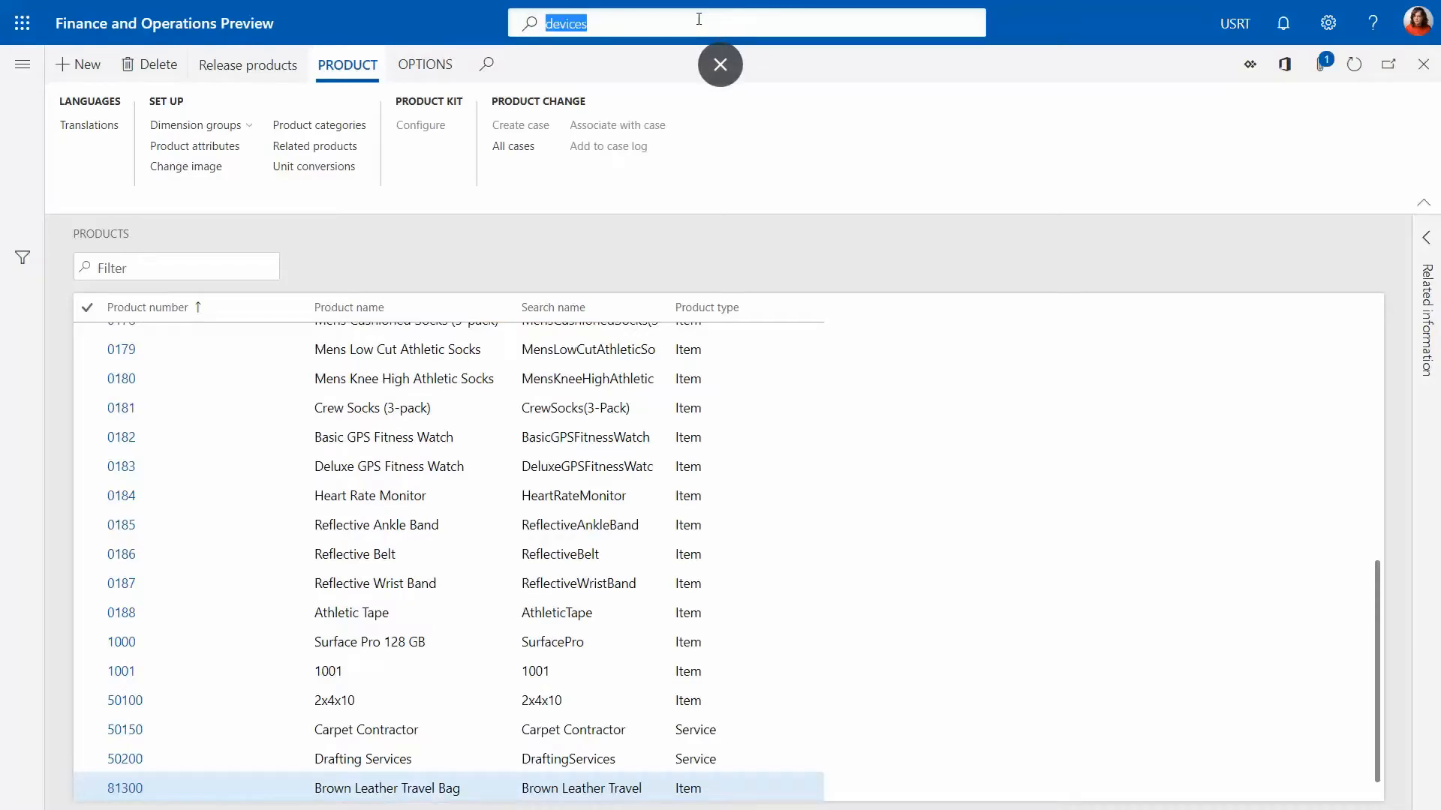
{"action": "mouse_move", "coordinate": [23, 65]}
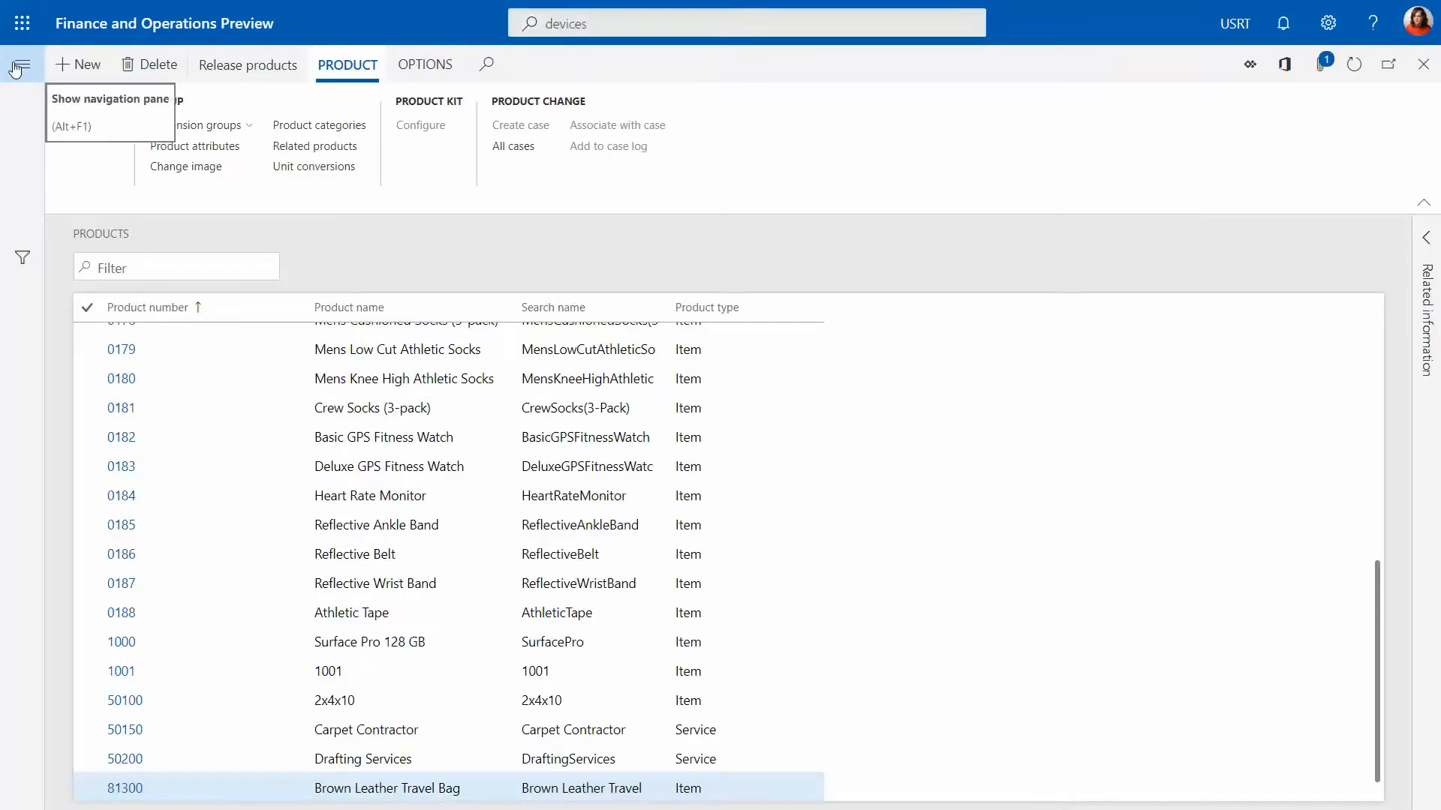
{"action": "left_click", "coordinate": [20, 65]}
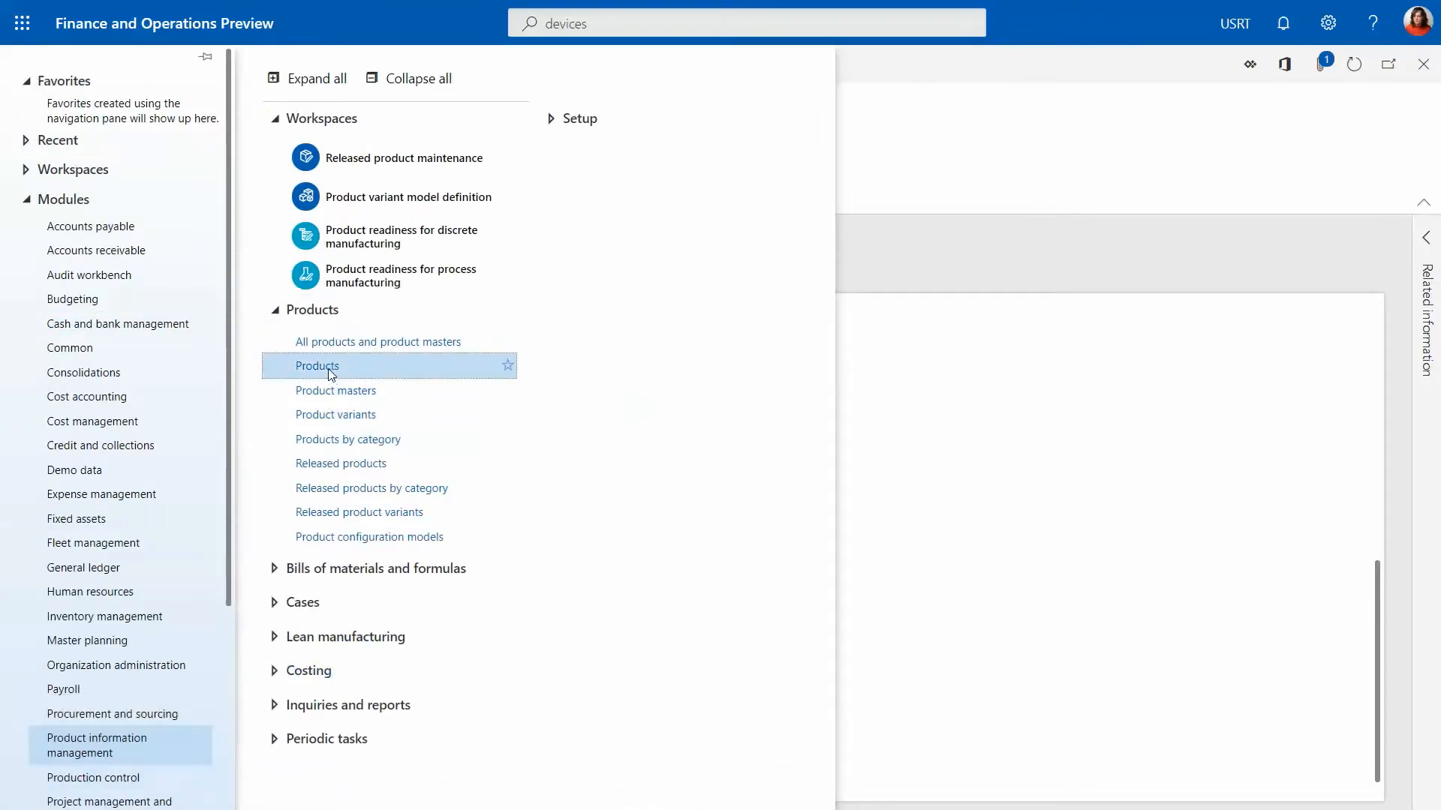
{"action": "left_click", "coordinate": [317, 366]}
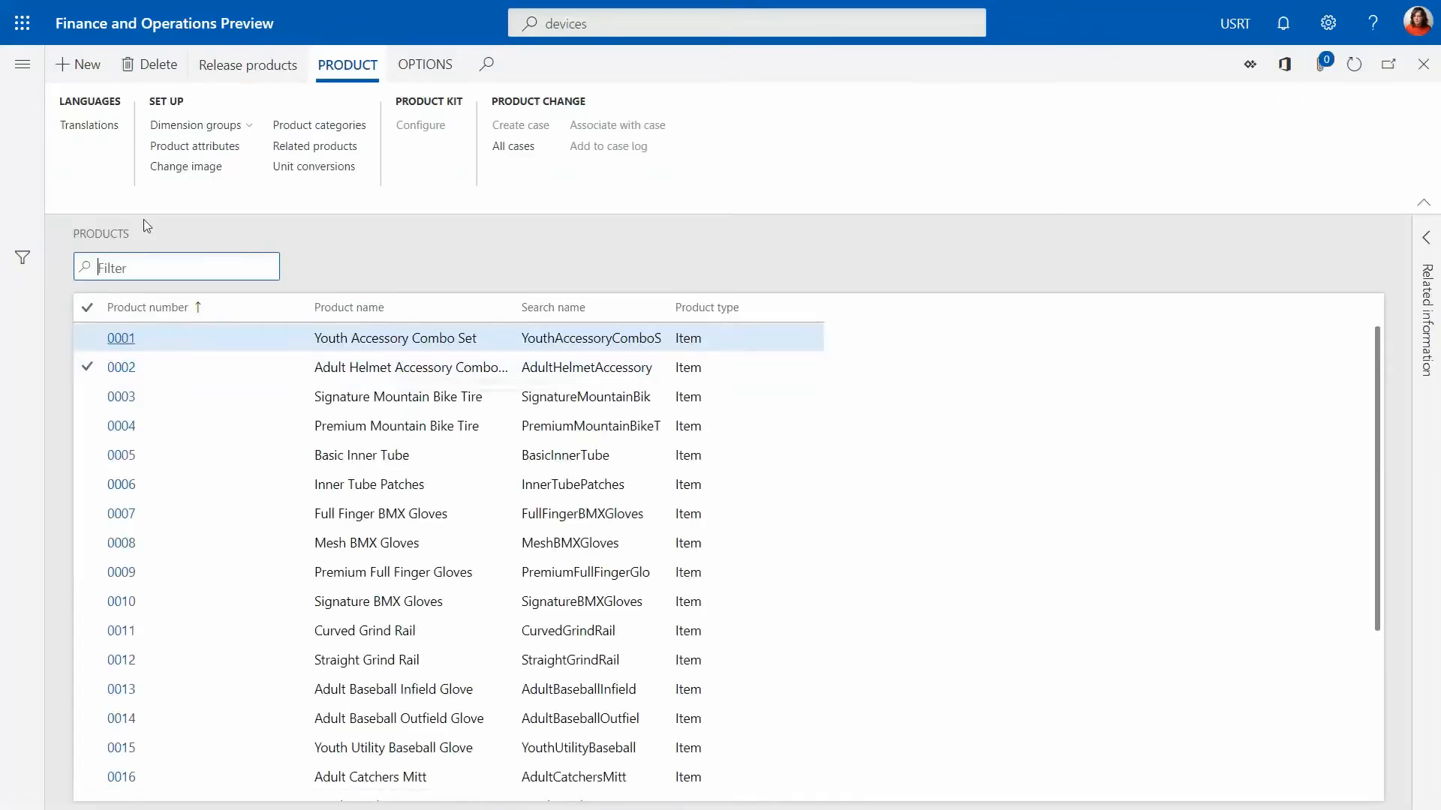
{"action": "left_click", "coordinate": [79, 65]}
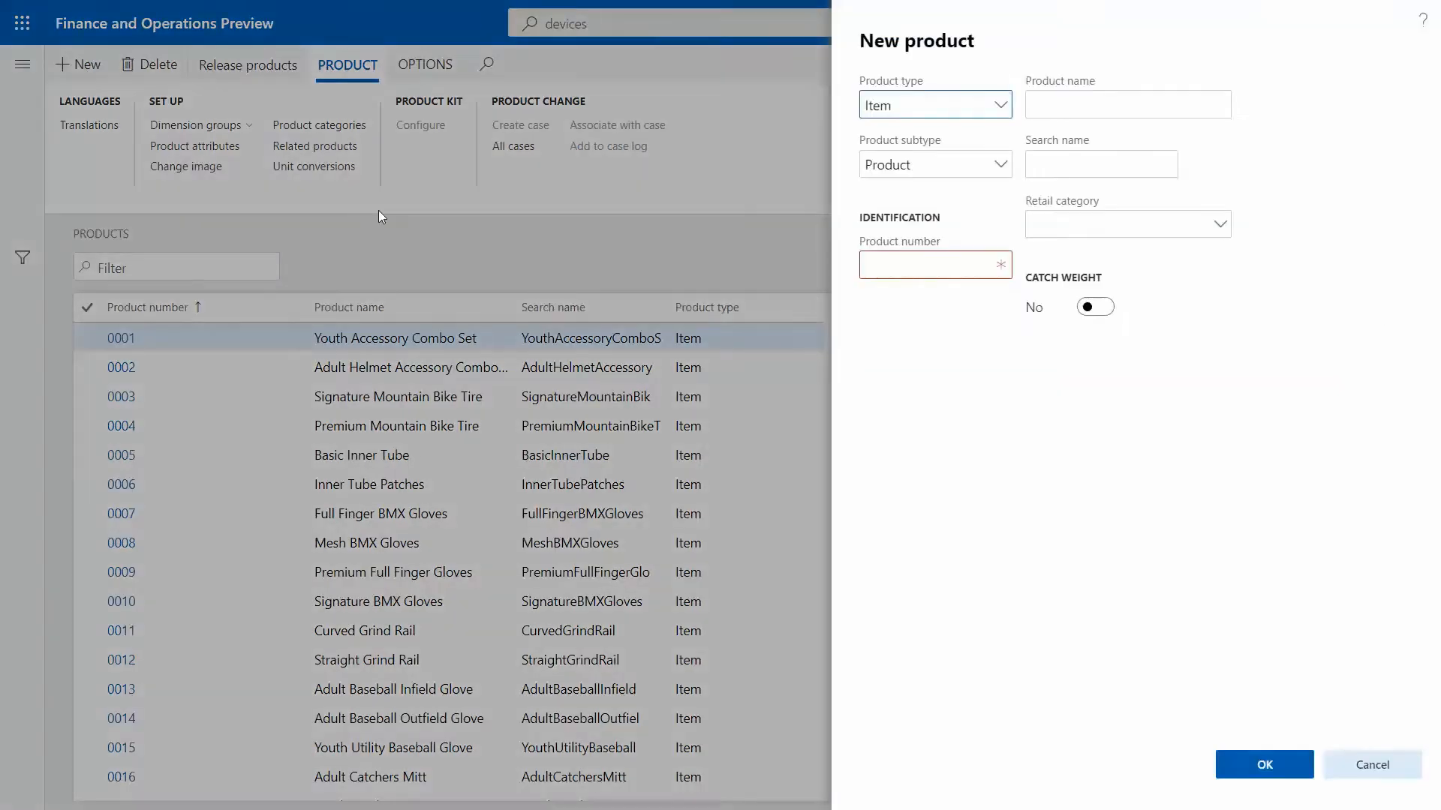
- Enter product number 888 and name cup cake, then review the retail category list
{"action": "left_click", "coordinate": [933, 264]}
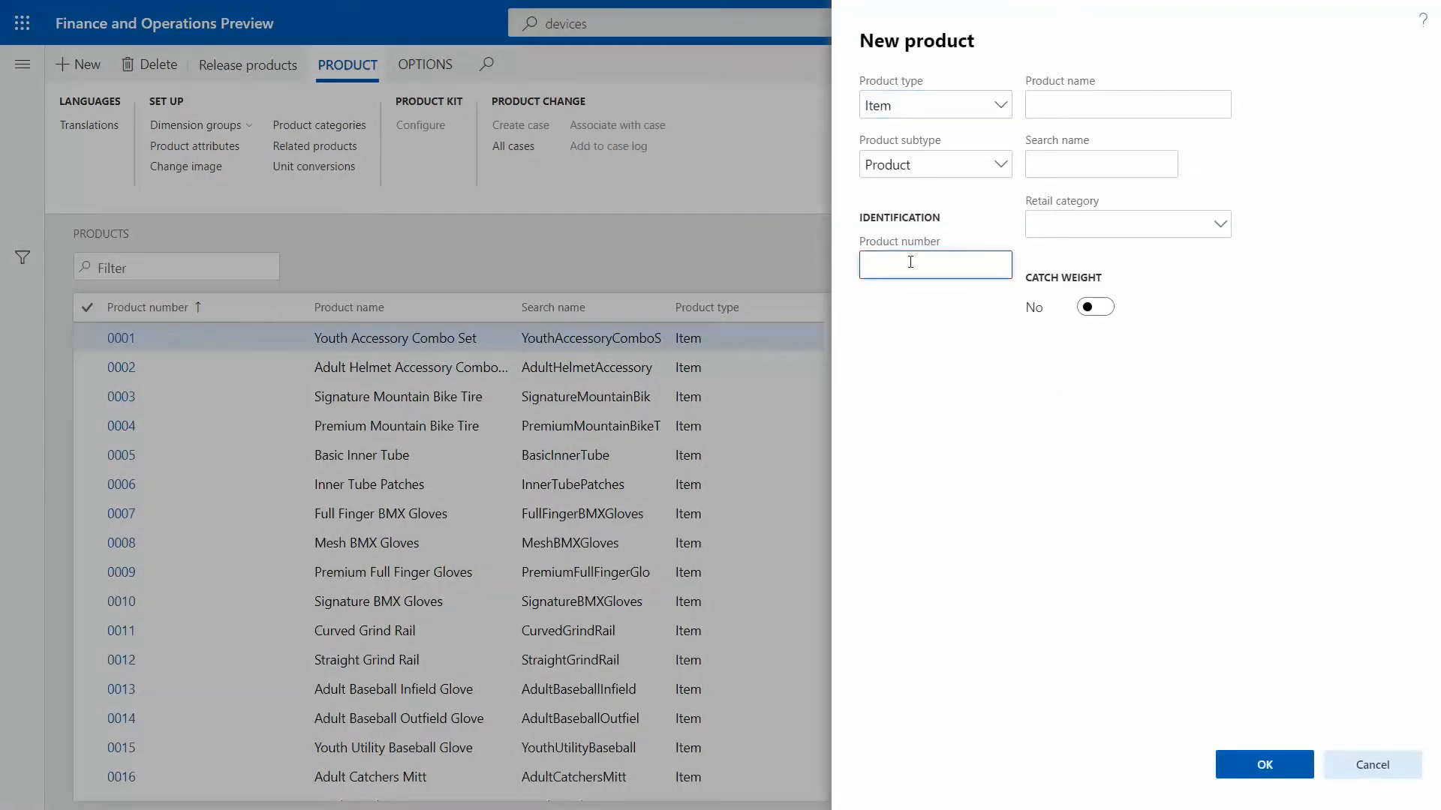
{"action": "type", "text": "888"}
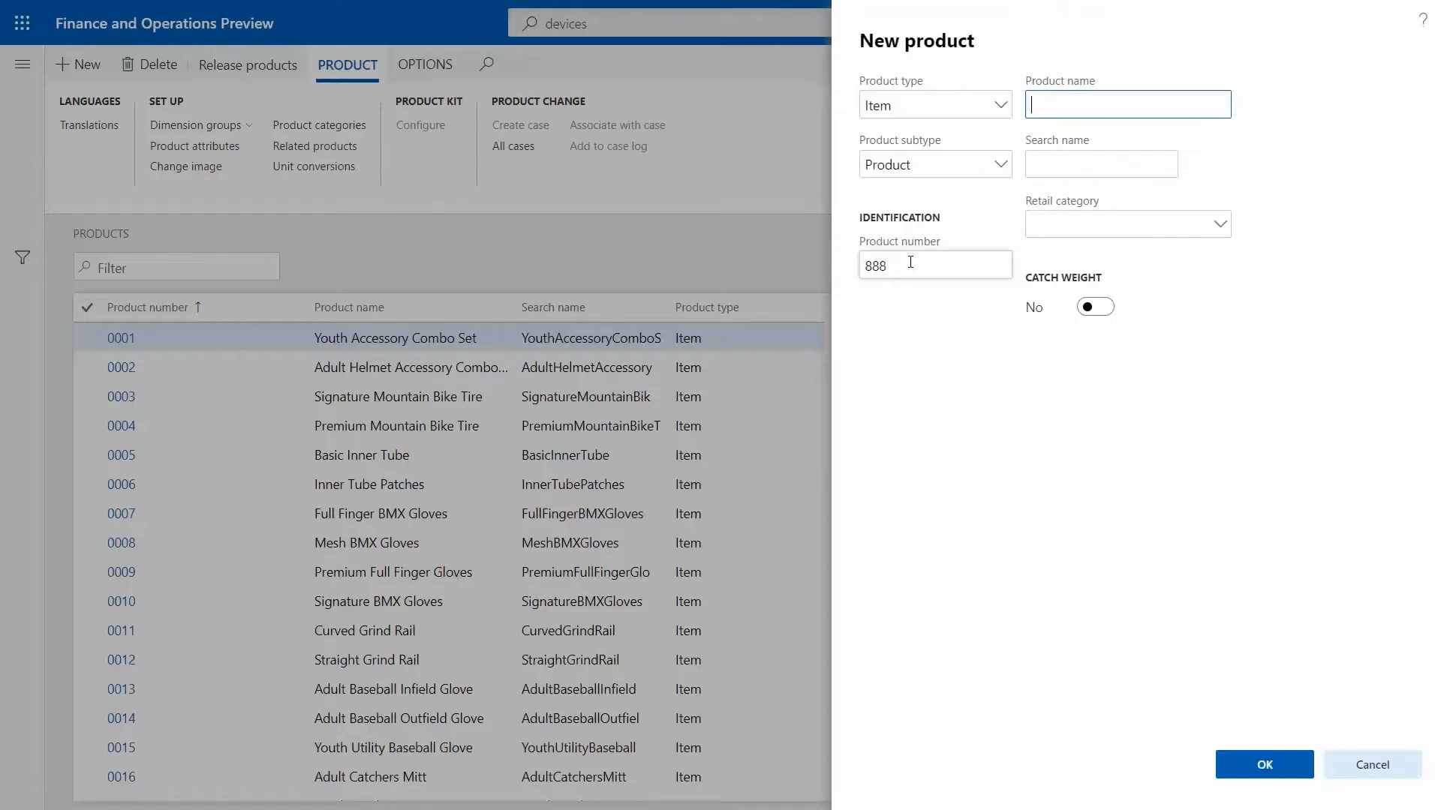
{"action": "type", "text": "cup cake"}
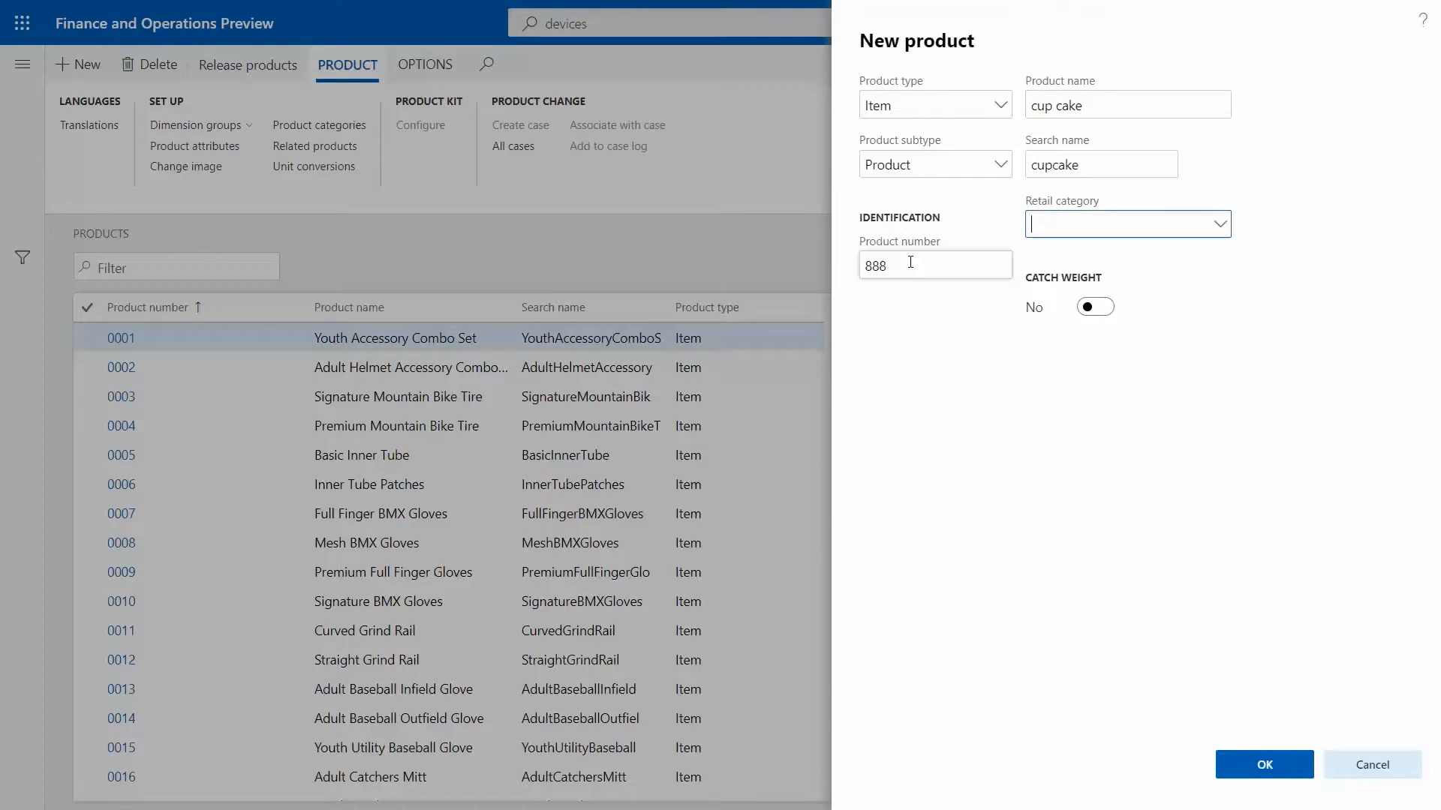
{"action": "left_click", "coordinate": [1121, 224]}
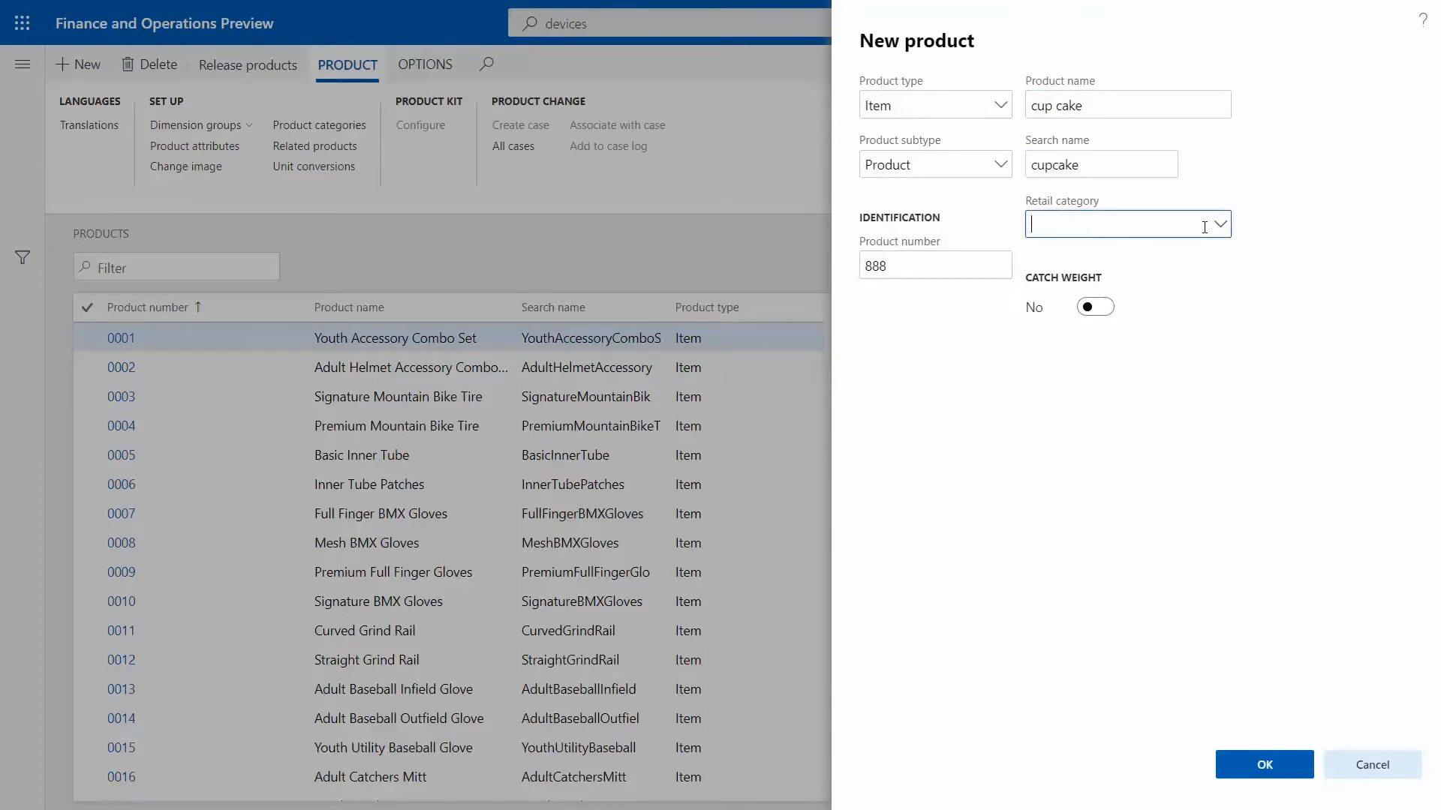
{"action": "left_click", "coordinate": [1222, 223]}
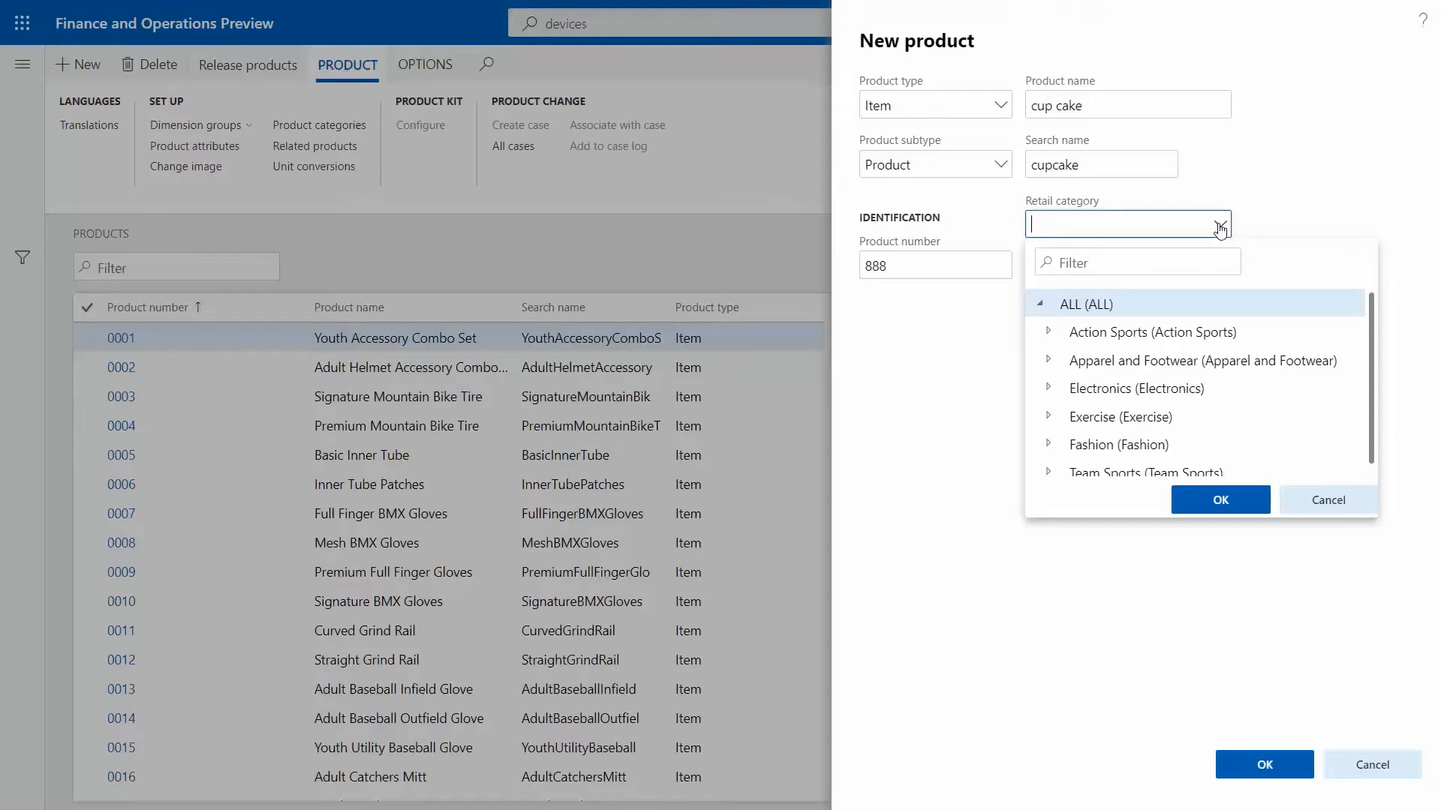
{"action": "mouse_move", "coordinate": [1219, 229]}
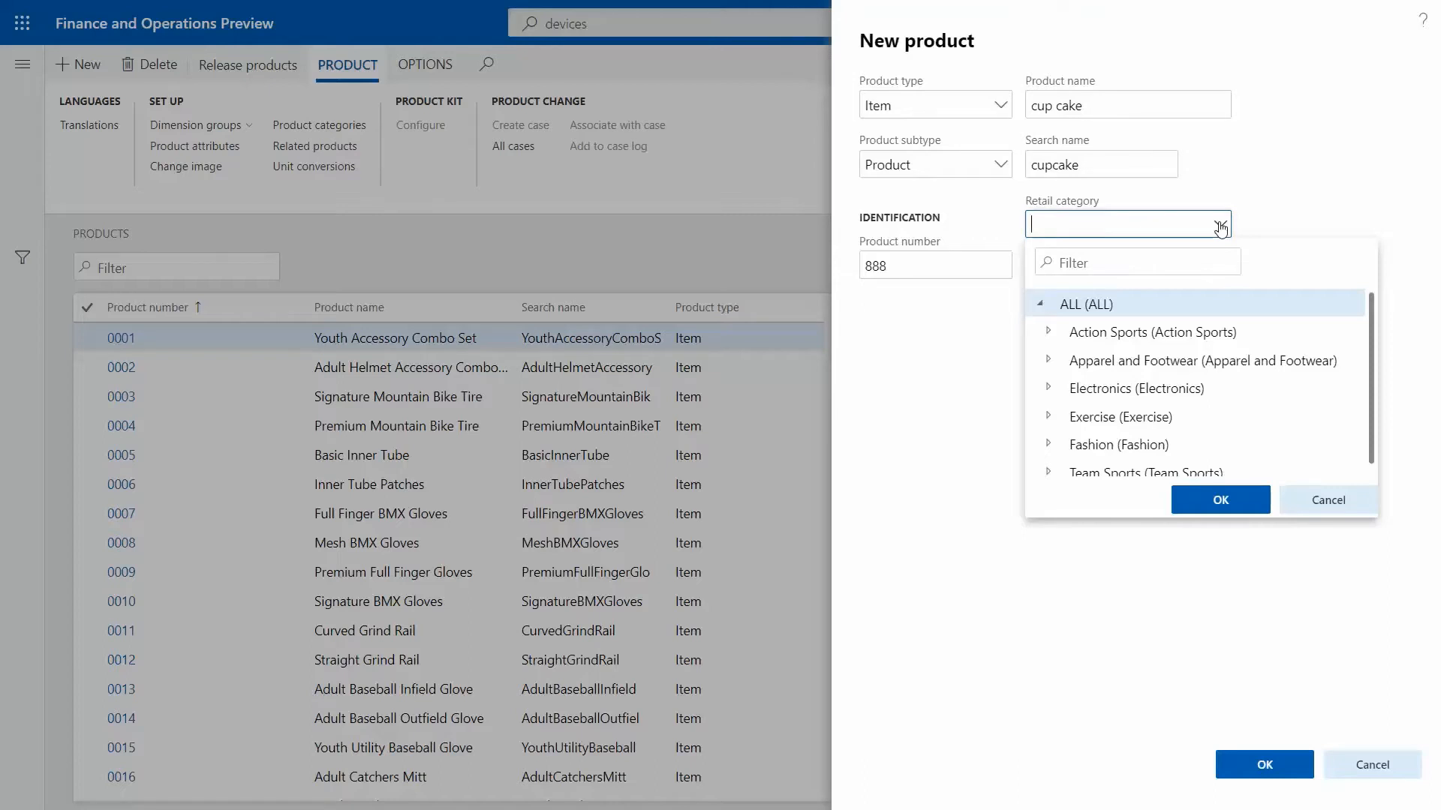
{"action": "mouse_move", "coordinate": [1127, 223]}
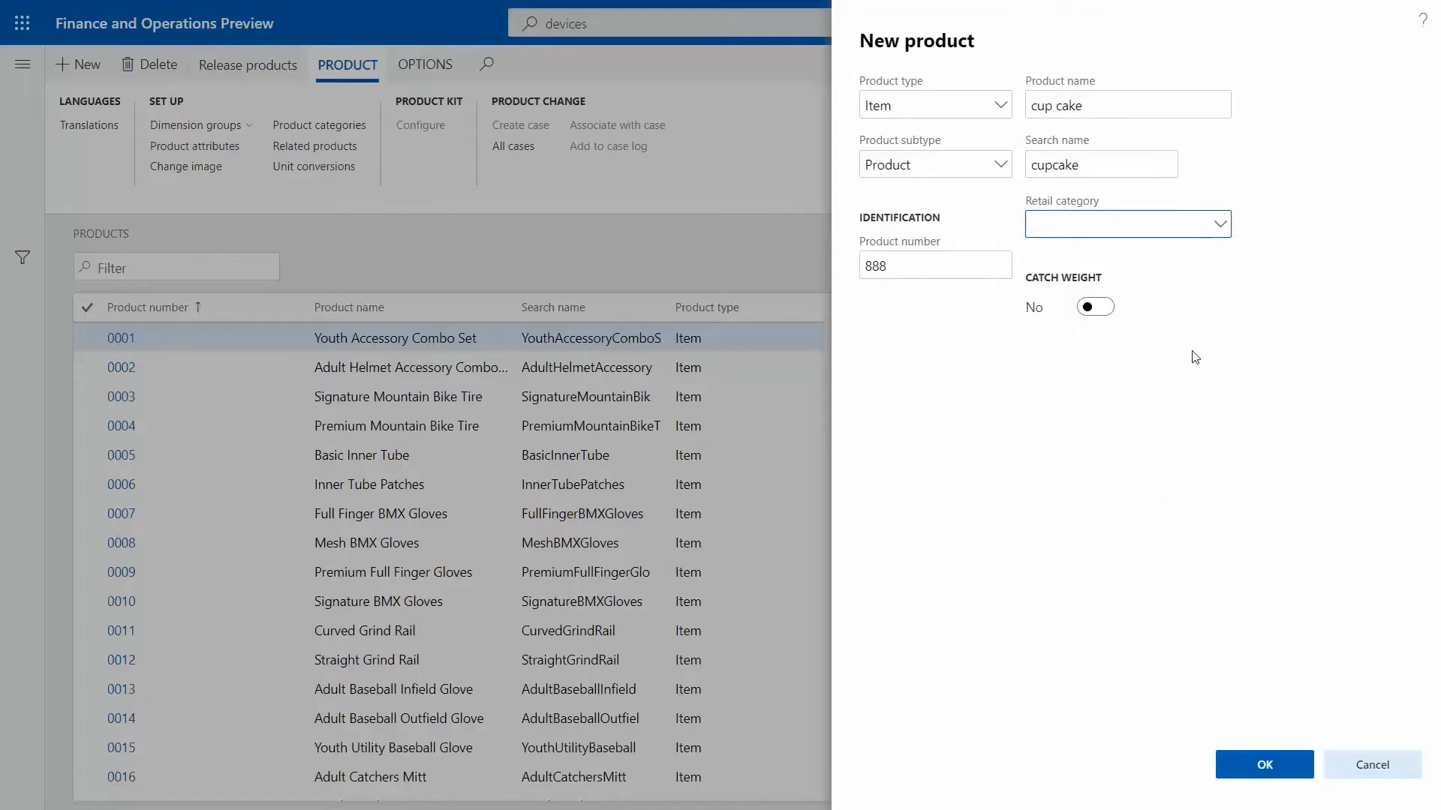
{"action": "mouse_move", "coordinate": [1264, 764]}
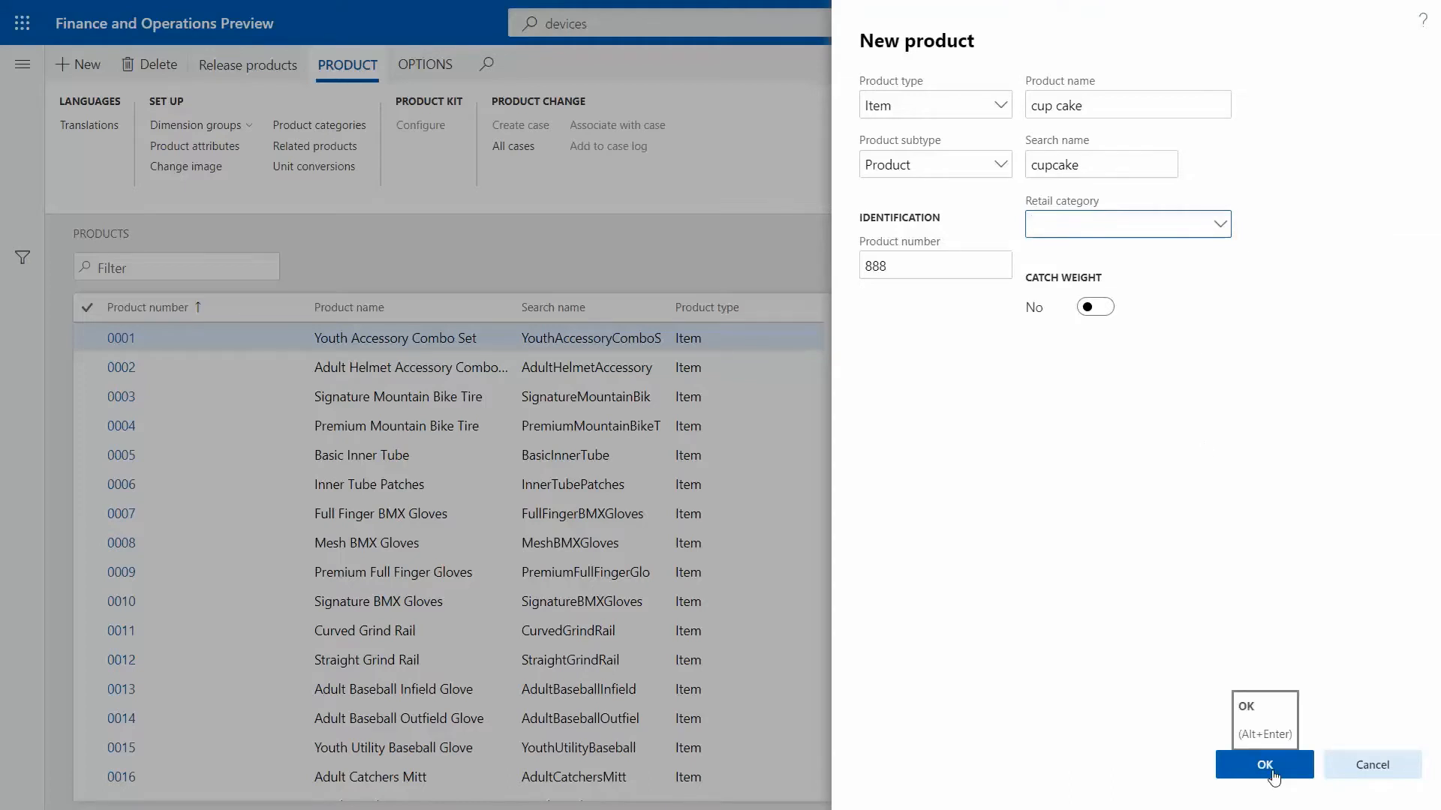
- Create product 888 cup cake with storage dimension group SiteWH and tracking group None
{"action": "left_click", "coordinate": [1263, 764]}
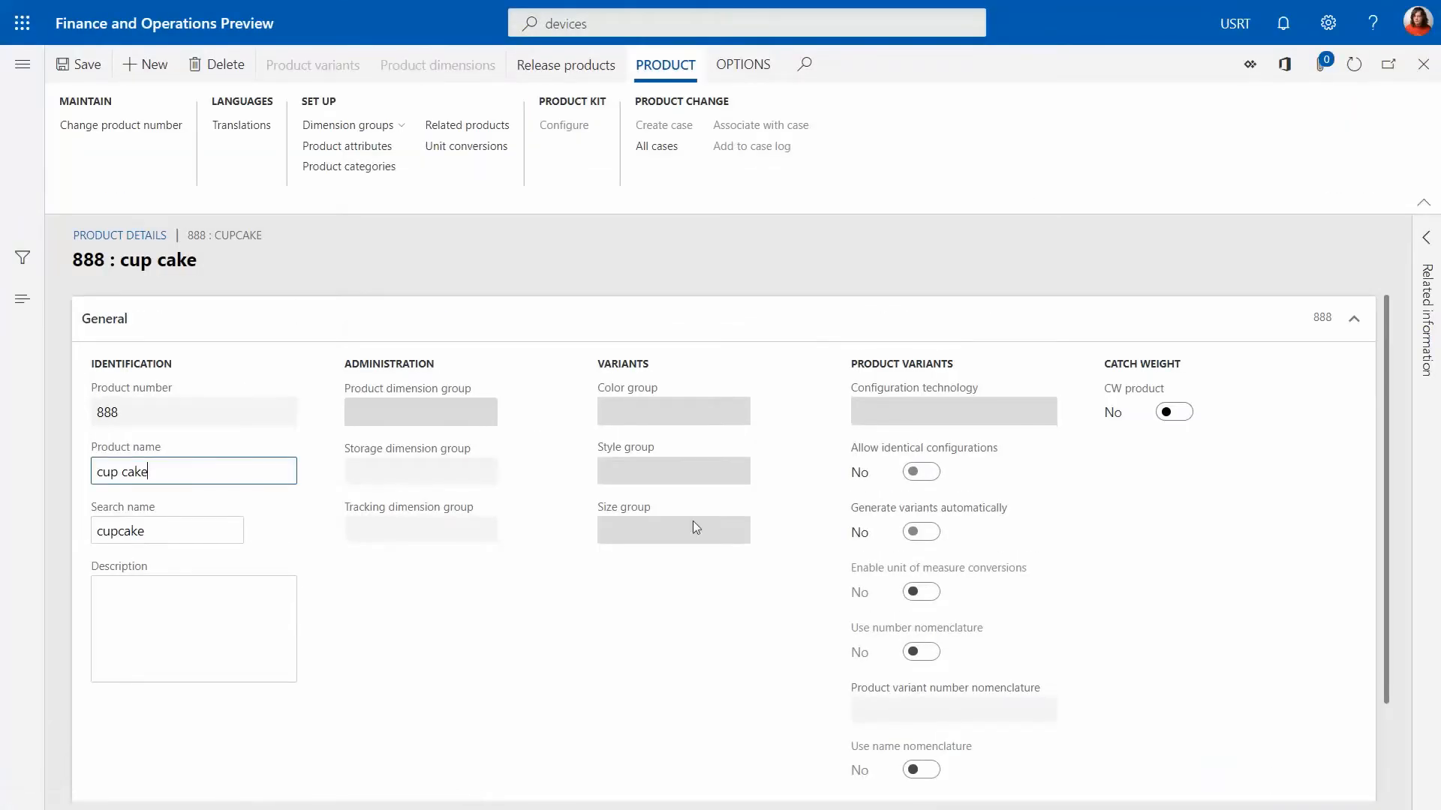
{"action": "mouse_move", "coordinate": [246, 510]}
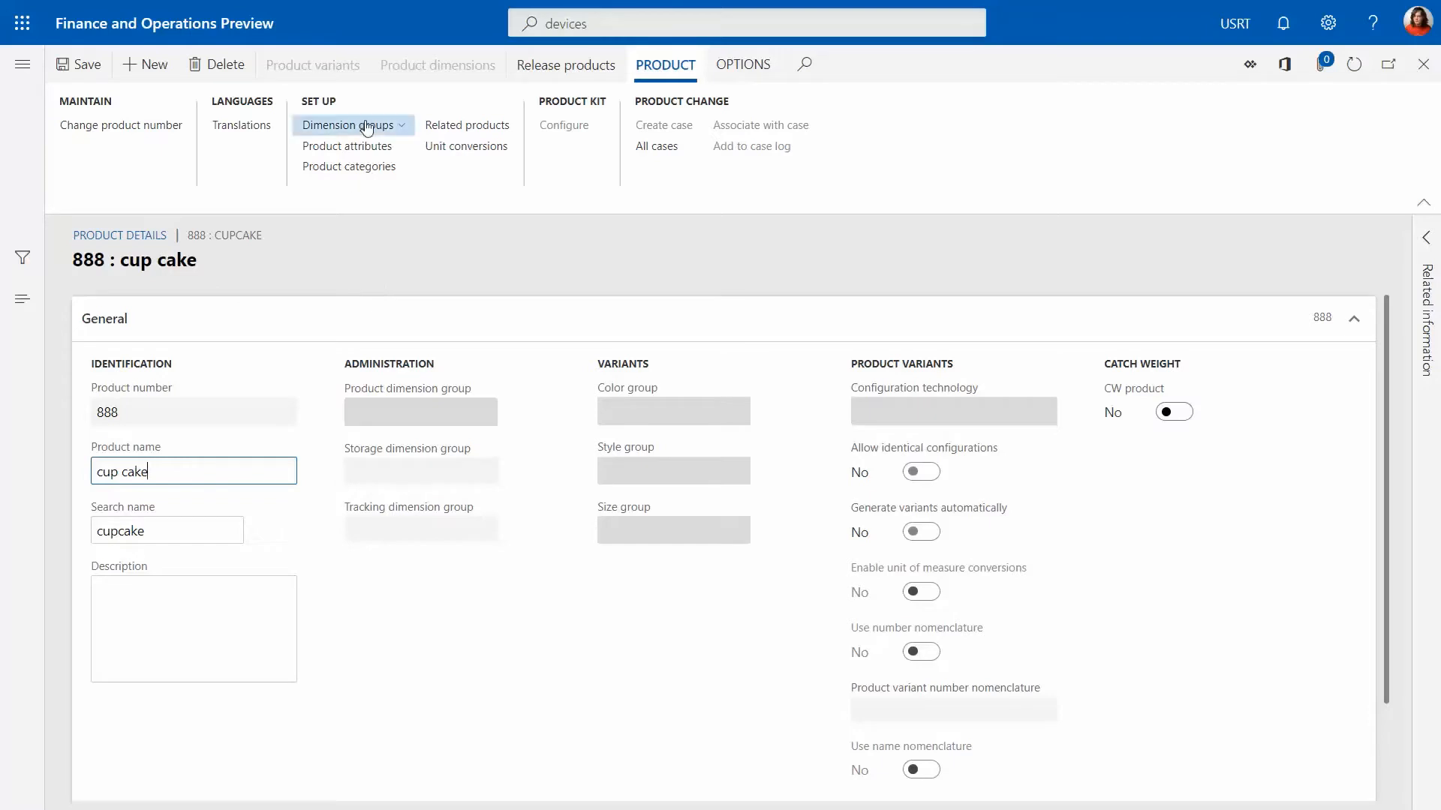
{"action": "left_click", "coordinate": [348, 125]}
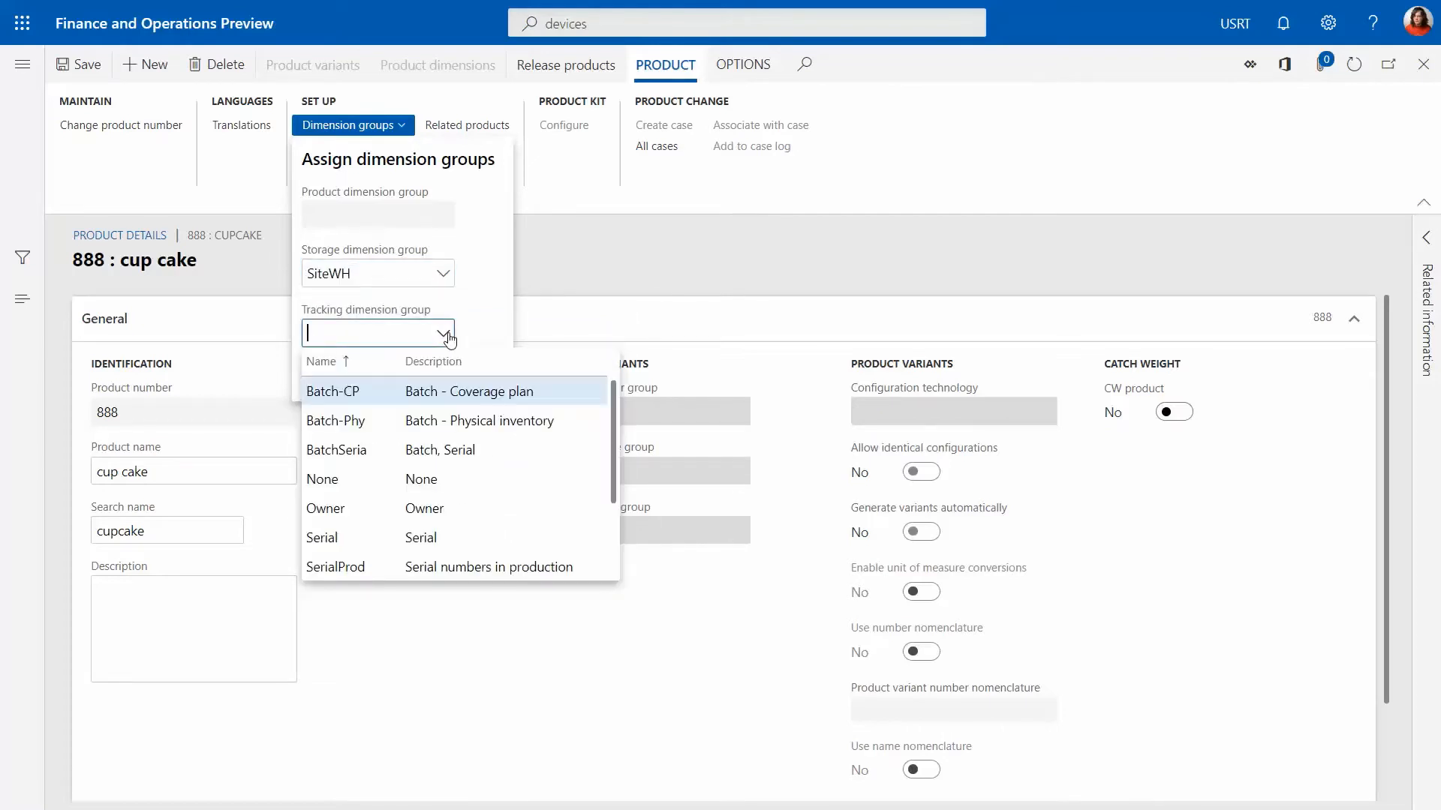
{"action": "mouse_move", "coordinate": [374, 478]}
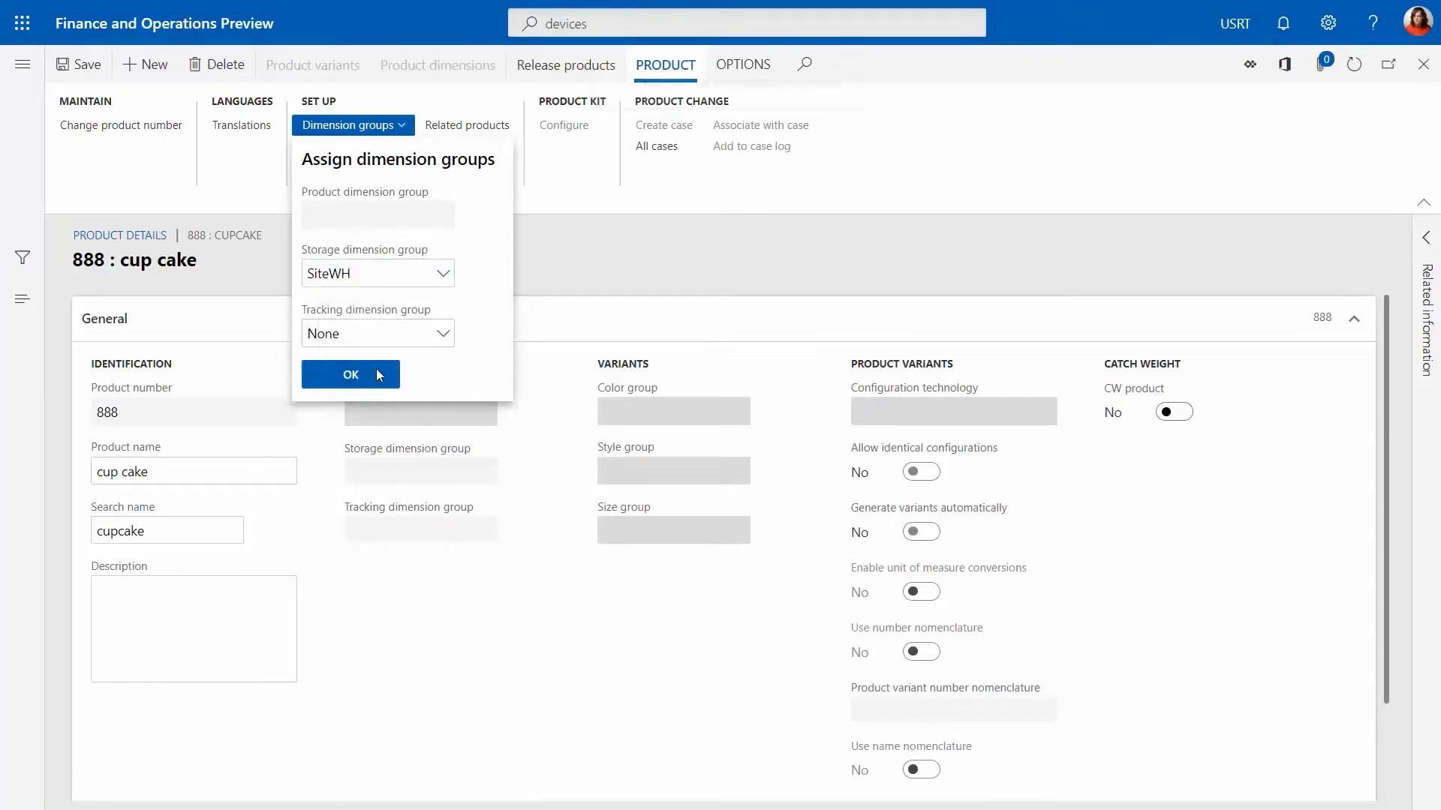
{"action": "left_click", "coordinate": [350, 373]}
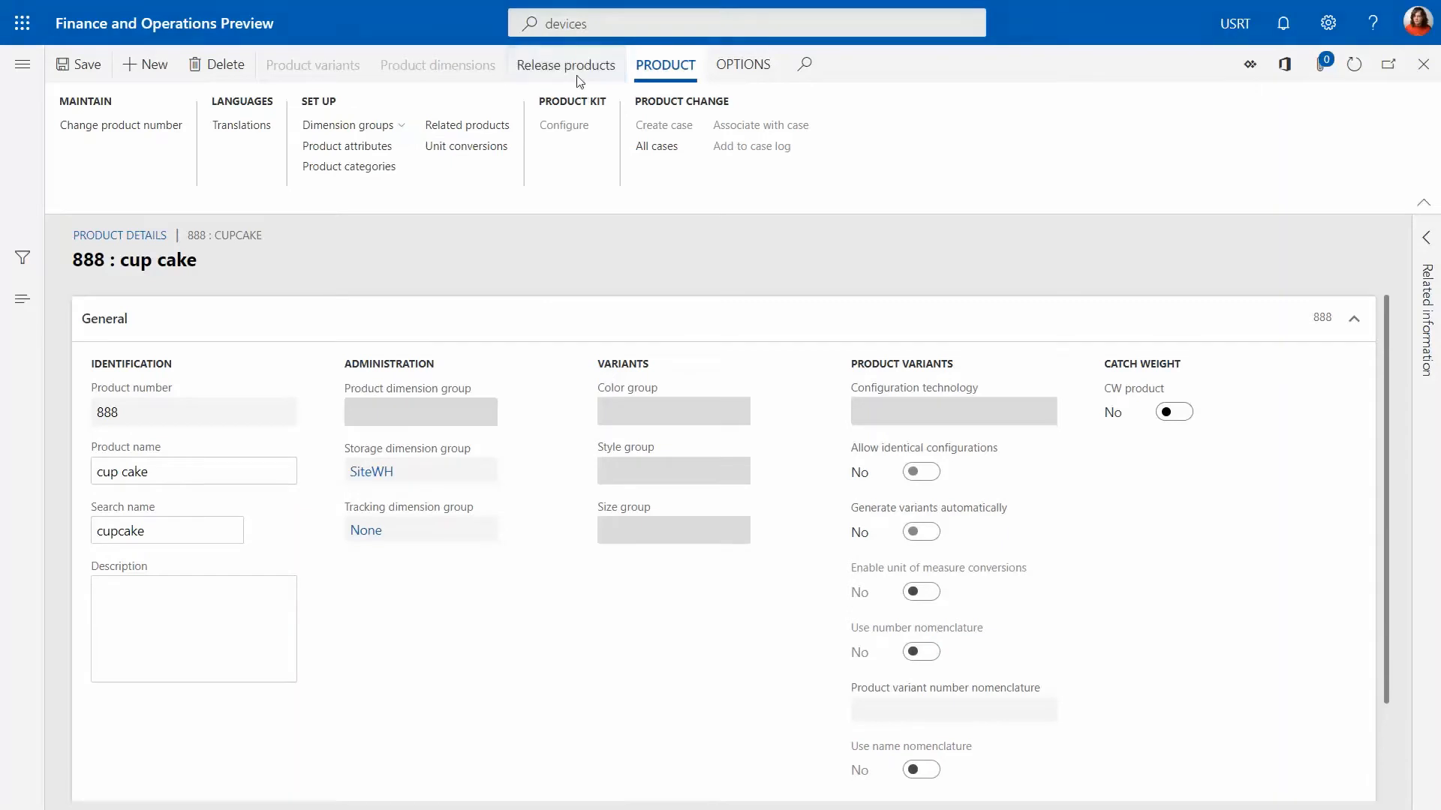
- Release product 888 cup cake to company USRT through the Release products wizard
{"action": "left_click", "coordinate": [566, 64]}
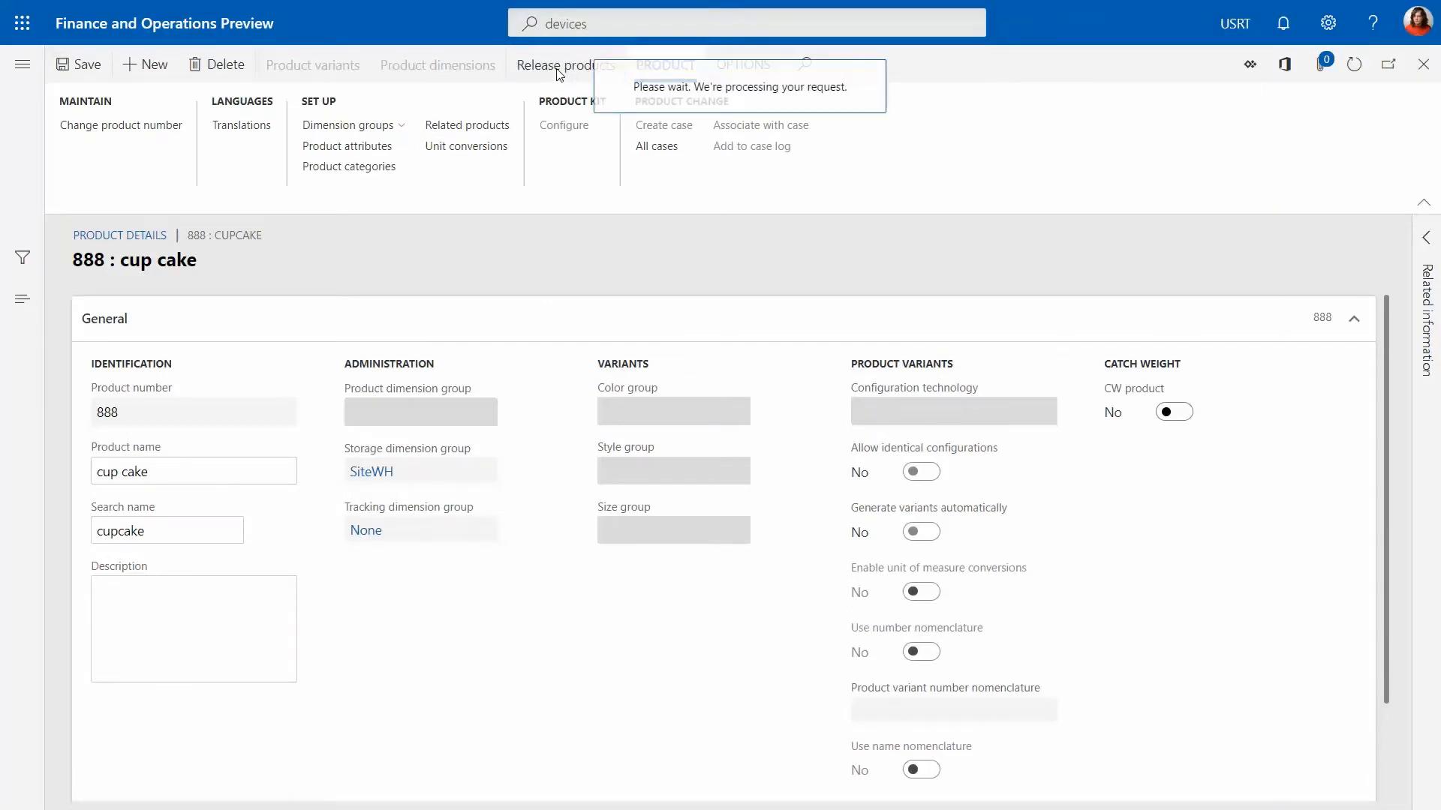
{"action": "left_click", "coordinate": [566, 64]}
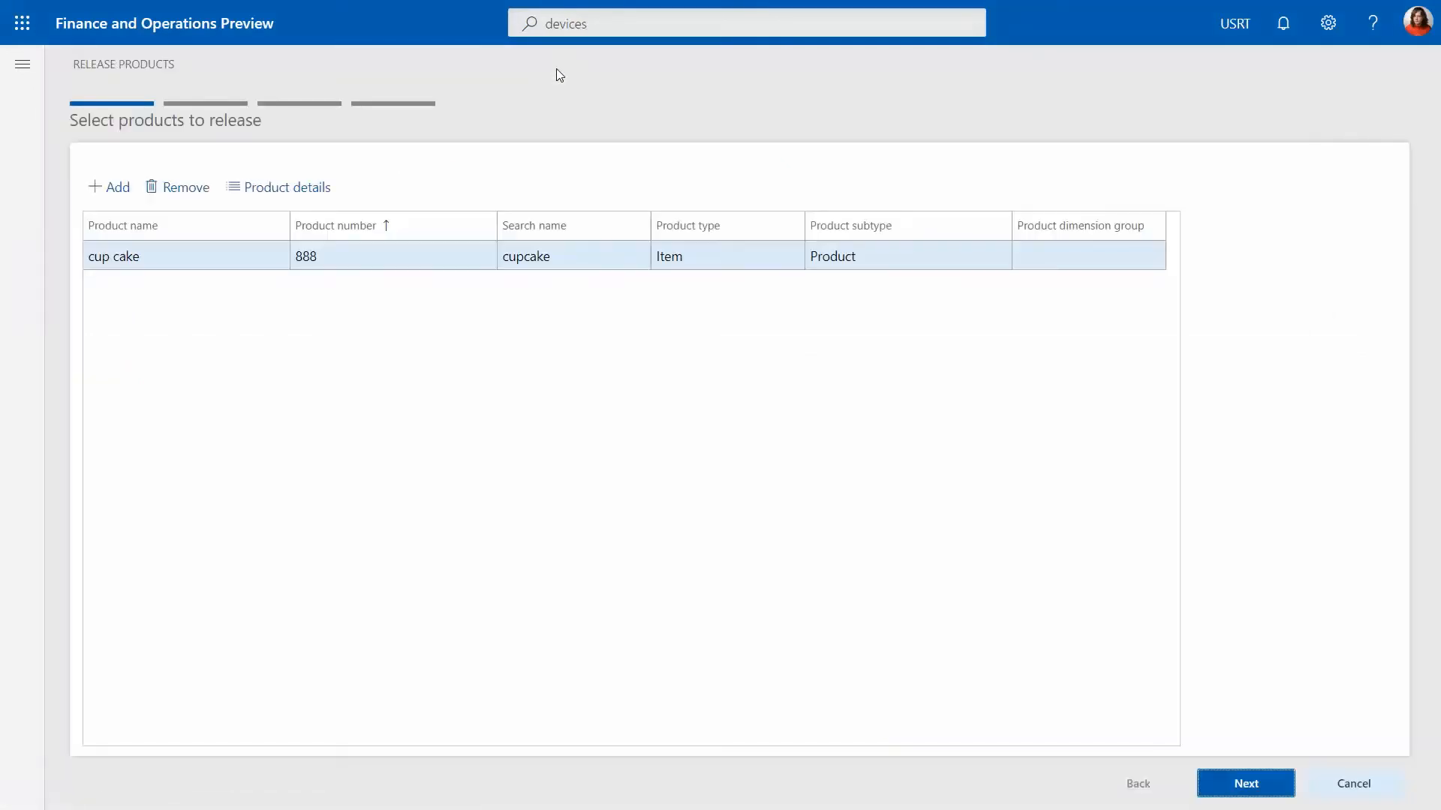
{"action": "mouse_move", "coordinate": [366, 148]}
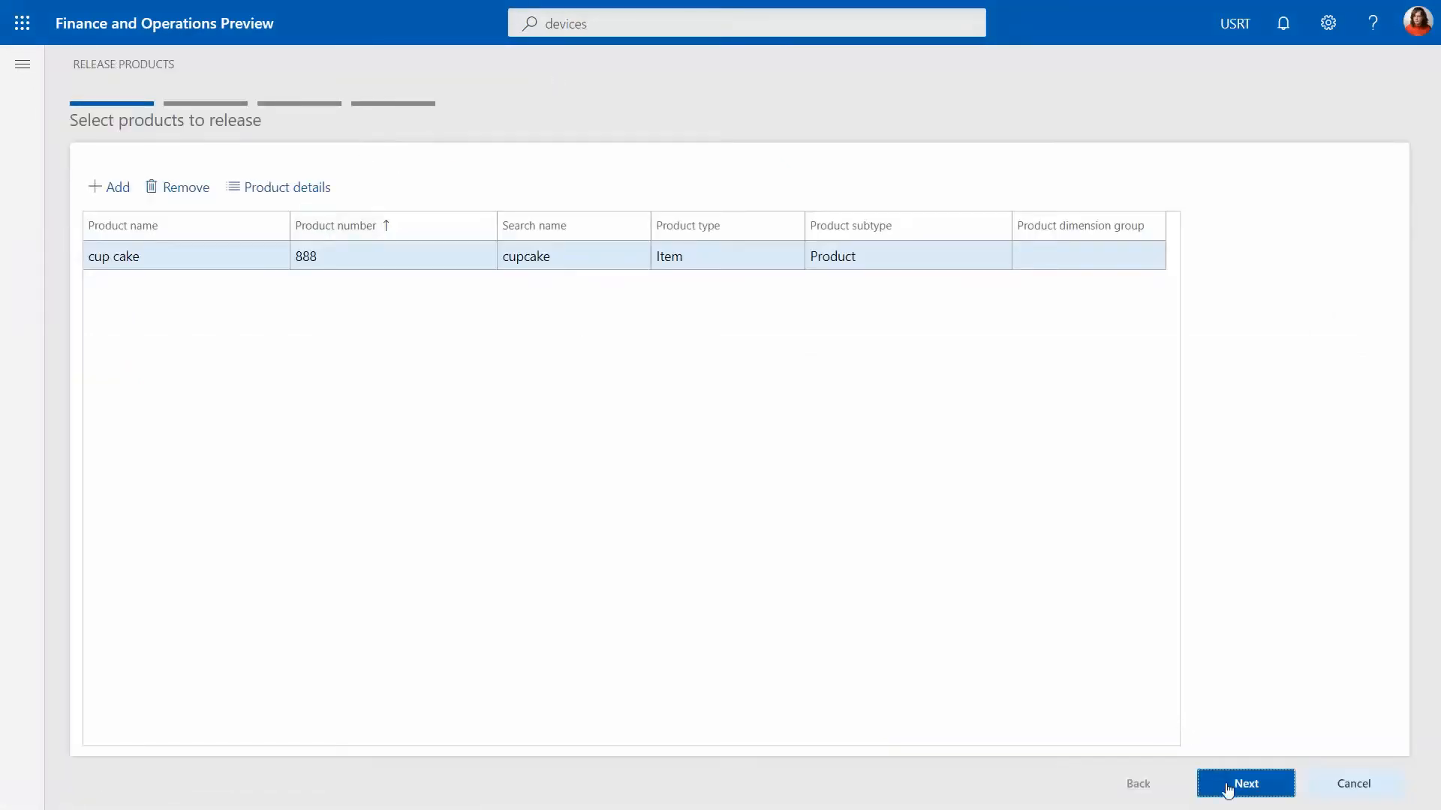
{"action": "left_click", "coordinate": [1246, 784]}
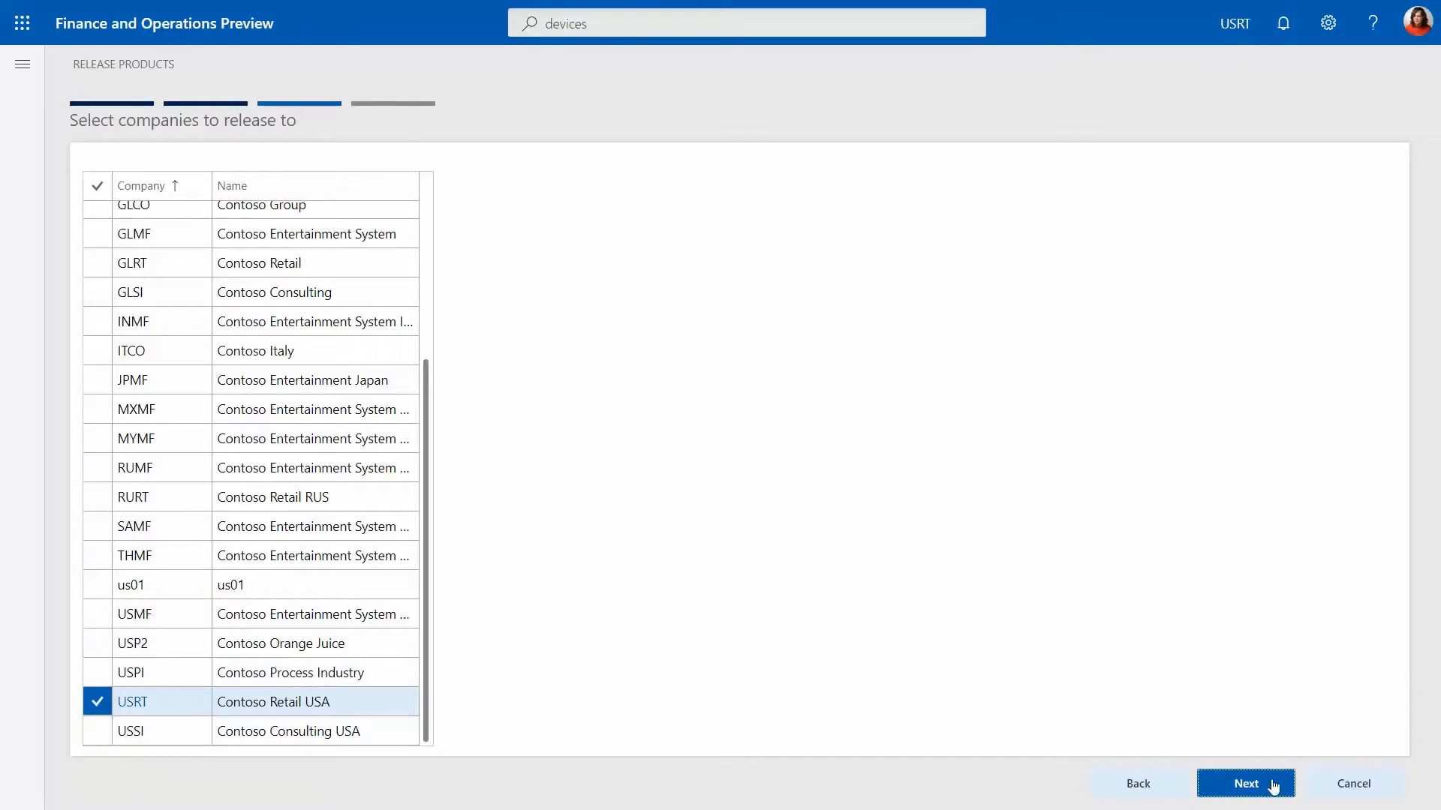
{"action": "left_click", "coordinate": [1246, 783]}
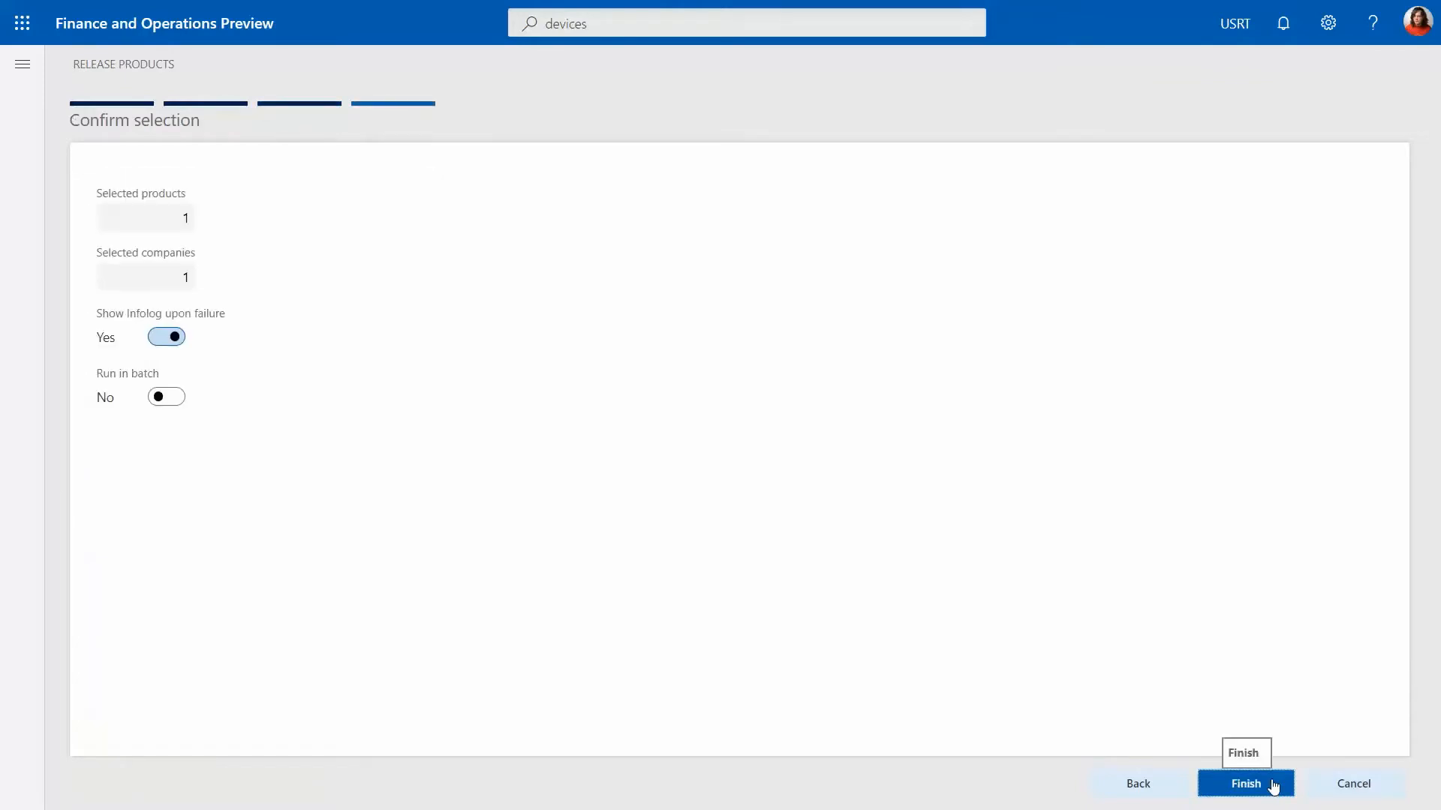
{"action": "left_click", "coordinate": [1246, 784]}
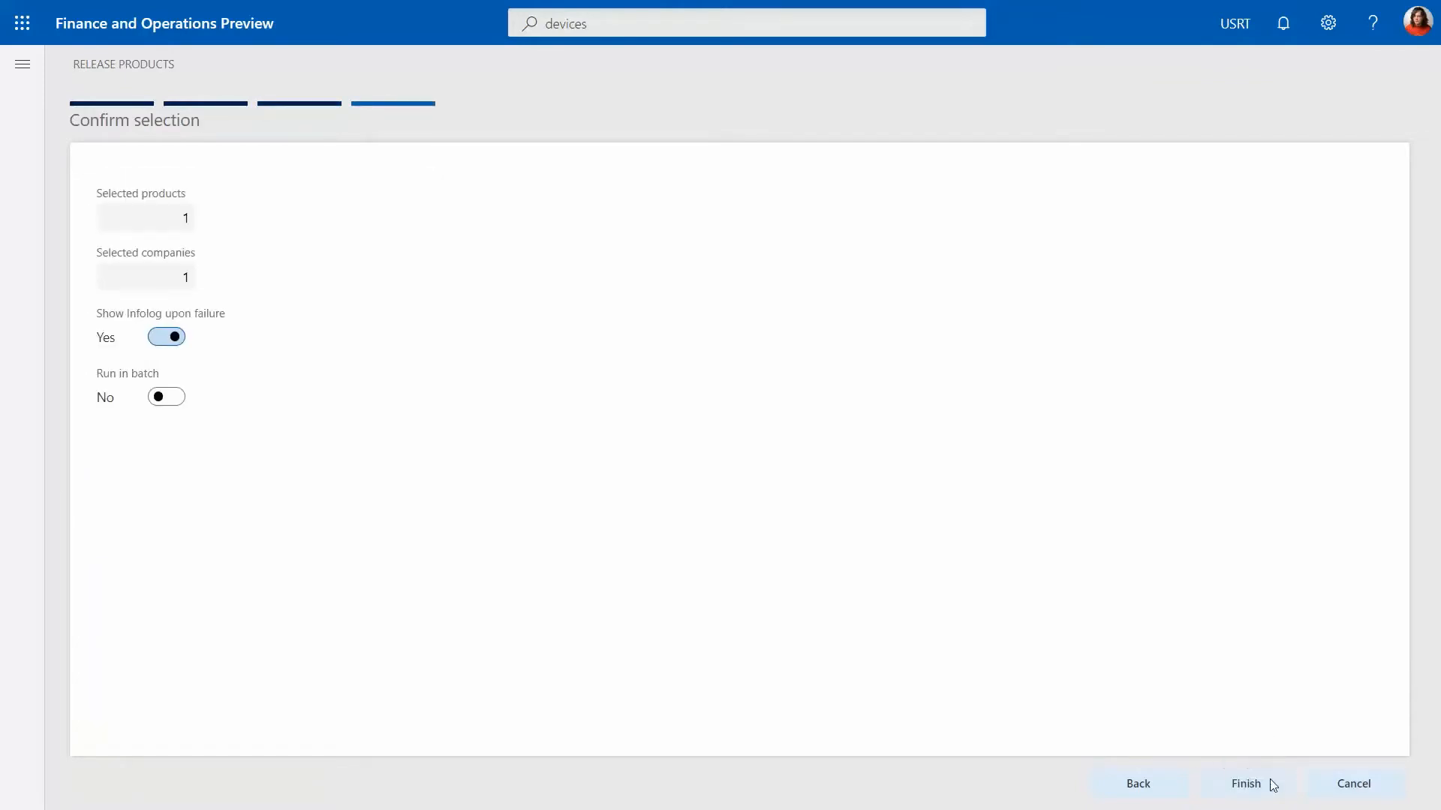
{"action": "left_click", "coordinate": [1245, 783]}
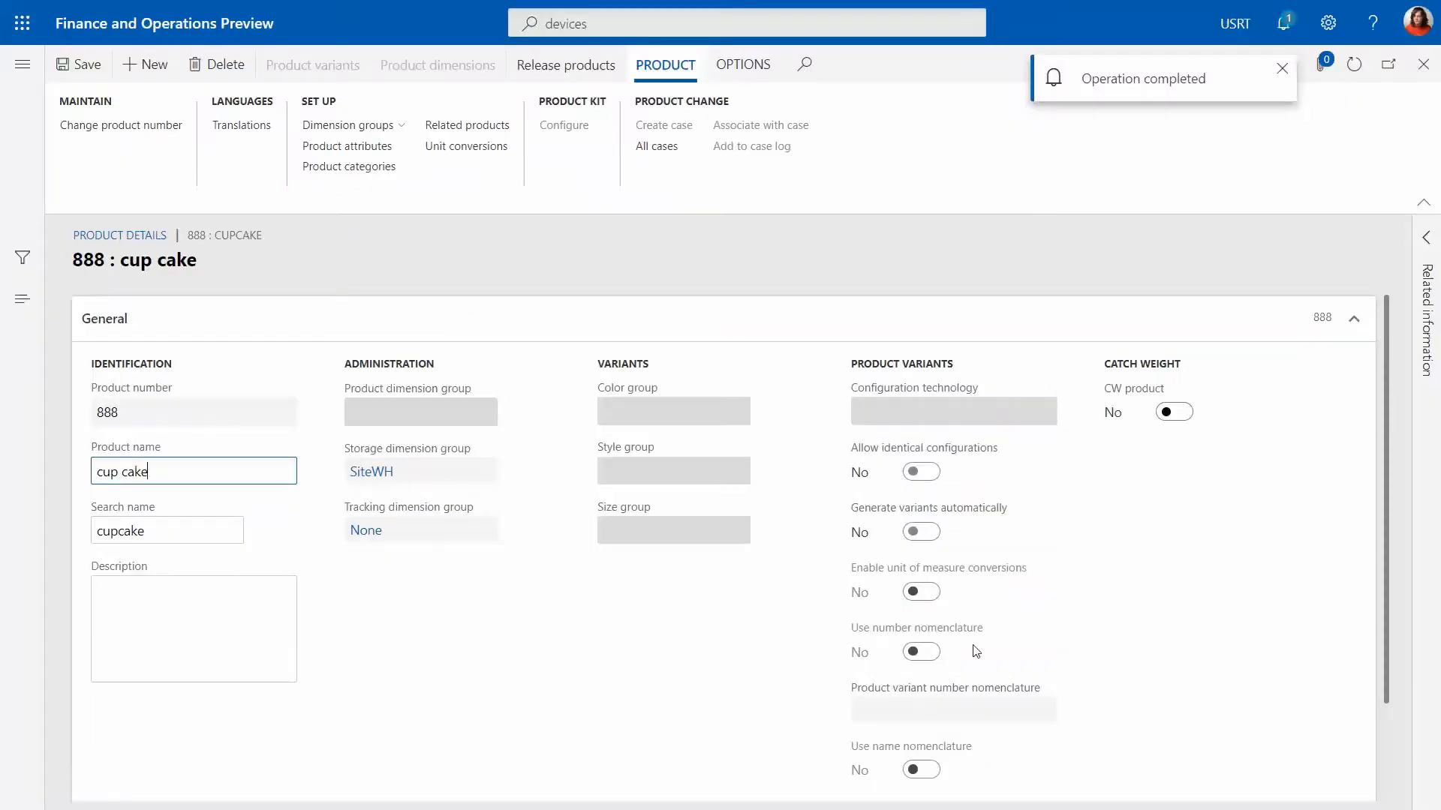
{"action": "mouse_move", "coordinate": [1388, 273]}
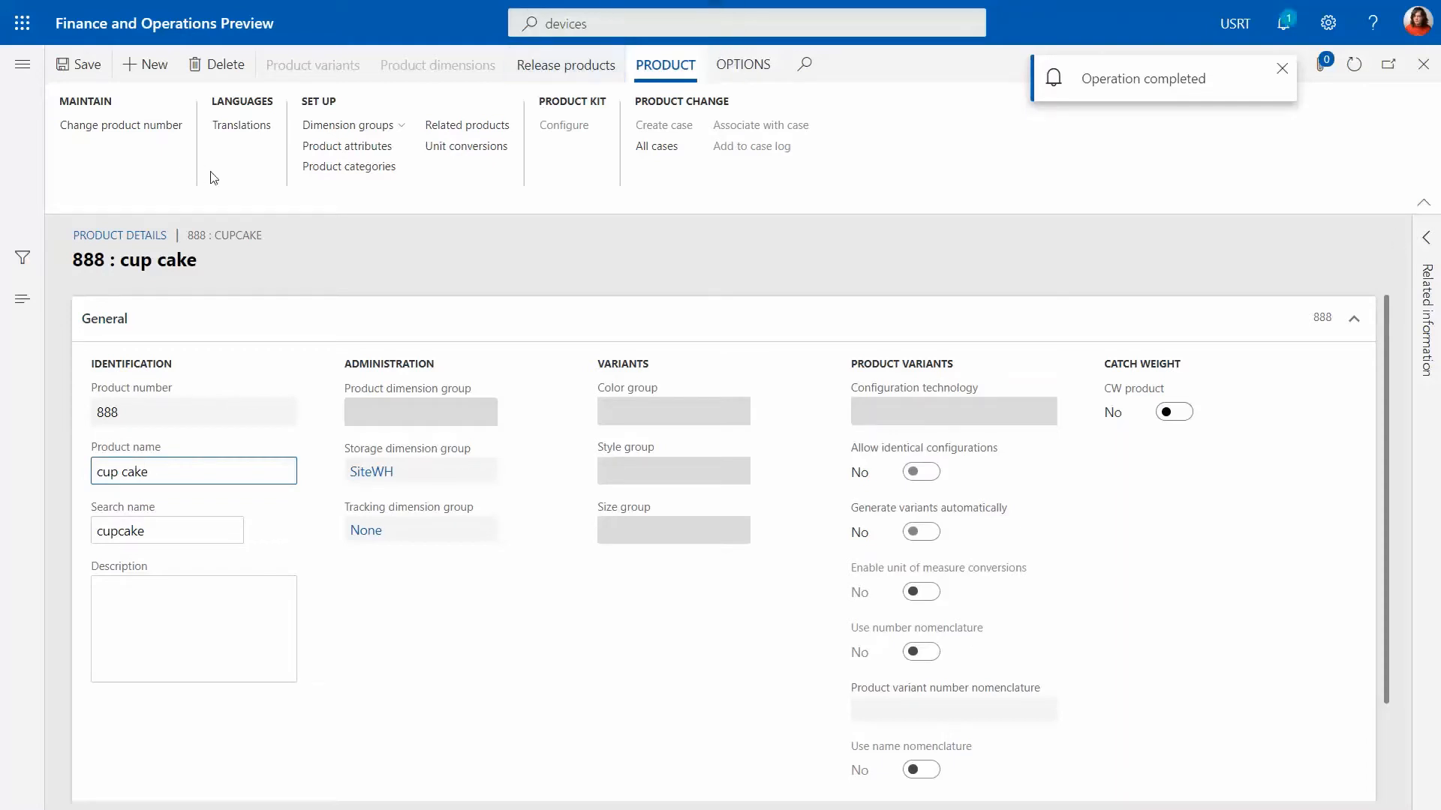
- Navigate to Released products and filter the list to item 888 cup cake
{"action": "left_click", "coordinate": [746, 22]}
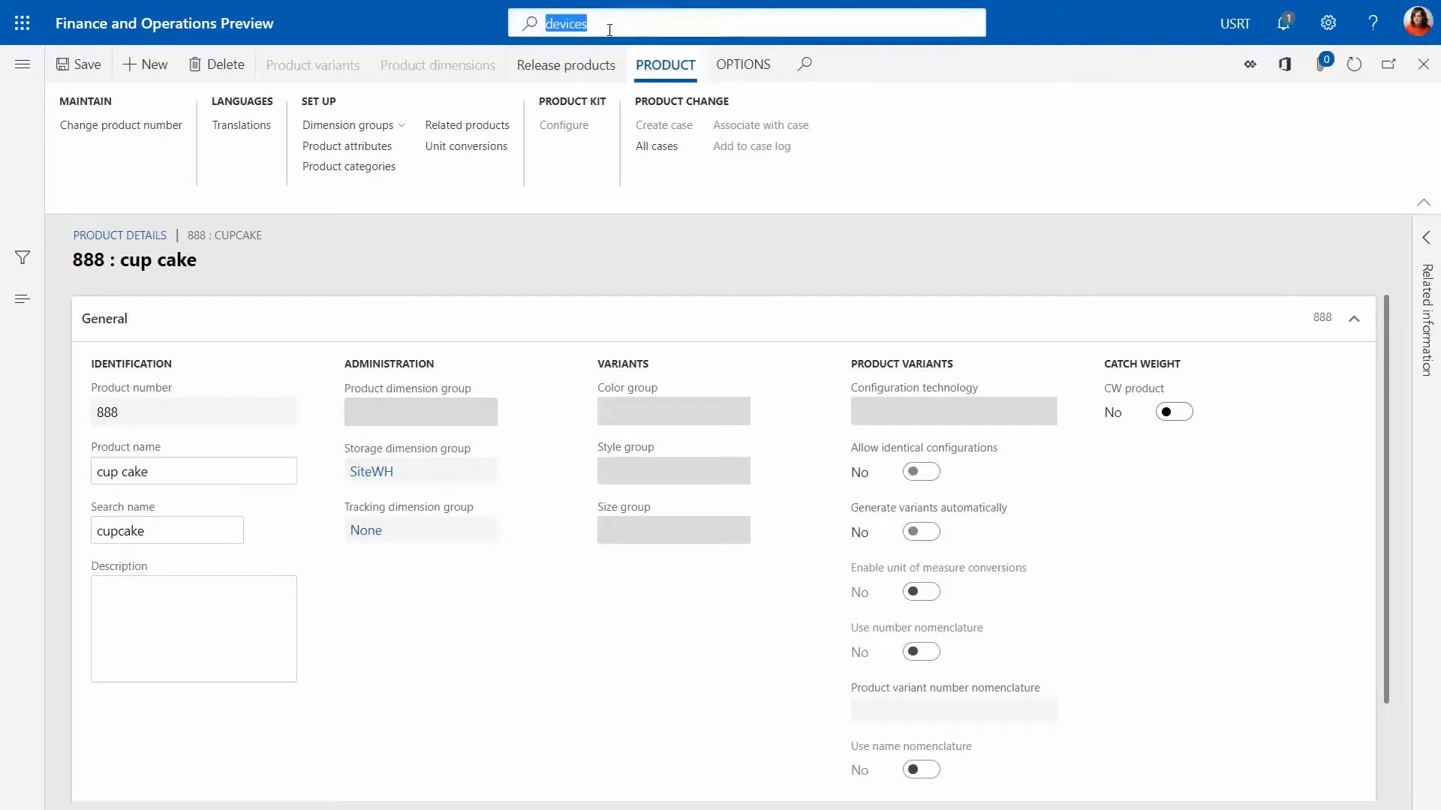
{"action": "type", "text": "released products"}
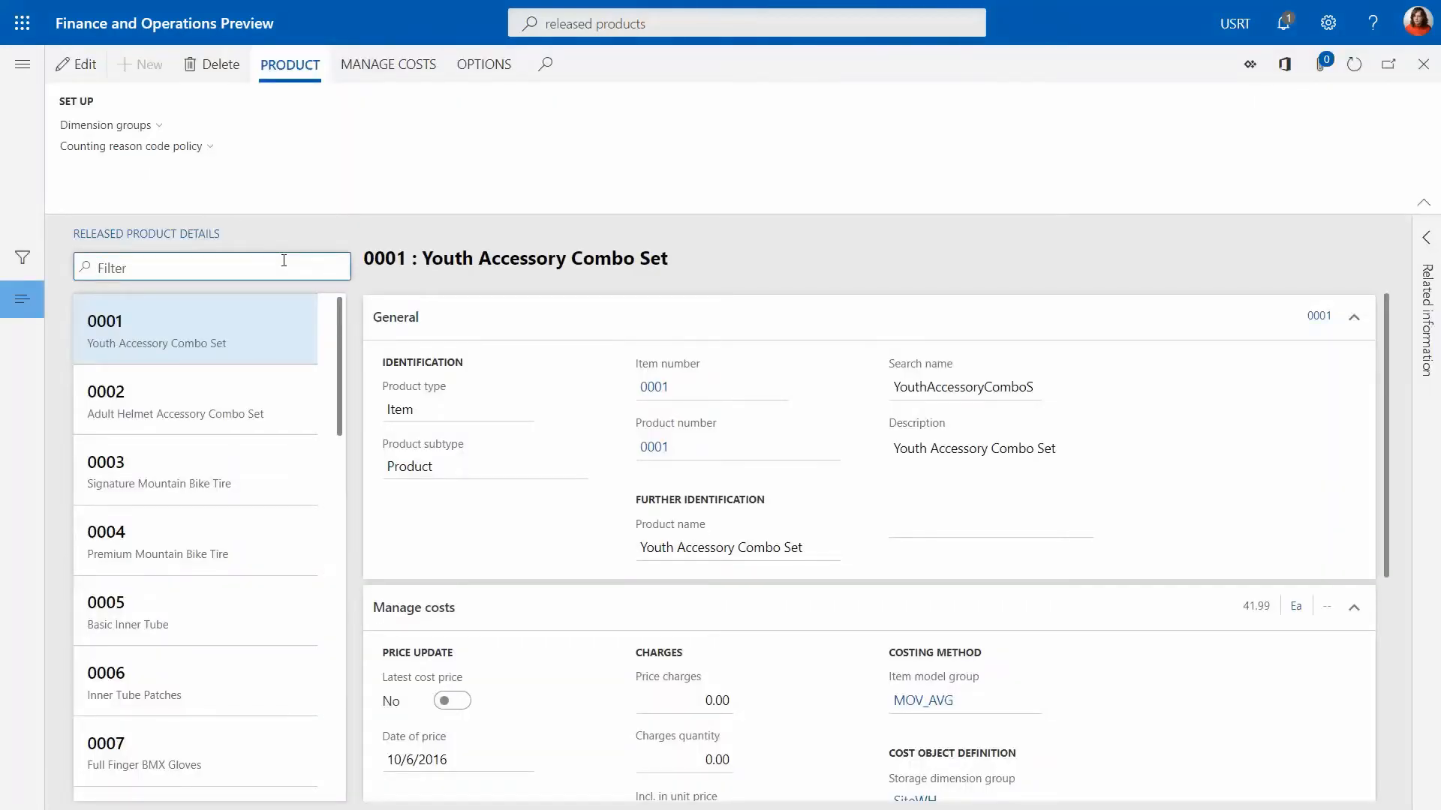
{"action": "type", "text": "888"}
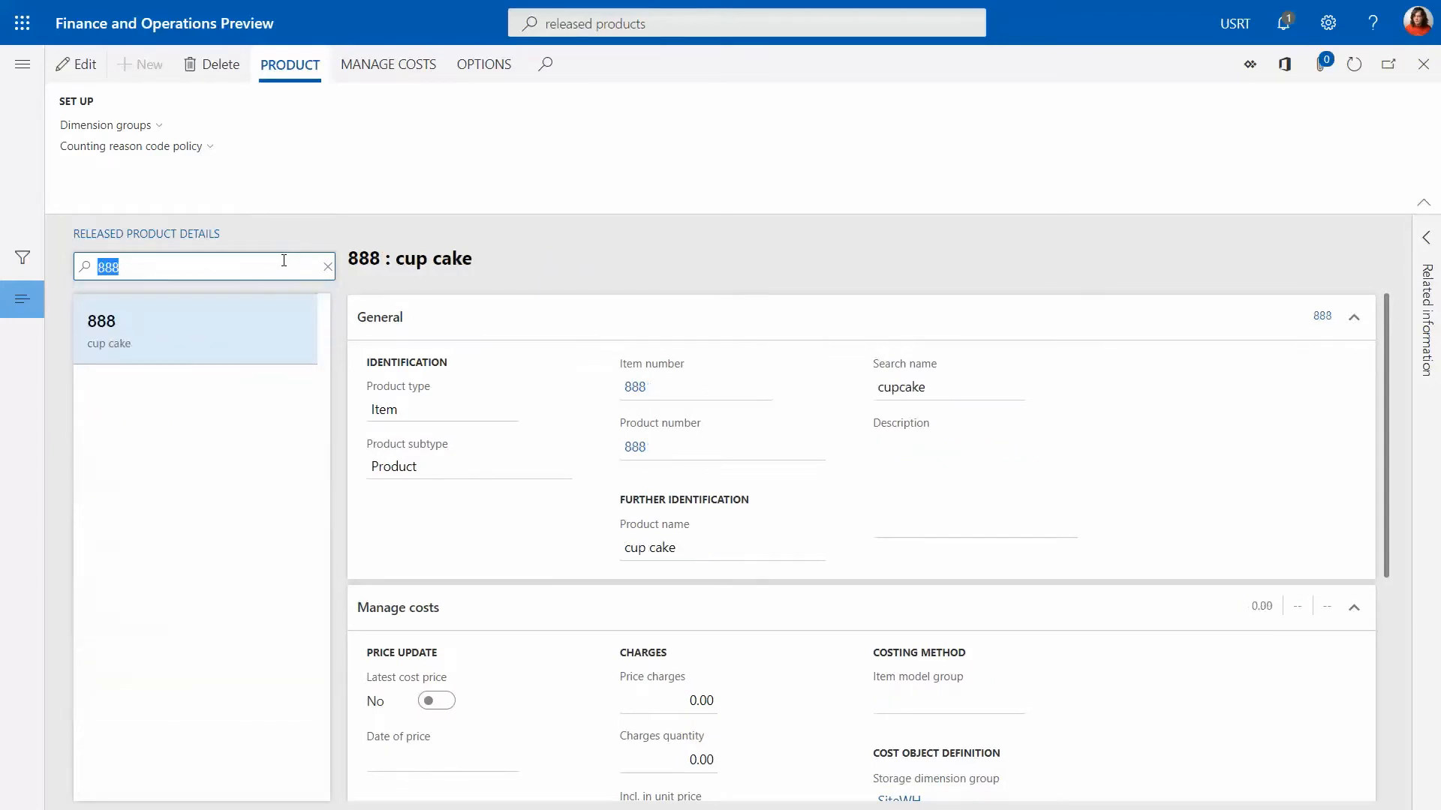
{"action": "mouse_move", "coordinate": [1280, 424]}
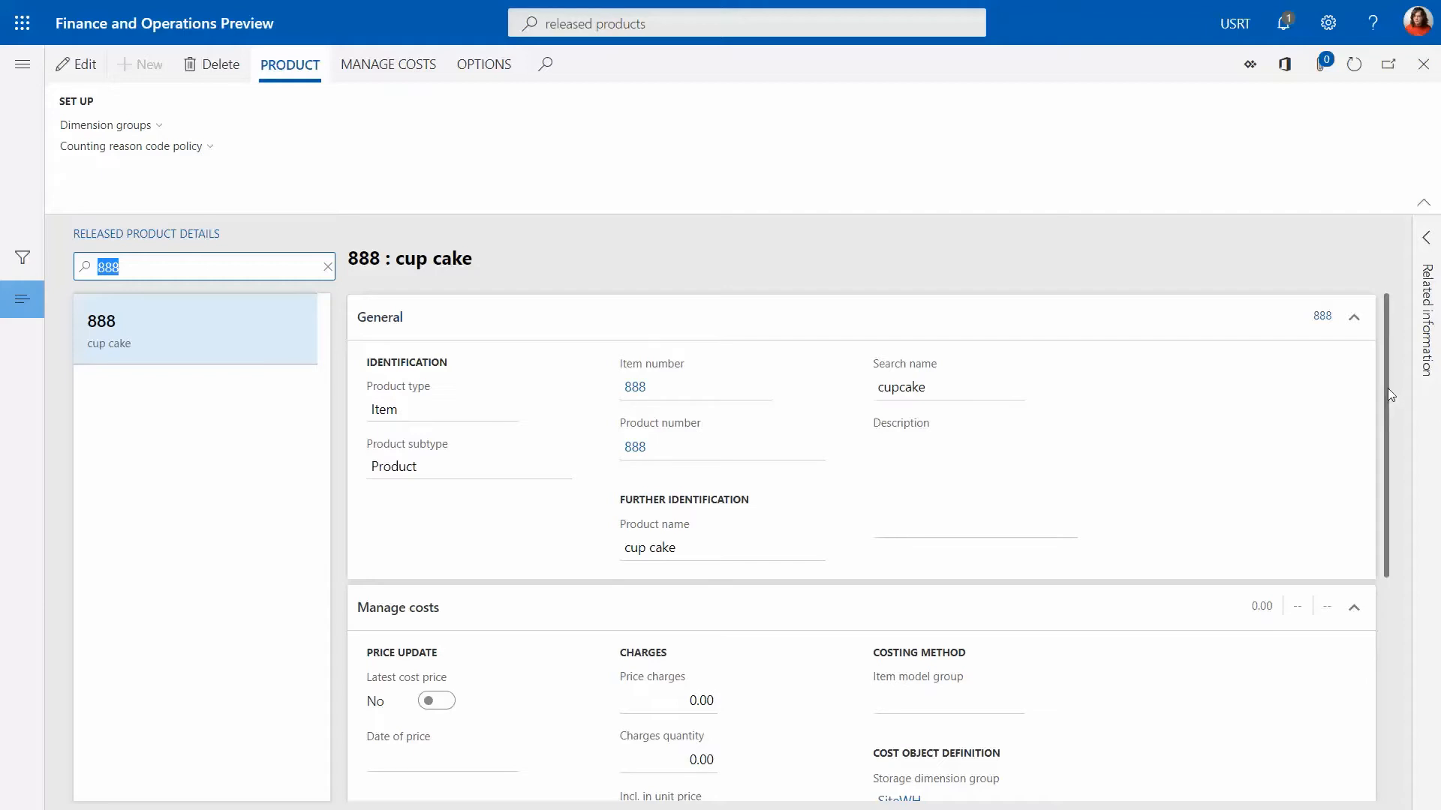
{"action": "scroll", "scroll_direction": "down", "scroll_amount": 3}
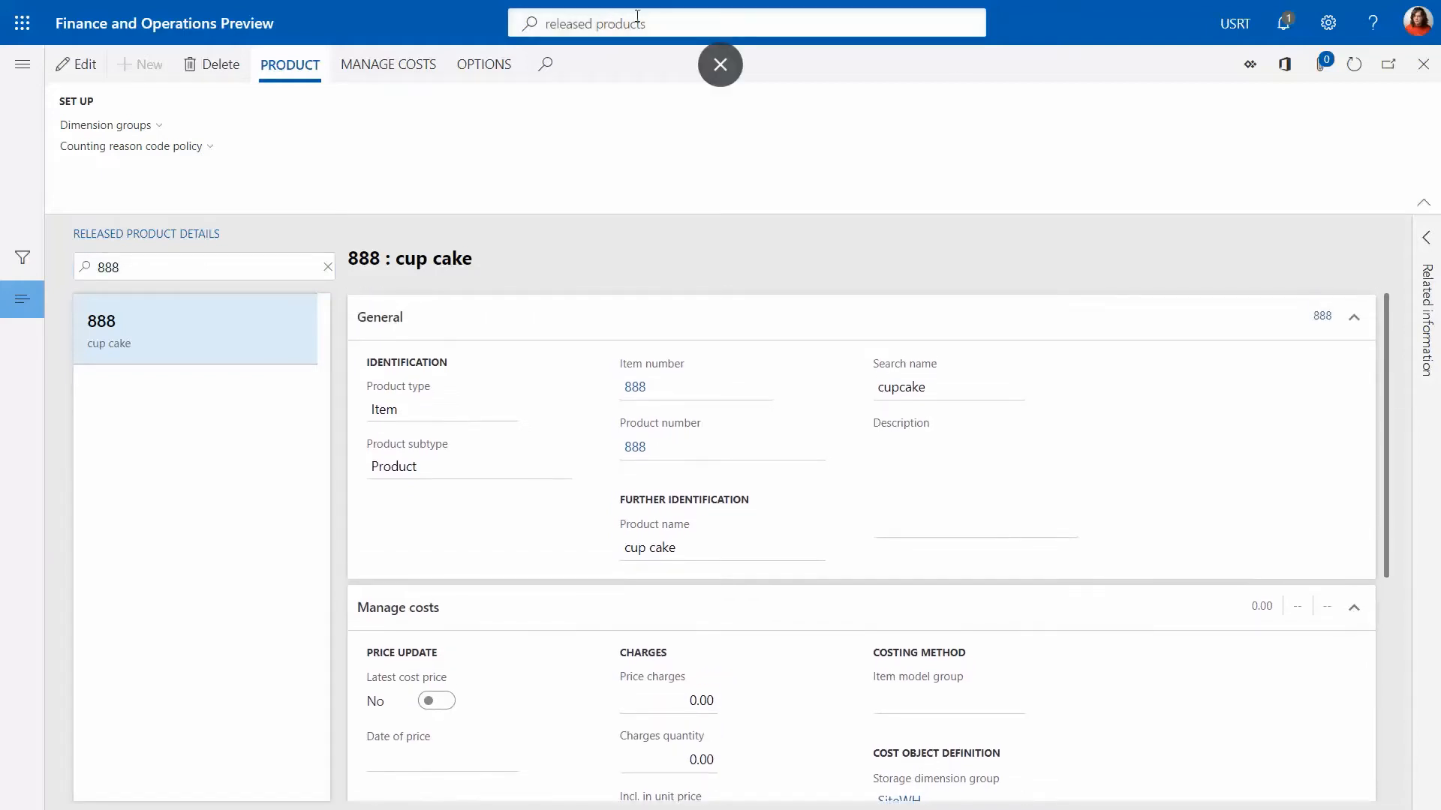
- Reach the unfiltered Released products list via Product information management
{"action": "left_click", "coordinate": [22, 64]}
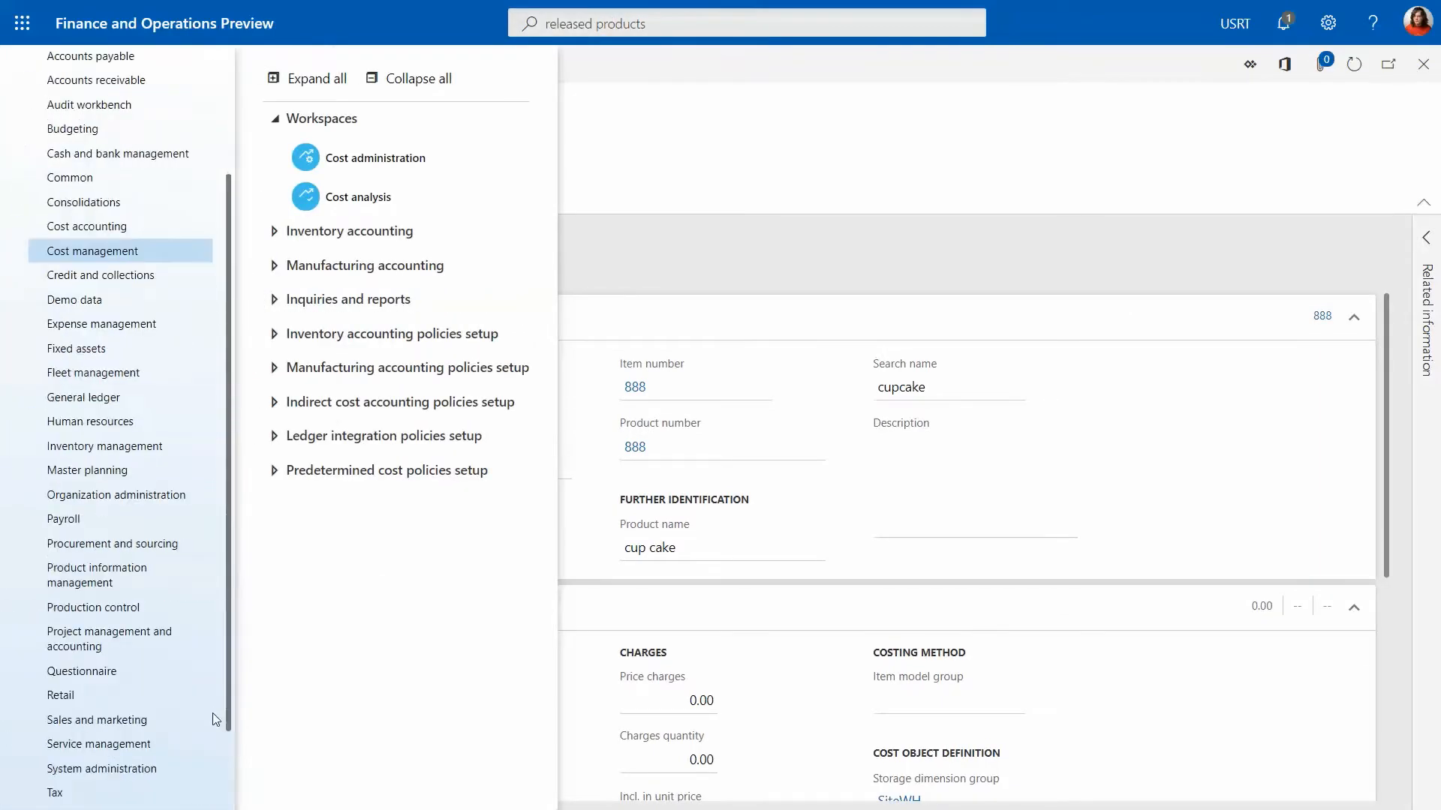
{"action": "mouse_move", "coordinate": [120, 640]}
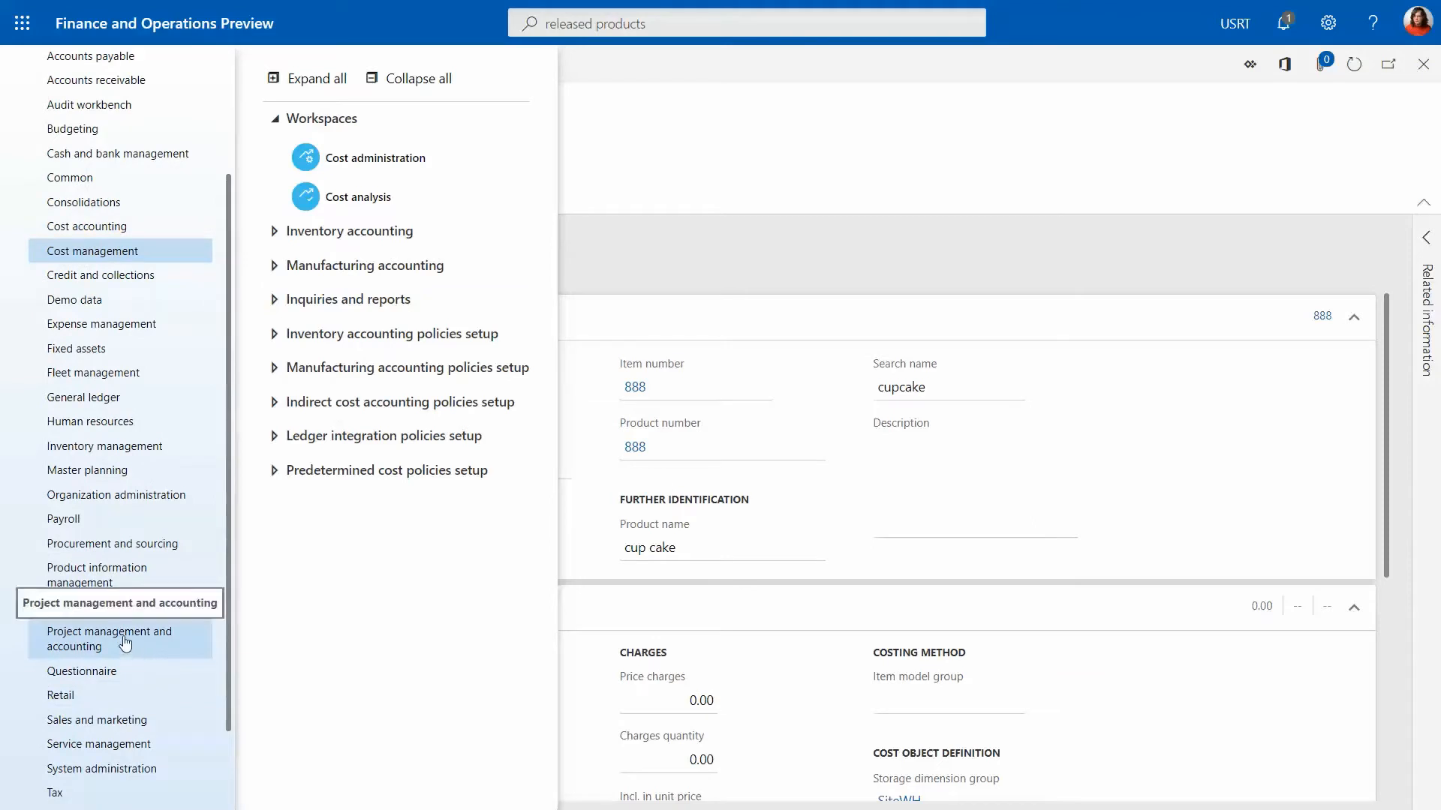
{"action": "left_click", "coordinate": [98, 575]}
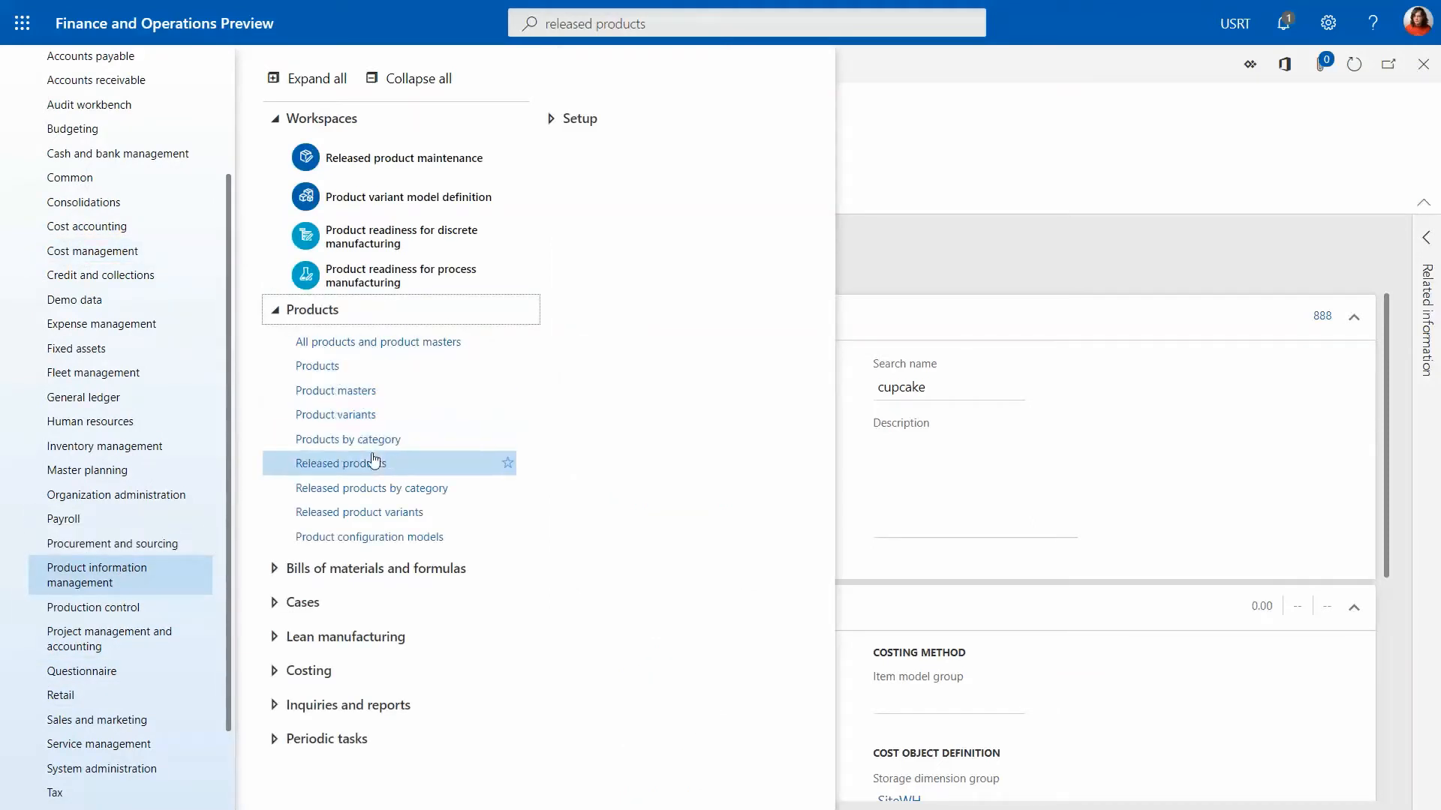
{"action": "left_click", "coordinate": [347, 463]}
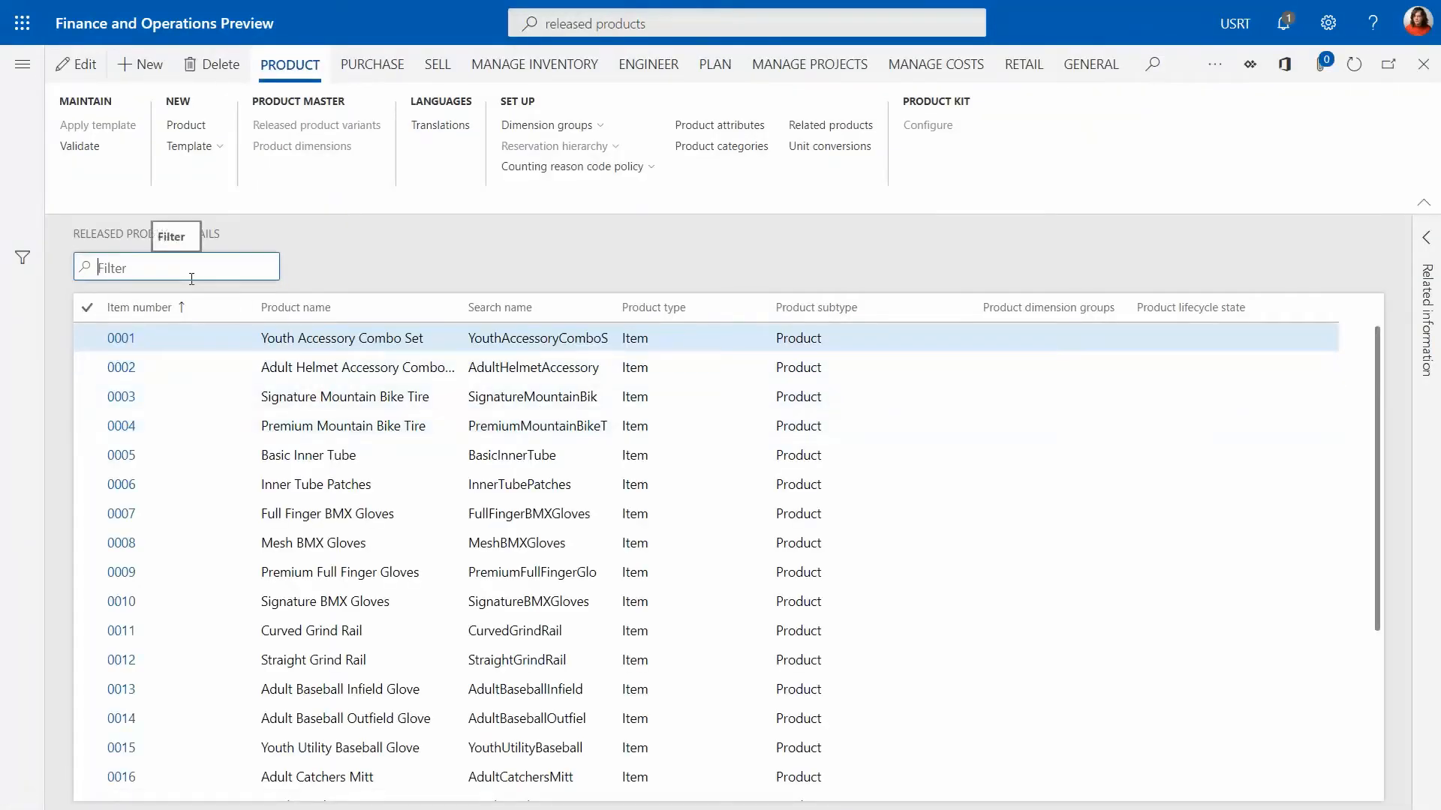
- Filter Released products to 888 and open the cup cake record
{"action": "type", "text": "888"}
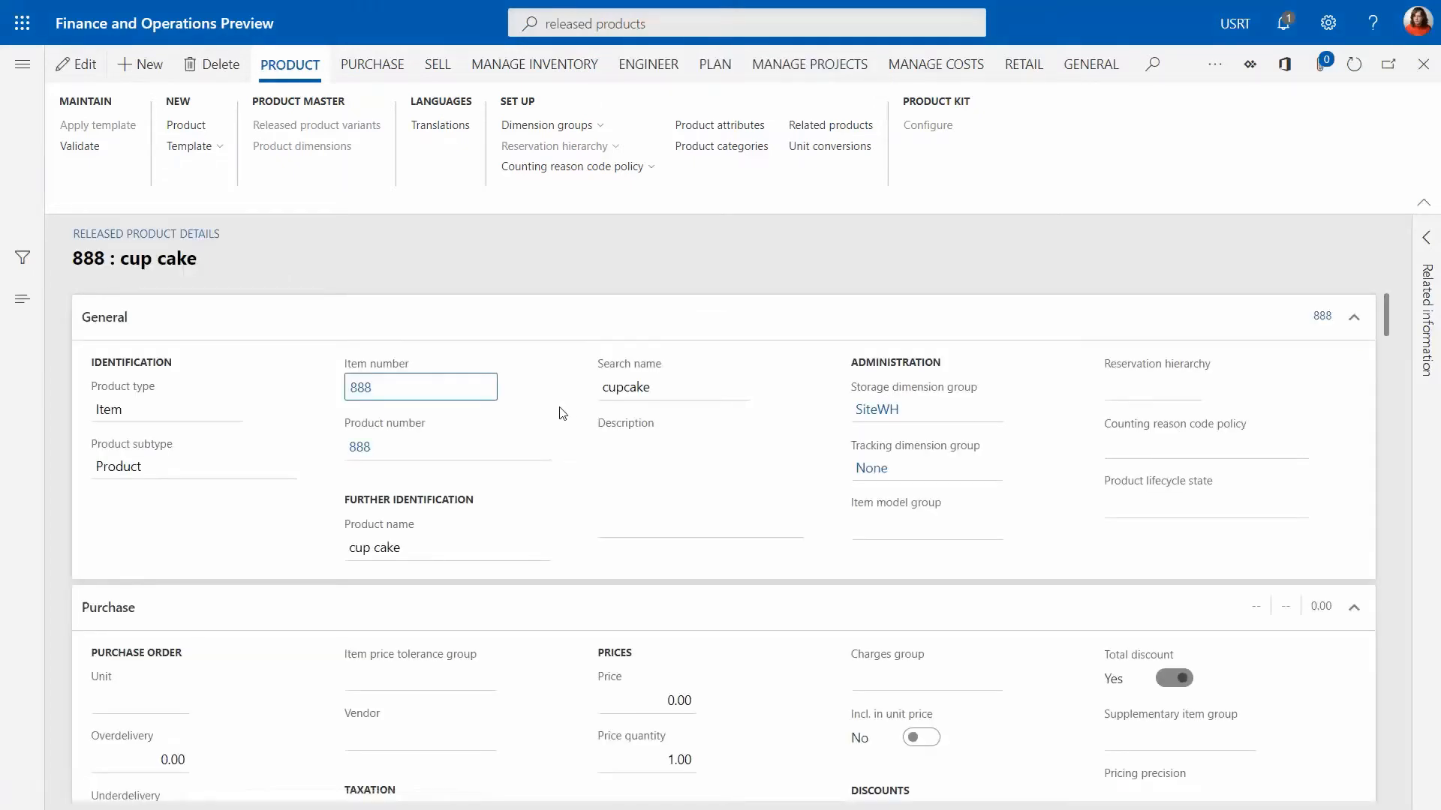
{"action": "mouse_move", "coordinate": [1251, 402]}
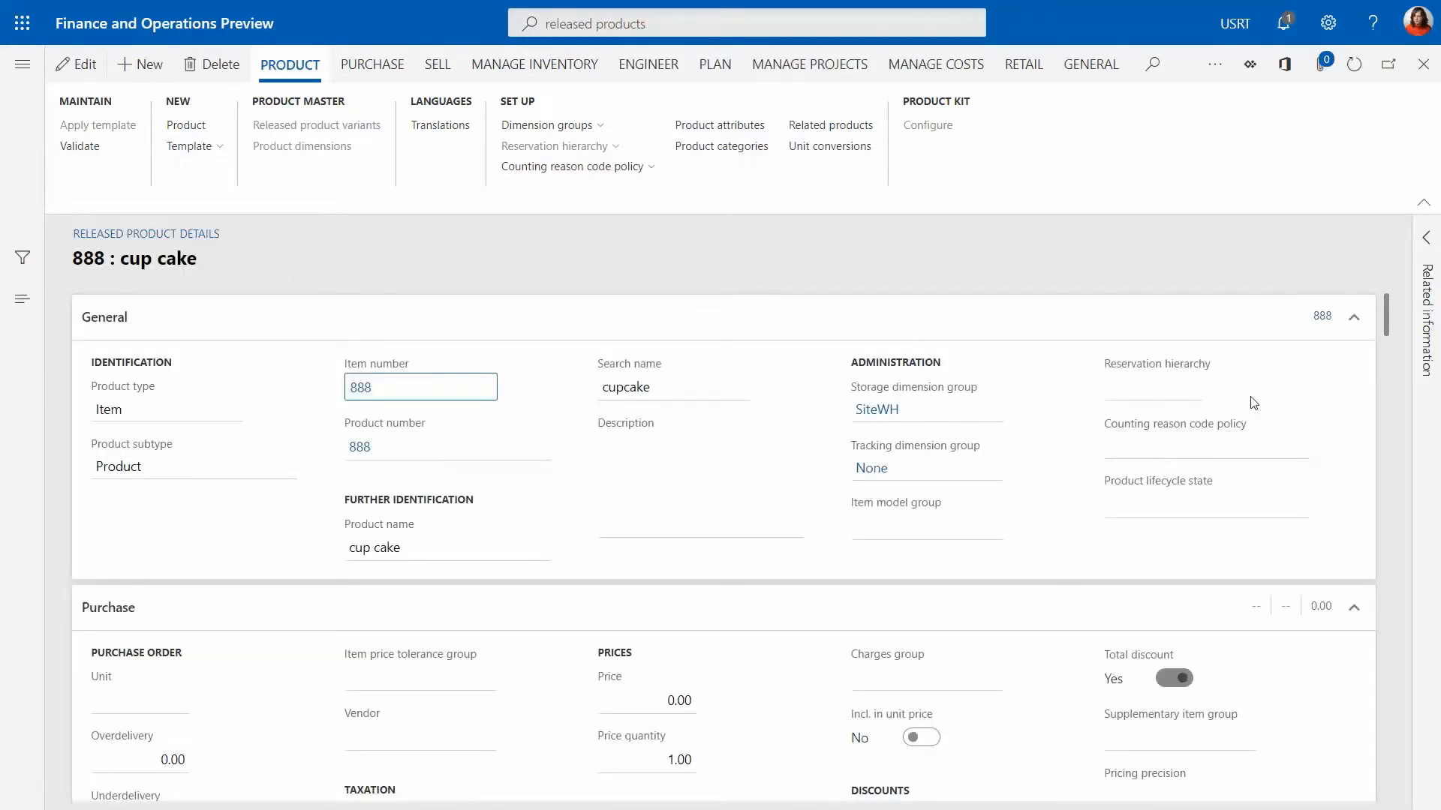
{"action": "mouse_move", "coordinate": [1056, 459]}
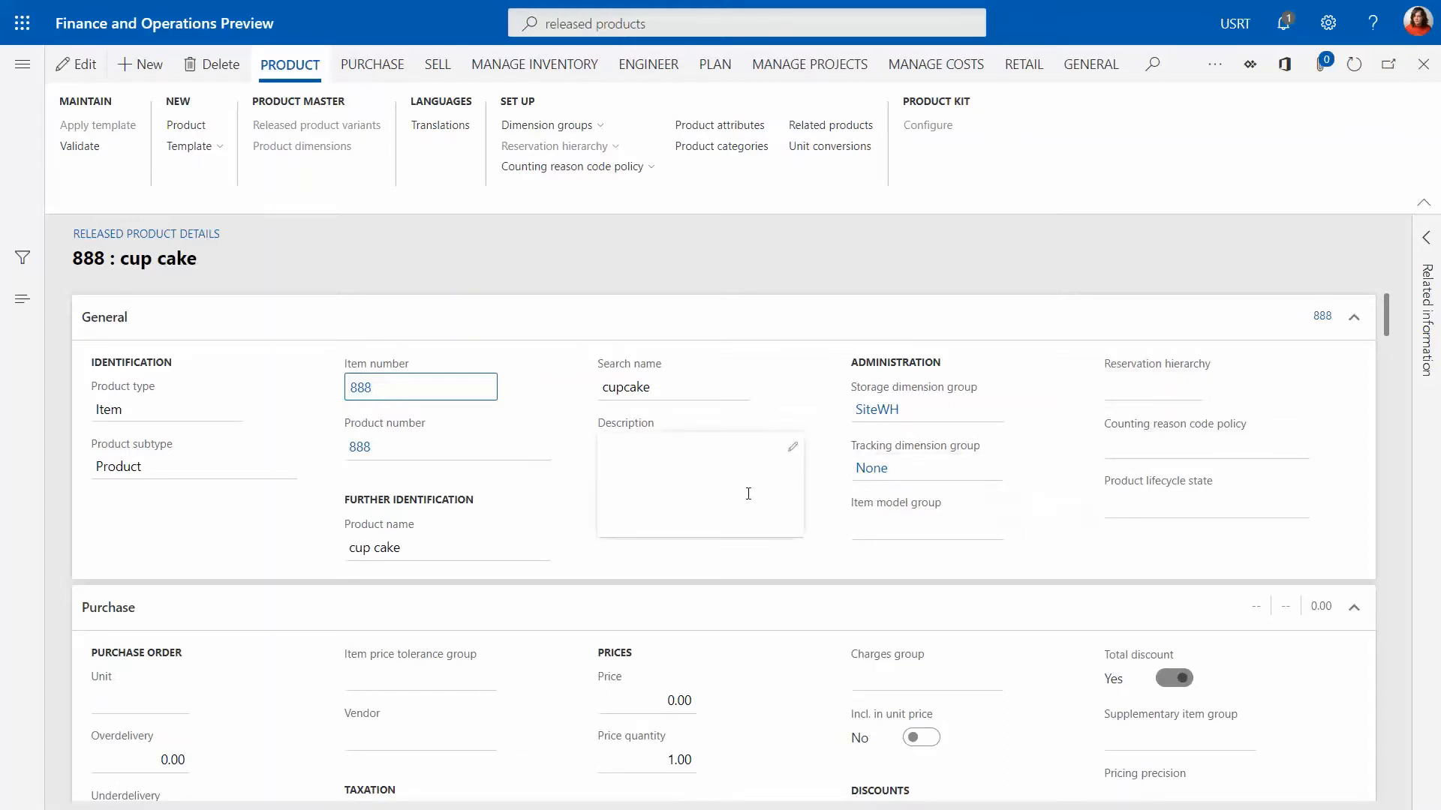
{"action": "left_click", "coordinate": [919, 526]}
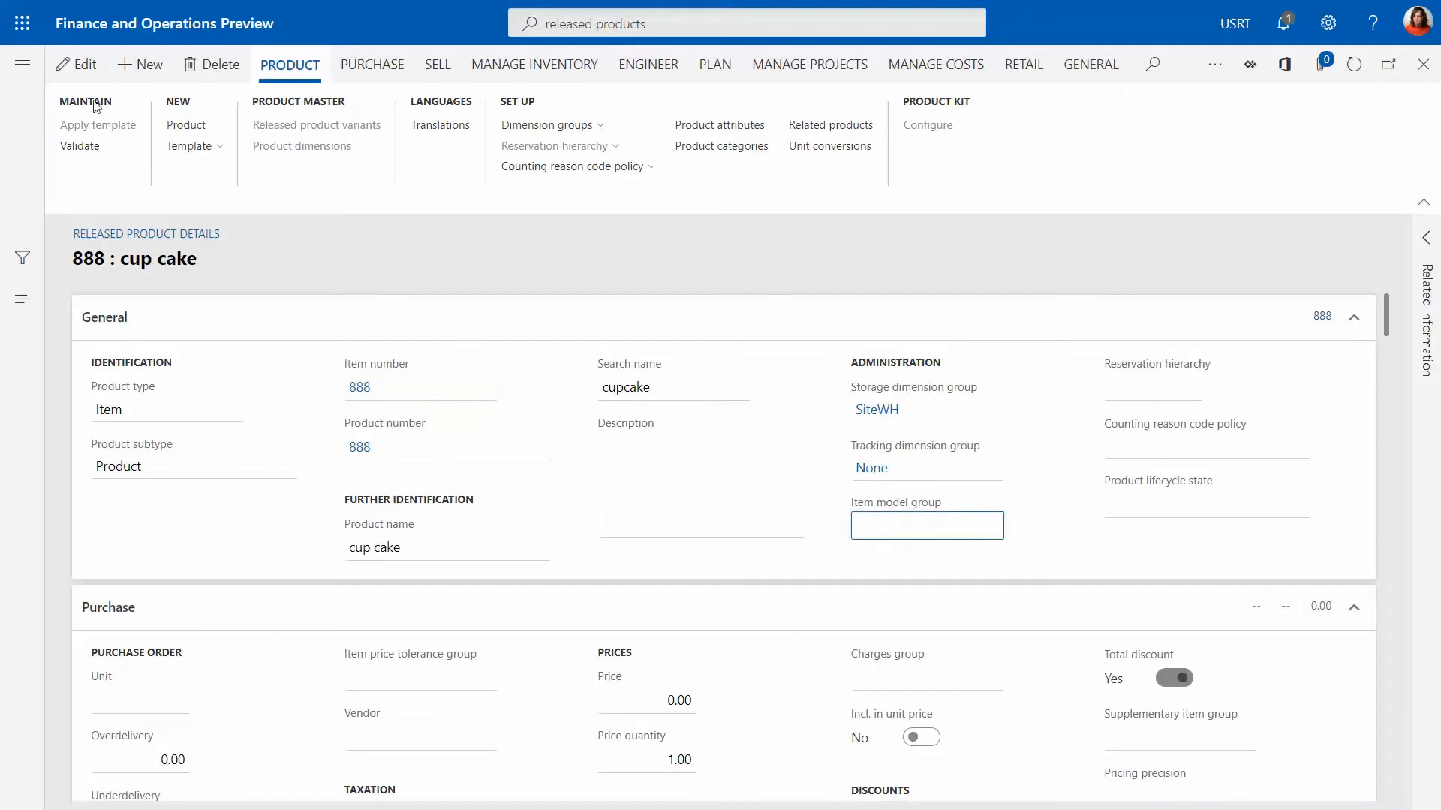
- Edit released product 888 cup cake and set its item model group to FIFO
{"action": "left_click", "coordinate": [75, 64]}
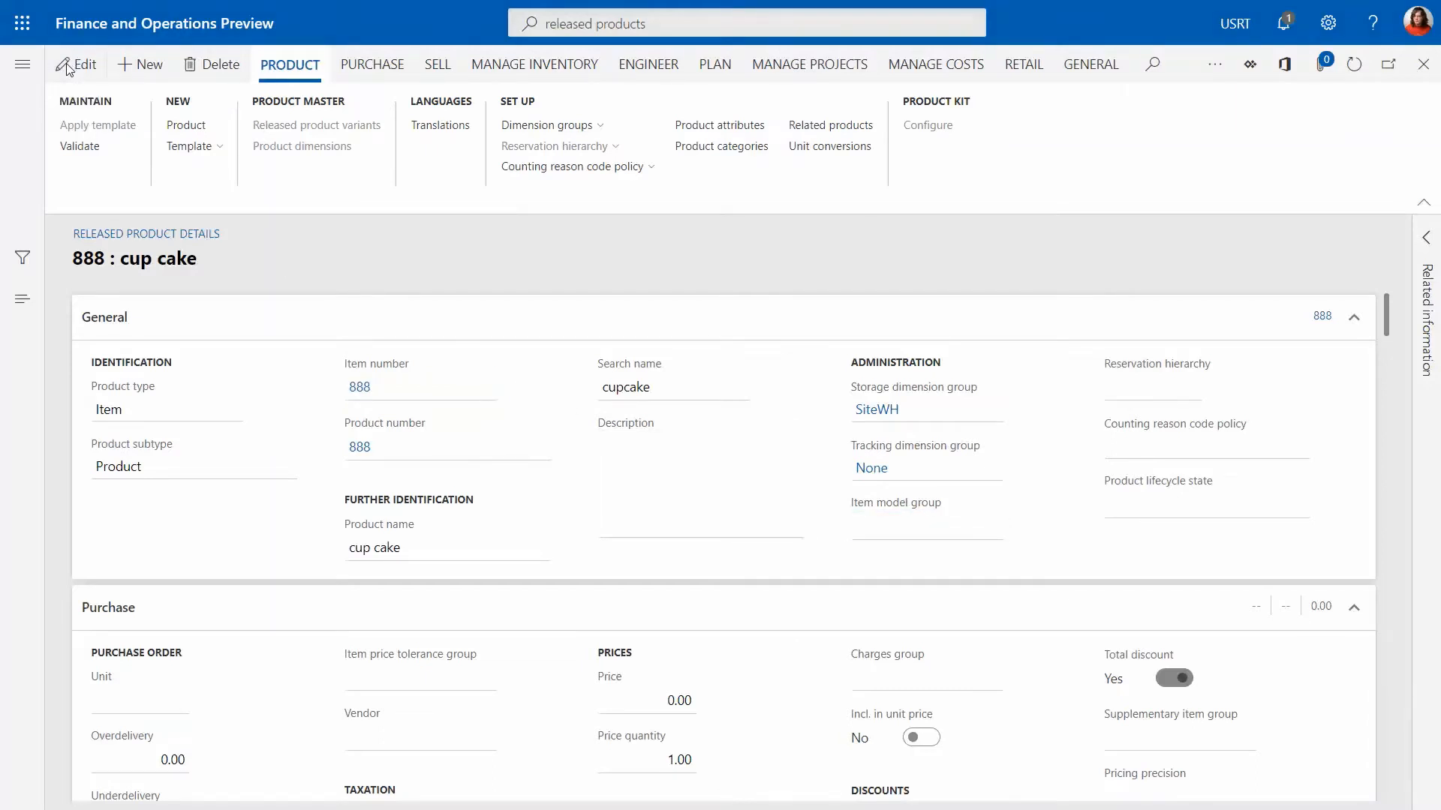
{"action": "left_click", "coordinate": [76, 64]}
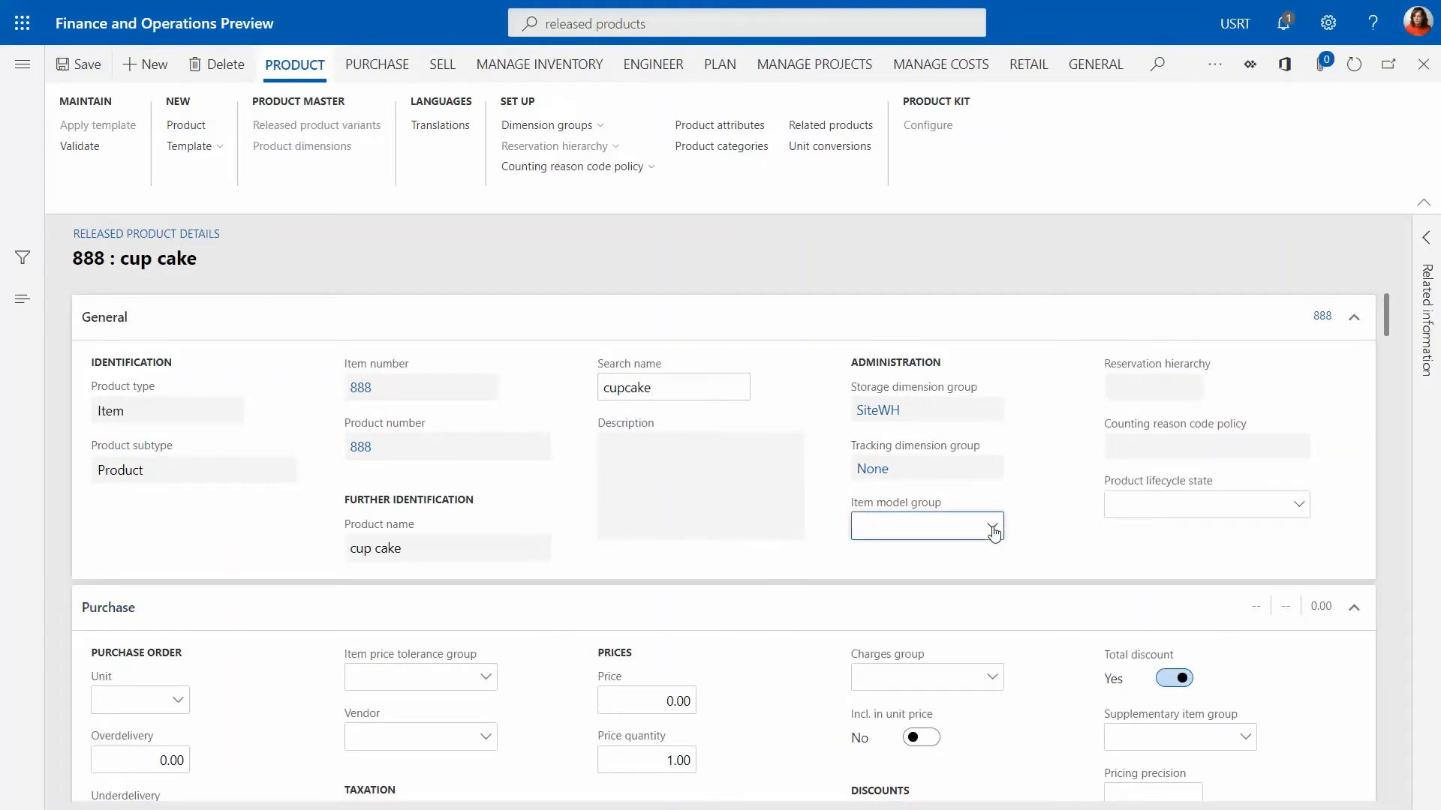
{"action": "left_click", "coordinate": [991, 525]}
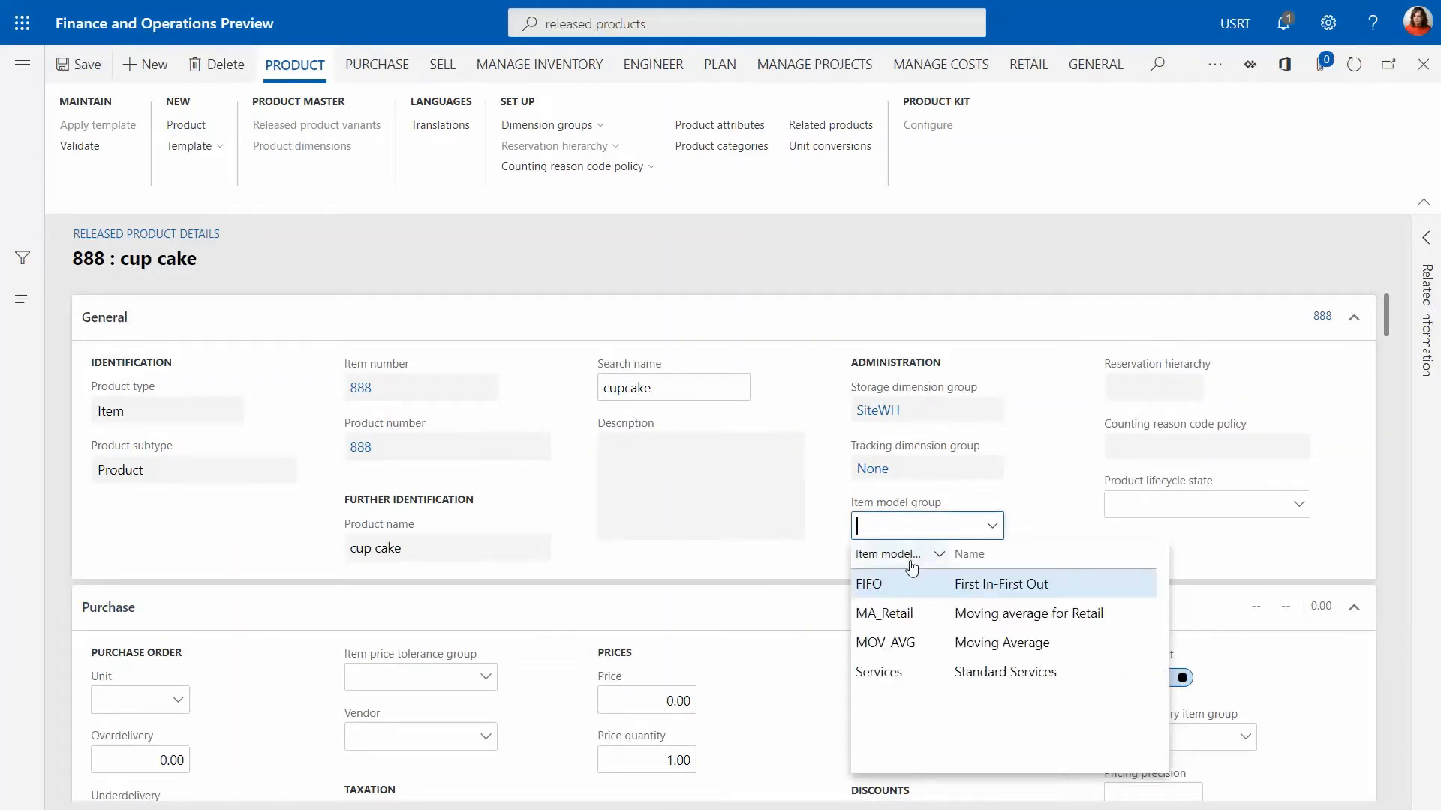
{"action": "left_click", "coordinate": [890, 554]}
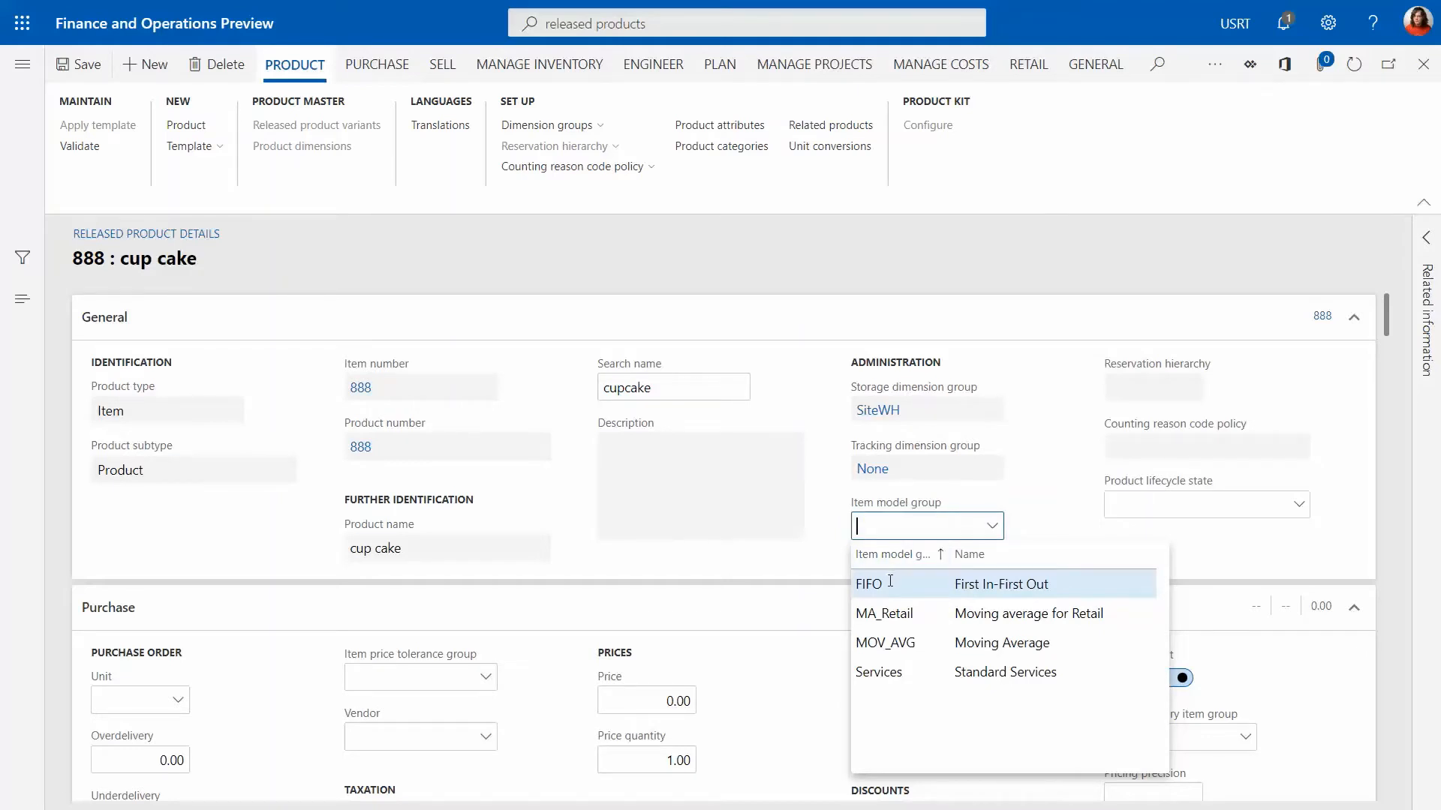
{"action": "mouse_move", "coordinate": [890, 587]}
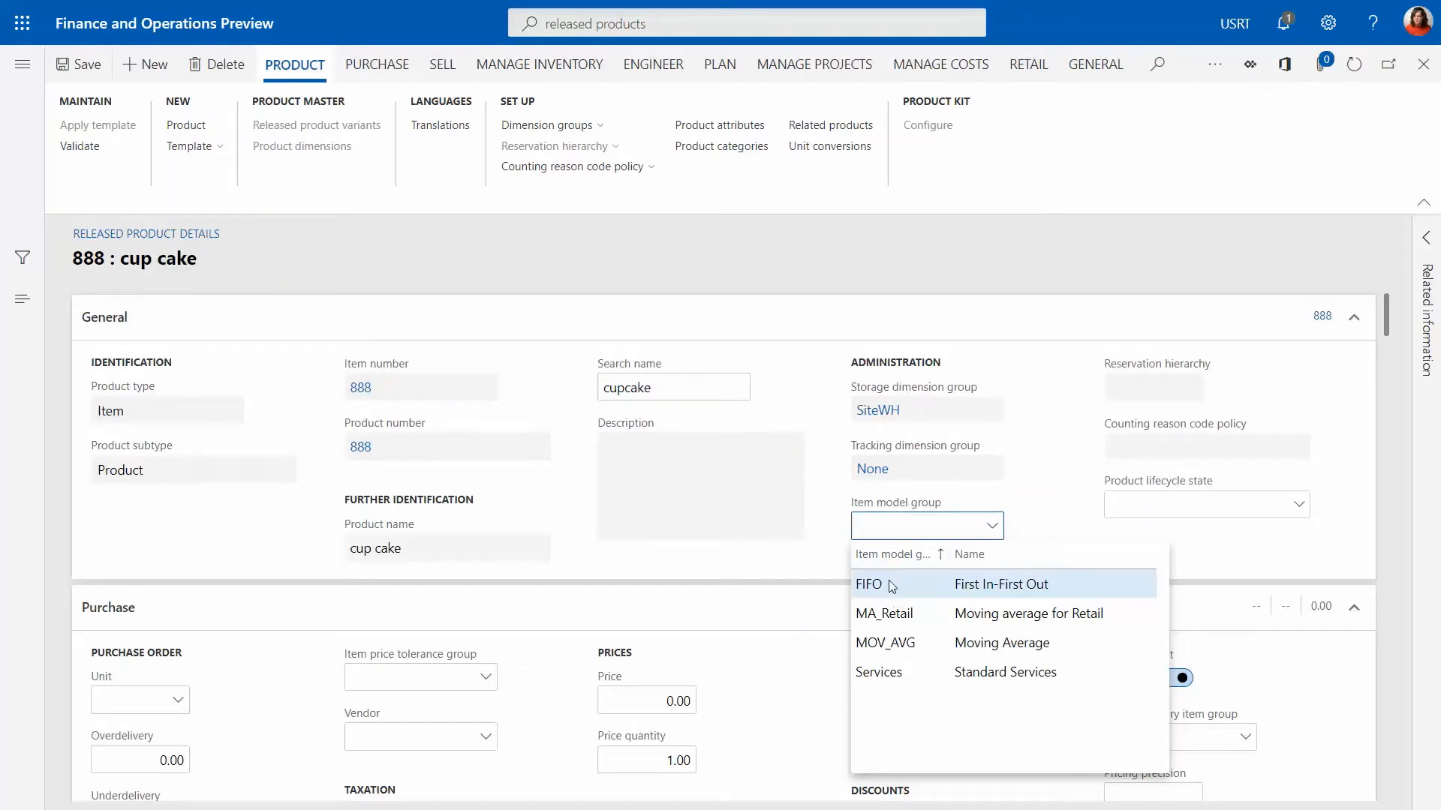
{"action": "left_click", "coordinate": [867, 584]}
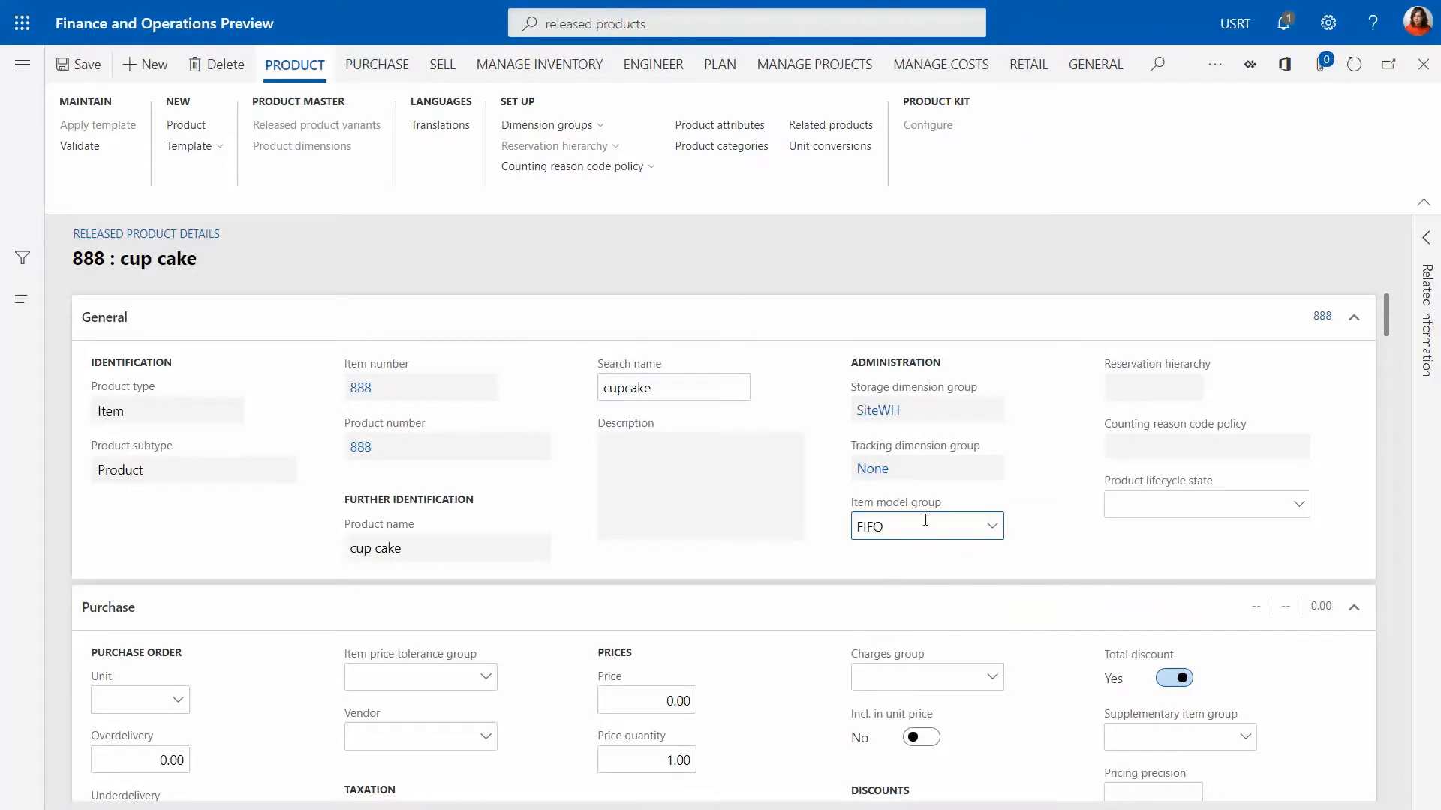
{"action": "left_click", "coordinate": [919, 525]}
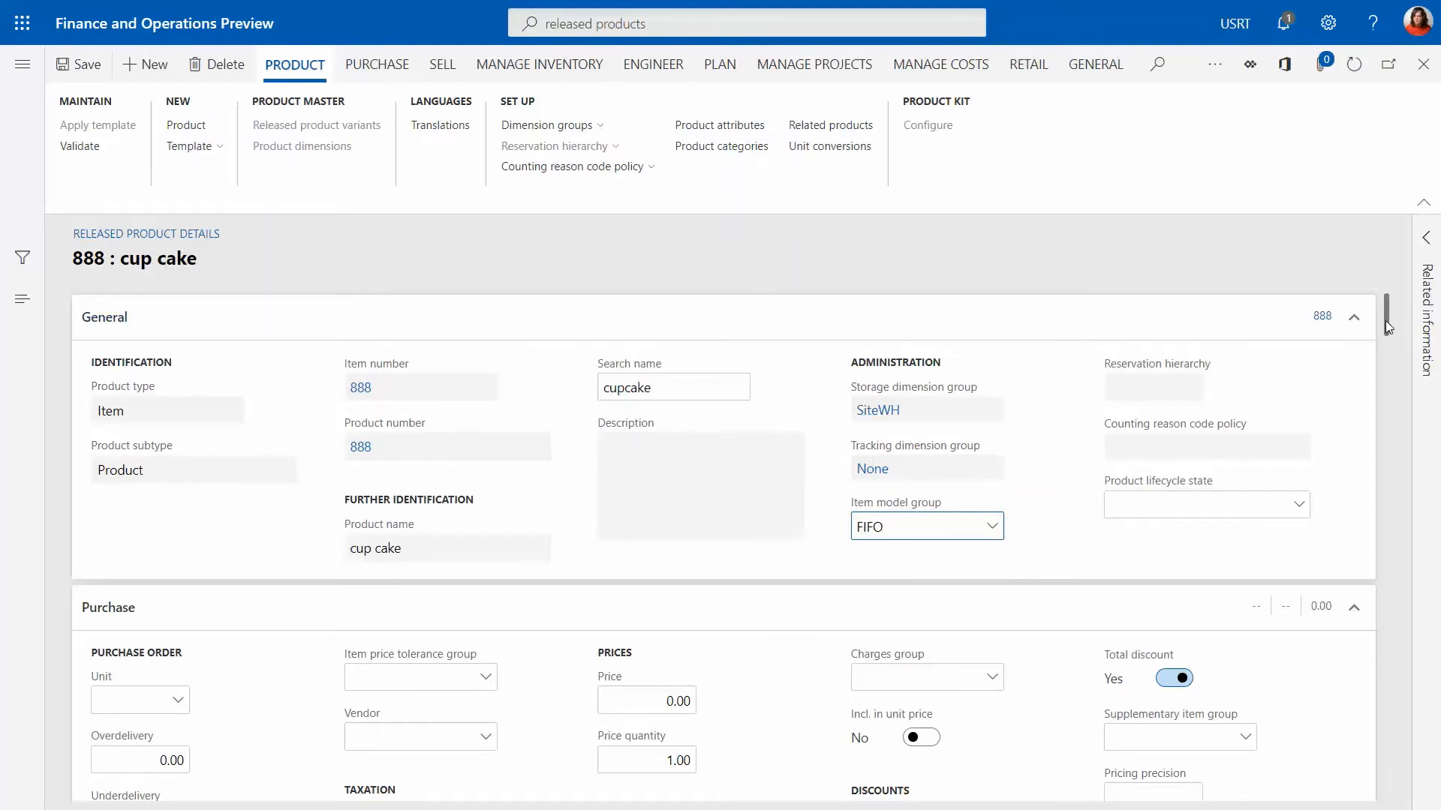
{"action": "left_click", "coordinate": [918, 526]}
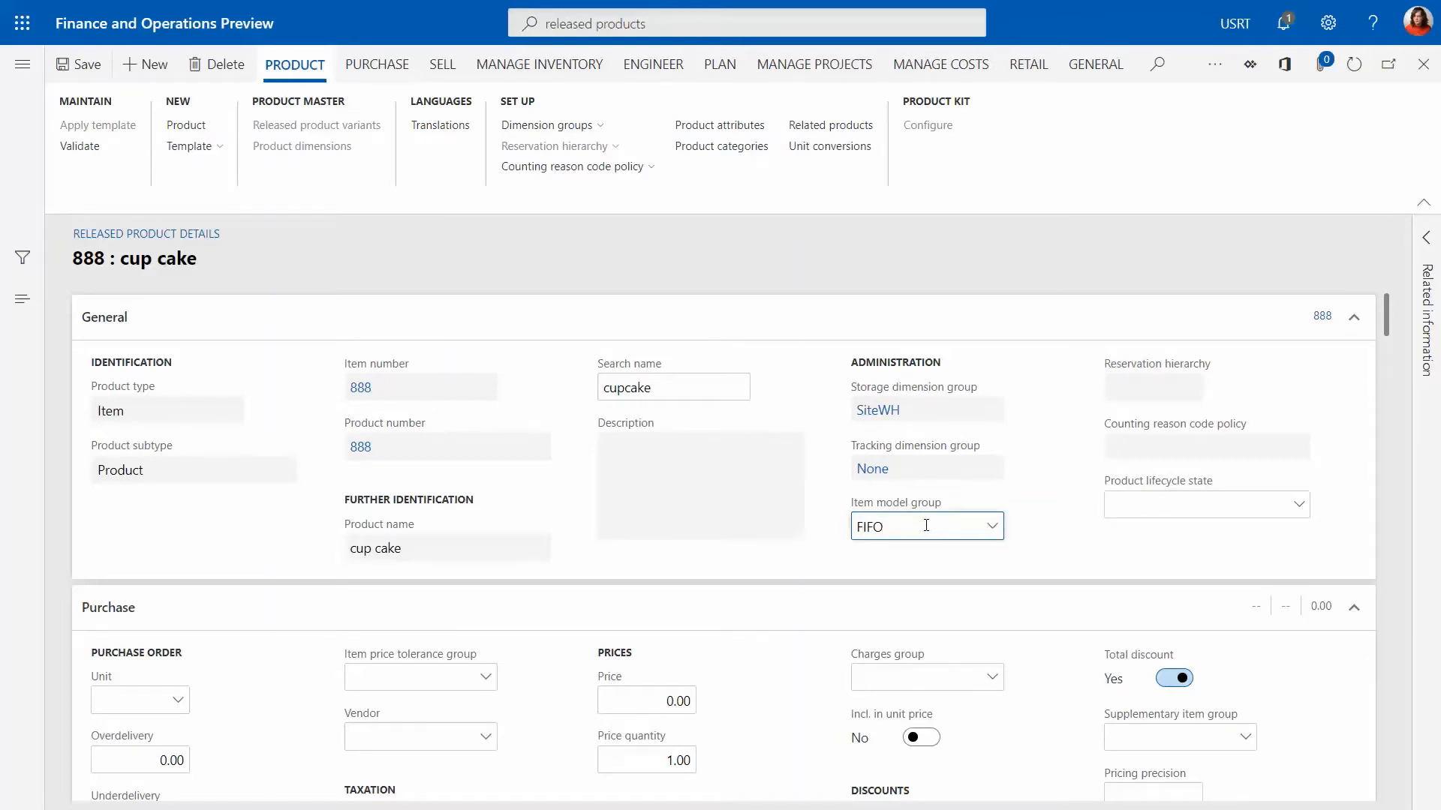
{"action": "mouse_move", "coordinate": [923, 526]}
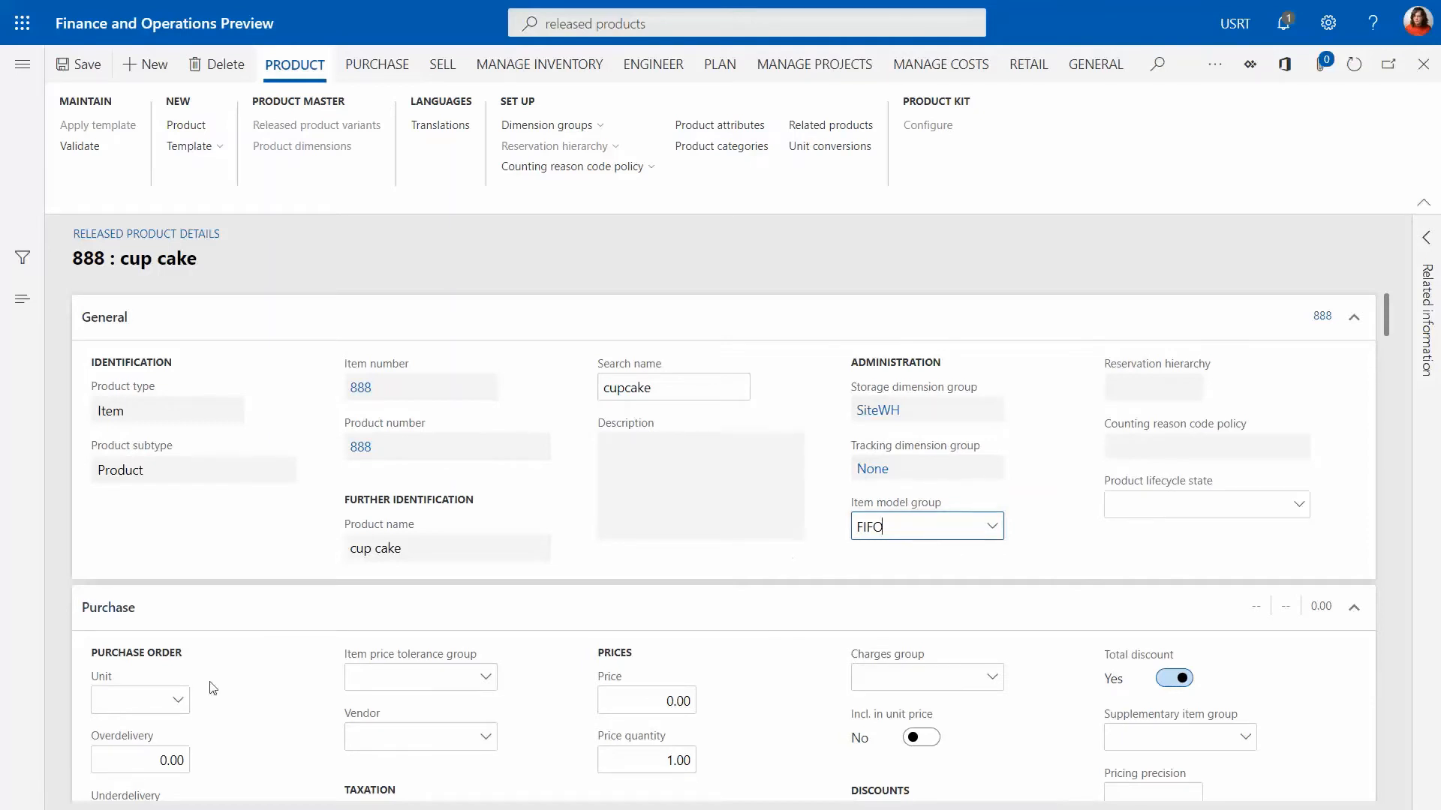
- Set the purchase unit to ea and the purchase price to 3.00
{"action": "left_click", "coordinate": [133, 700]}
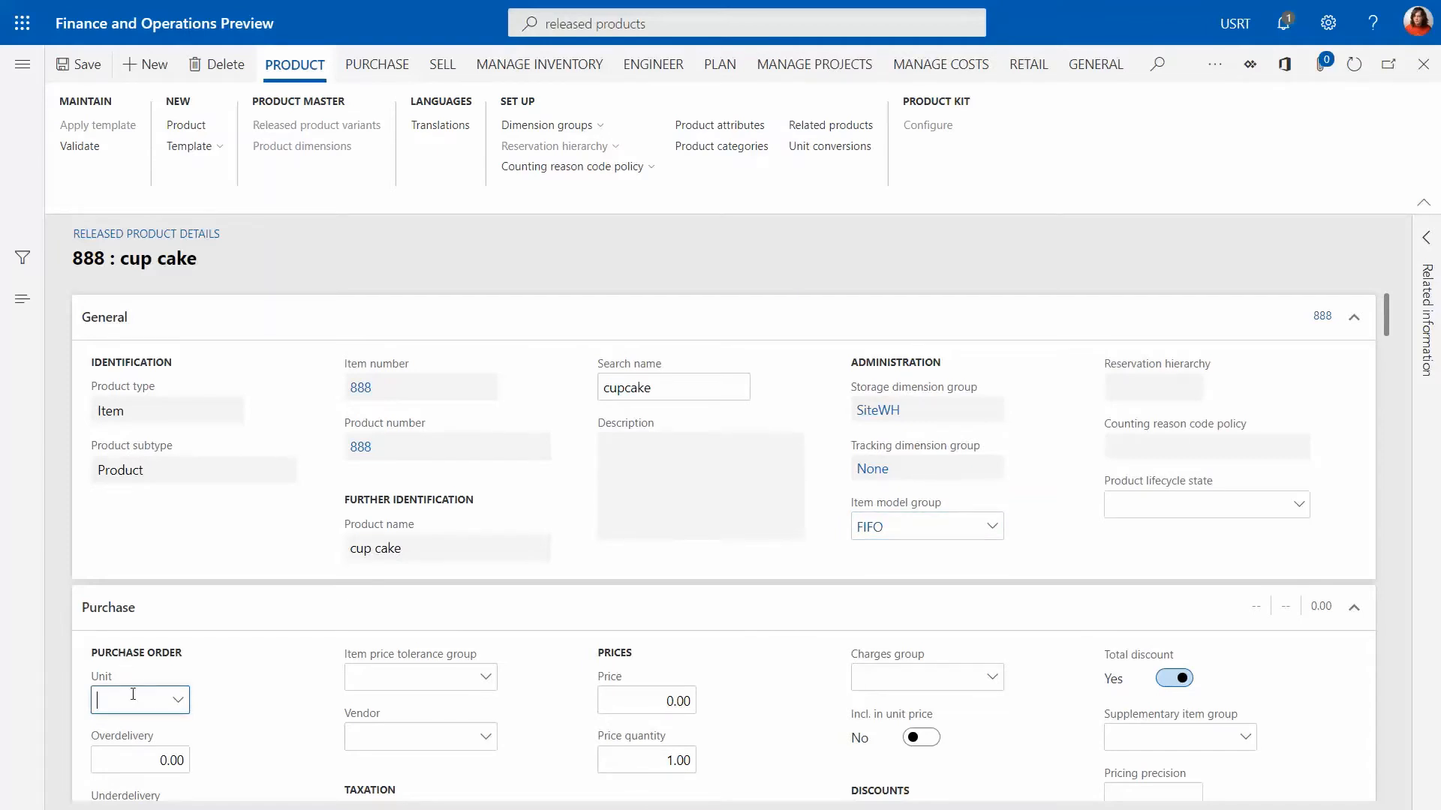
{"action": "type", "text": "ea"}
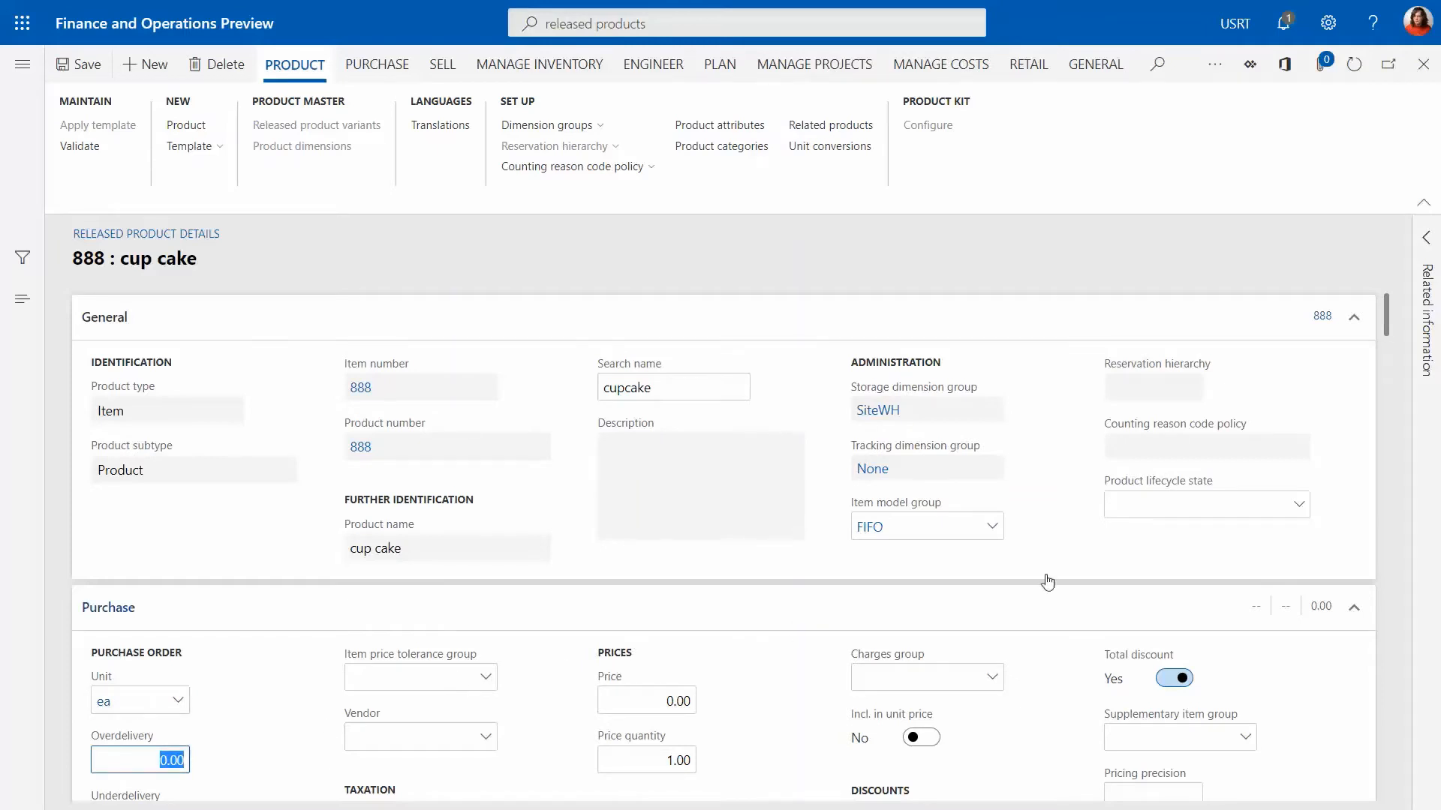
{"action": "scroll", "scroll_direction": "down", "scroll_amount": 3}
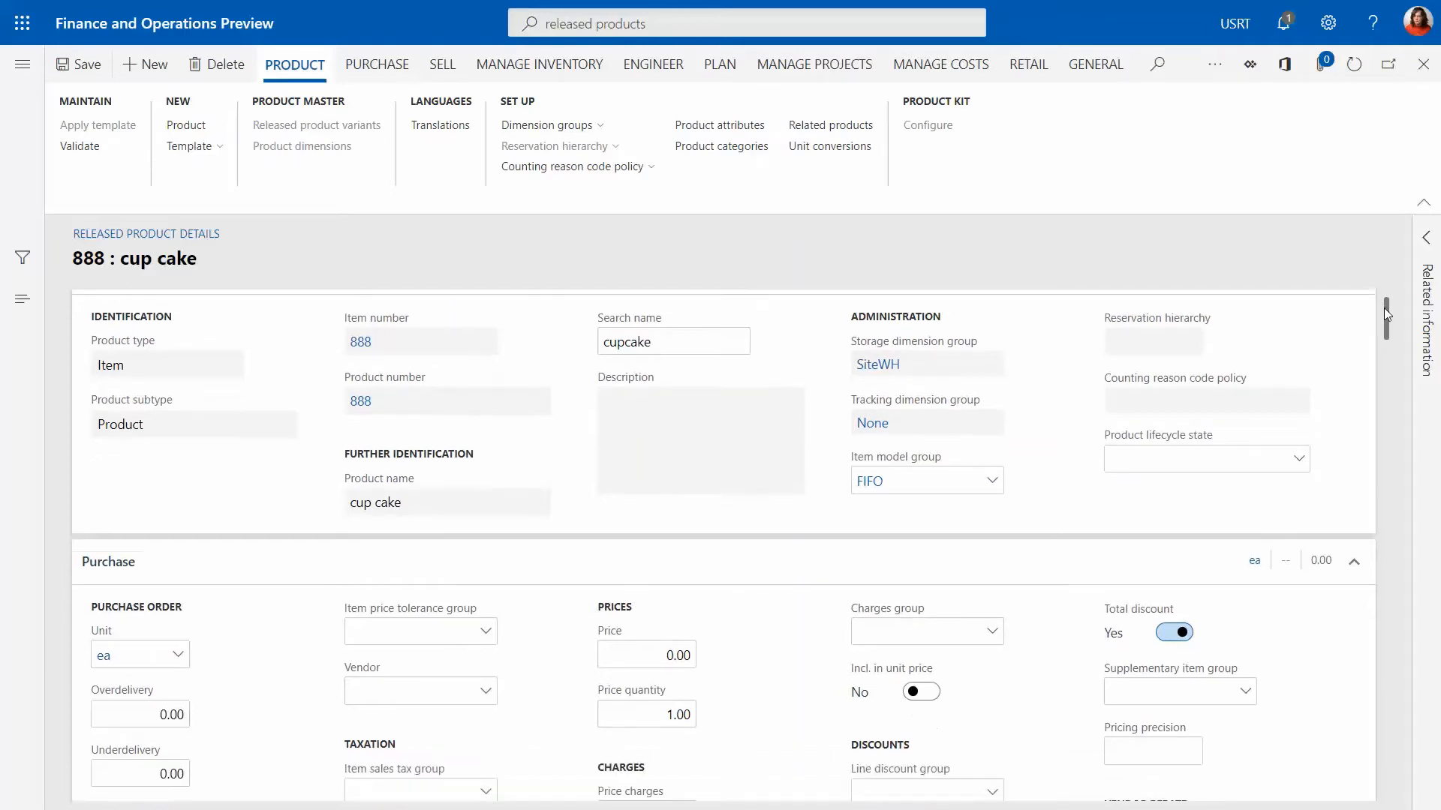
{"action": "scroll", "scroll_direction": "down", "scroll_amount": 3}
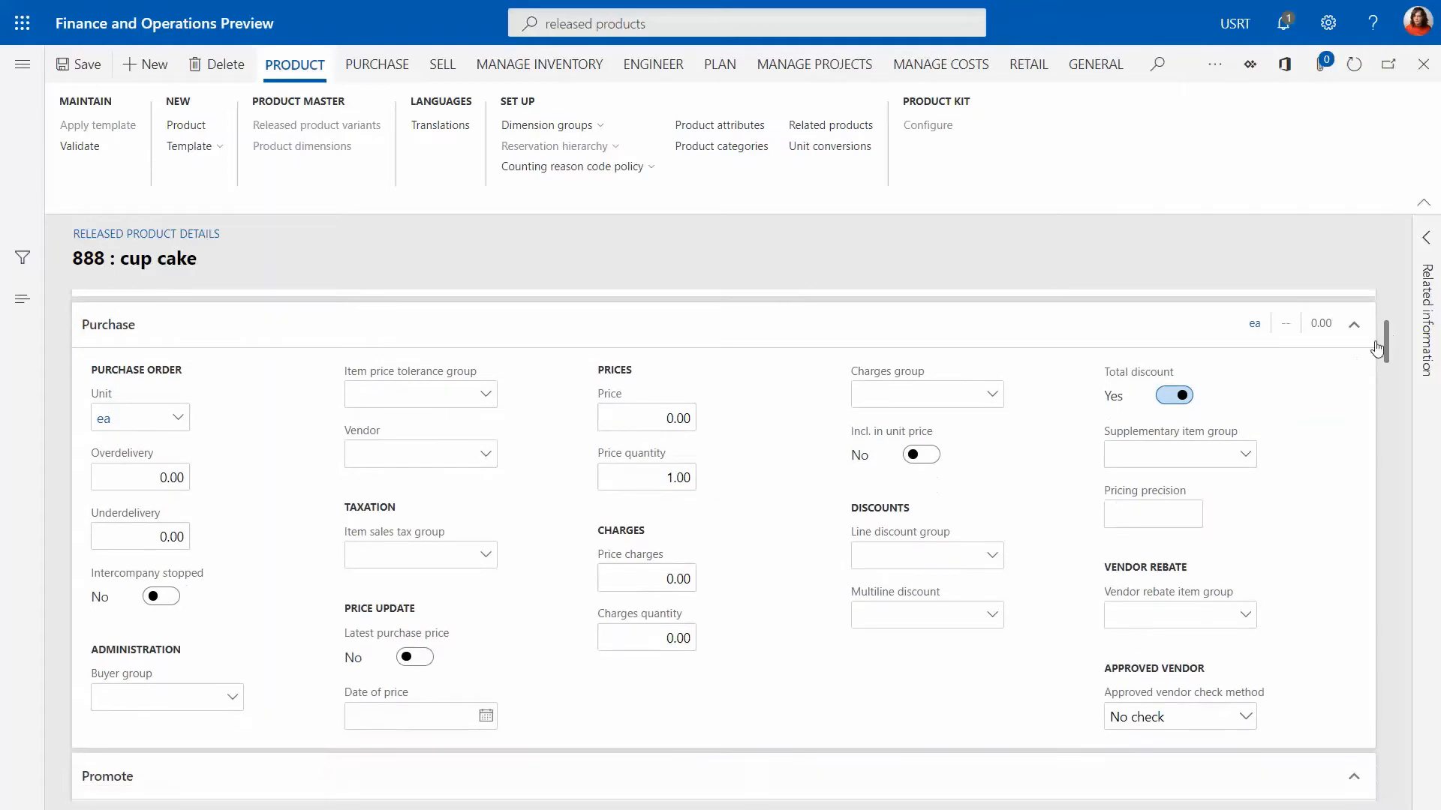
{"action": "left_click", "coordinate": [129, 417]}
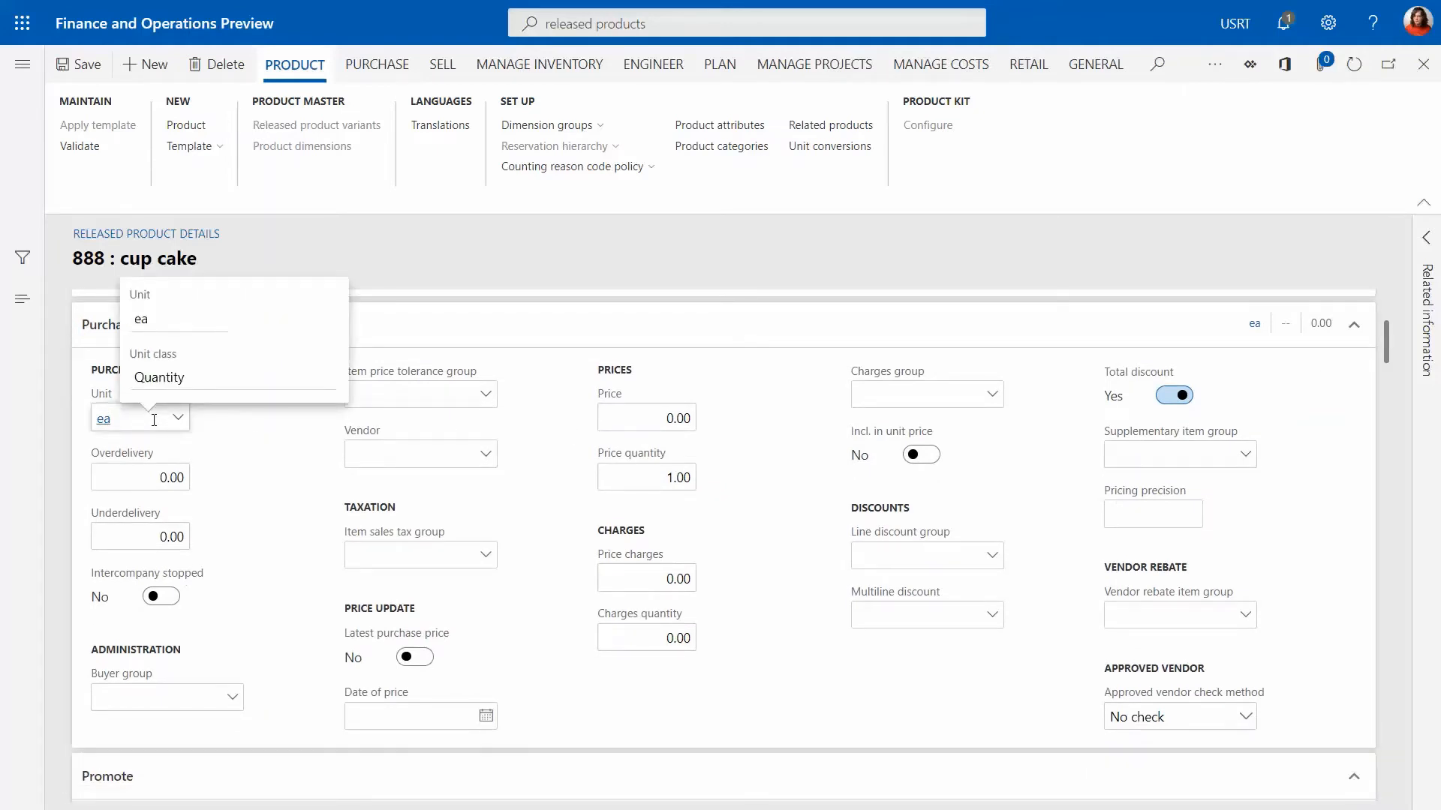
{"action": "left_click", "coordinate": [645, 417]}
{"action": "type", "text": "3"}
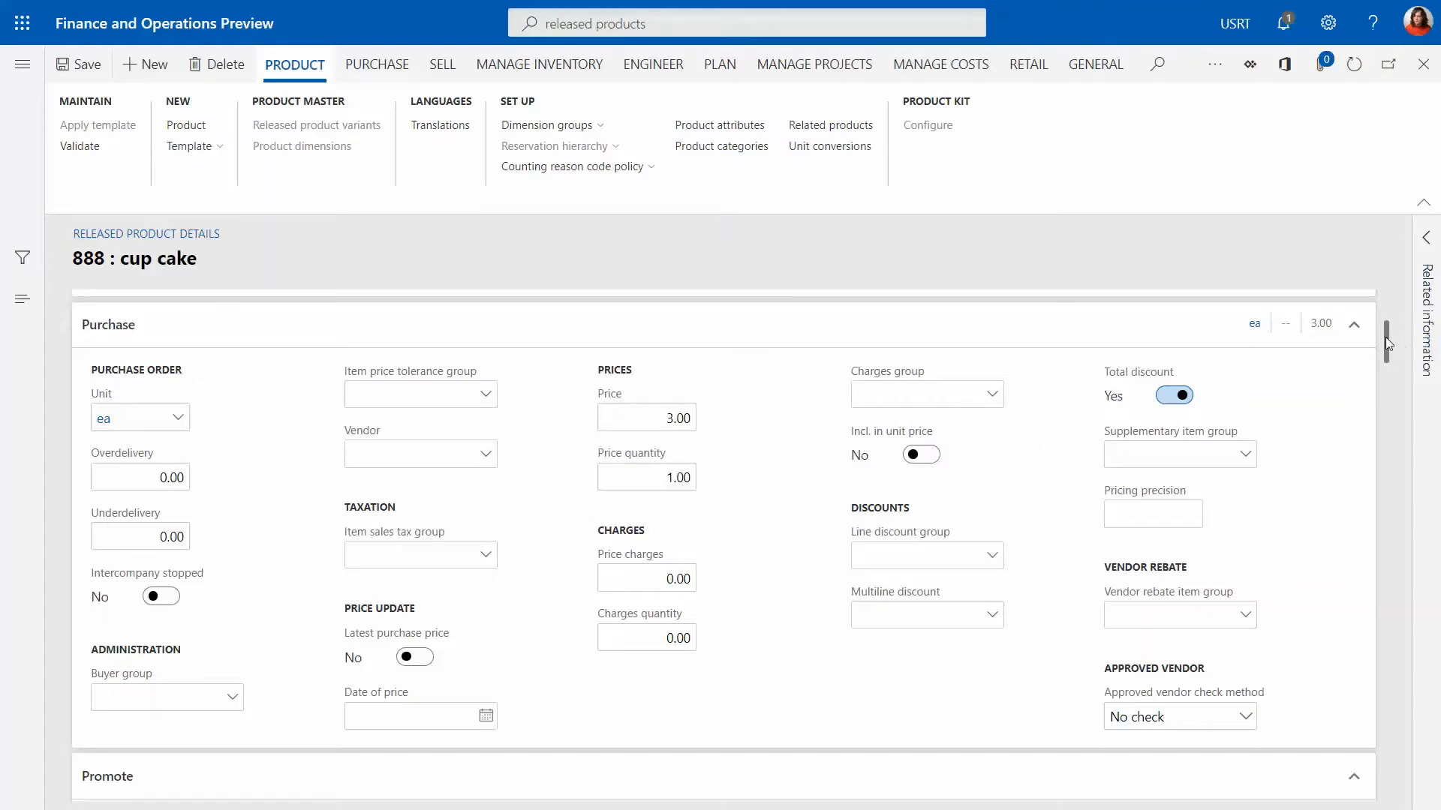
- Set the sales unit to ea and the base sales price to 6.00
{"action": "scroll", "scroll_direction": "down", "scroll_amount": 3}
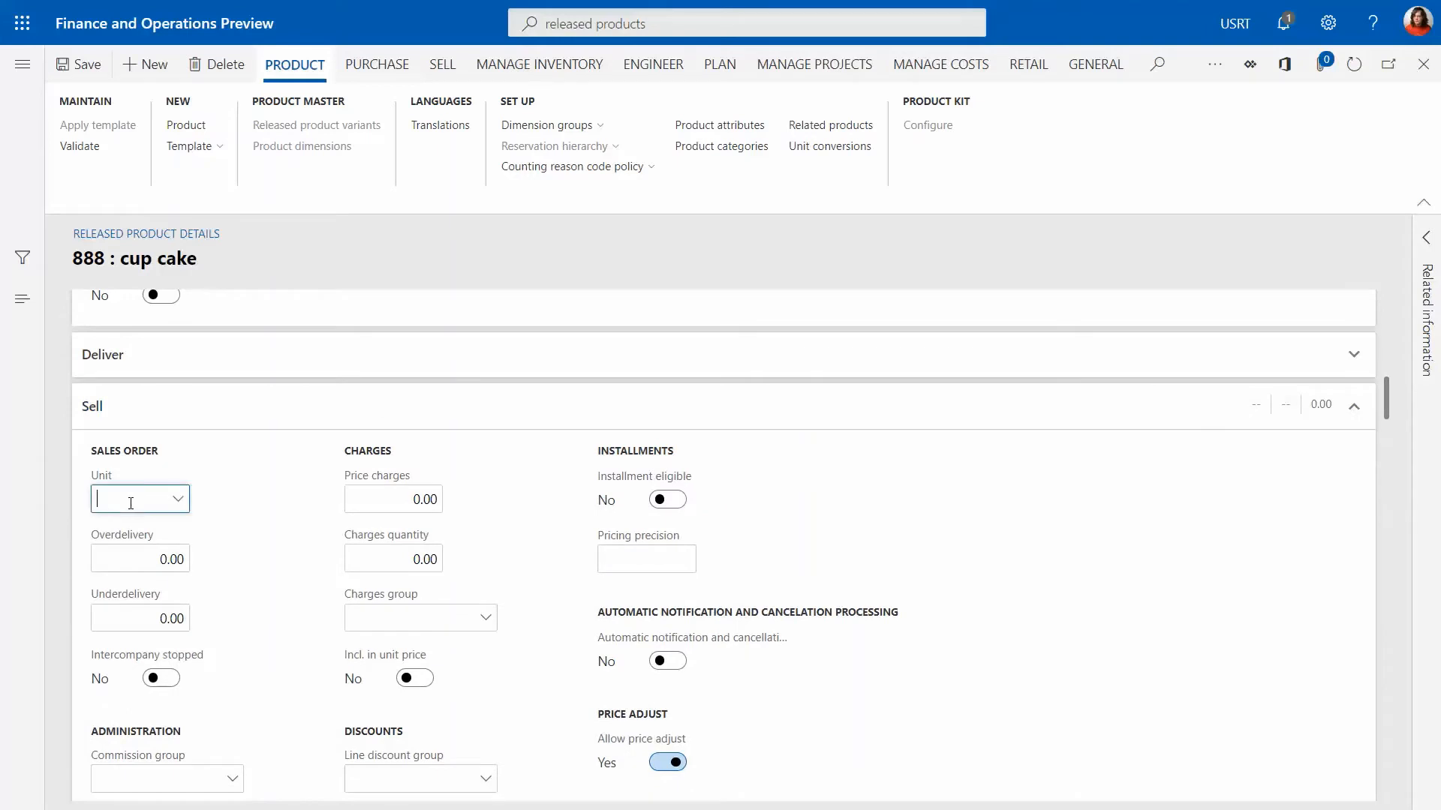
{"action": "type", "text": "ea"}
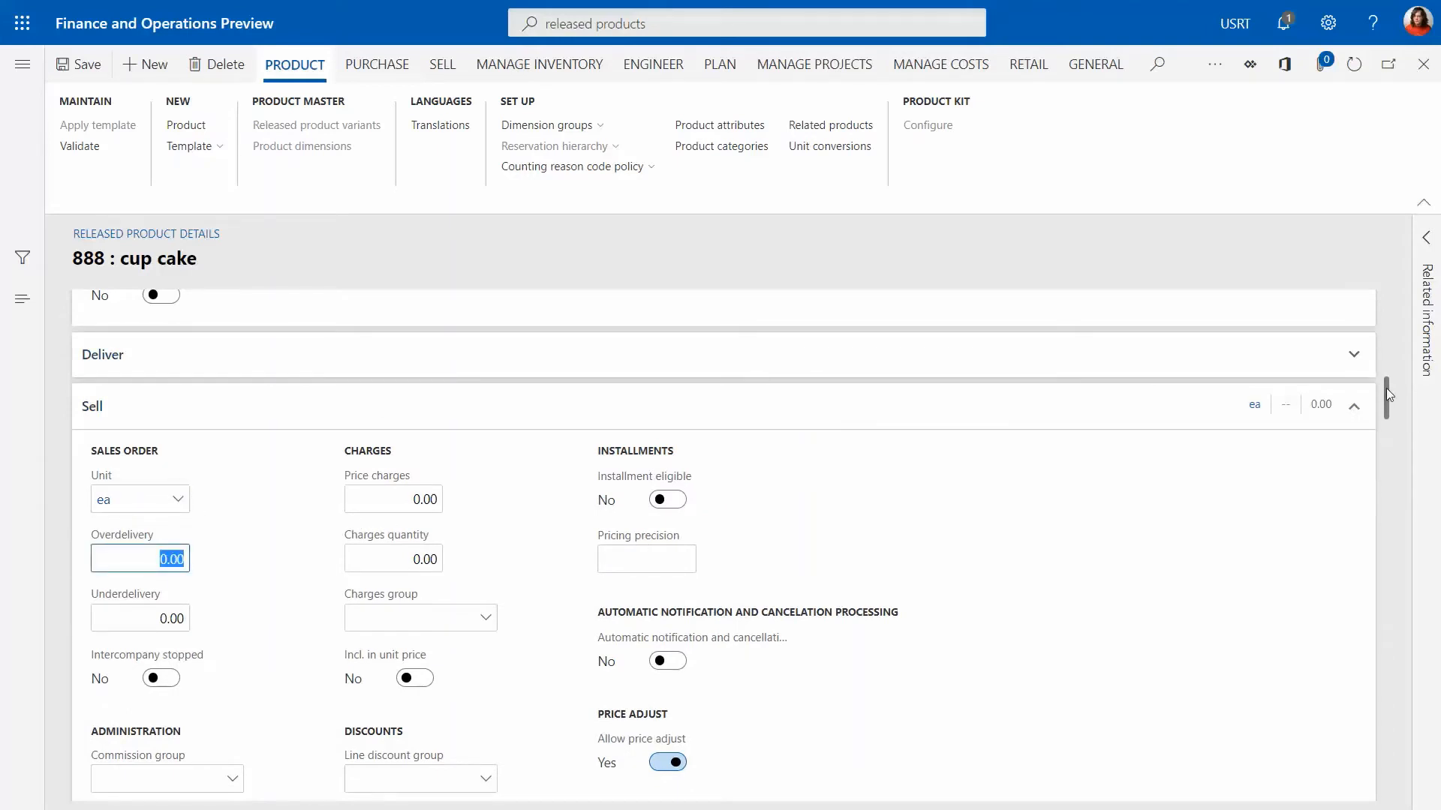
{"action": "scroll", "scroll_direction": "down", "scroll_amount": 3}
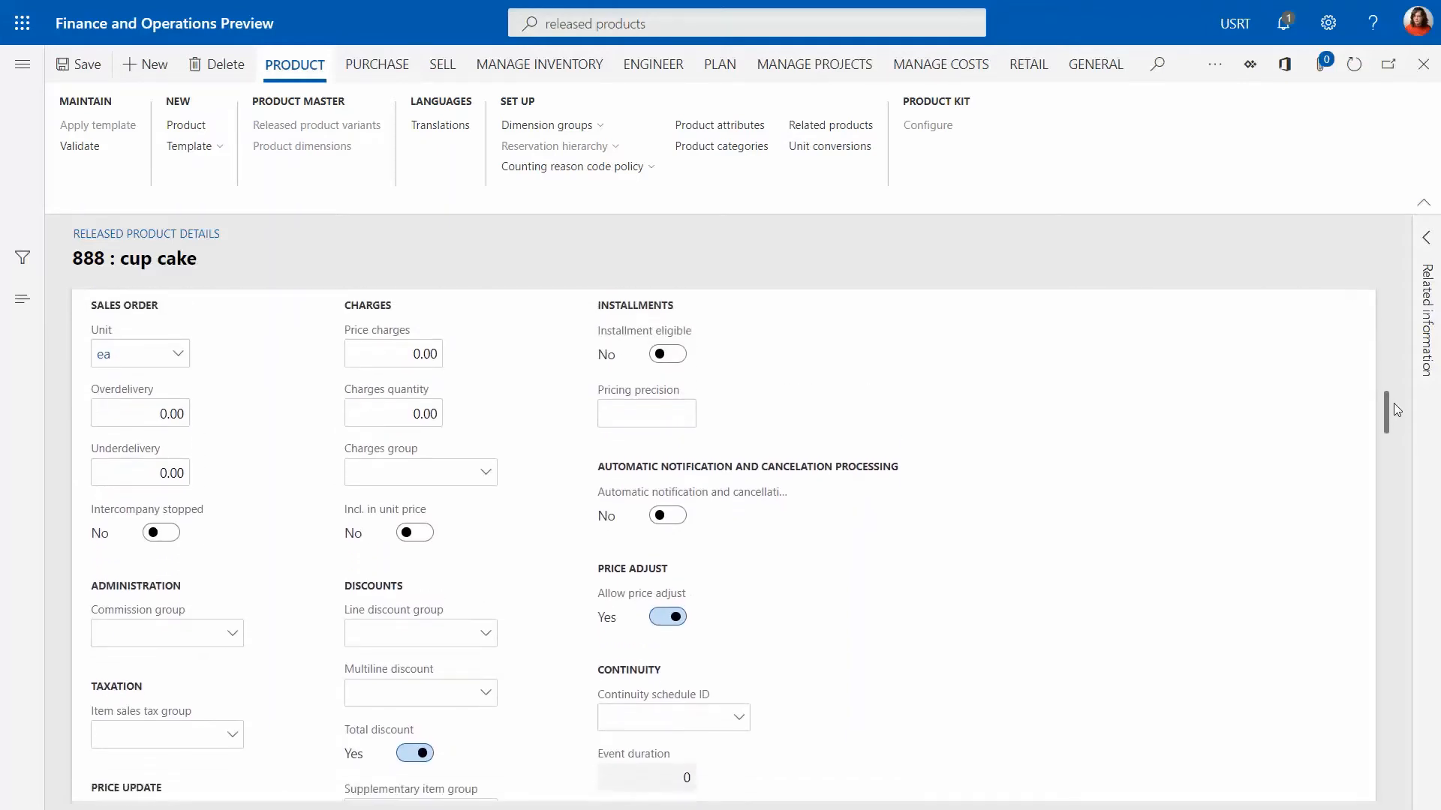
{"action": "scroll", "scroll_direction": "down", "scroll_amount": 3}
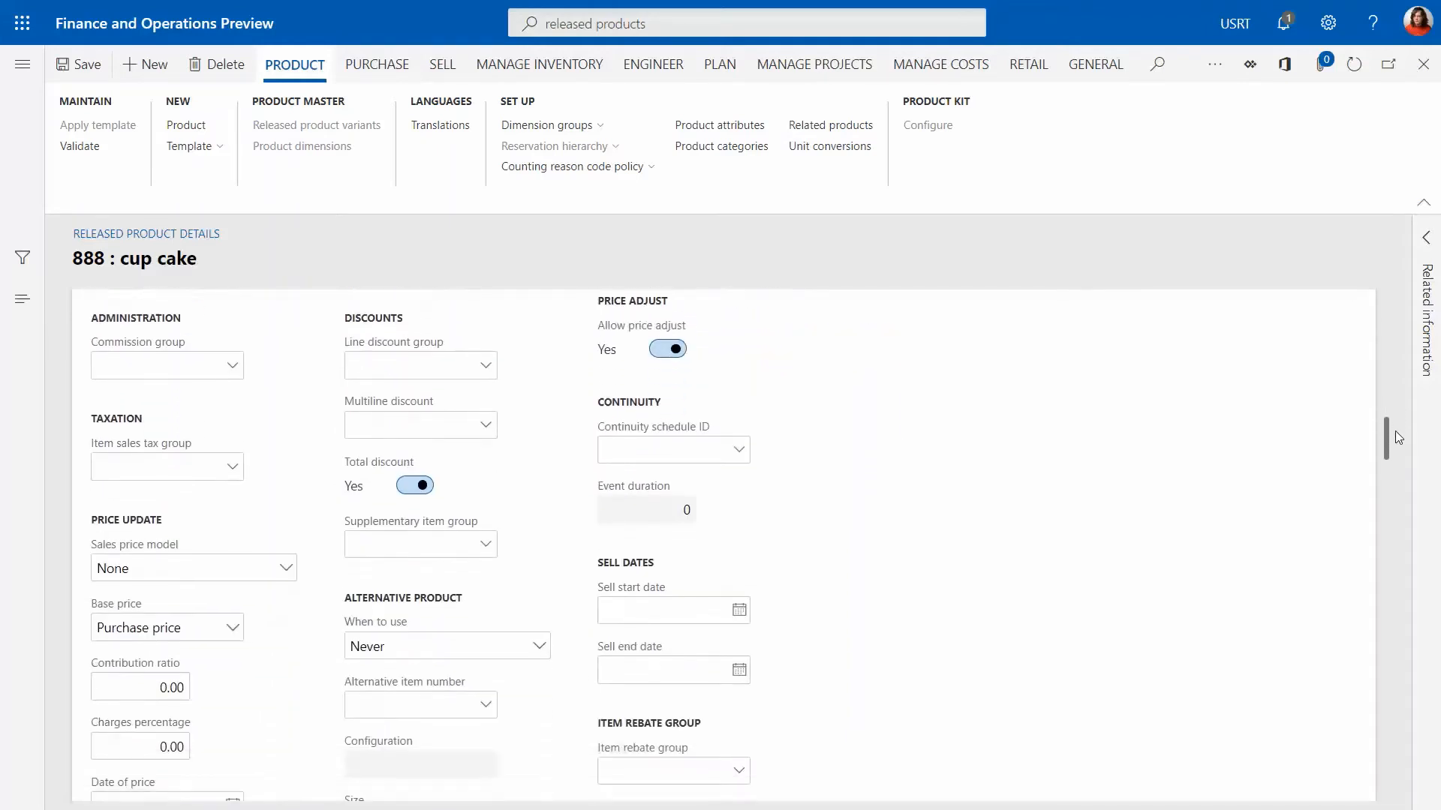
{"action": "scroll", "scroll_direction": "down", "scroll_amount": 3}
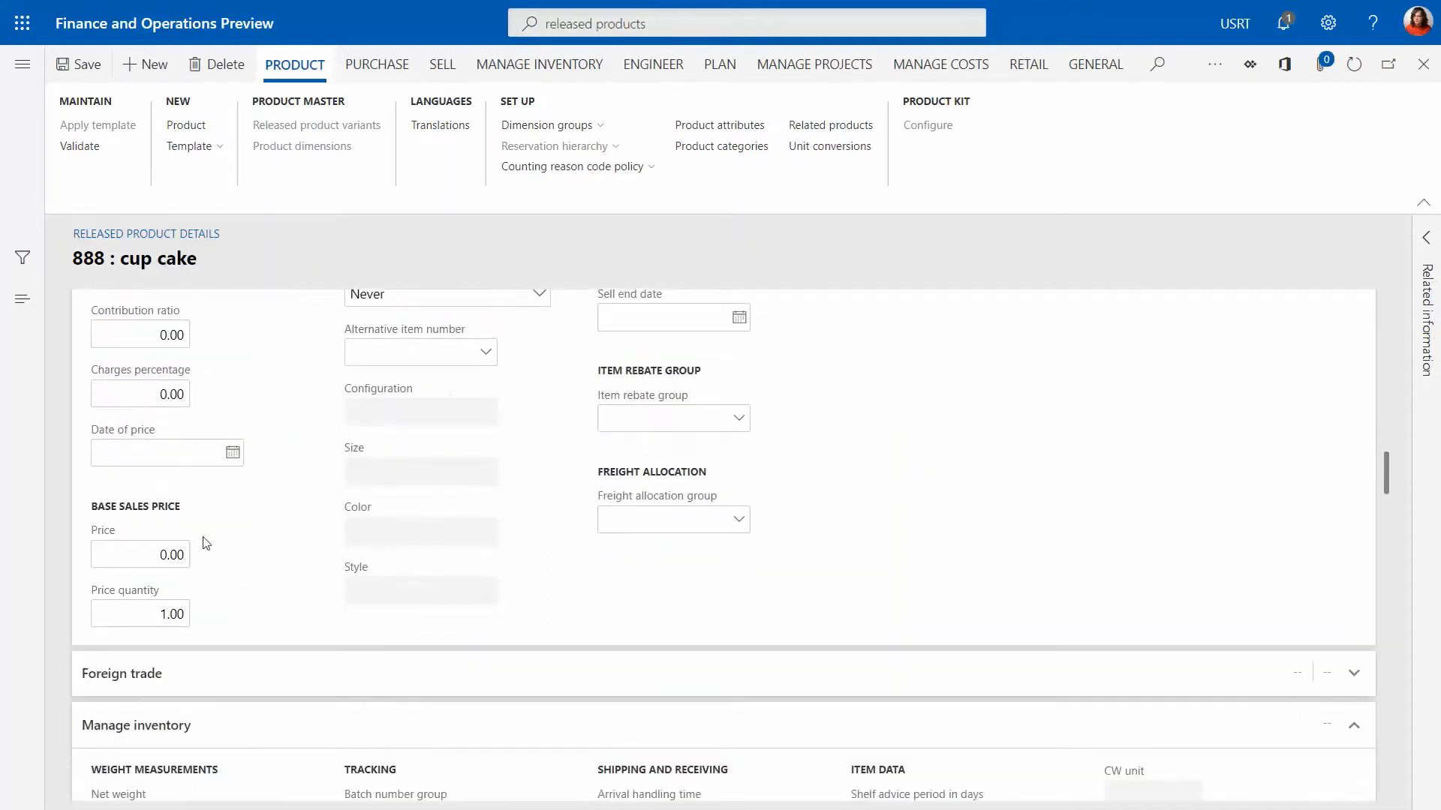
{"action": "left_click", "coordinate": [140, 553]}
{"action": "type", "text": "6"}
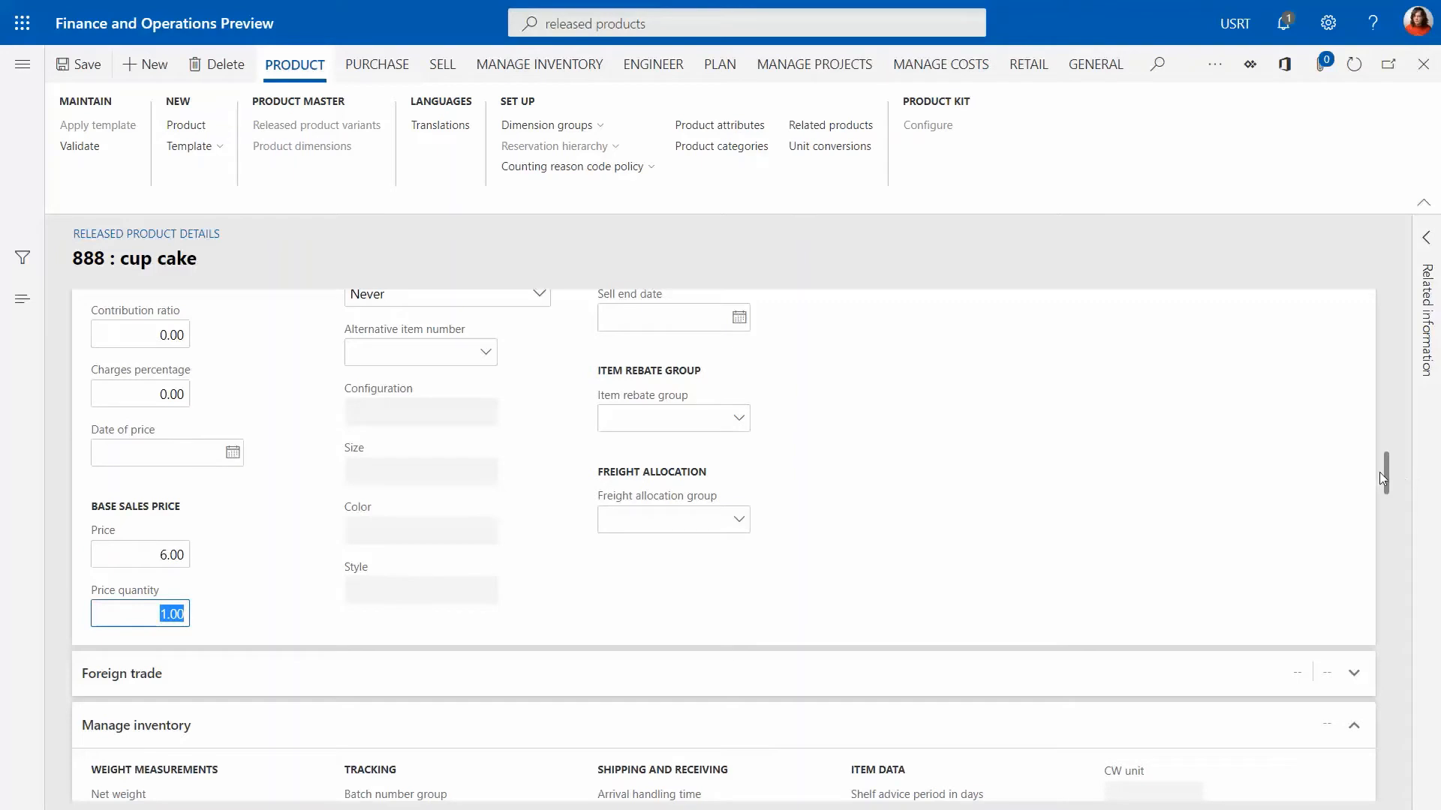
- Set the inventory unit to ea on the Manage inventory FastTab
{"action": "scroll", "scroll_direction": "down", "scroll_amount": 3}
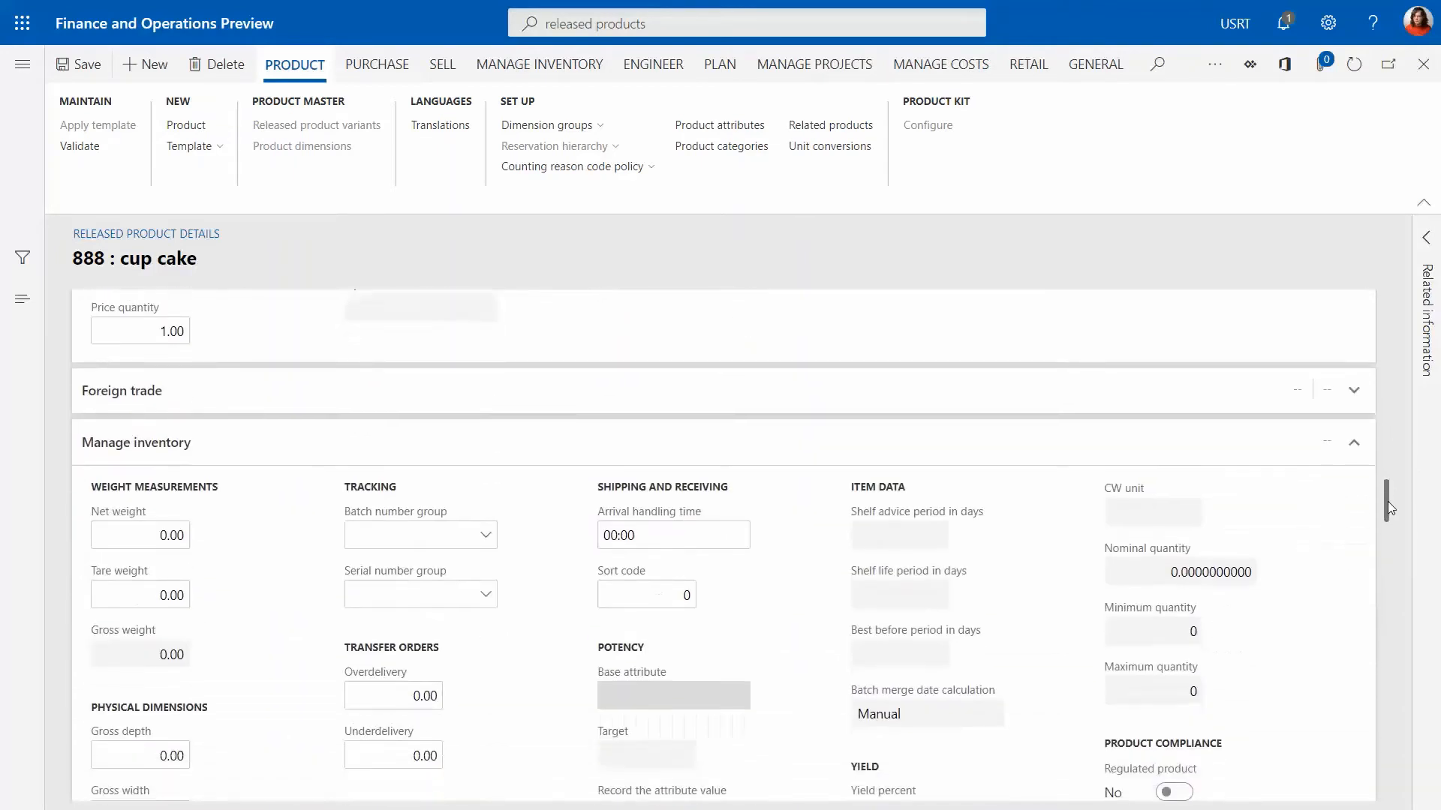
{"action": "scroll", "scroll_direction": "down", "scroll_amount": 3}
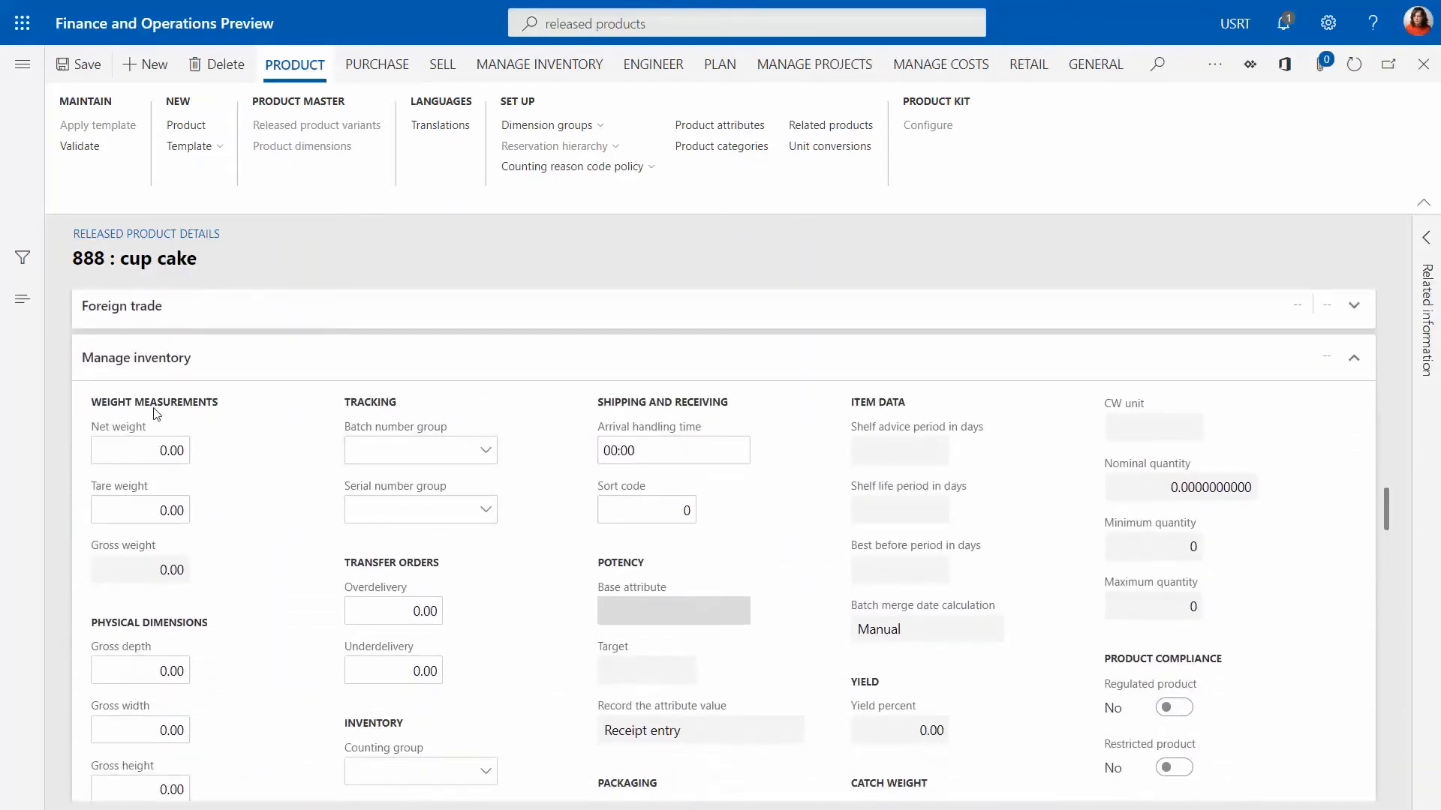
{"action": "left_click", "coordinate": [140, 449]}
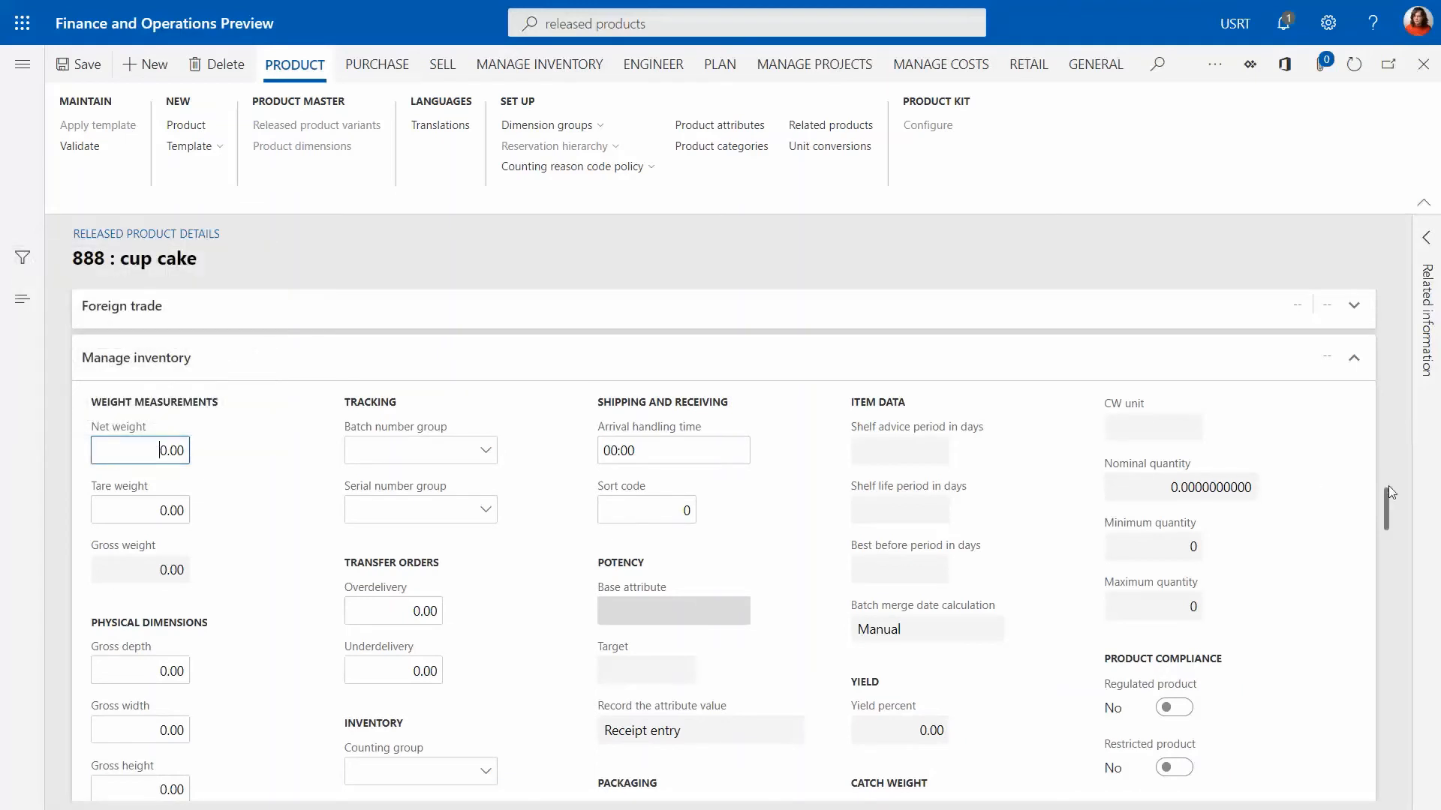
{"action": "scroll", "scroll_direction": "down", "scroll_amount": 3}
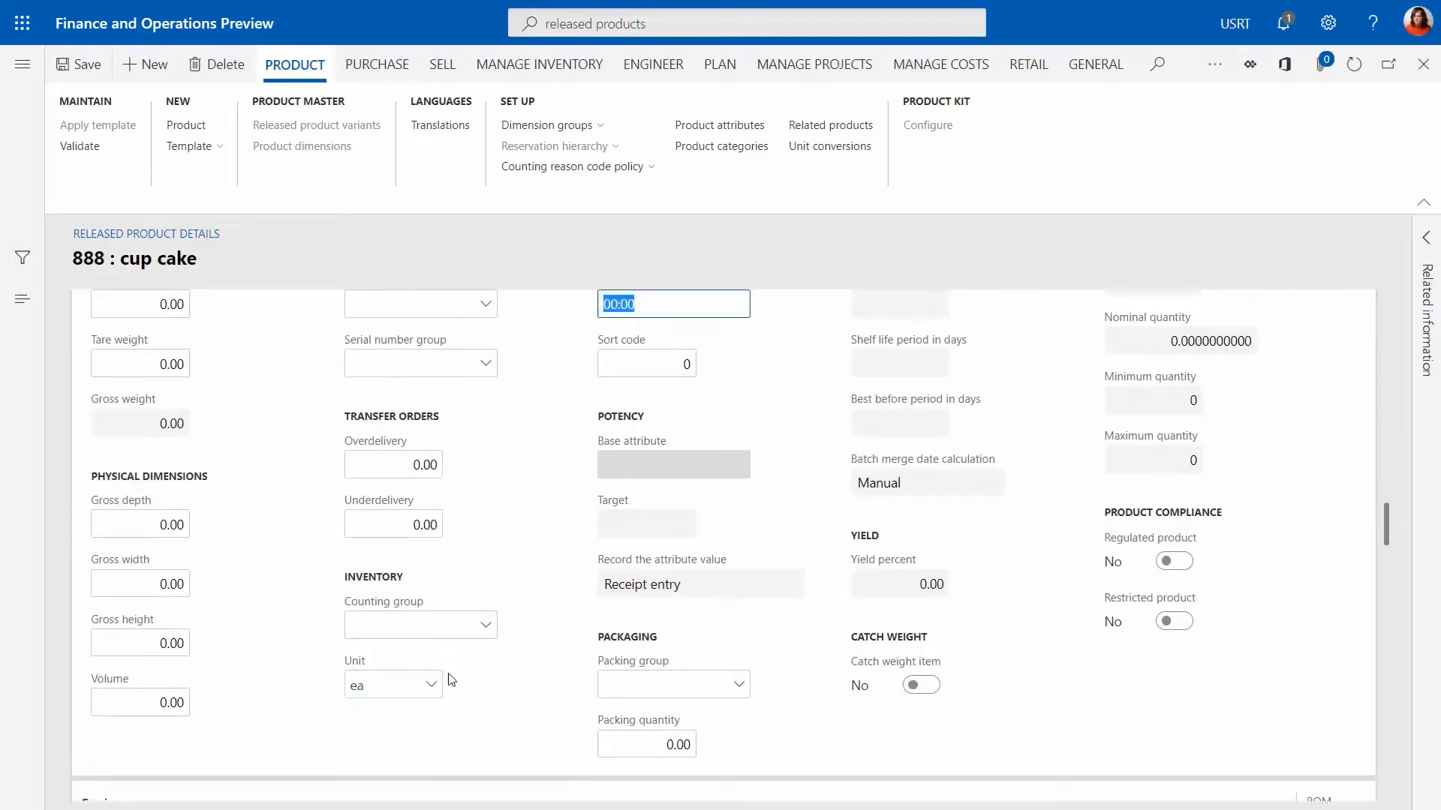
{"action": "left_click", "coordinate": [384, 685]}
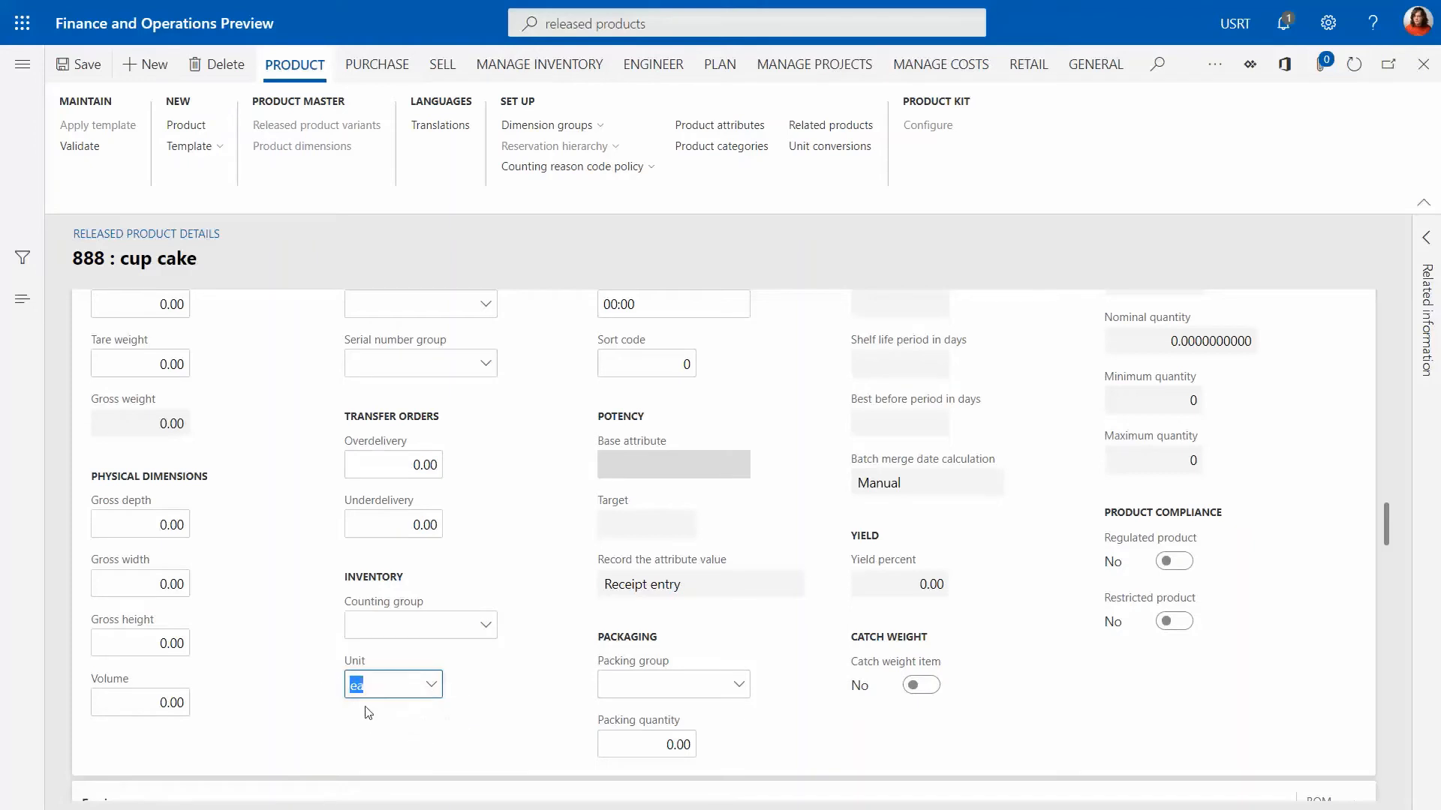
{"action": "left_click", "coordinate": [808, 686]}
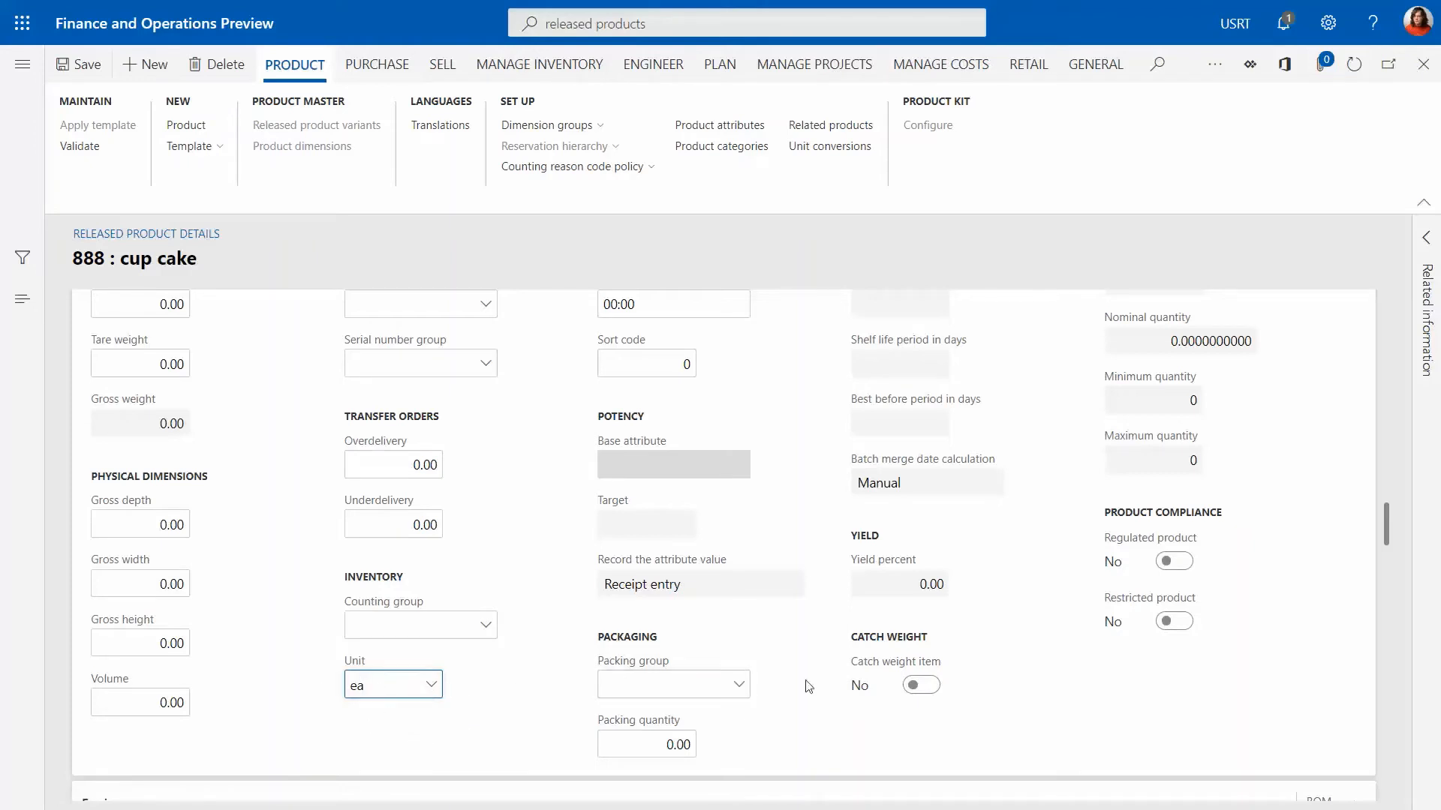
{"action": "mouse_move", "coordinate": [1376, 548]}
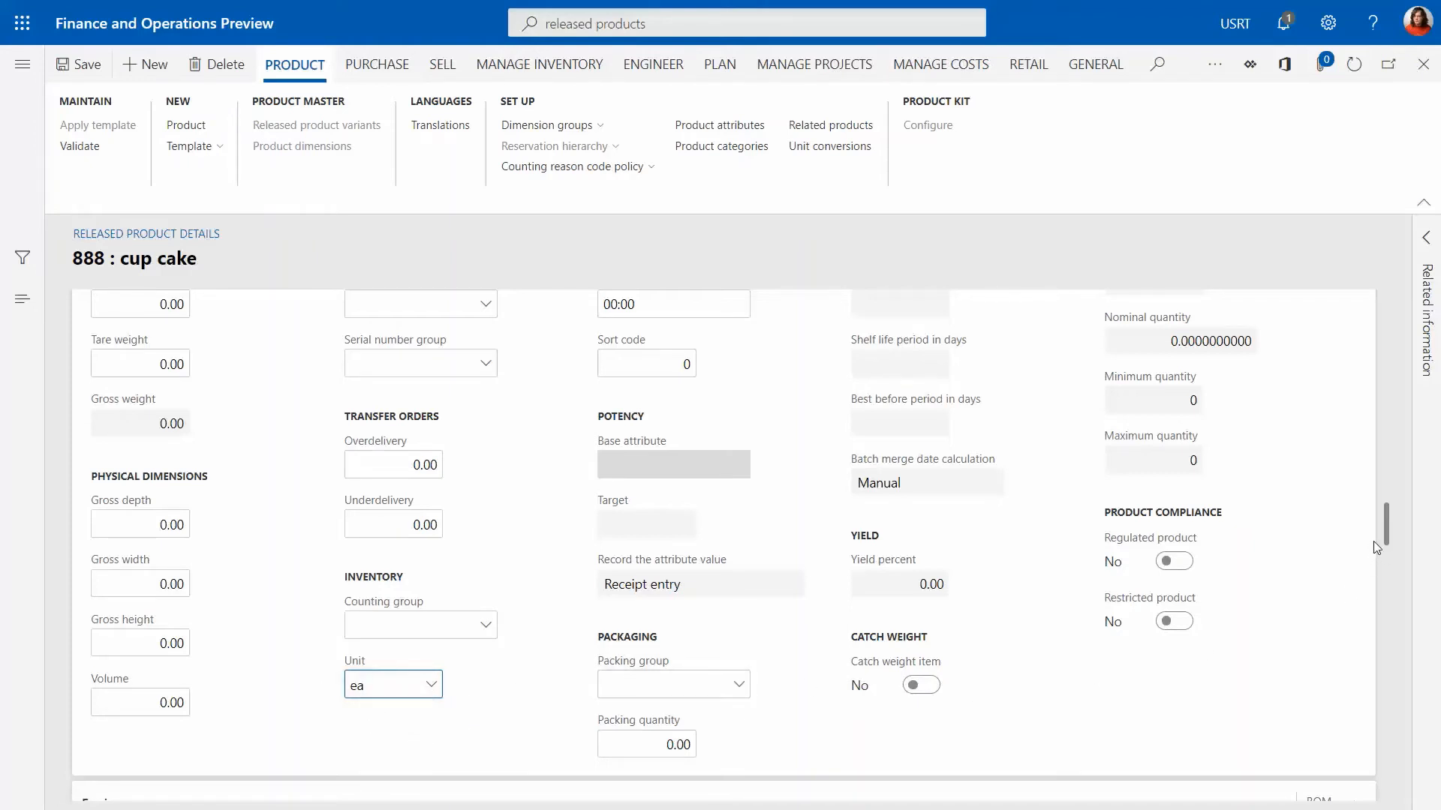
- Enter a cost price of 3.10 for the cup cake under Manage costs
{"action": "scroll", "scroll_direction": "down", "scroll_amount": 3}
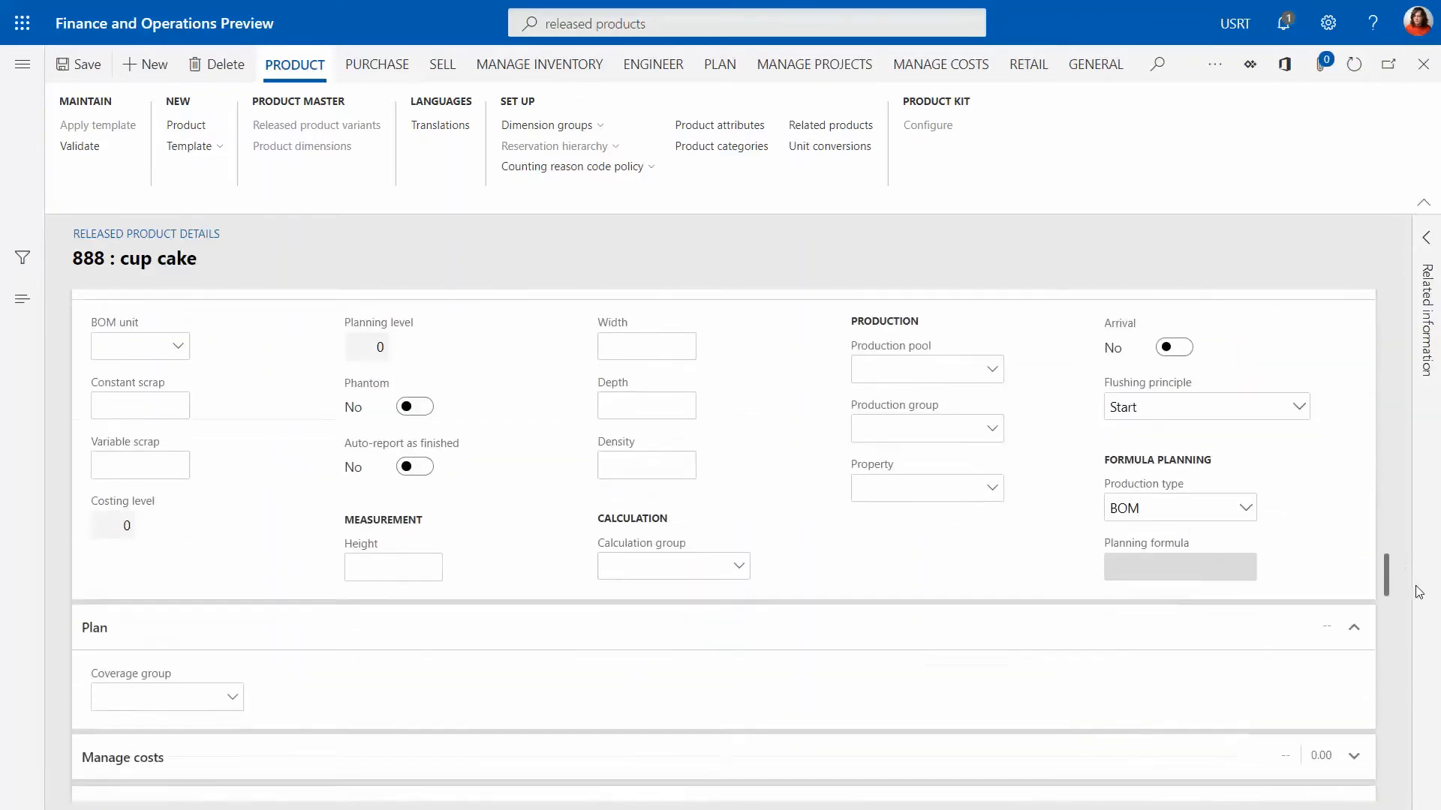
{"action": "scroll", "scroll_direction": "down", "scroll_amount": 3}
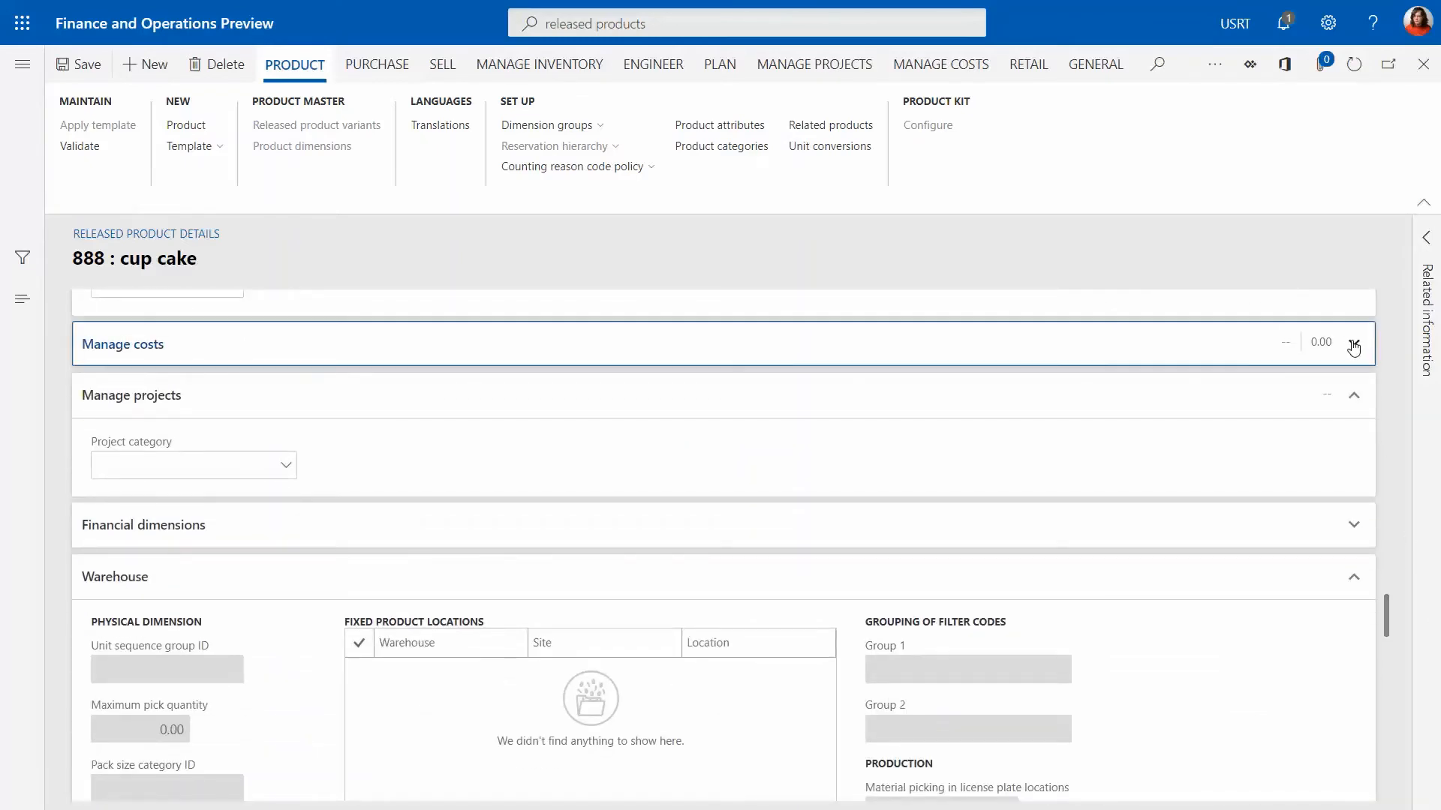
{"action": "left_click", "coordinate": [121, 343]}
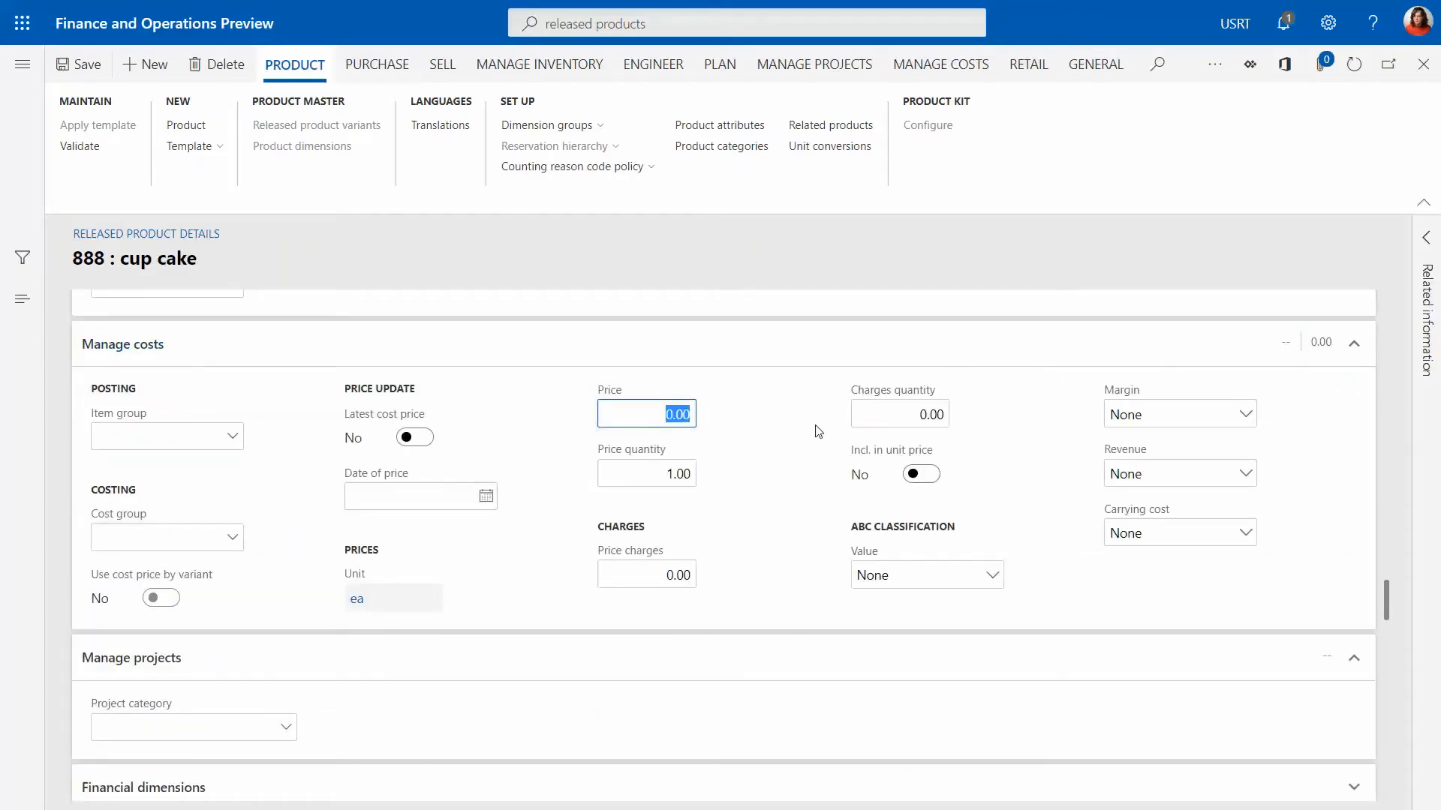
{"action": "type", "text": "3.10"}
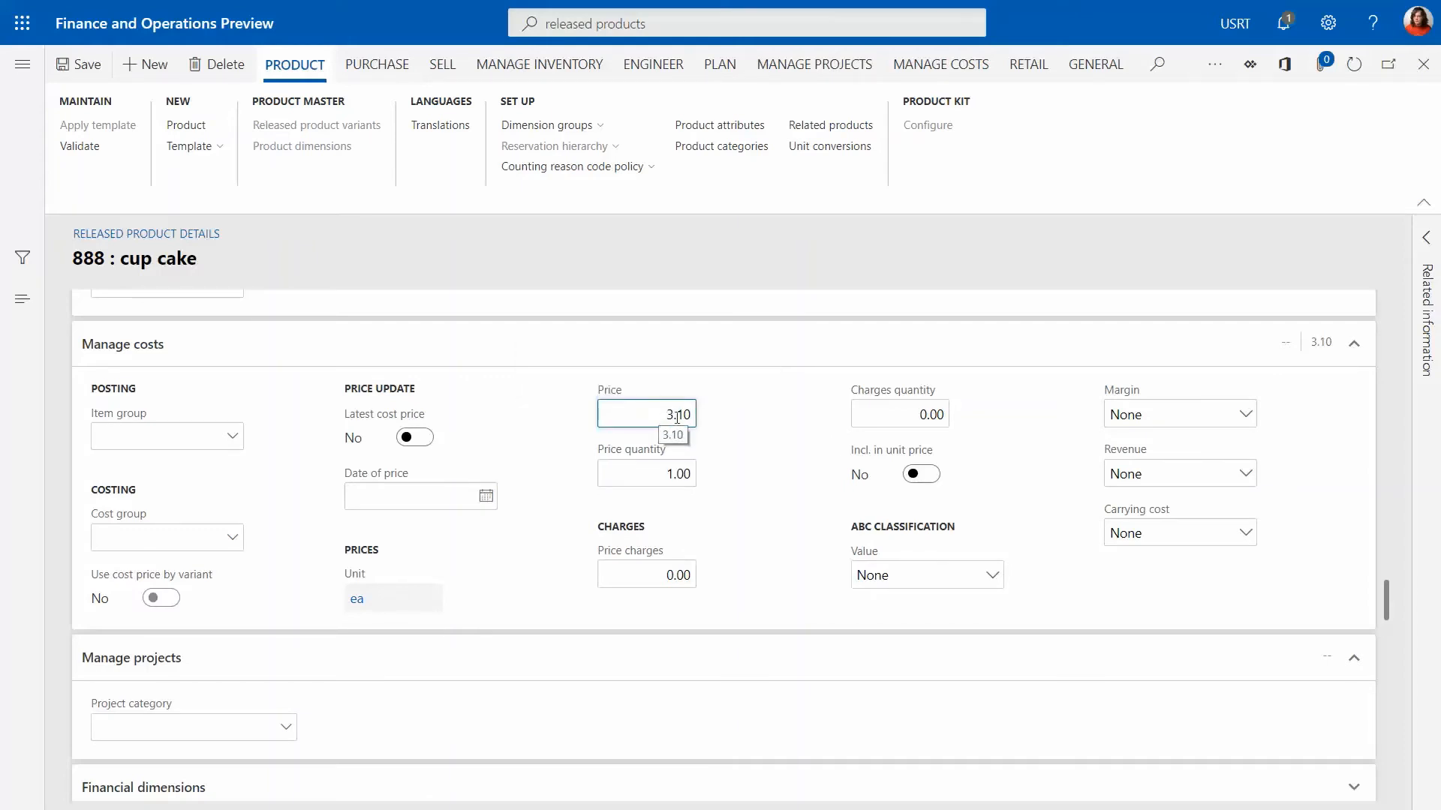
{"action": "double_click", "coordinate": [646, 414]}
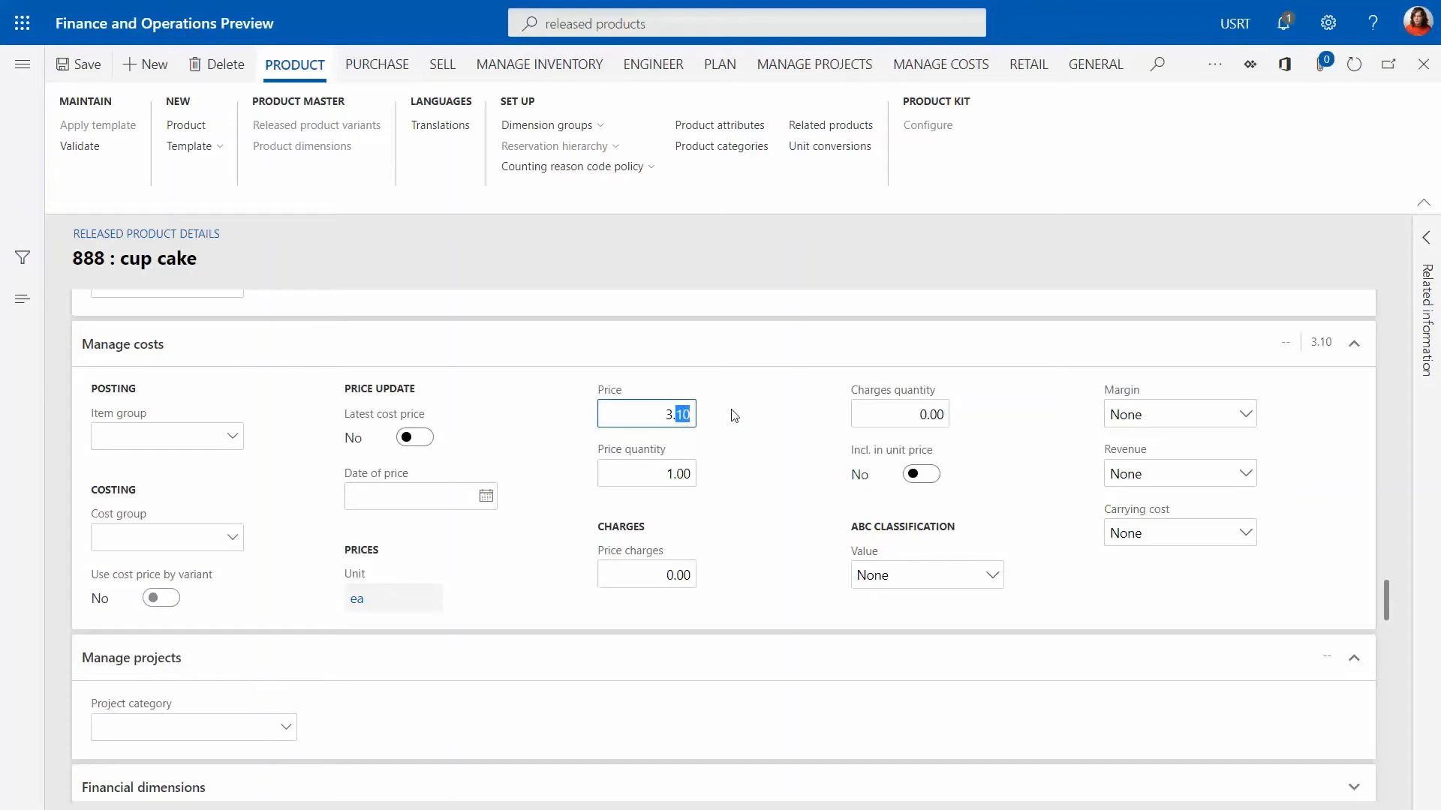
{"action": "mouse_move", "coordinate": [729, 418]}
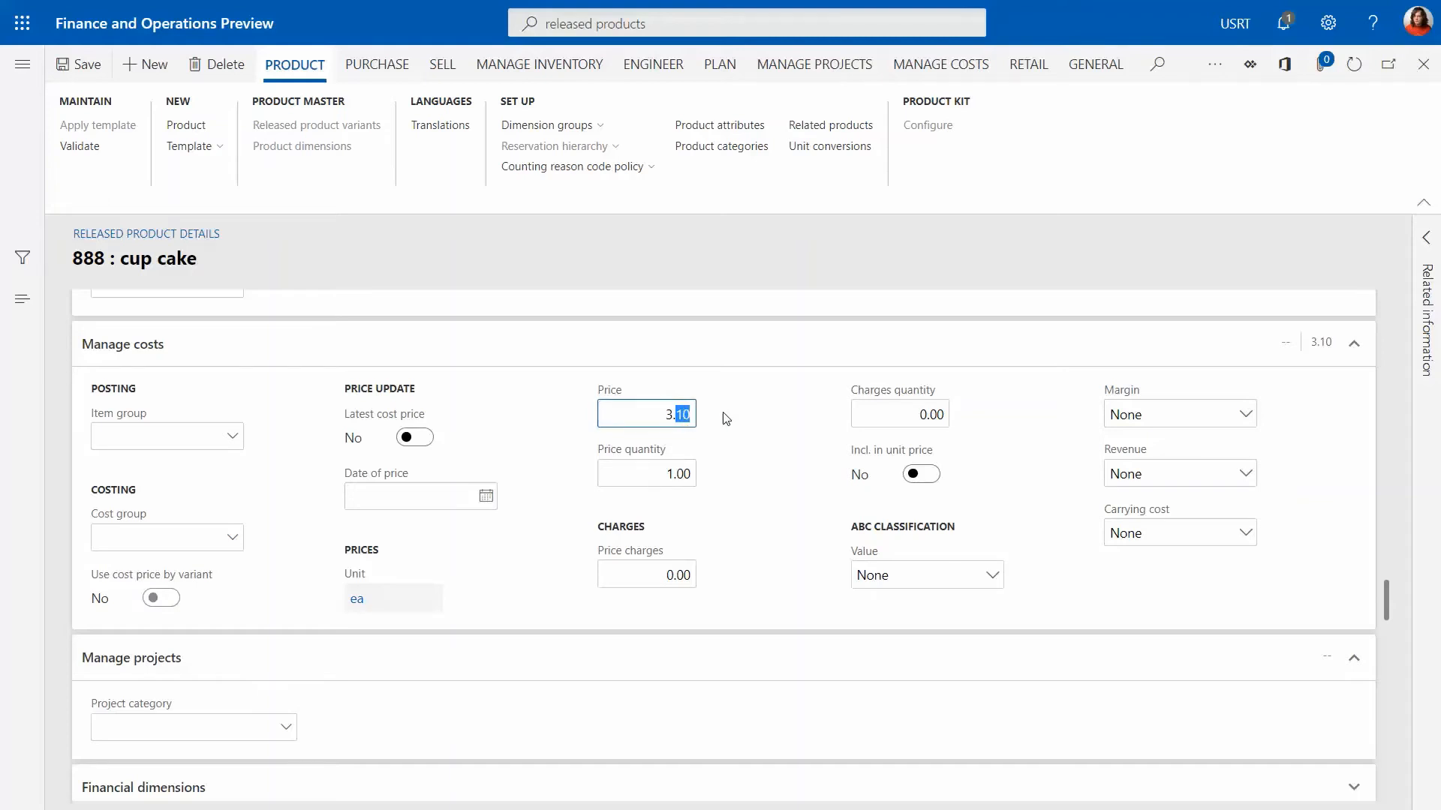
{"action": "mouse_move", "coordinate": [714, 423]}
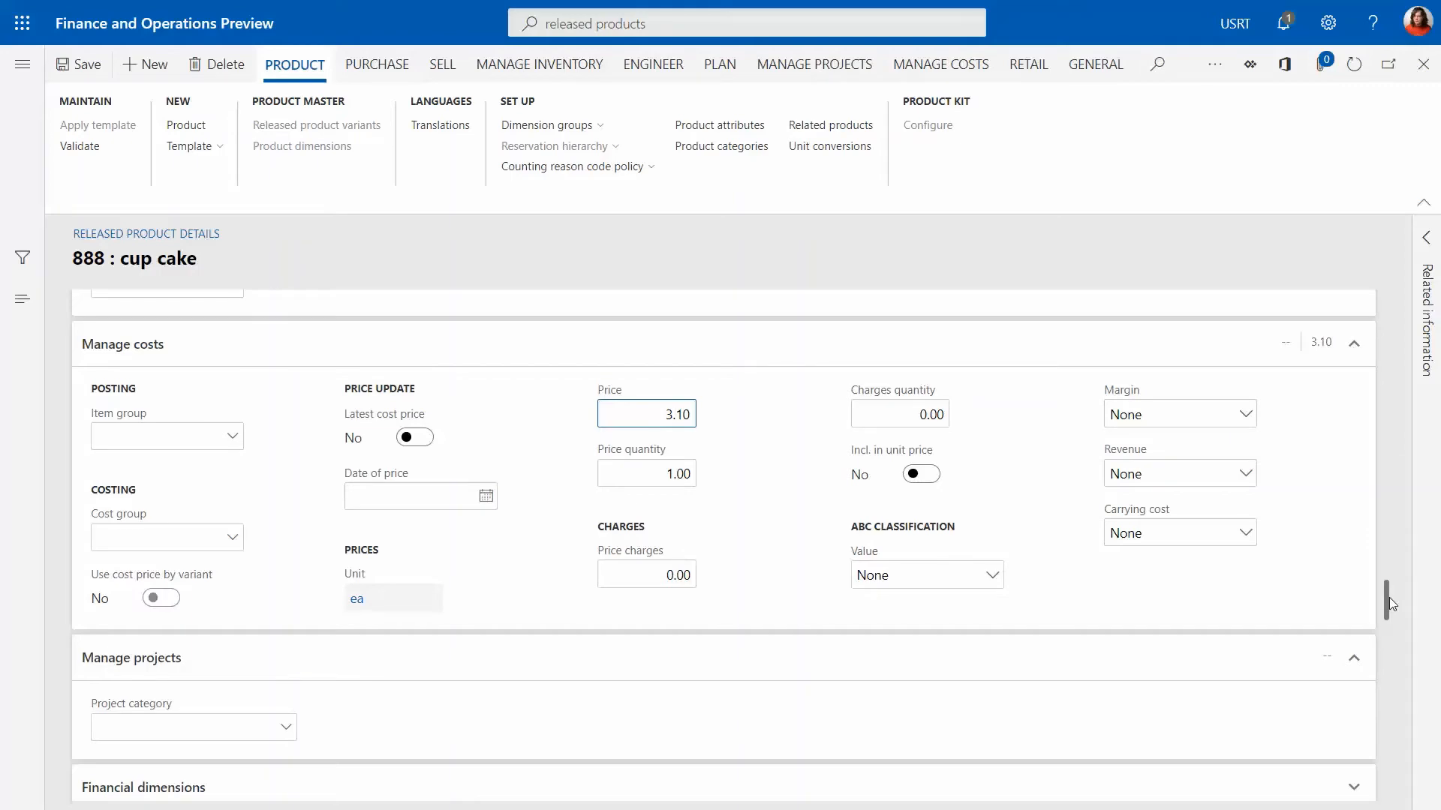
- Save the 888 cup cake product with comparison price 6.00 and return to the released products list
{"action": "scroll", "scroll_direction": "down", "scroll_amount": 3}
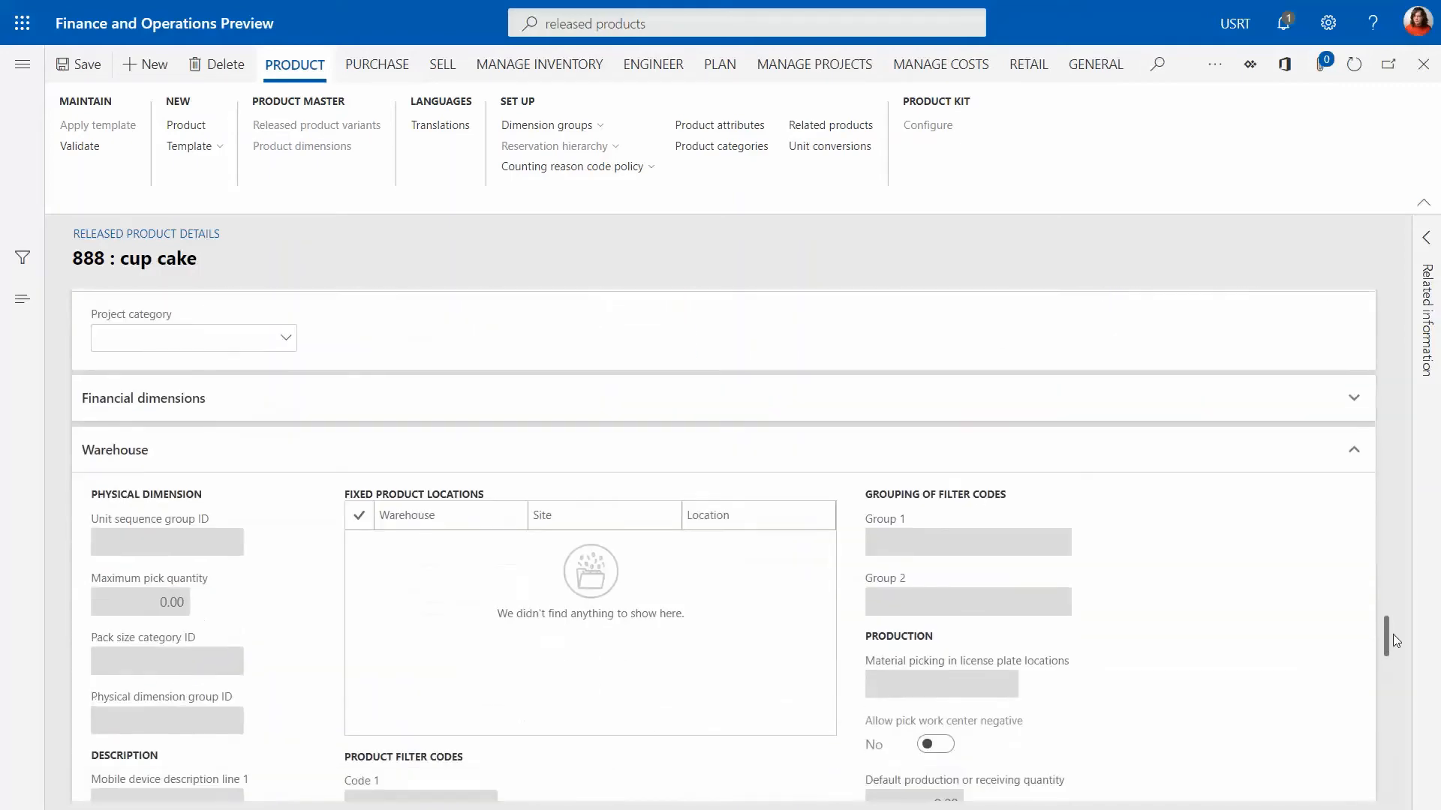
{"action": "scroll", "scroll_direction": "down", "scroll_amount": 3}
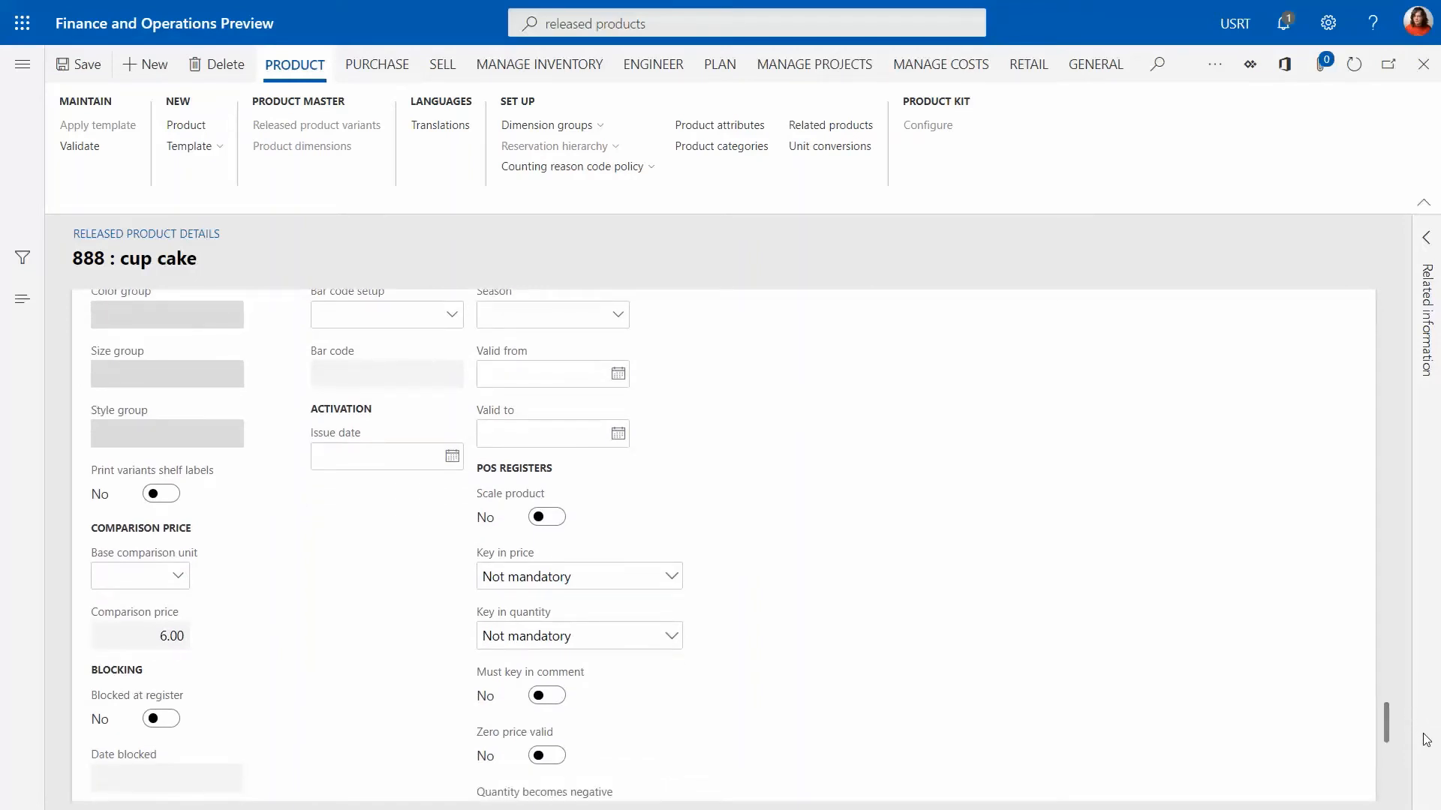
{"action": "mouse_move", "coordinate": [1390, 734]}
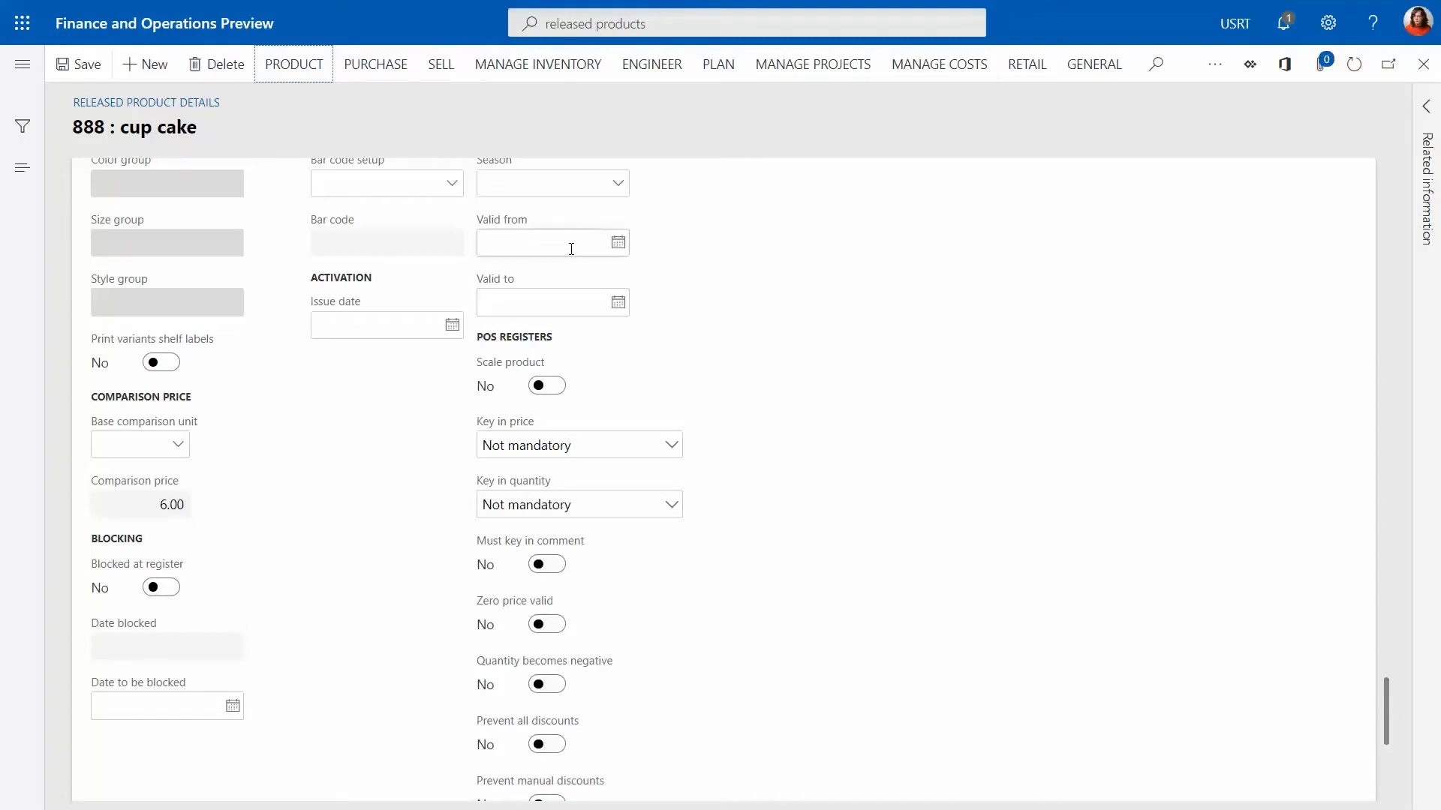
{"action": "left_click", "coordinate": [541, 302]}
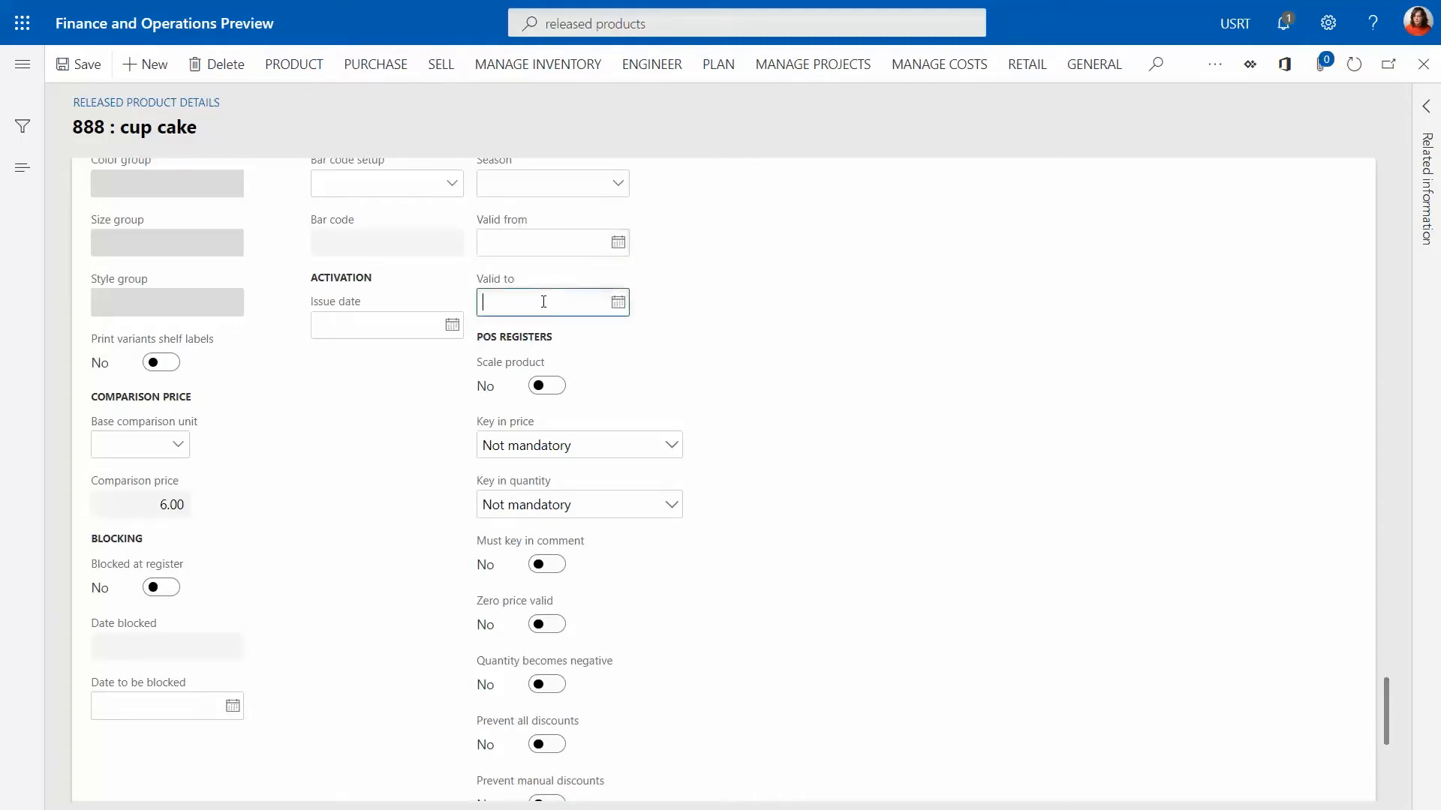
{"action": "mouse_move", "coordinate": [551, 241]}
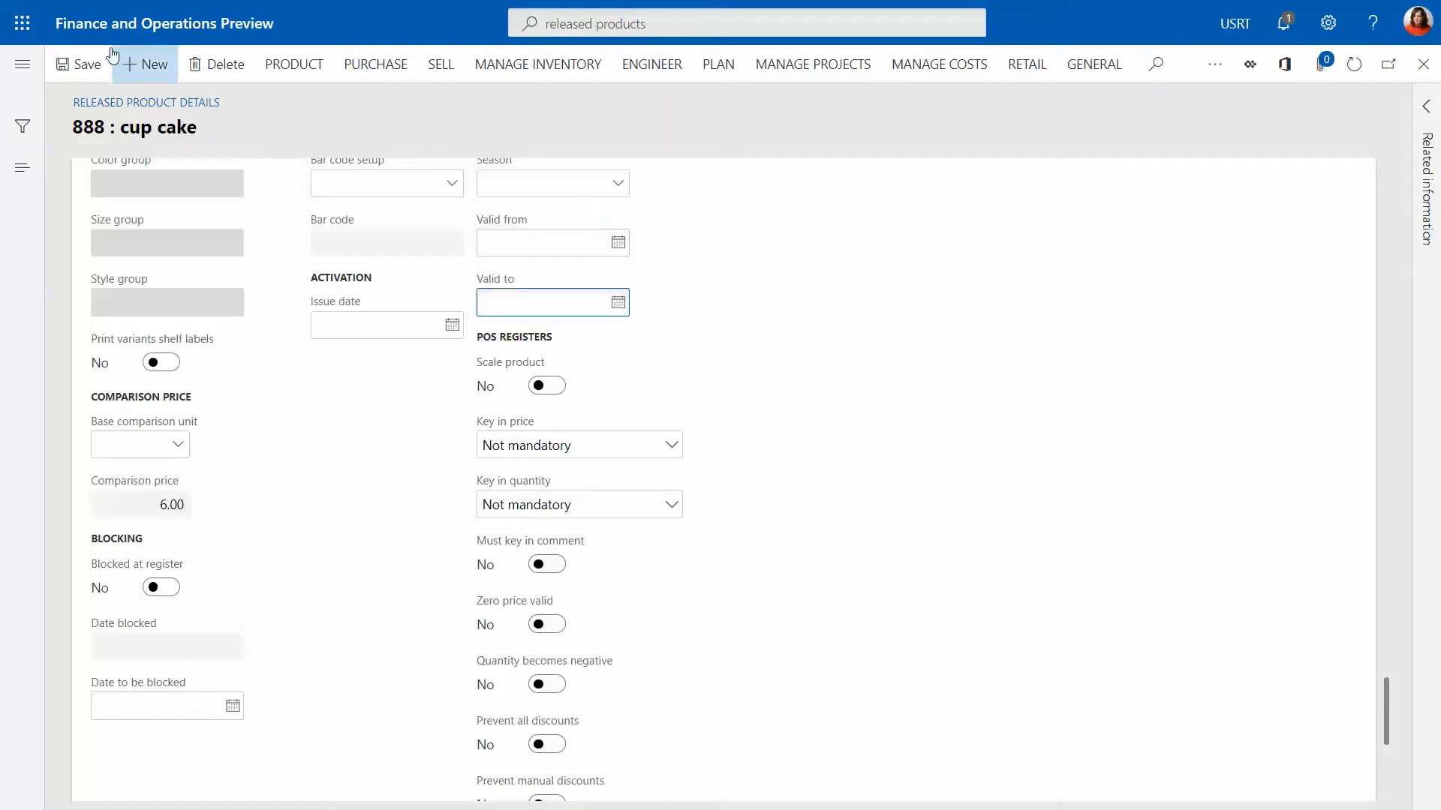
{"action": "left_click", "coordinate": [87, 65]}
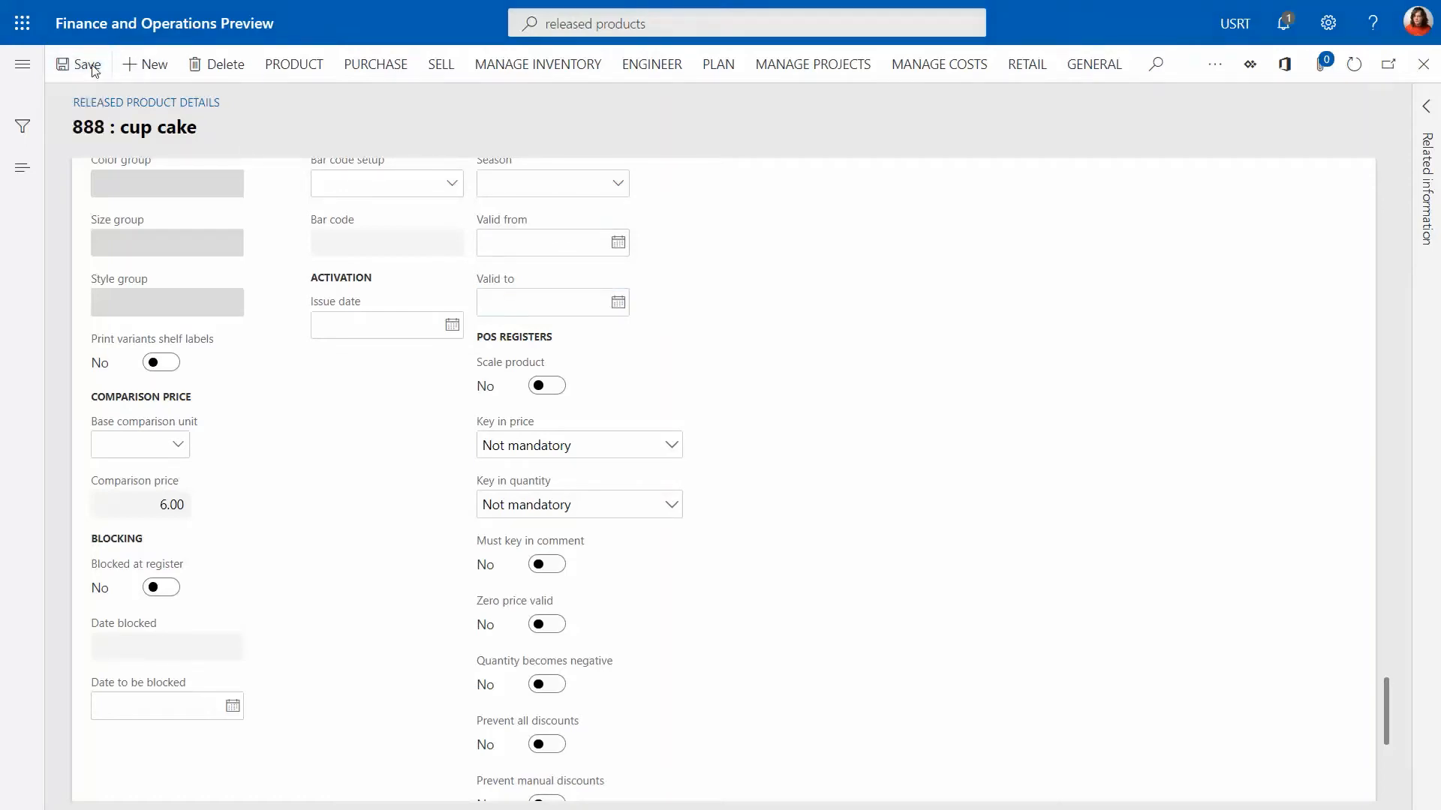
{"action": "left_click", "coordinate": [78, 63]}
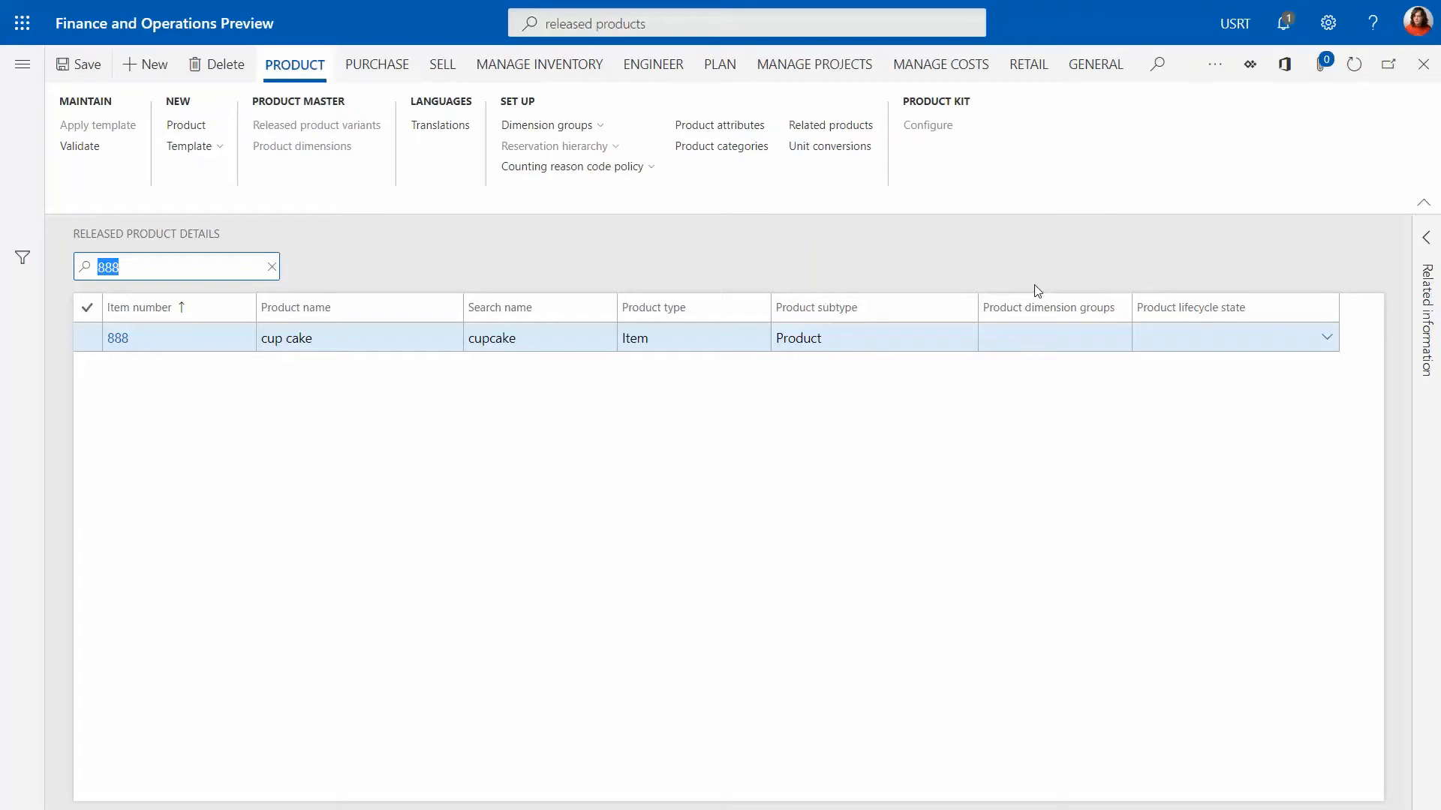
{"action": "mouse_move", "coordinate": [623, 199]}
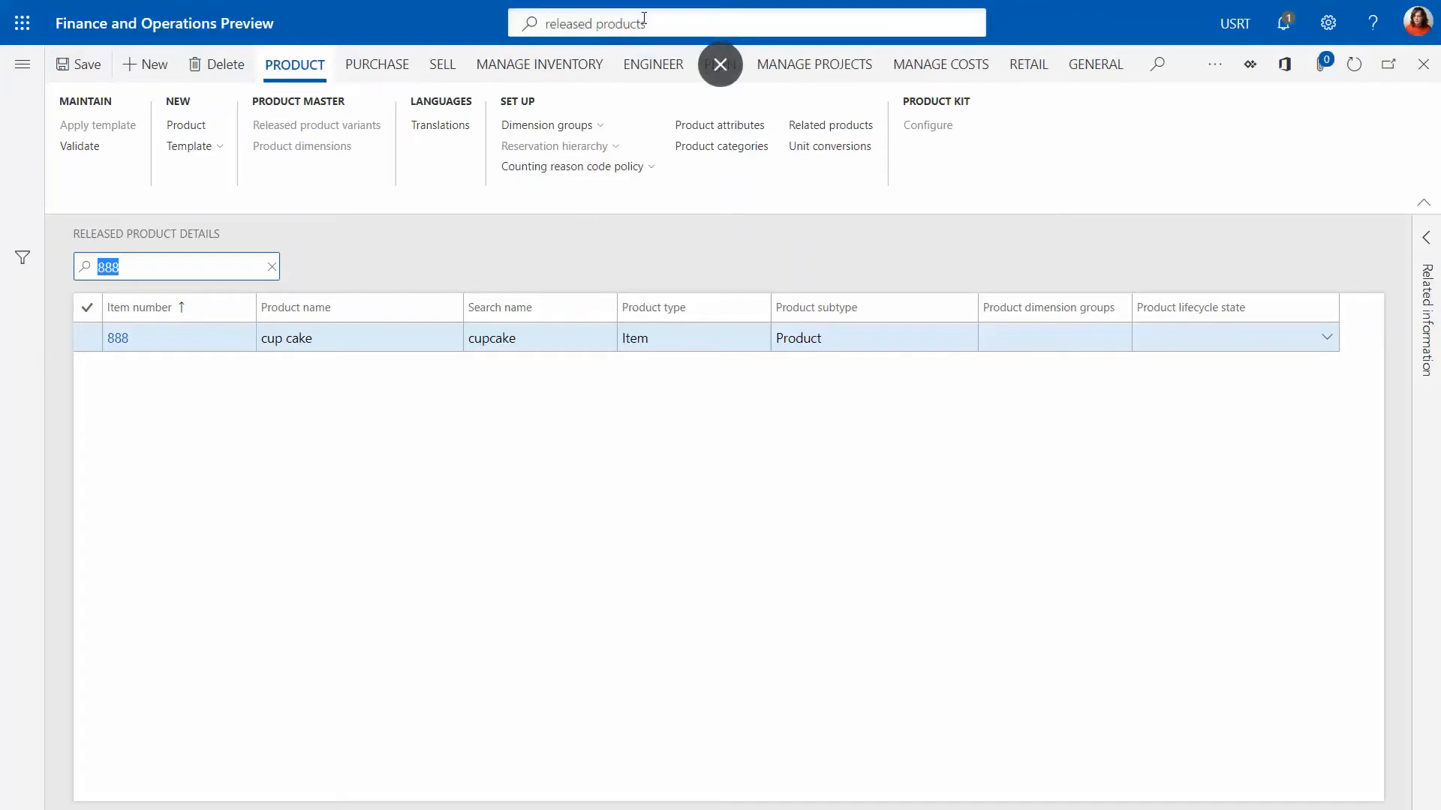
- Search for 'assortments' and open the Assortments list
{"action": "type", "text": "assort"}
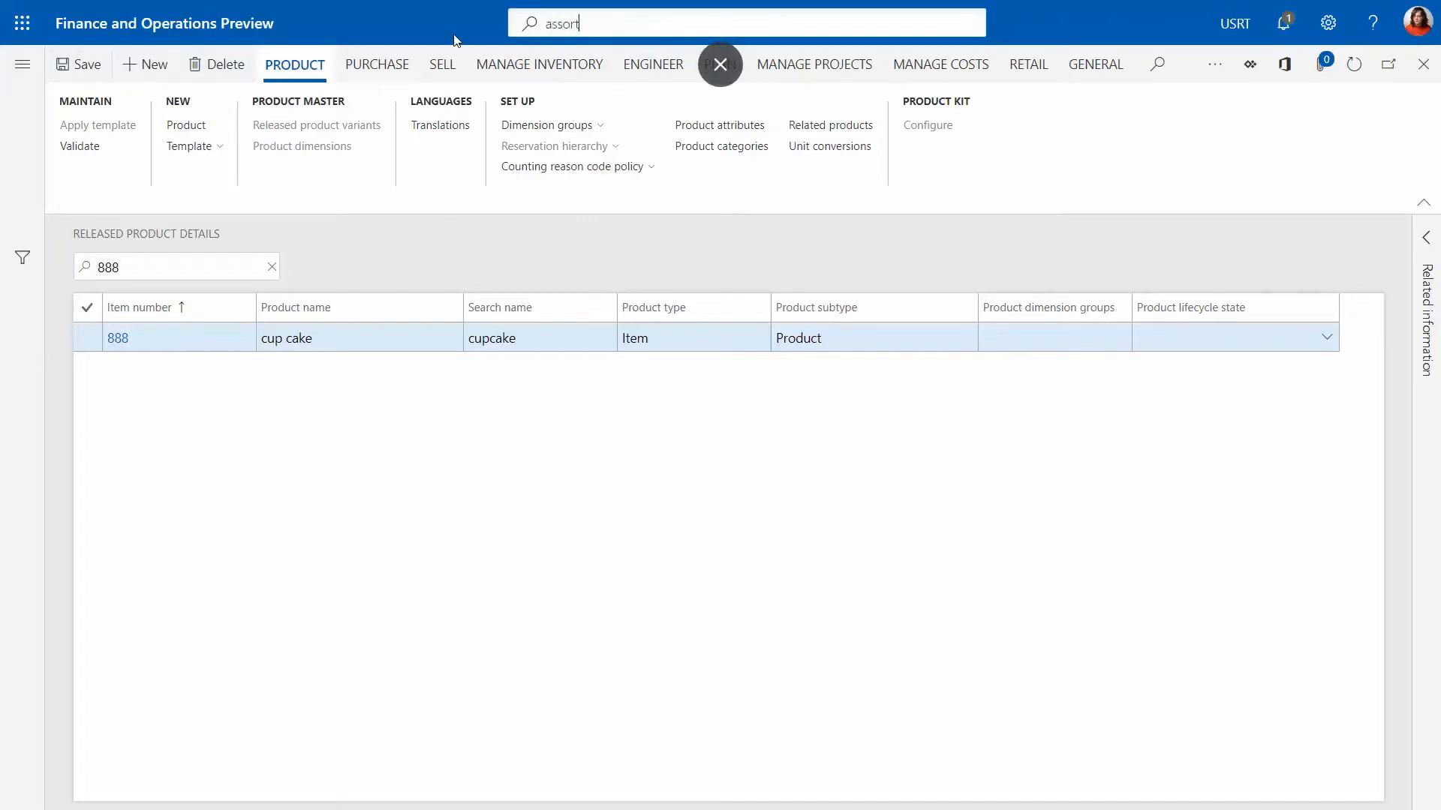
{"action": "type", "text": "assortments"}
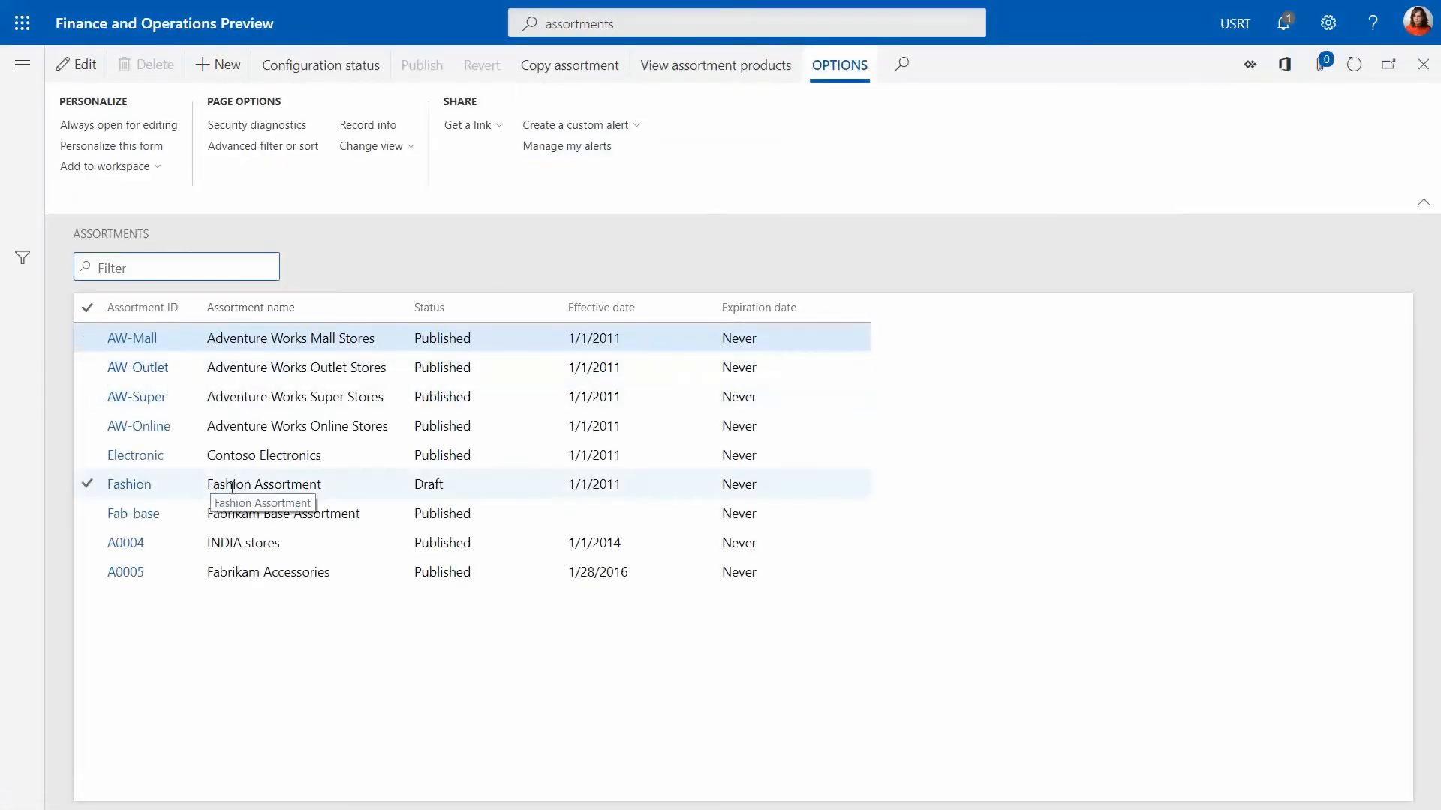
- Open the Fashion assortment record and switch it into edit mode
{"action": "left_click", "coordinate": [132, 483]}
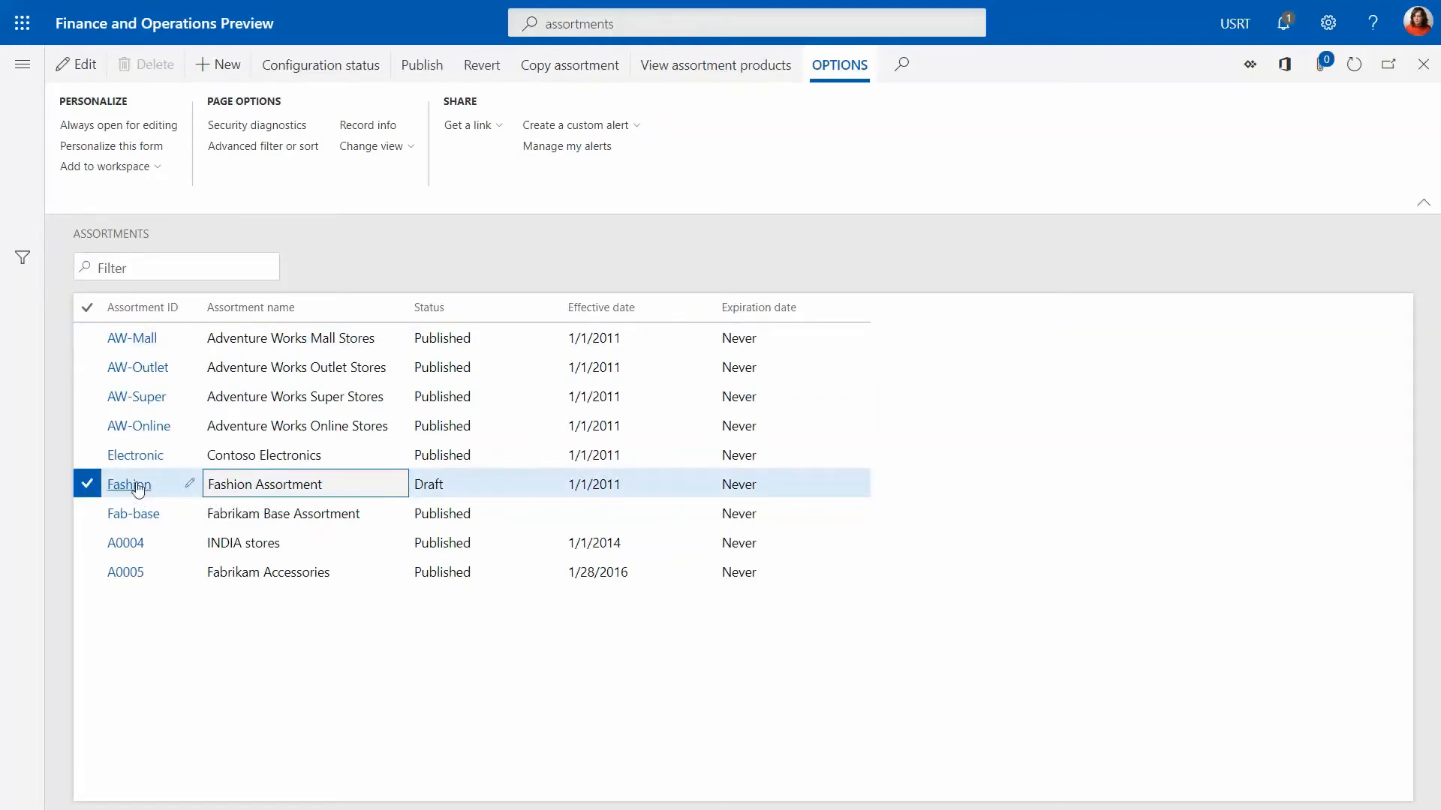
{"action": "left_click", "coordinate": [129, 485]}
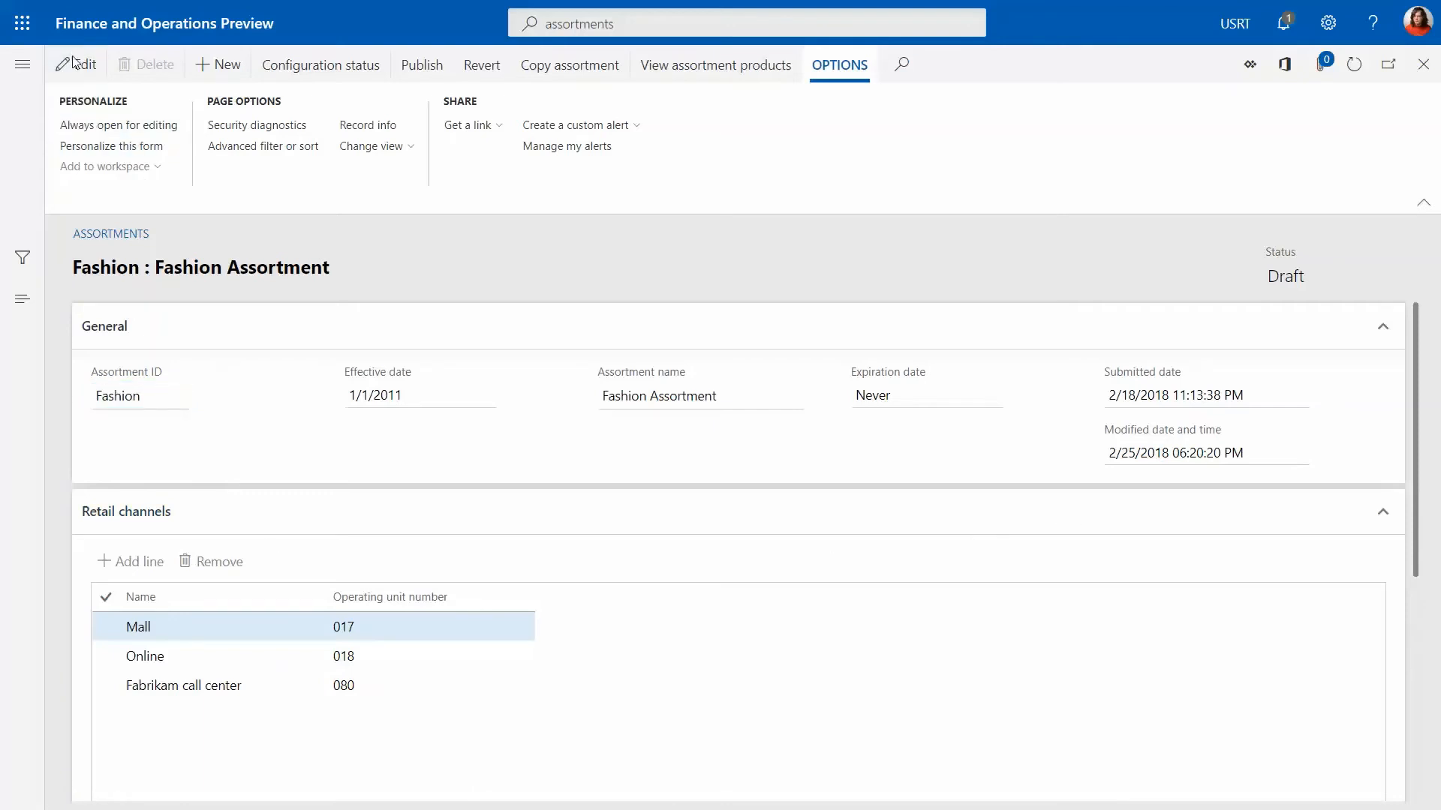
{"action": "left_click", "coordinate": [78, 65]}
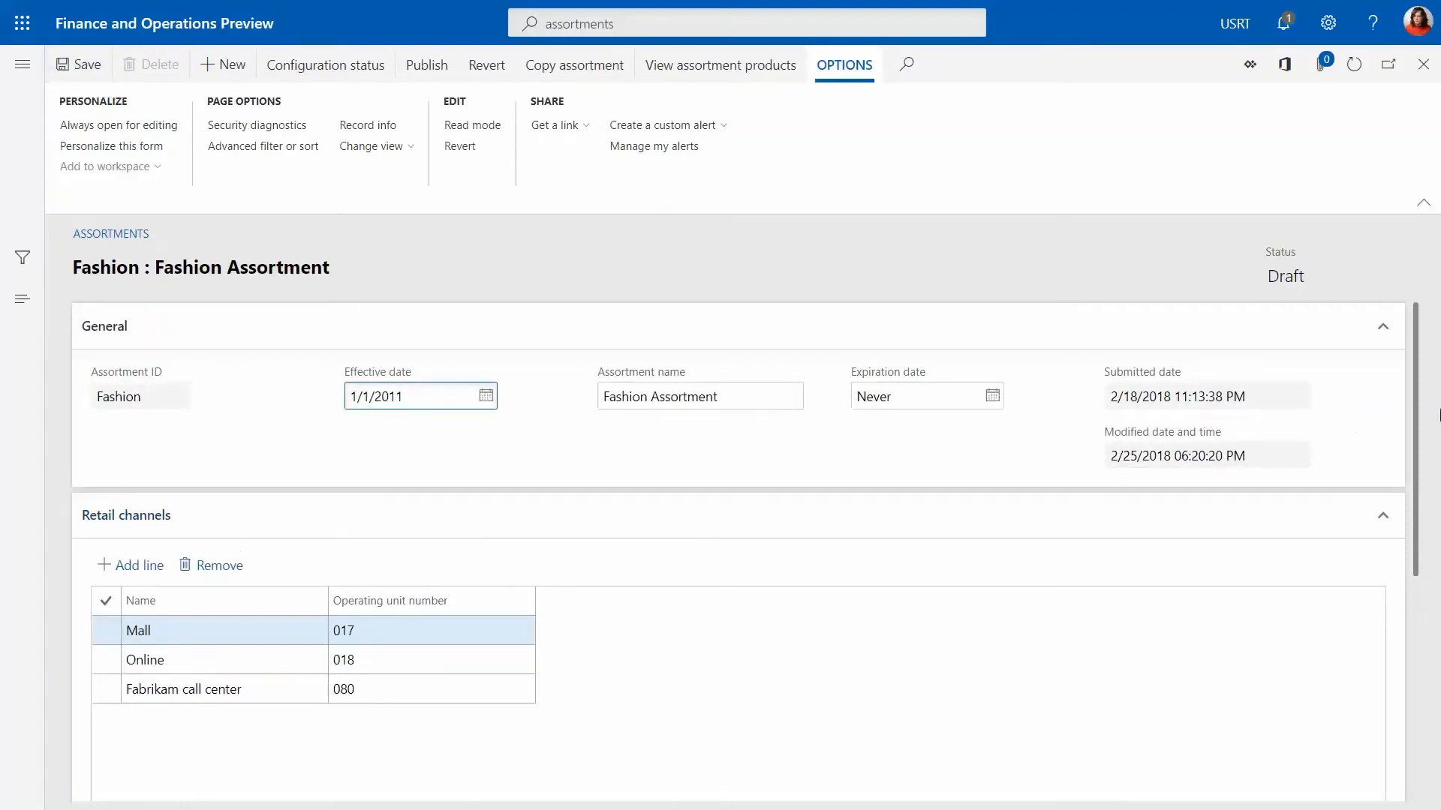
- Add a new product line to the assortment for product 888
{"action": "scroll", "scroll_direction": "down", "scroll_amount": 3}
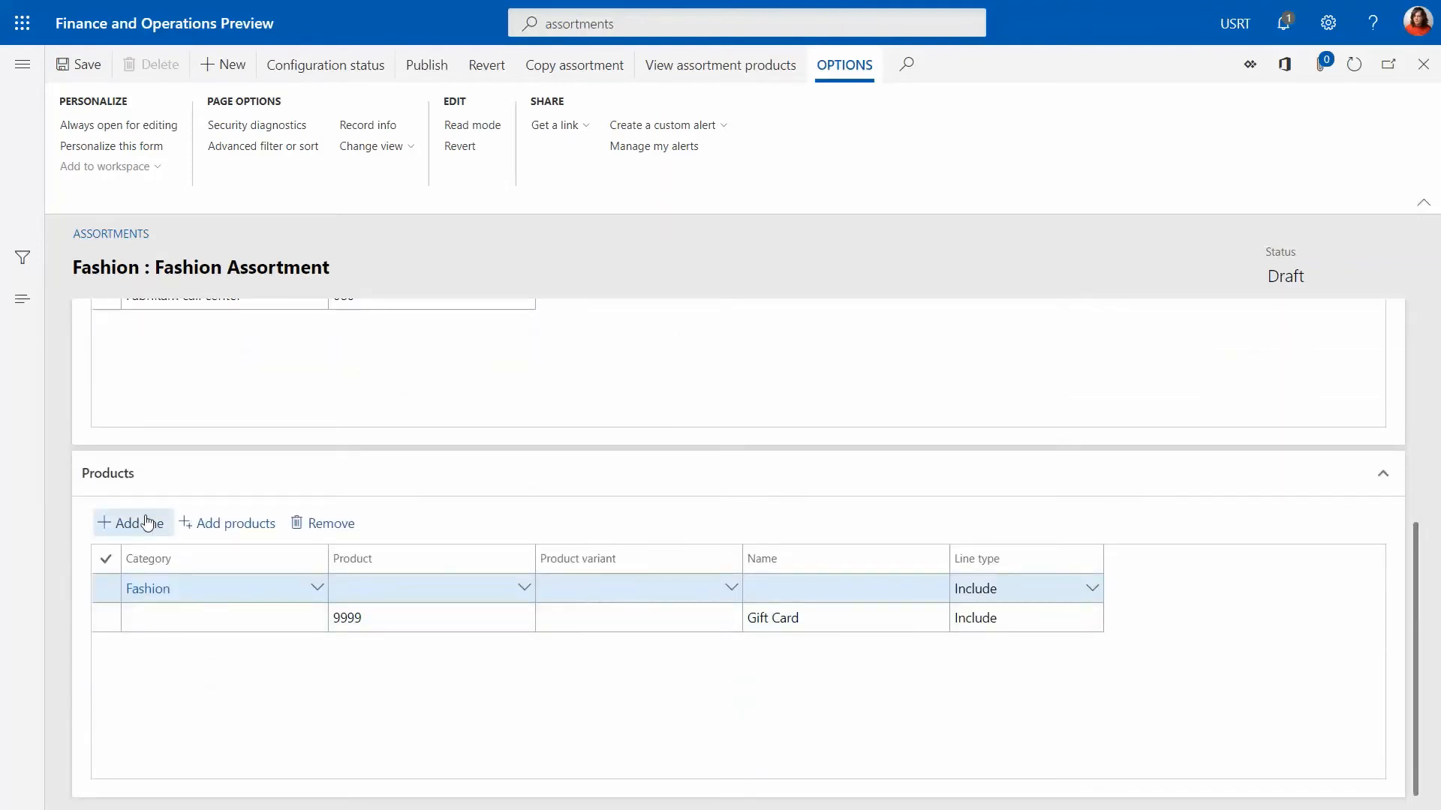
{"action": "left_click", "coordinate": [132, 523]}
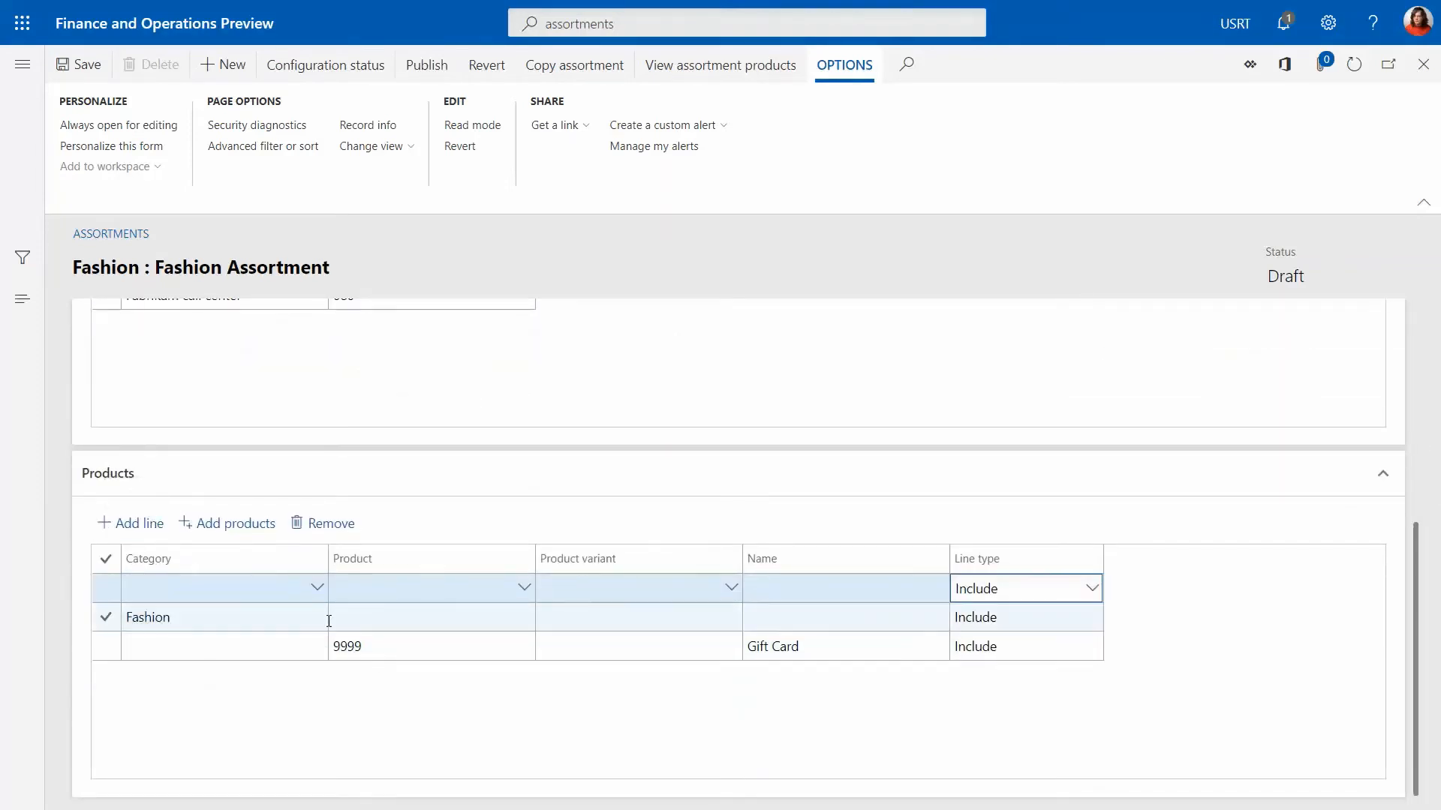
{"action": "left_click", "coordinate": [431, 588]}
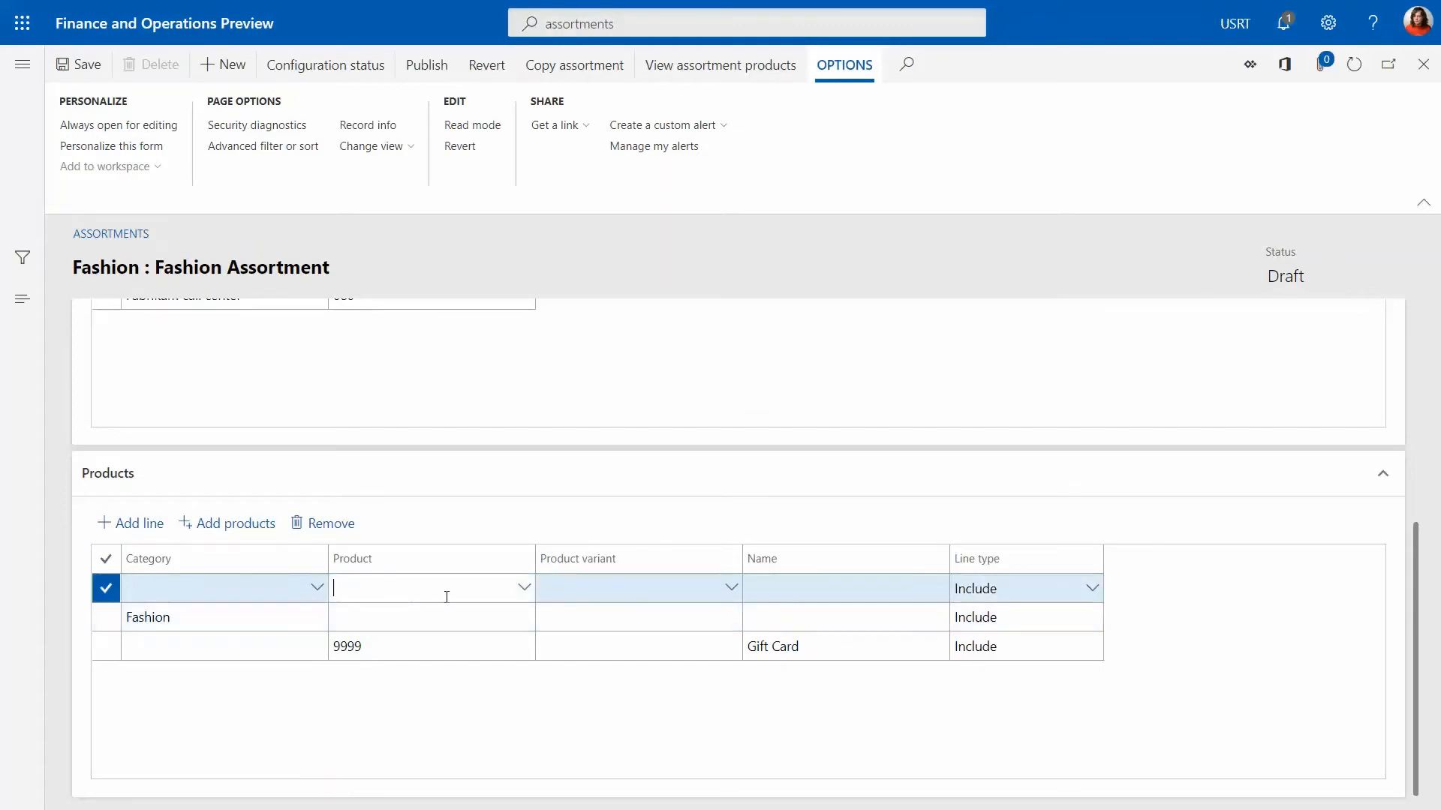
{"action": "type", "text": "888"}
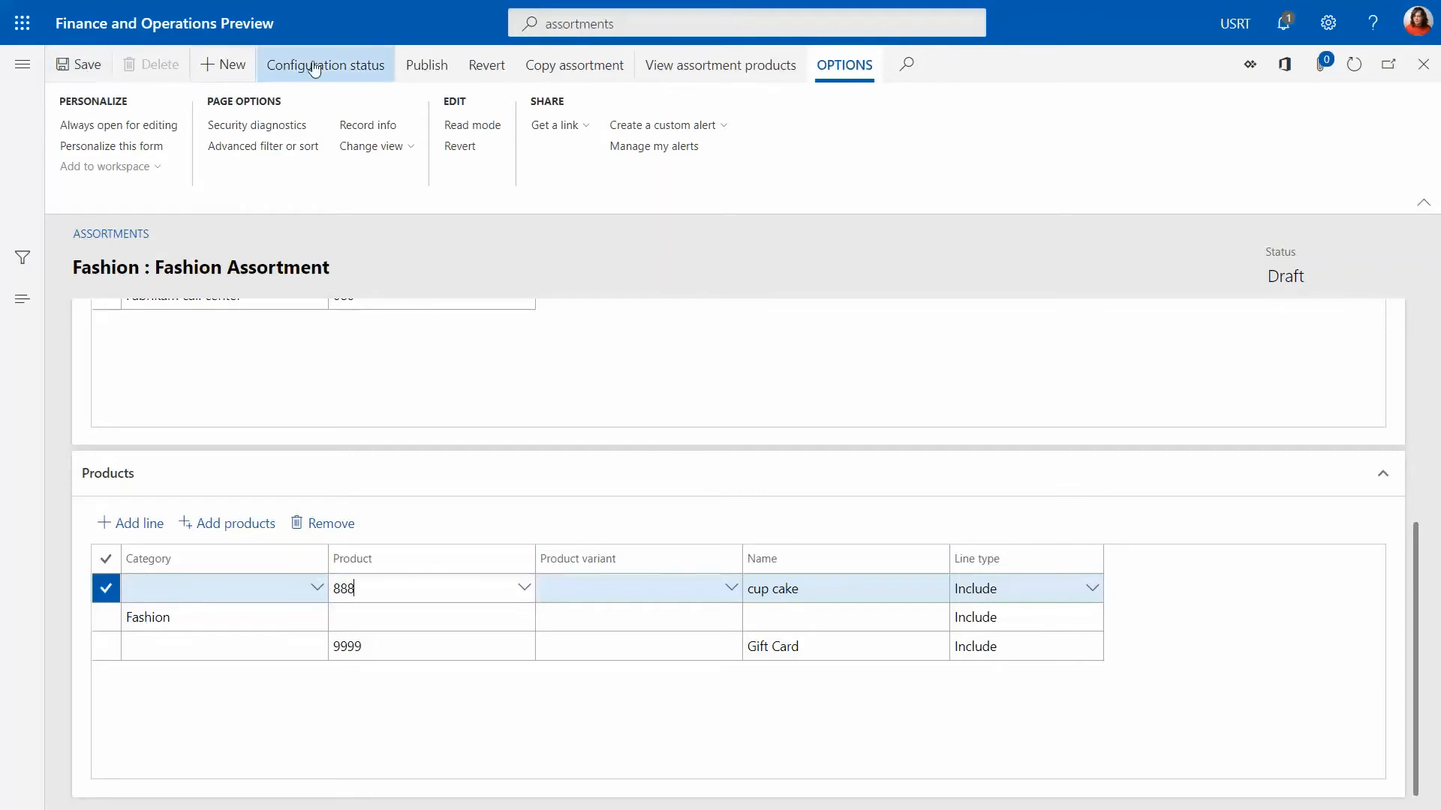
{"action": "mouse_move", "coordinate": [426, 65]}
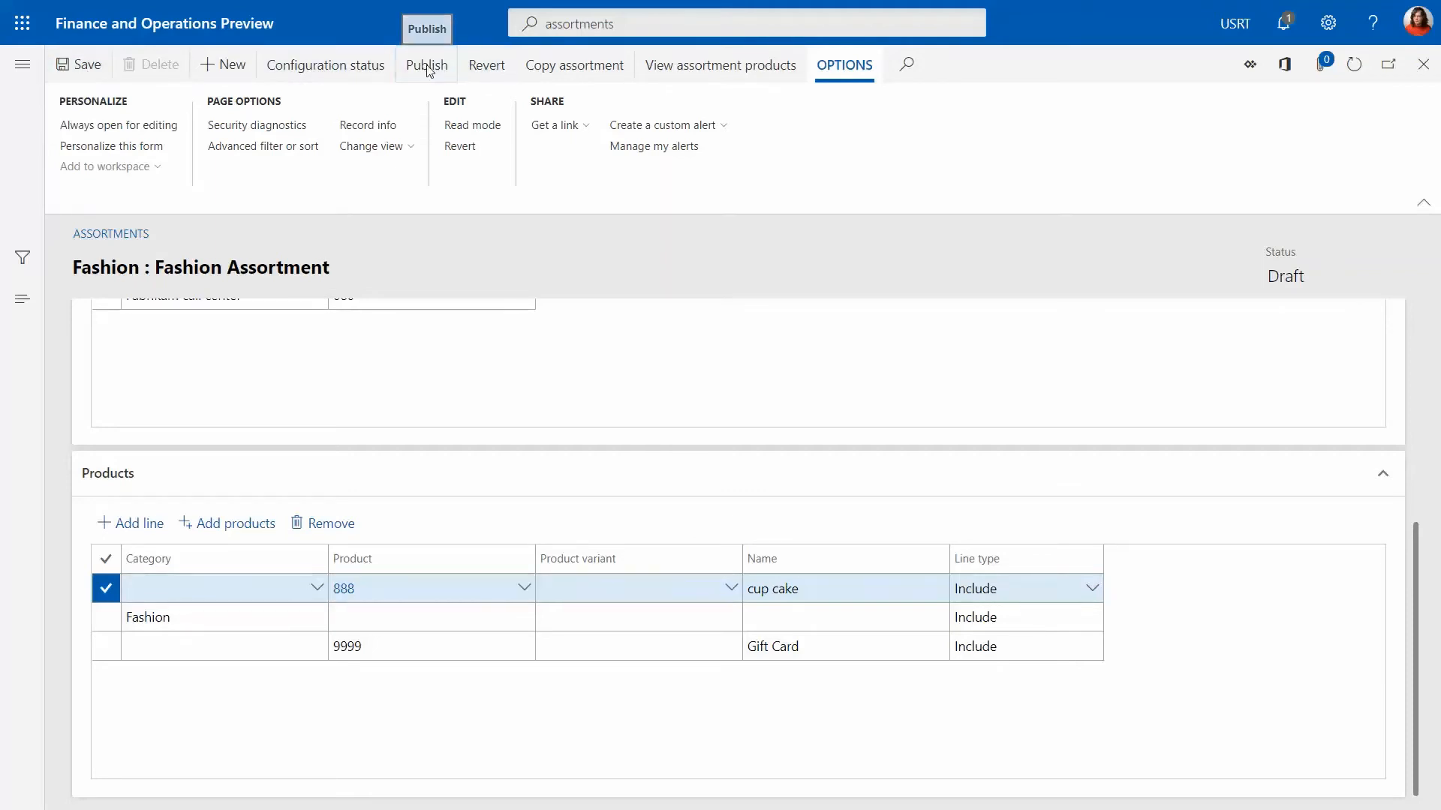
- Publish the Fashion Assortment, confirming with Yes, and return to the home dashboard
{"action": "left_click", "coordinate": [425, 64]}
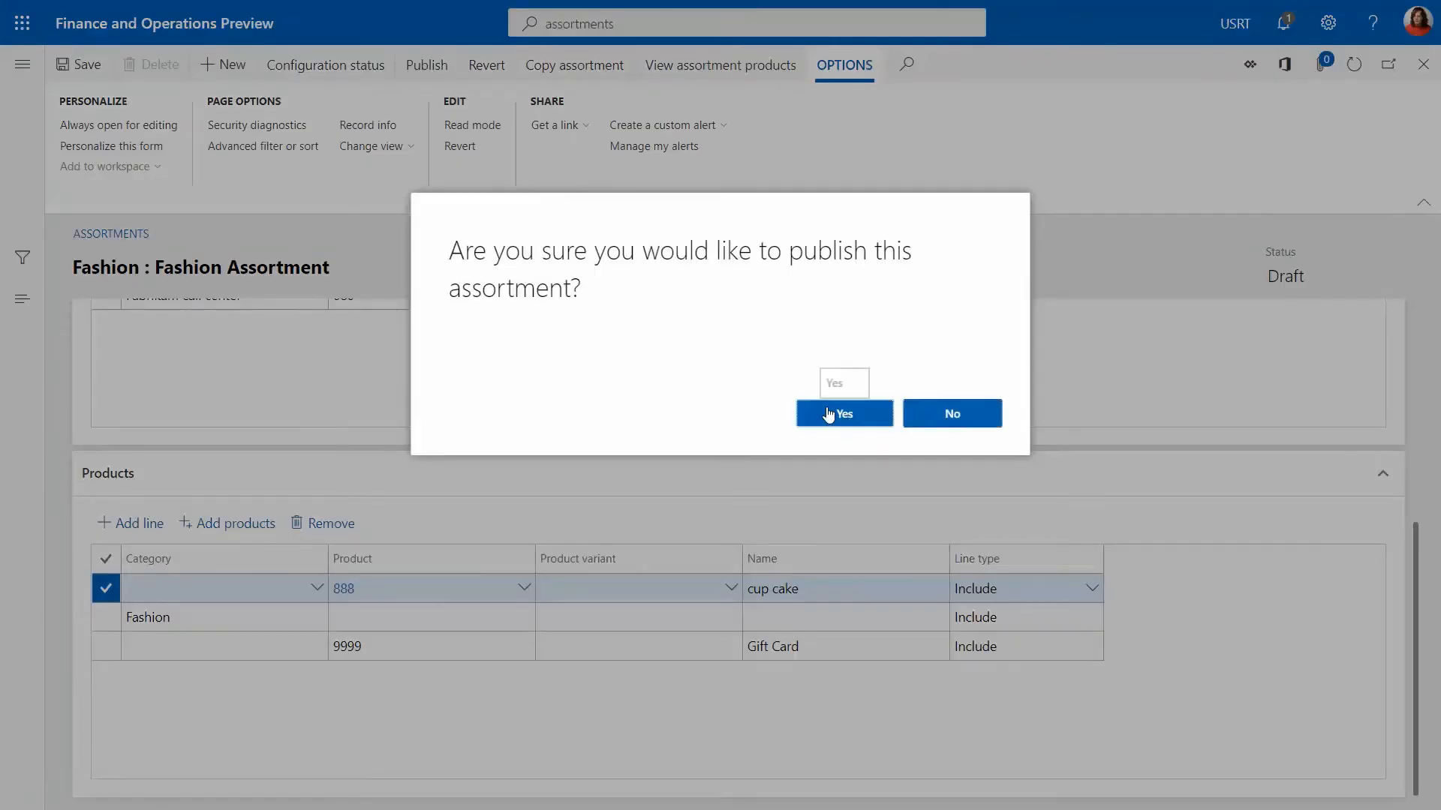
{"action": "left_click", "coordinate": [842, 414]}
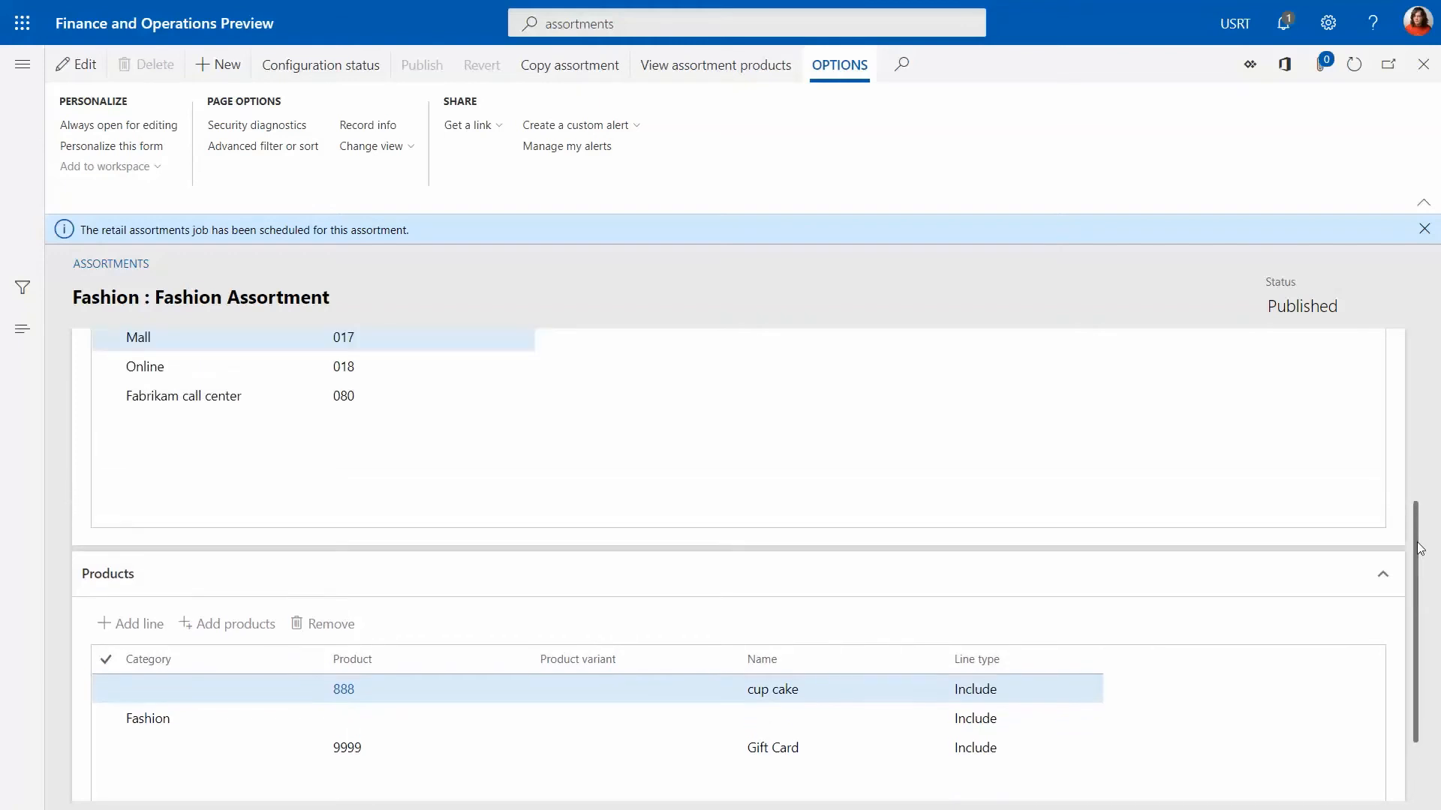
{"action": "scroll", "scroll_direction": "down", "scroll_amount": 3}
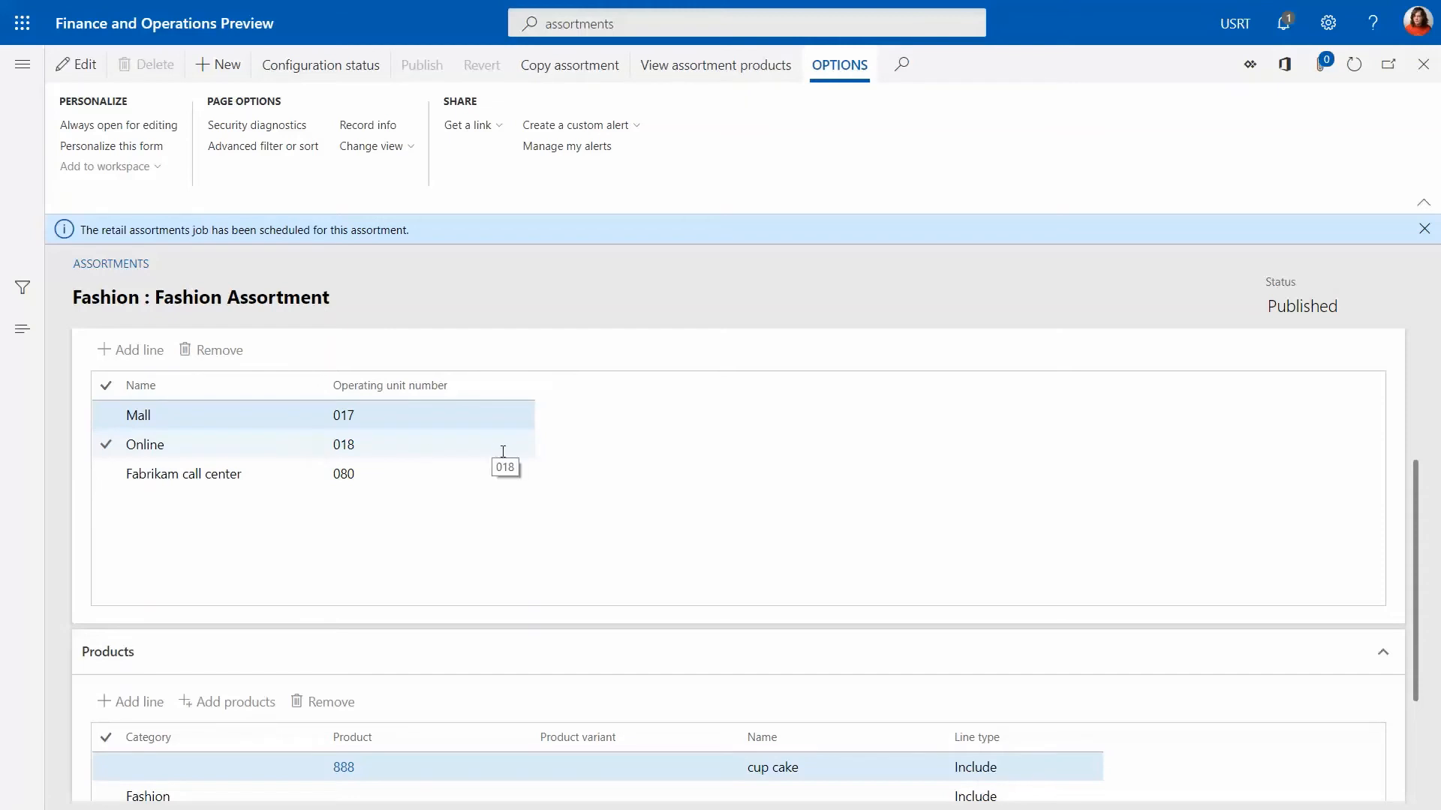
{"action": "mouse_move", "coordinate": [497, 450]}
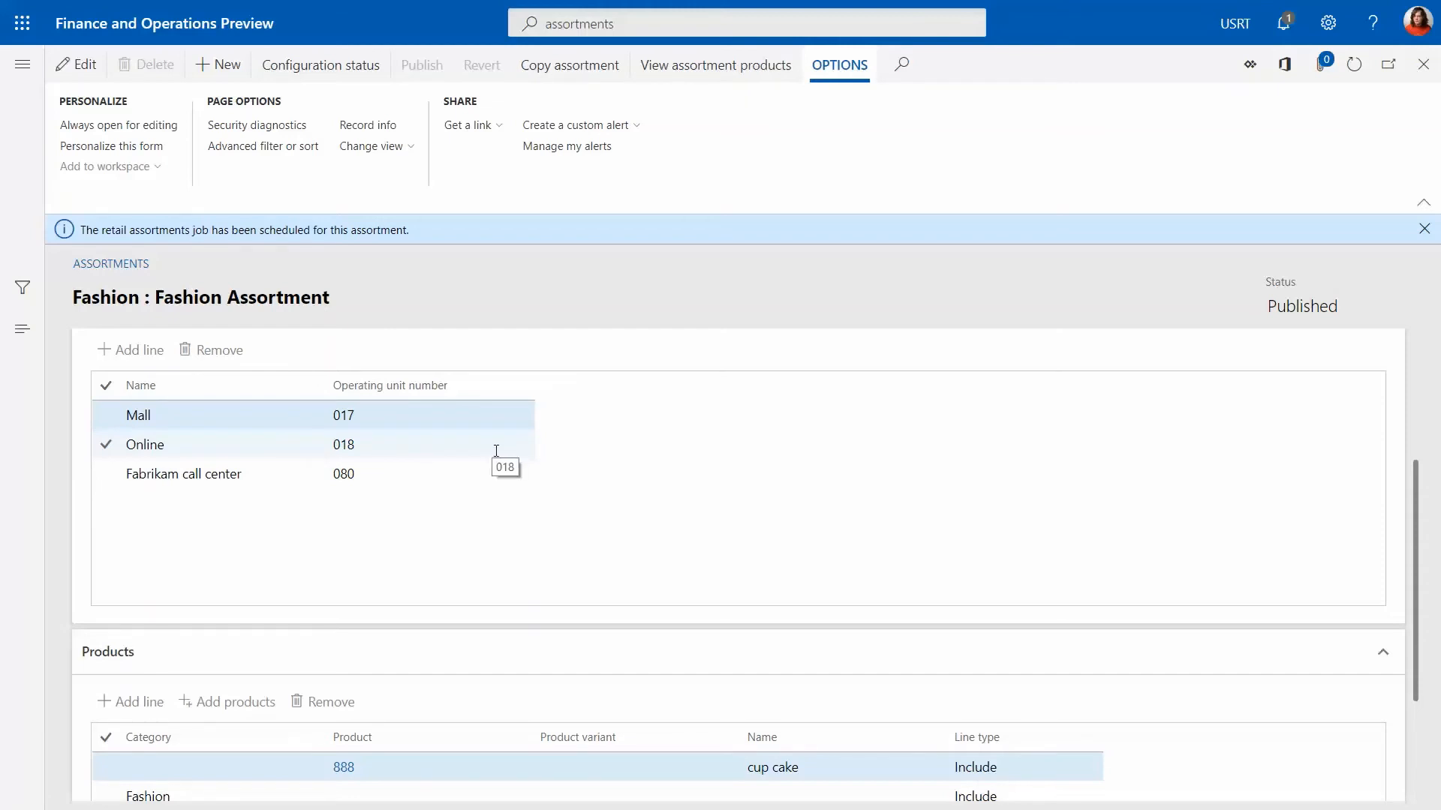
{"action": "left_click", "coordinate": [139, 414]}
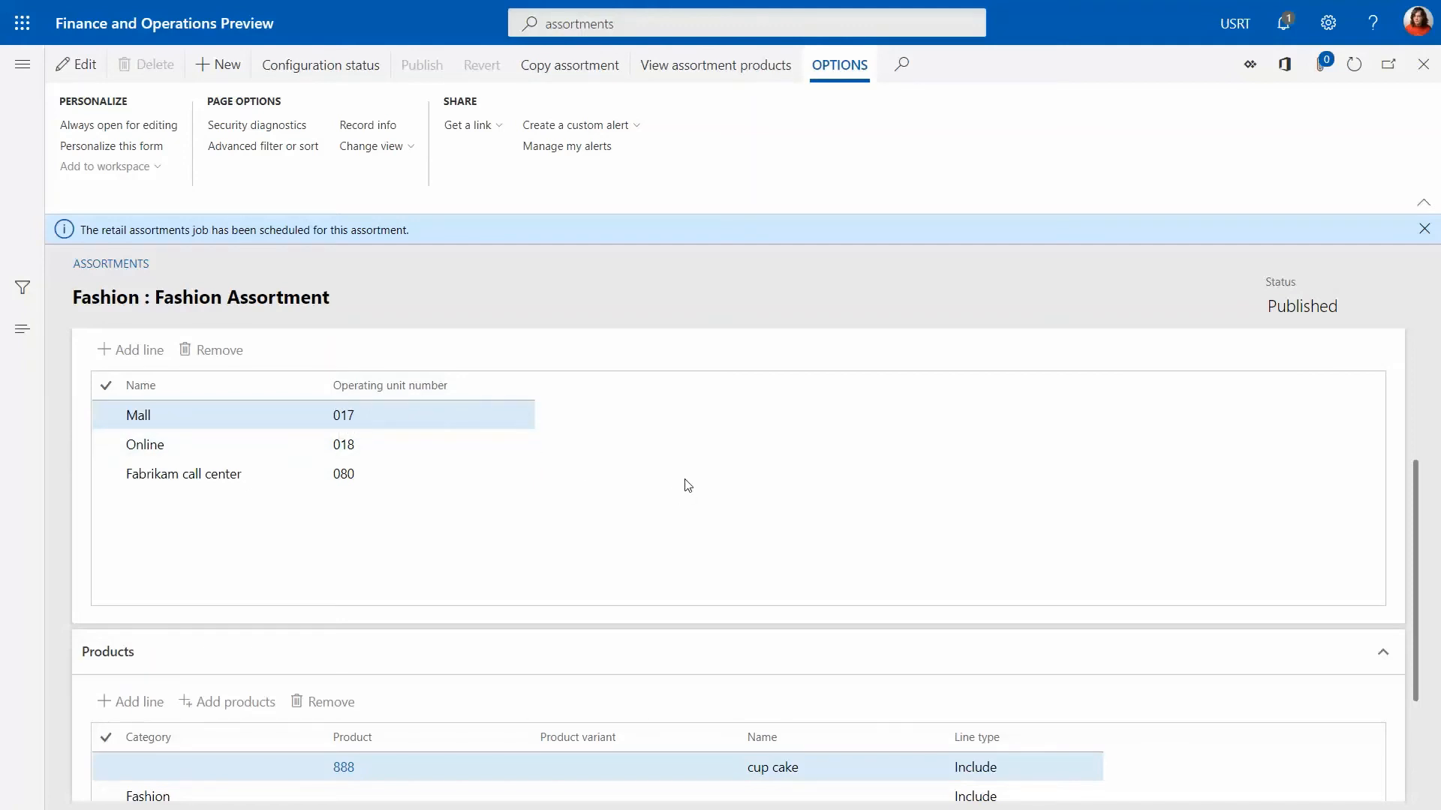
{"action": "mouse_move", "coordinate": [587, 425]}
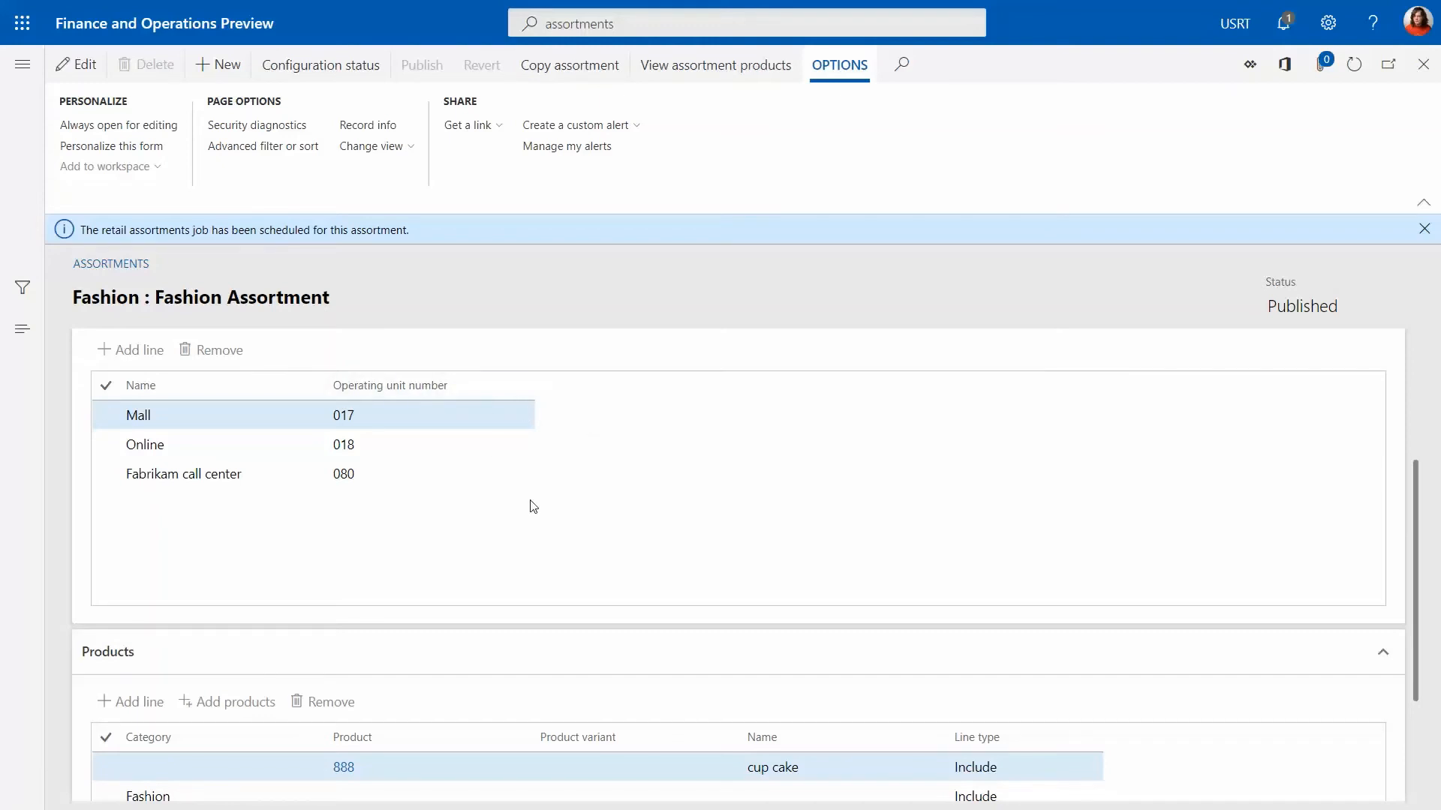
{"action": "mouse_move", "coordinate": [1223, 494]}
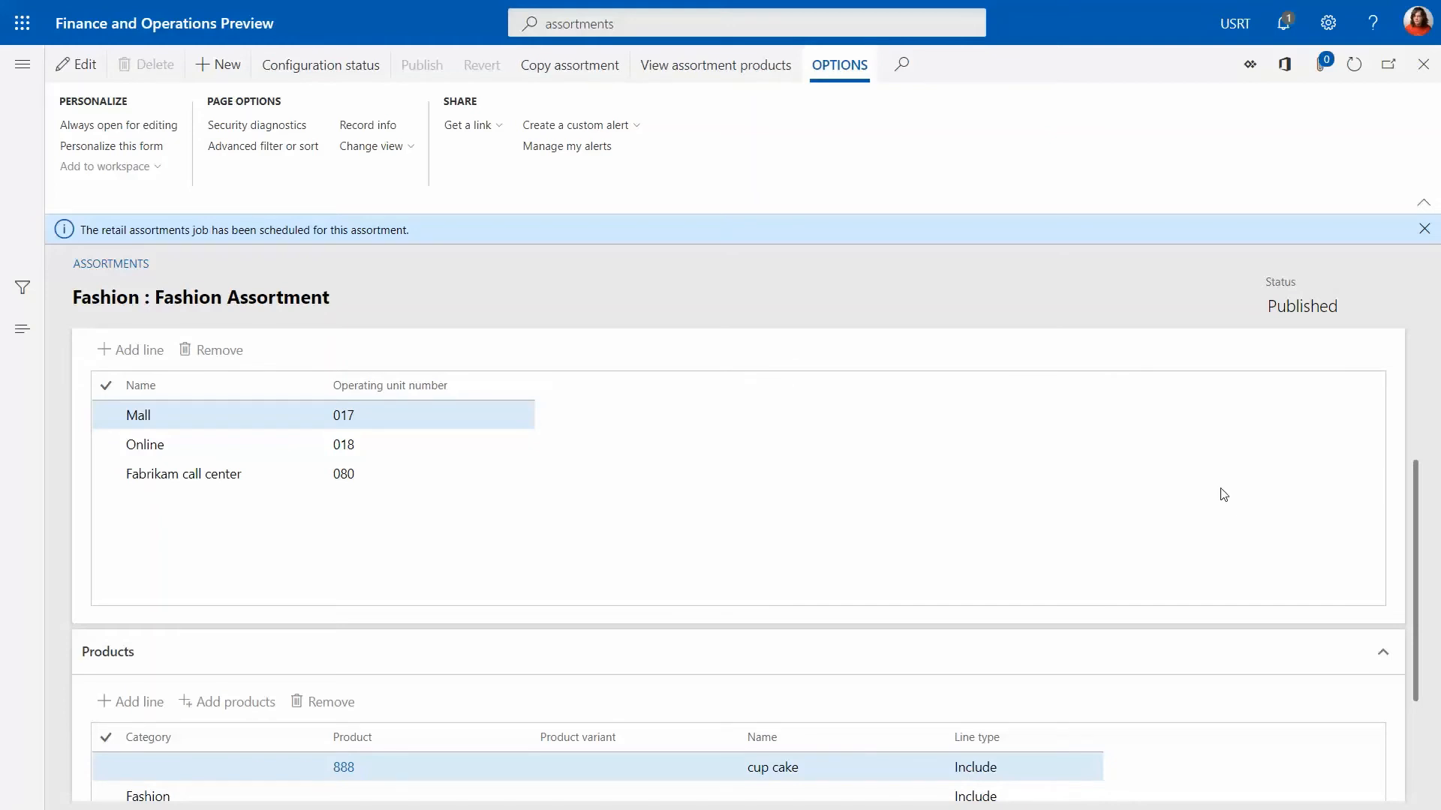
{"action": "mouse_move", "coordinate": [1254, 424]}
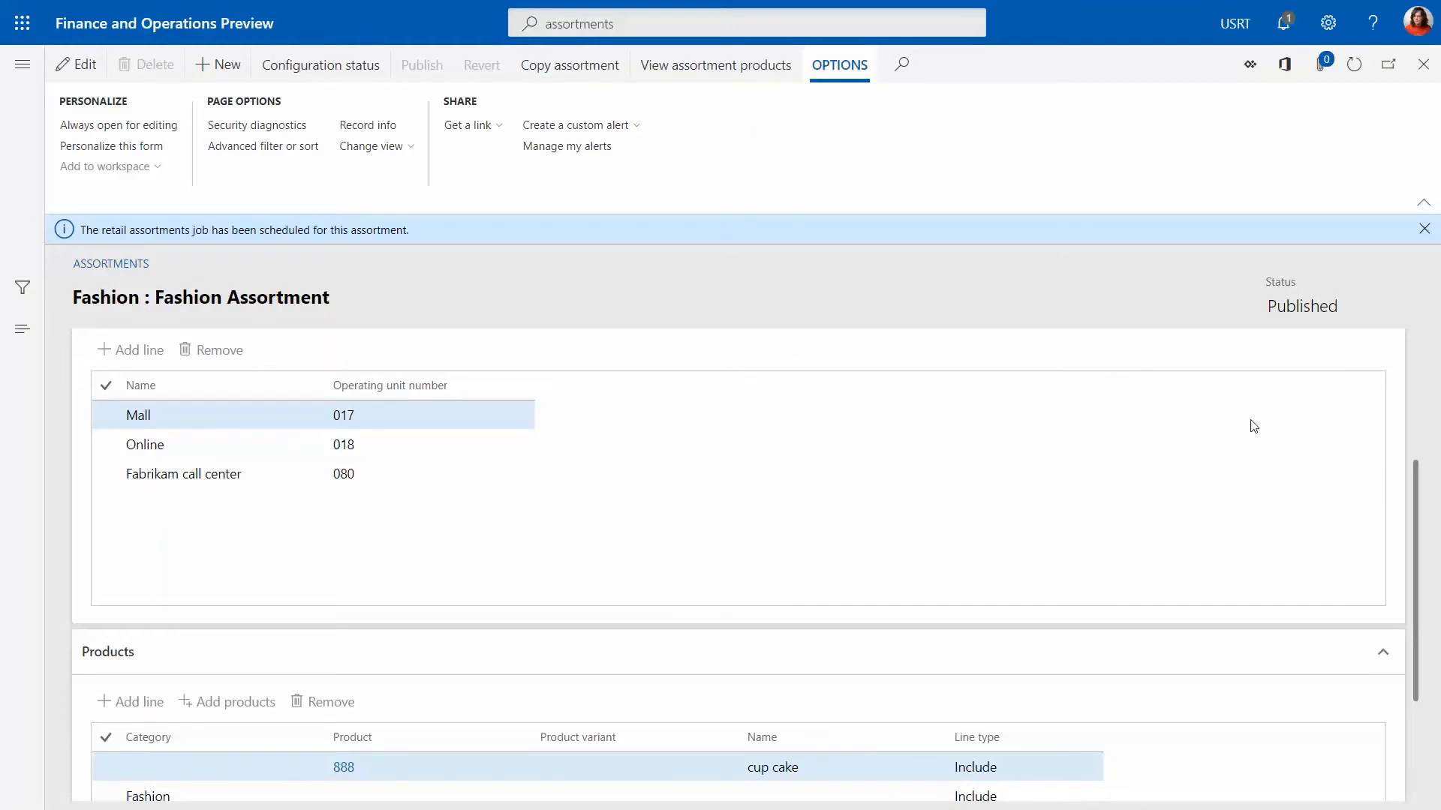
{"action": "mouse_move", "coordinate": [1423, 65]}
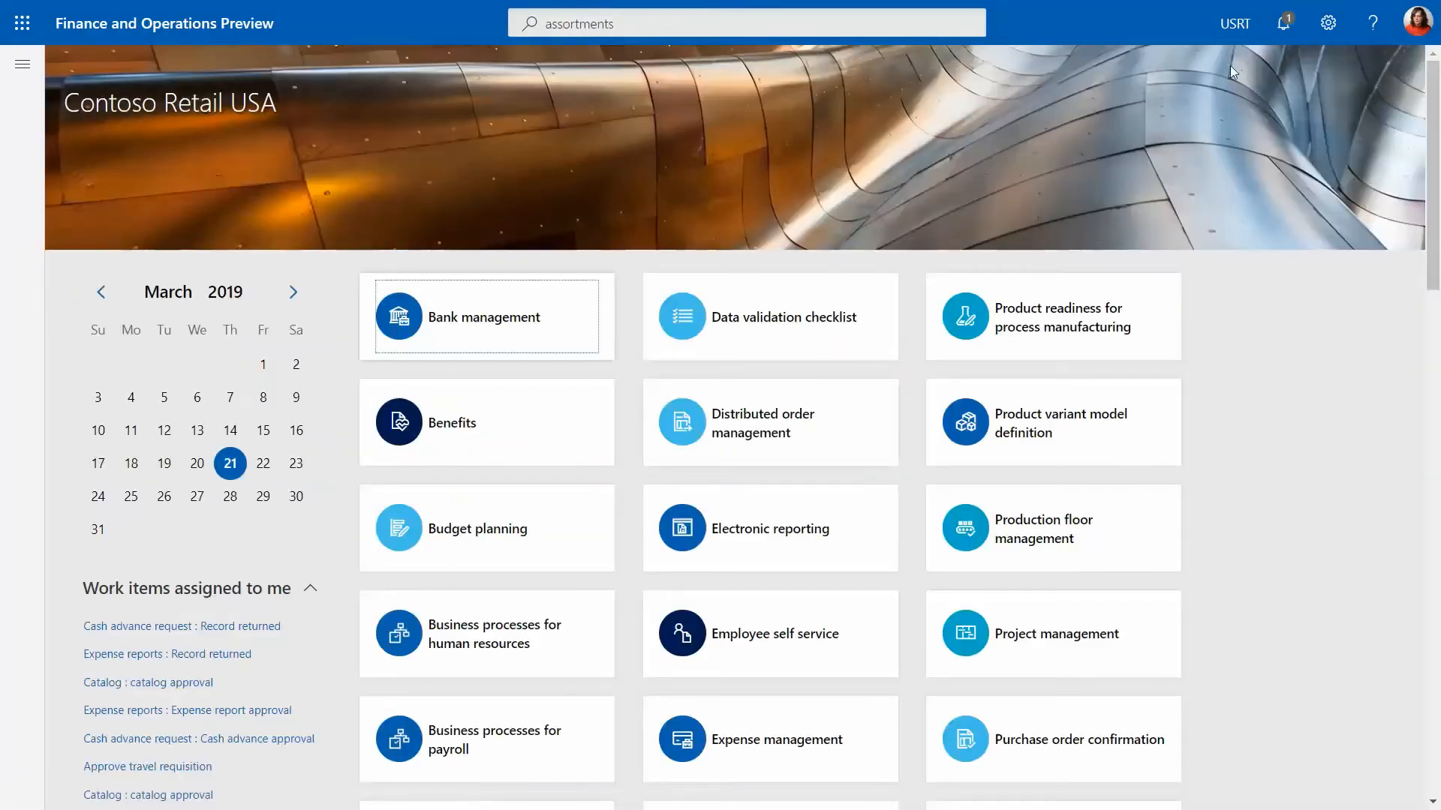
- Filter released products to 888 and view its related information, including retail channels
{"action": "left_click", "coordinate": [23, 63]}
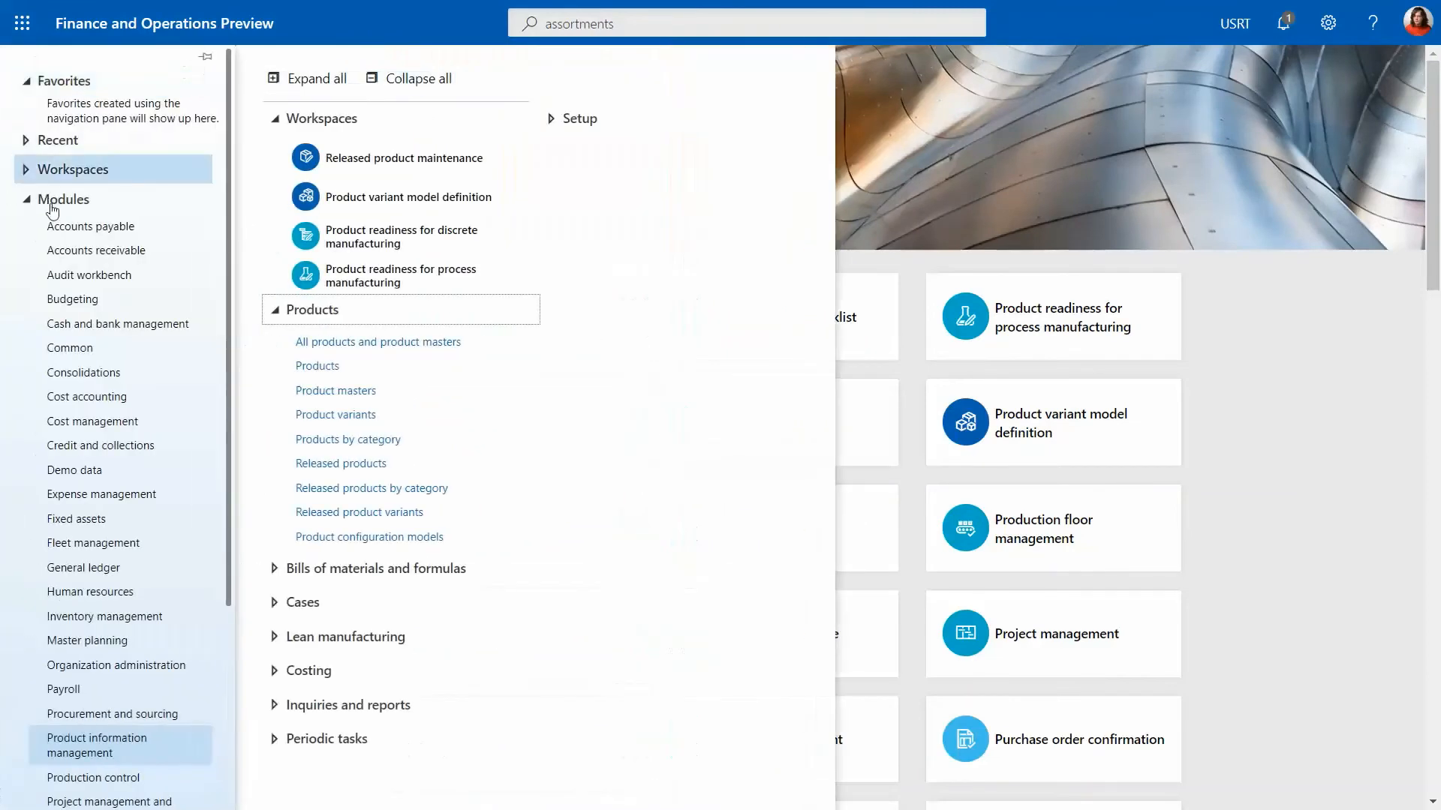
{"action": "mouse_move", "coordinate": [347, 438]}
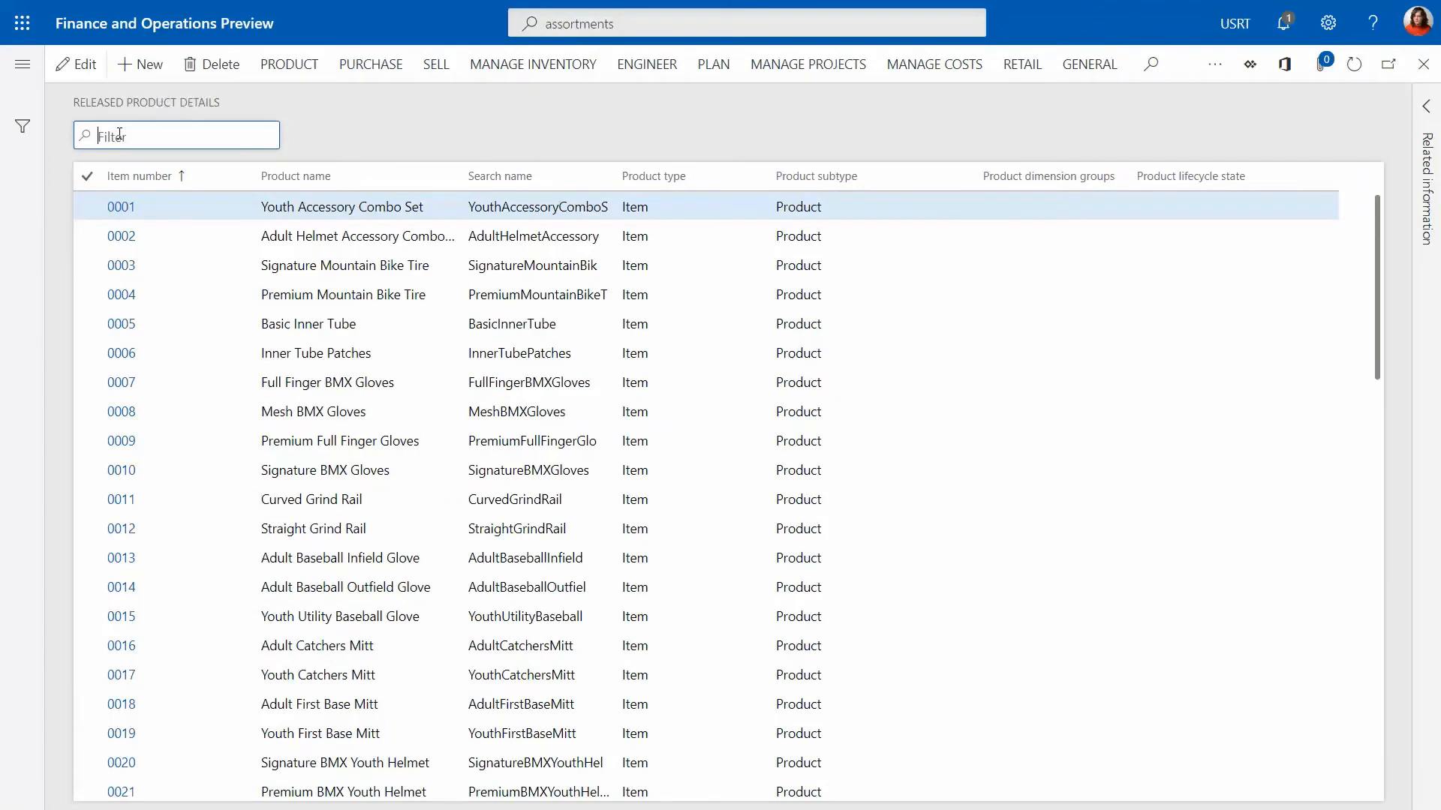
{"action": "type", "text": "888"}
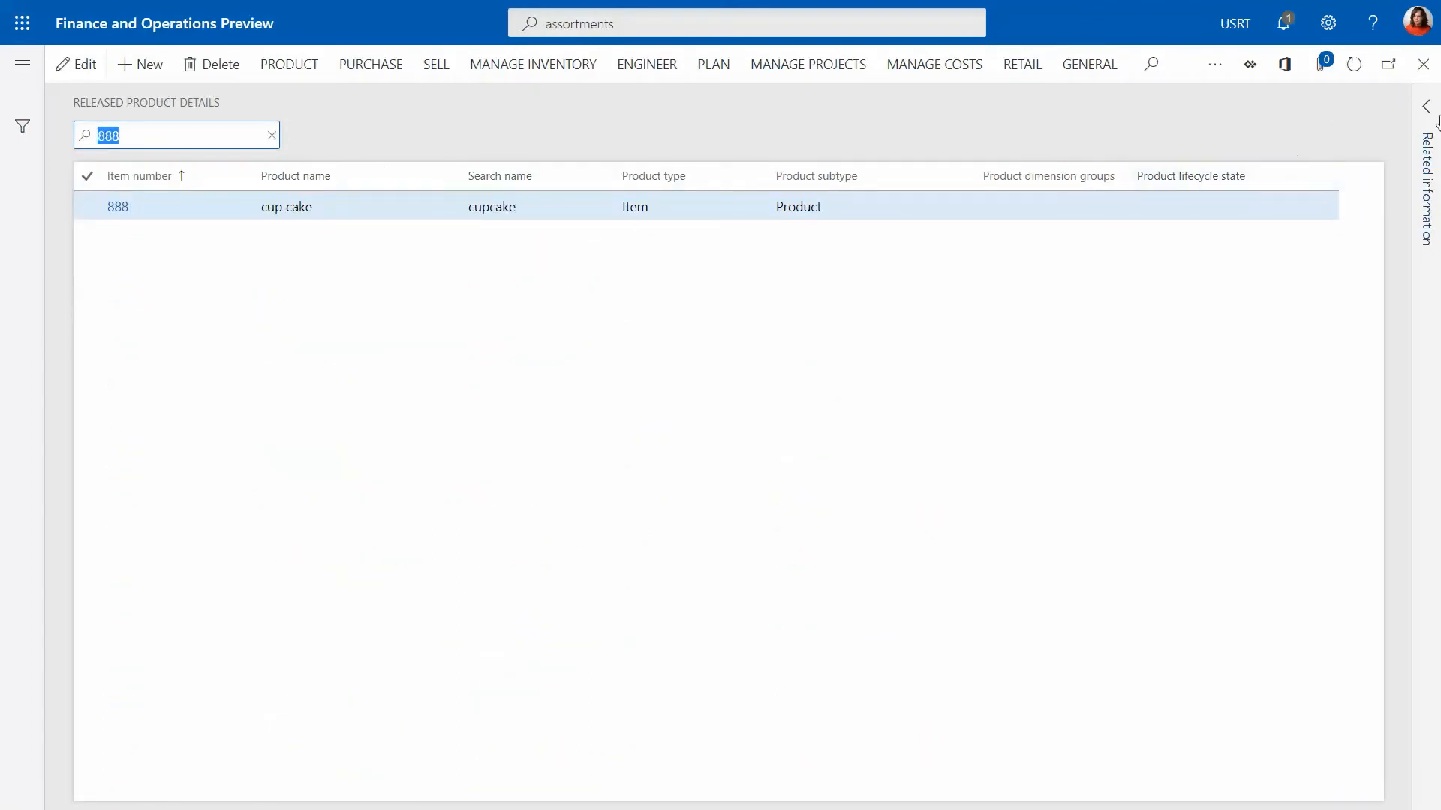
{"action": "left_click", "coordinate": [1426, 105]}
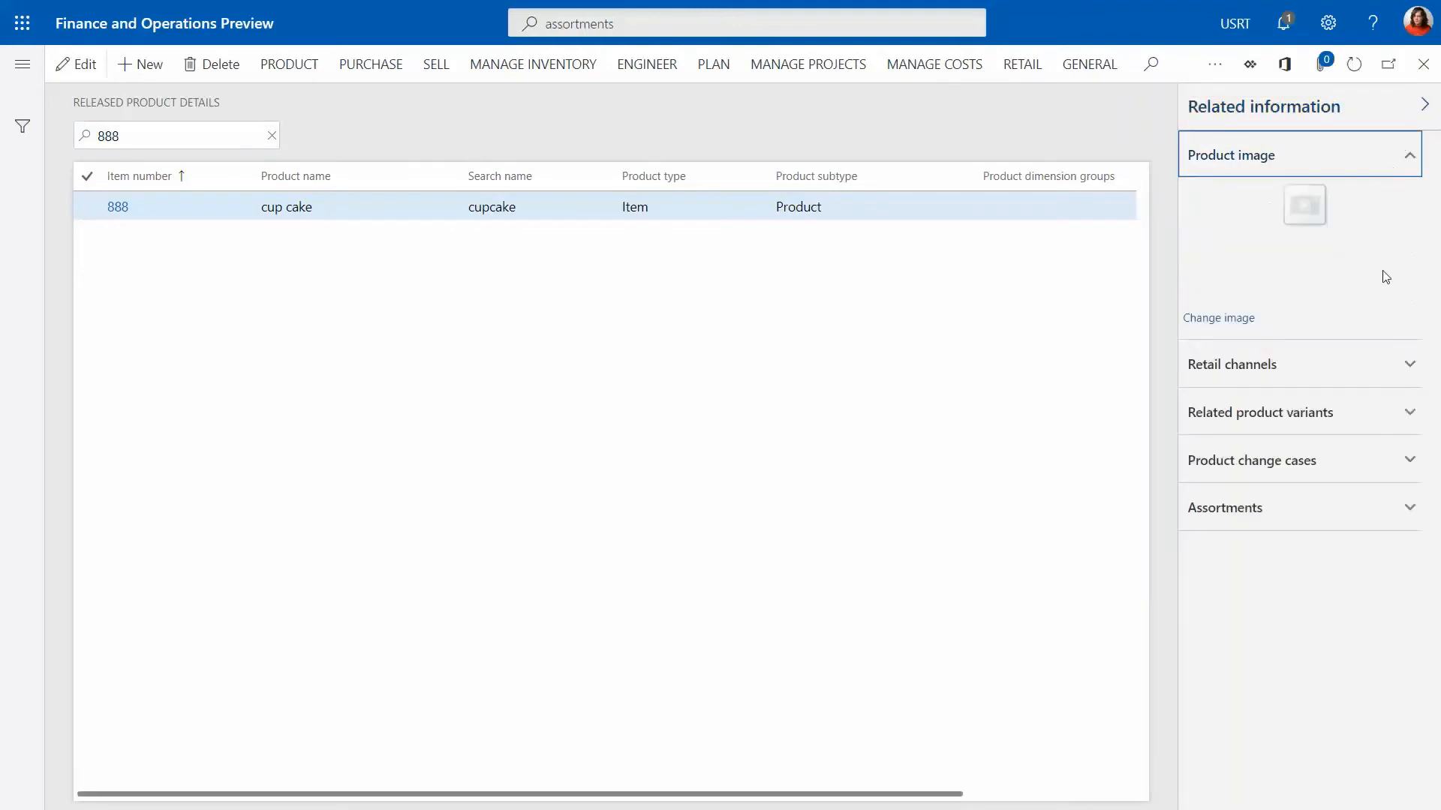
{"action": "left_click", "coordinate": [1231, 363]}
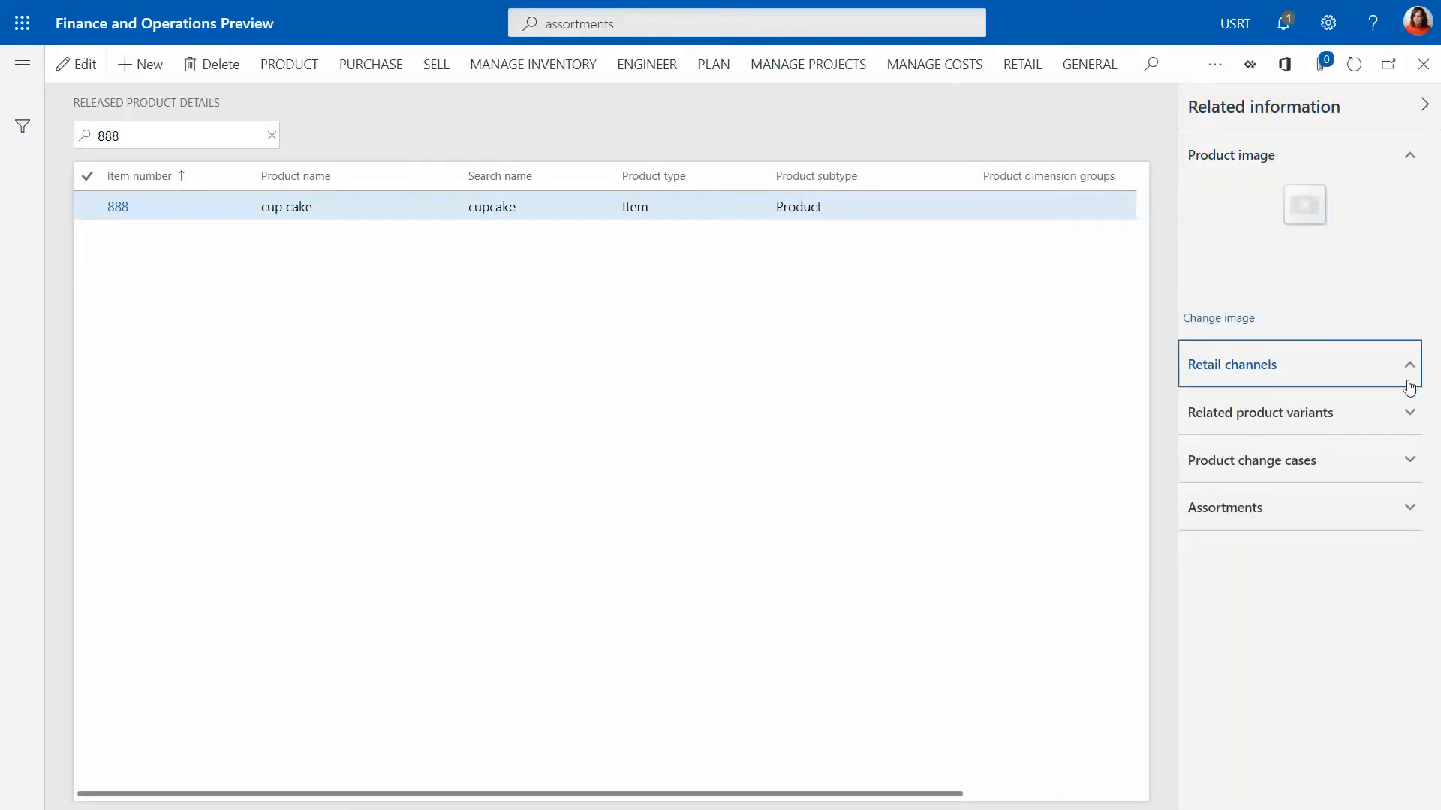
{"action": "left_click", "coordinate": [1231, 363]}
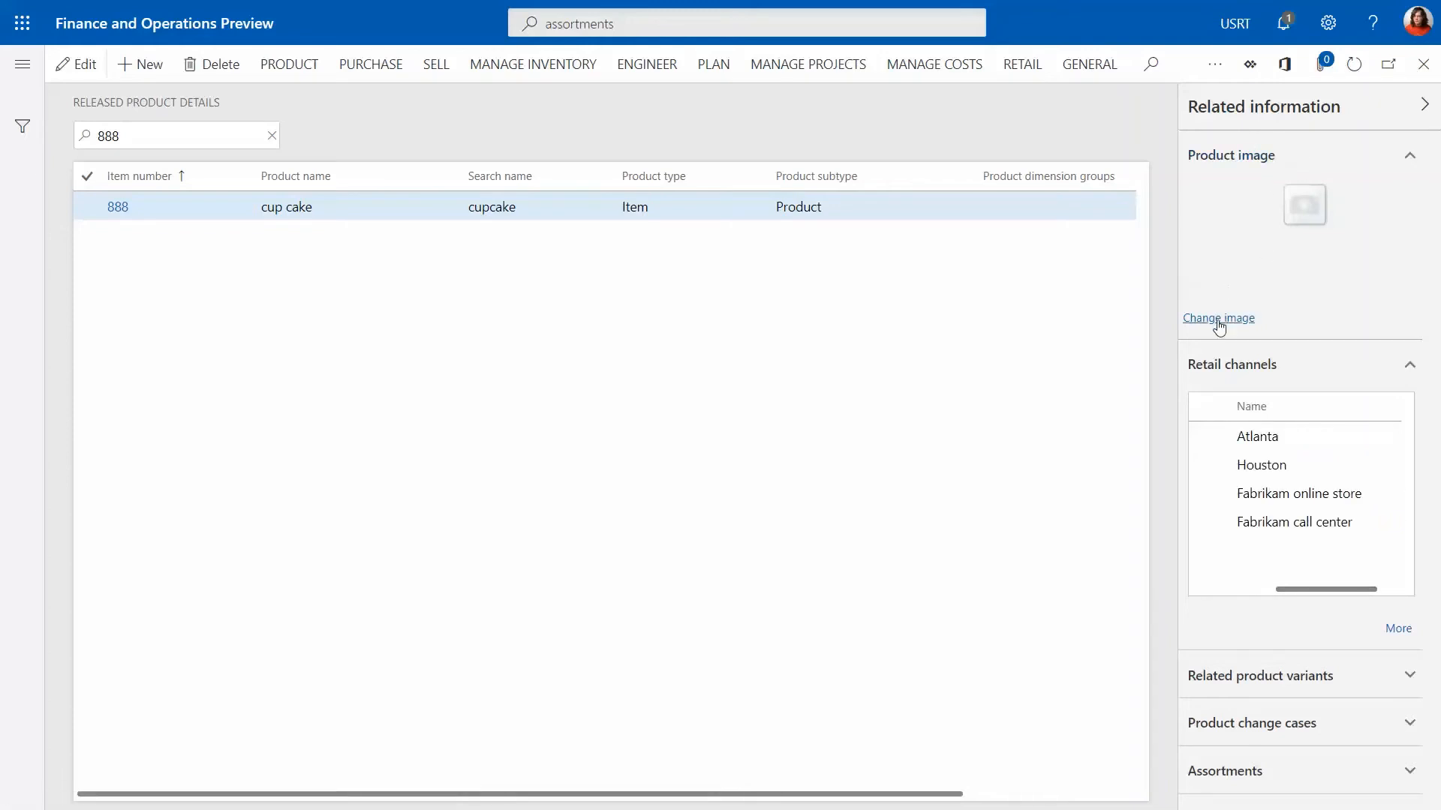
- Upload untitled.png from the computer as cup cake's new product image
{"action": "left_click", "coordinate": [1219, 318]}
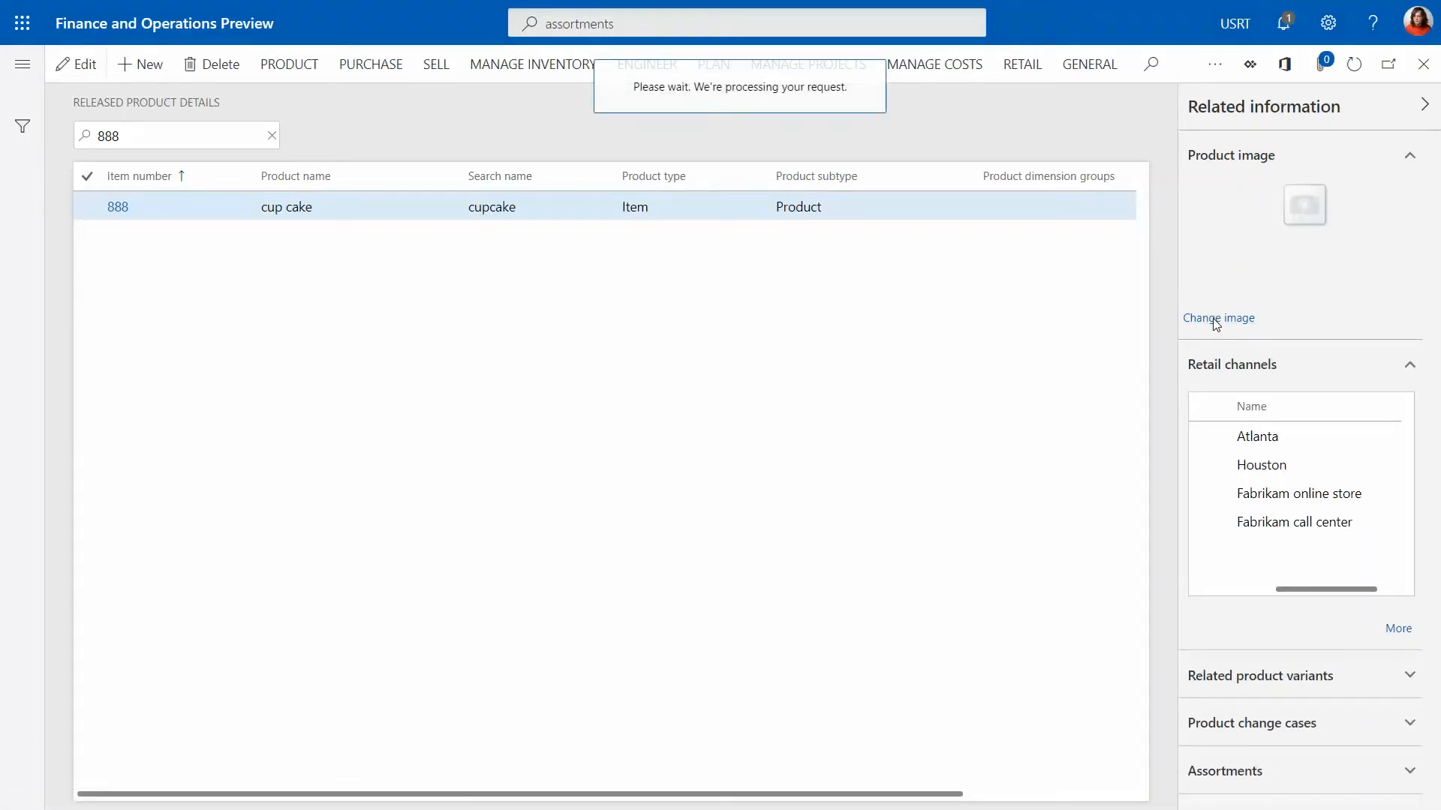
{"action": "left_click", "coordinate": [1218, 317]}
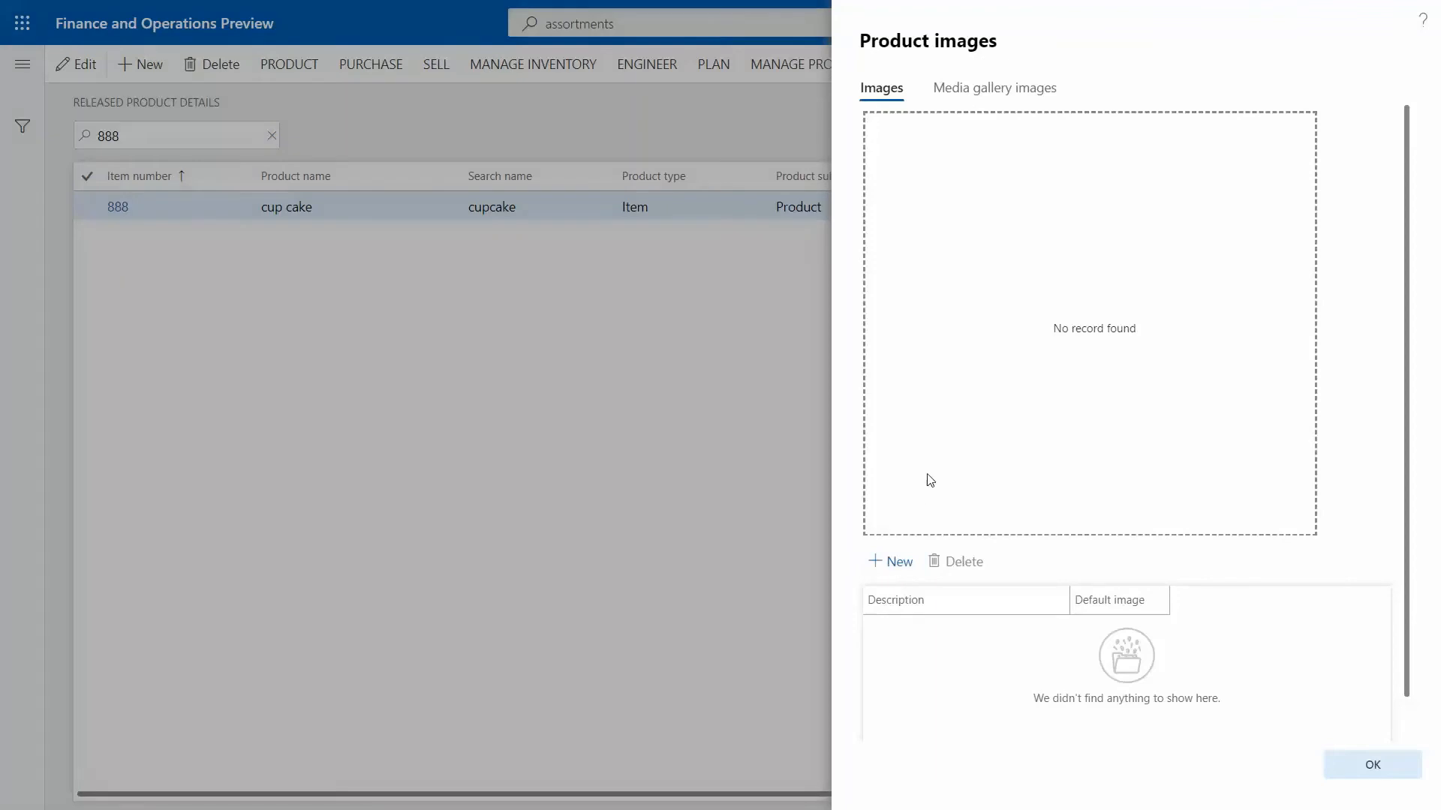
{"action": "left_click", "coordinate": [888, 561]}
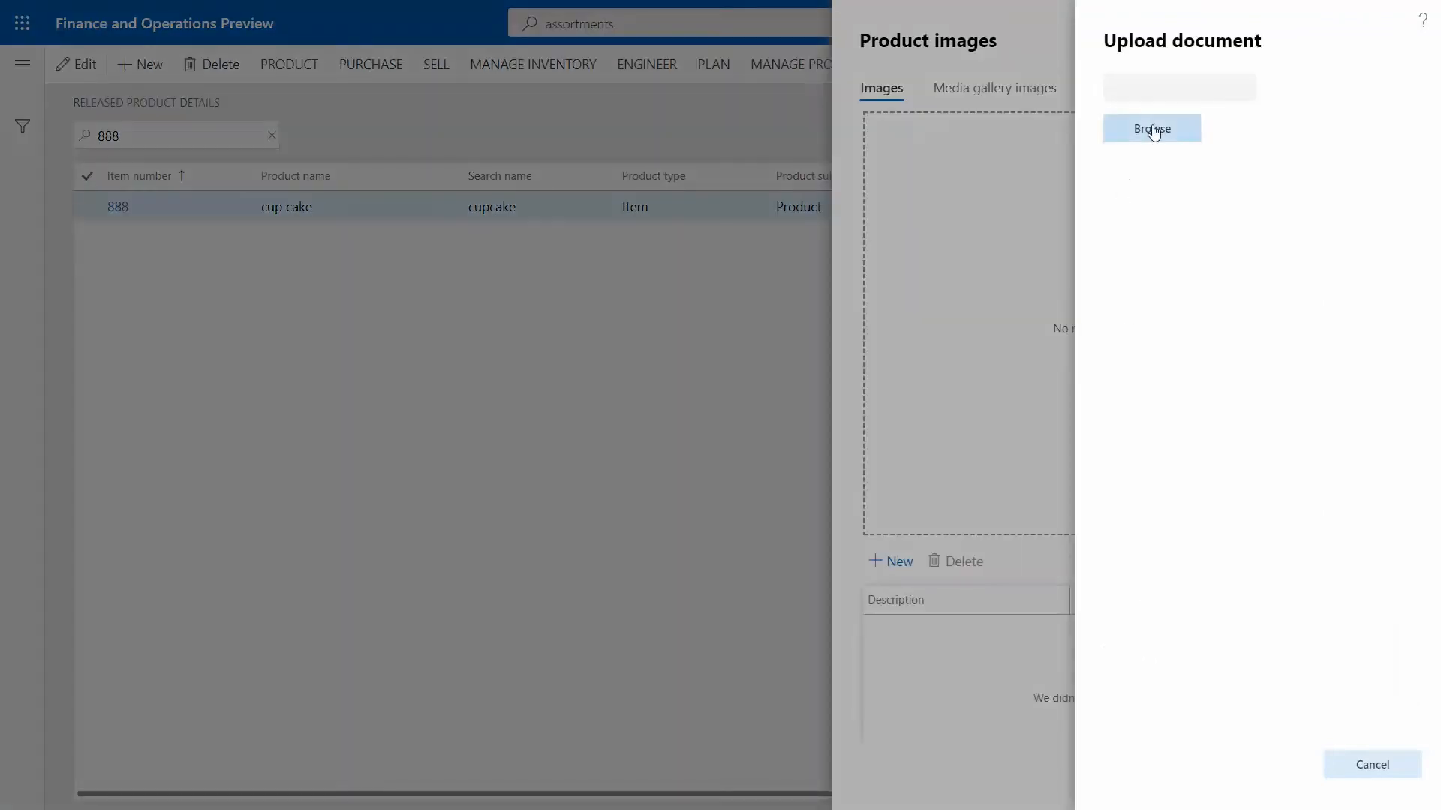
{"action": "left_click", "coordinate": [1151, 127]}
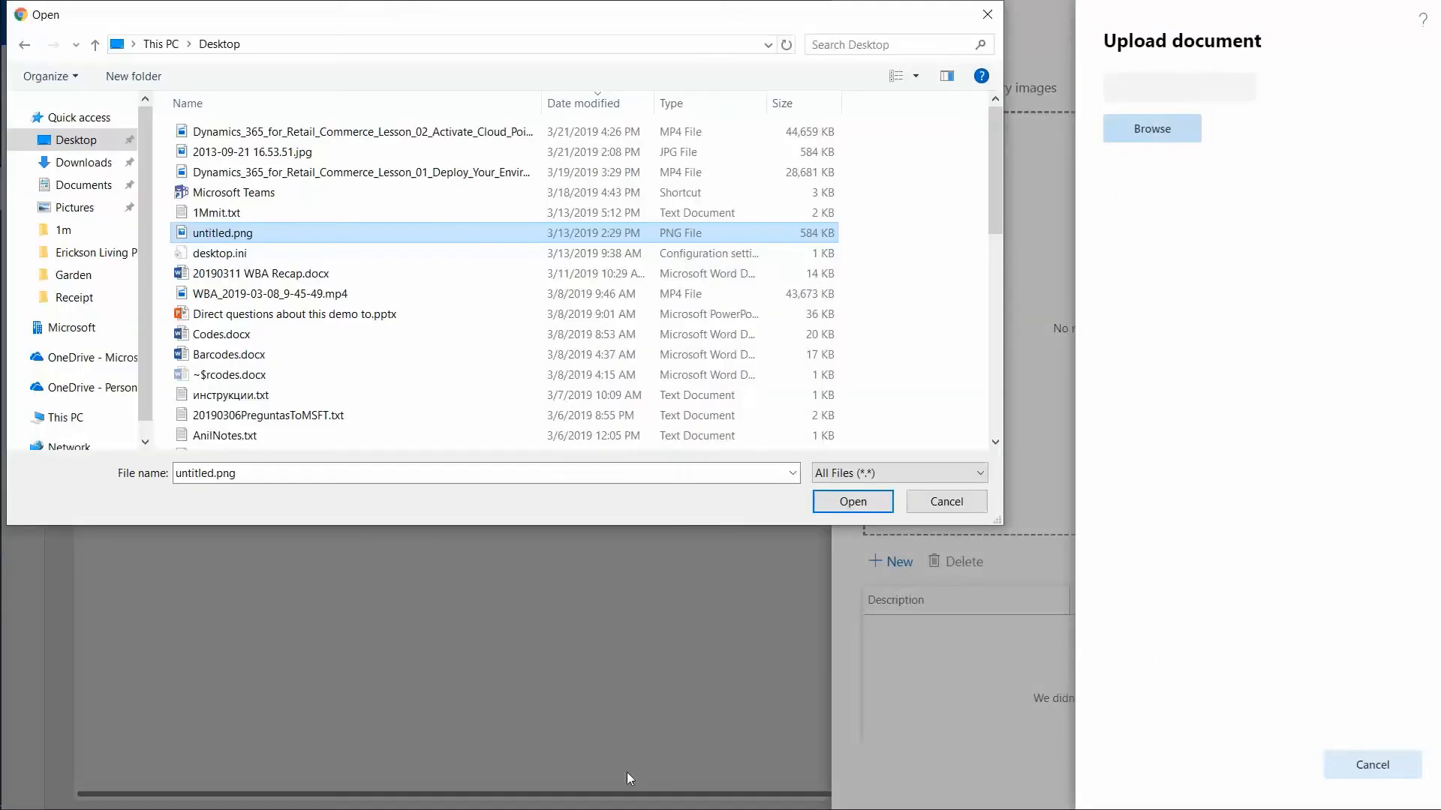
{"action": "mouse_move", "coordinate": [221, 233]}
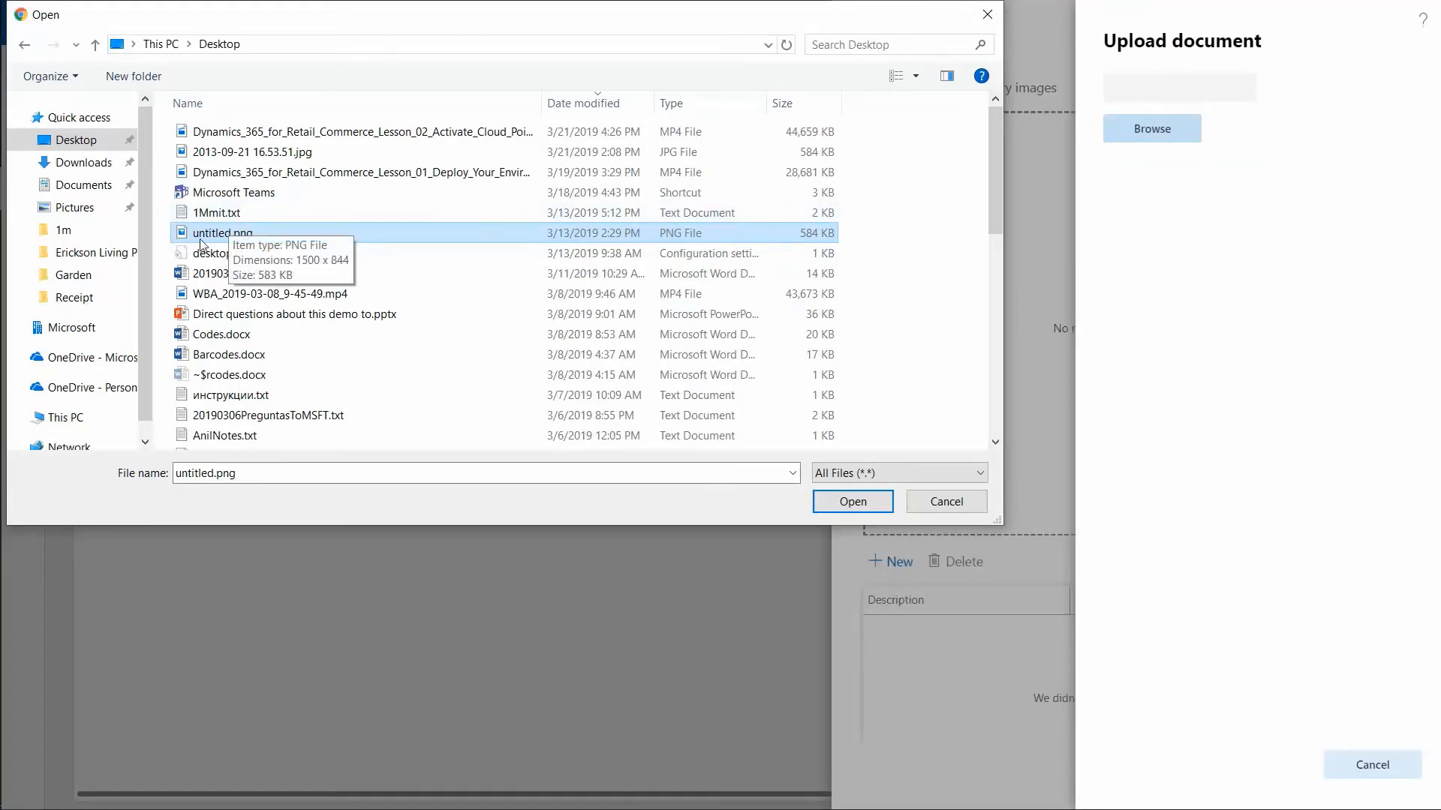
{"action": "left_click", "coordinate": [849, 501]}
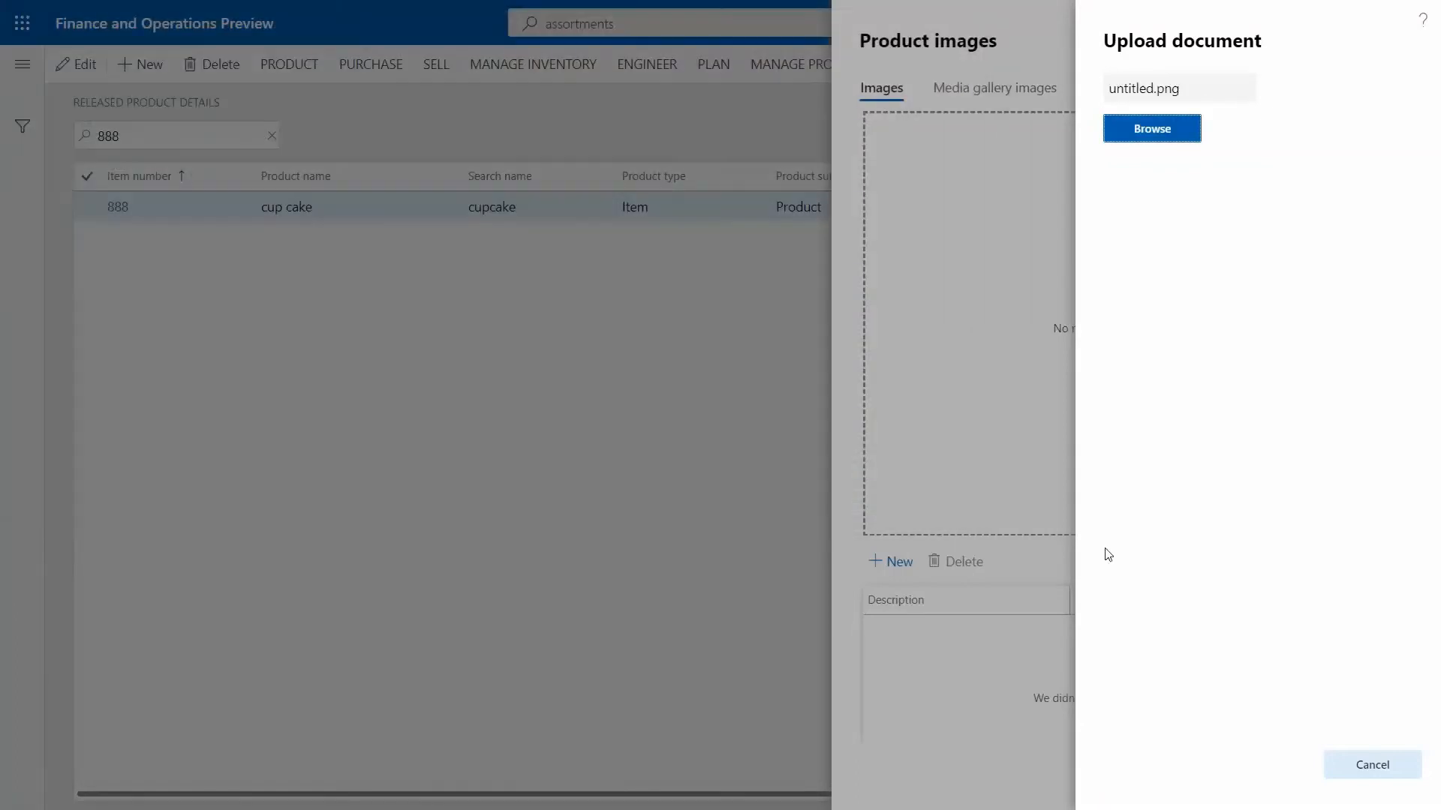
{"action": "left_click", "coordinate": [1151, 127]}
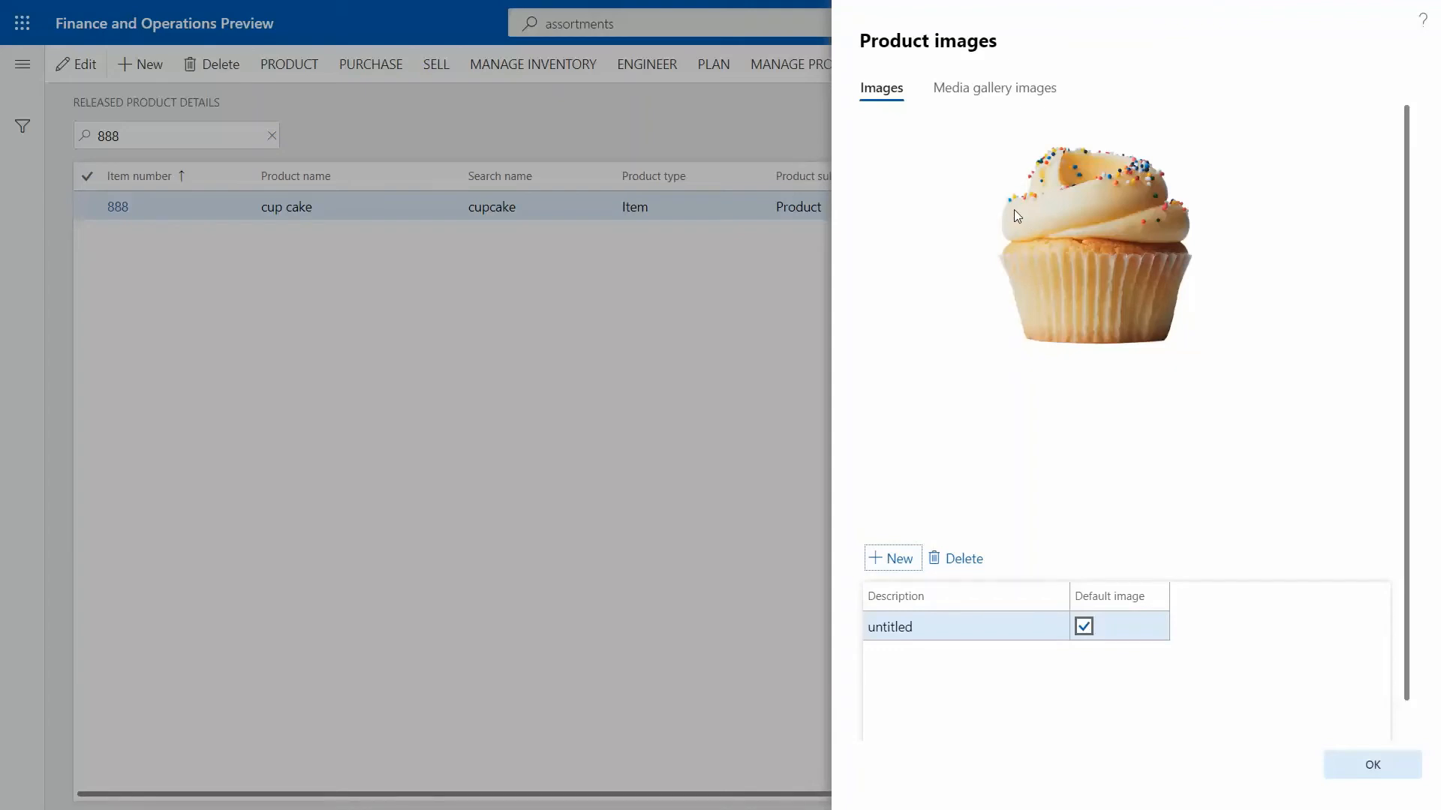
{"action": "mouse_move", "coordinate": [1042, 186]}
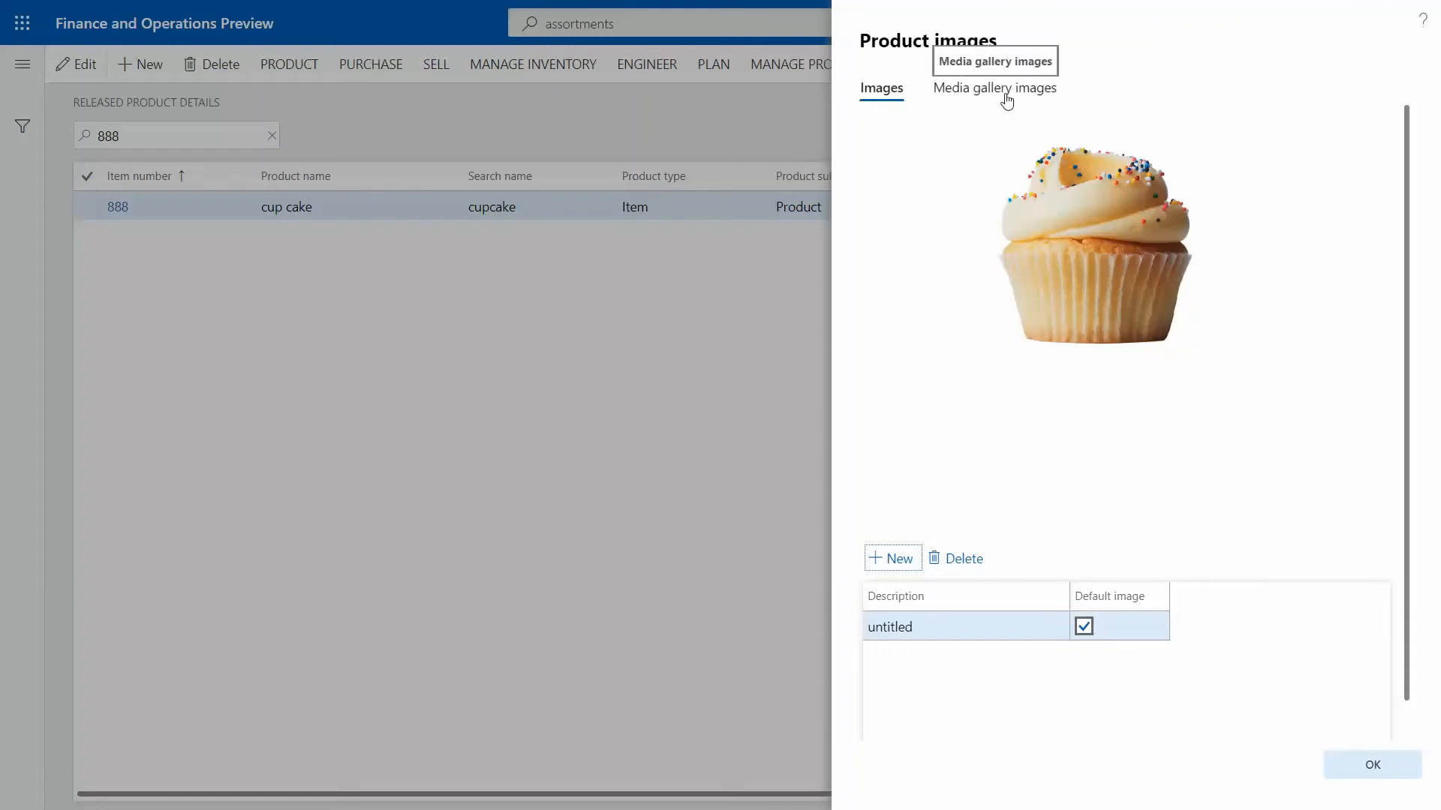
- Show the media gallery images and switch the preview channel to Houston
{"action": "left_click", "coordinate": [994, 87]}
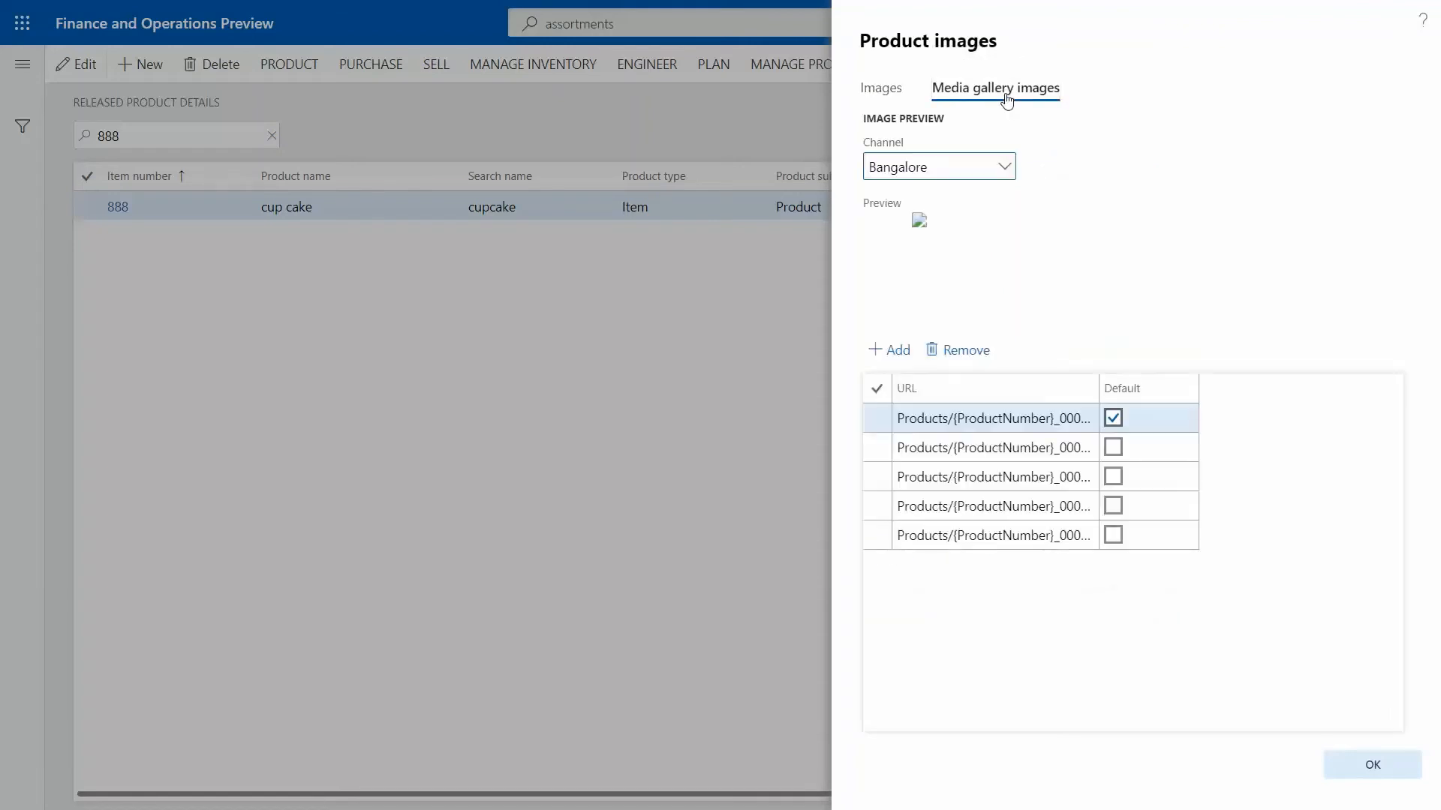
{"action": "mouse_move", "coordinate": [995, 87]}
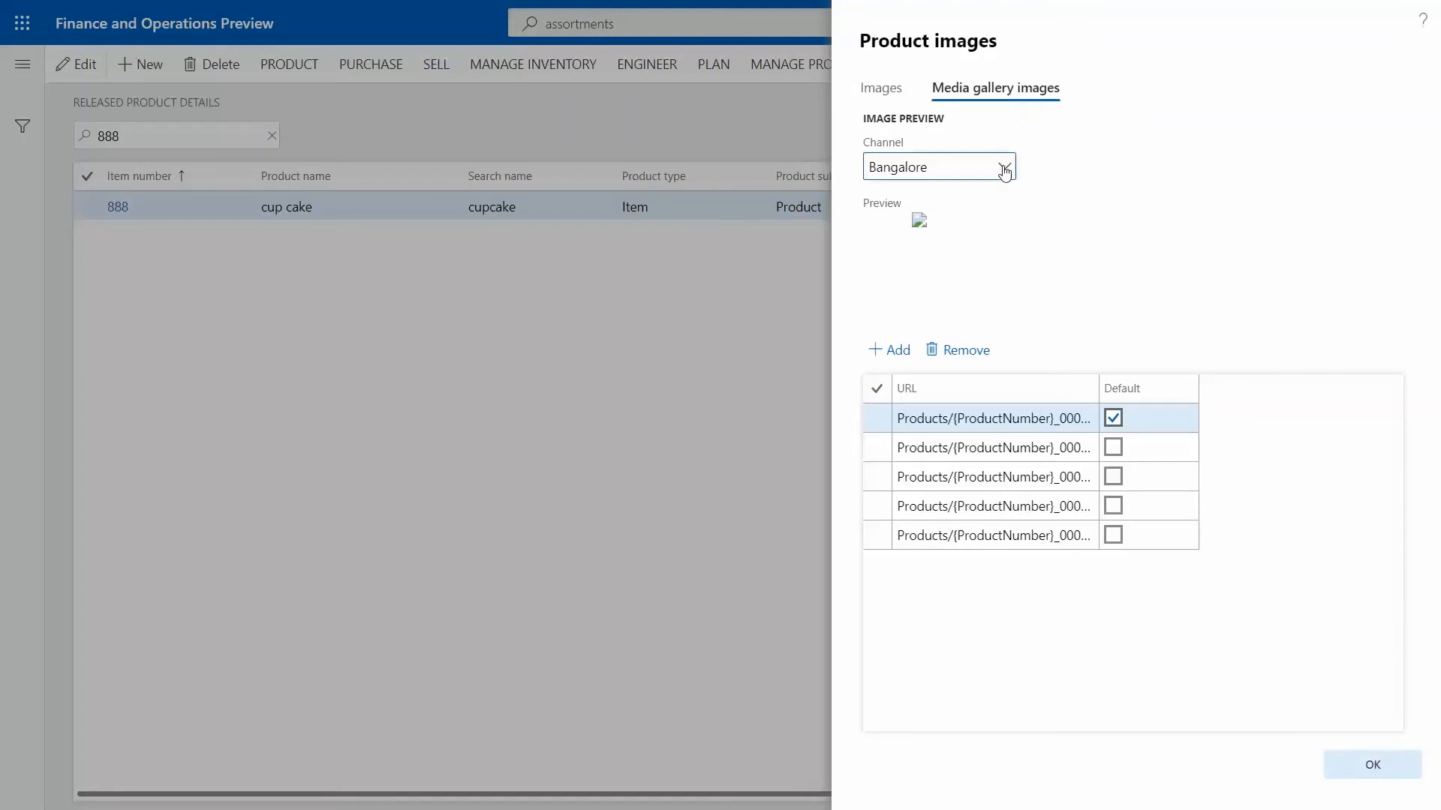
{"action": "left_click", "coordinate": [1002, 167]}
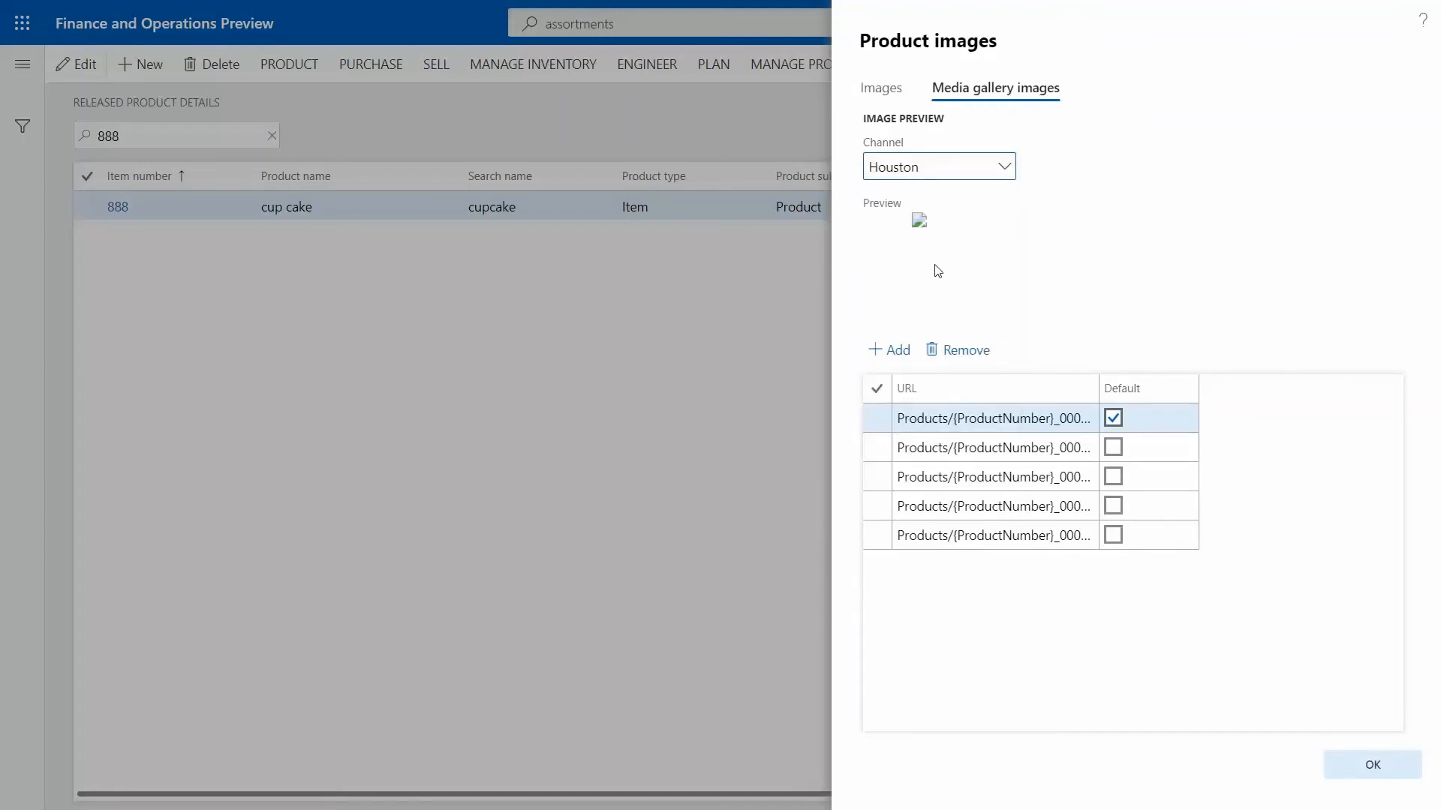
{"action": "mouse_move", "coordinate": [973, 299]}
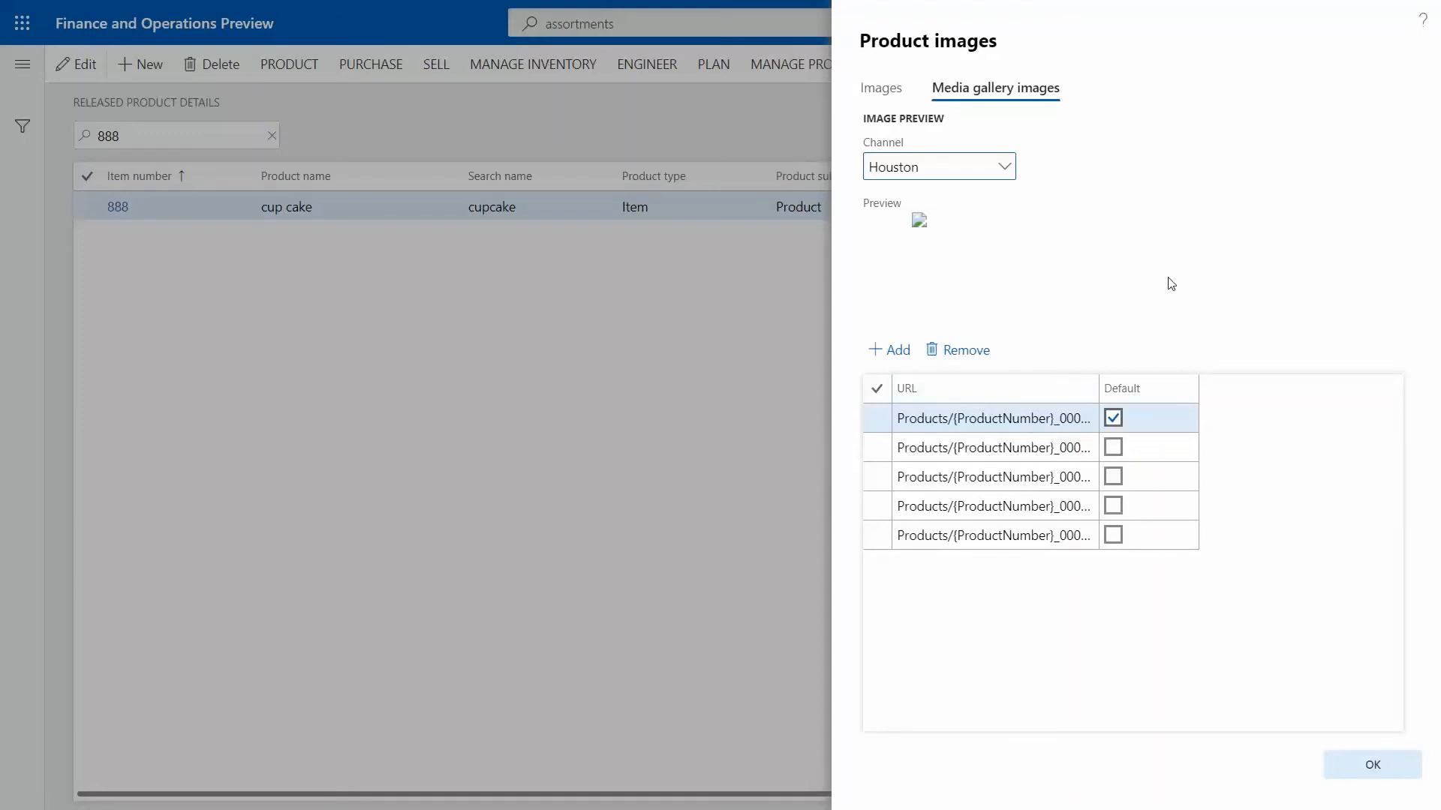
{"action": "mouse_move", "coordinate": [1165, 281]}
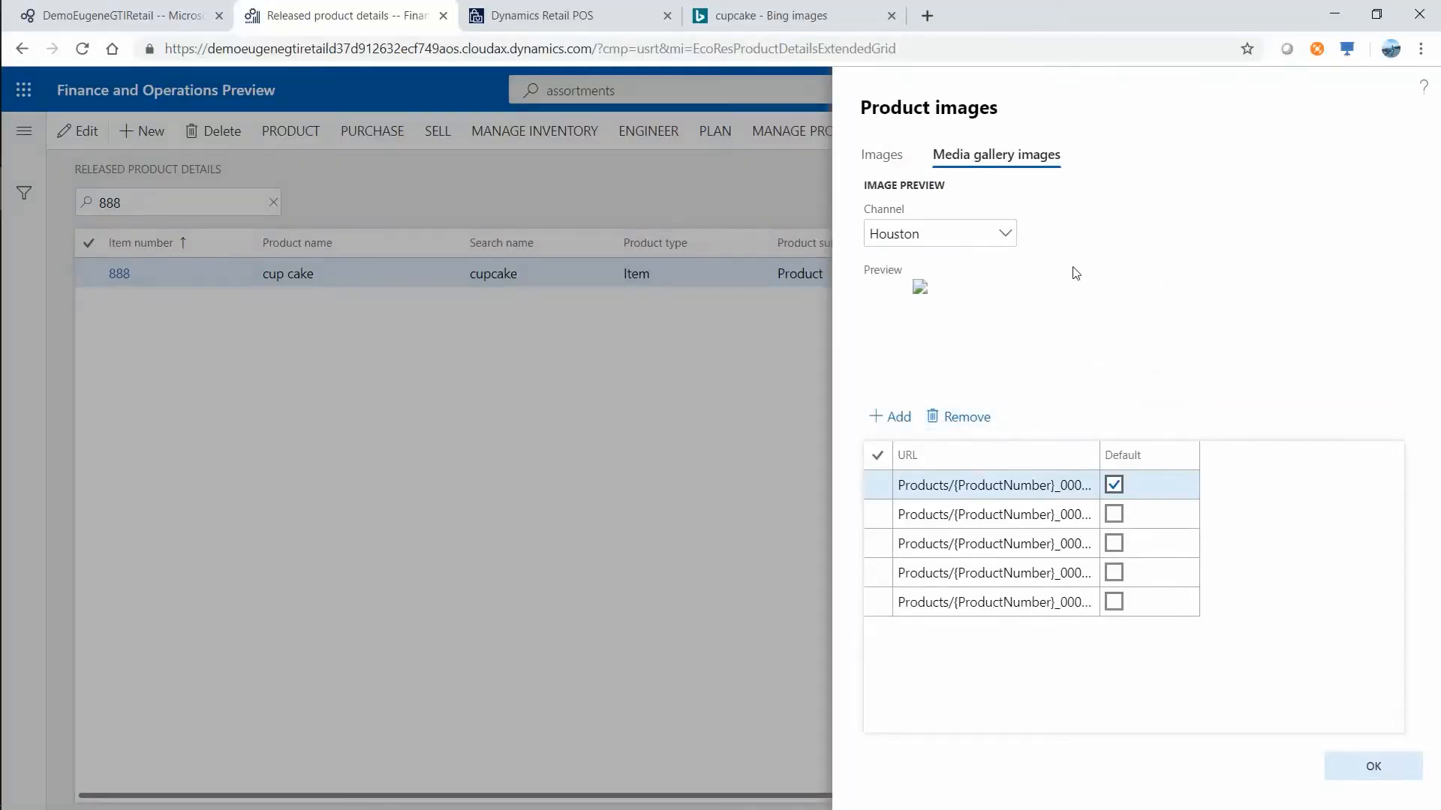
- Add a media gallery image with description cupcake and a web image URL
{"action": "left_click", "coordinate": [887, 416]}
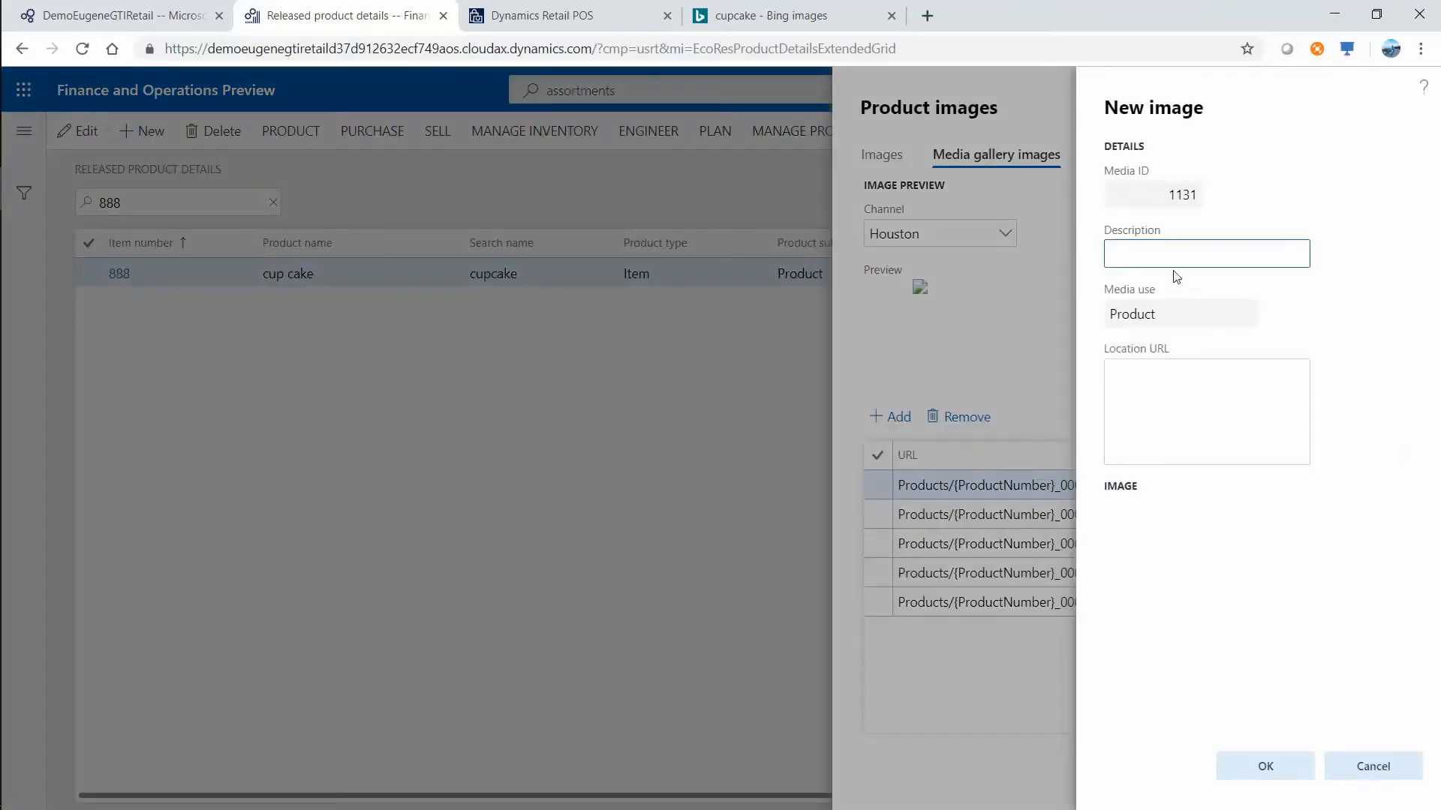
{"action": "type", "text": "cupcake"}
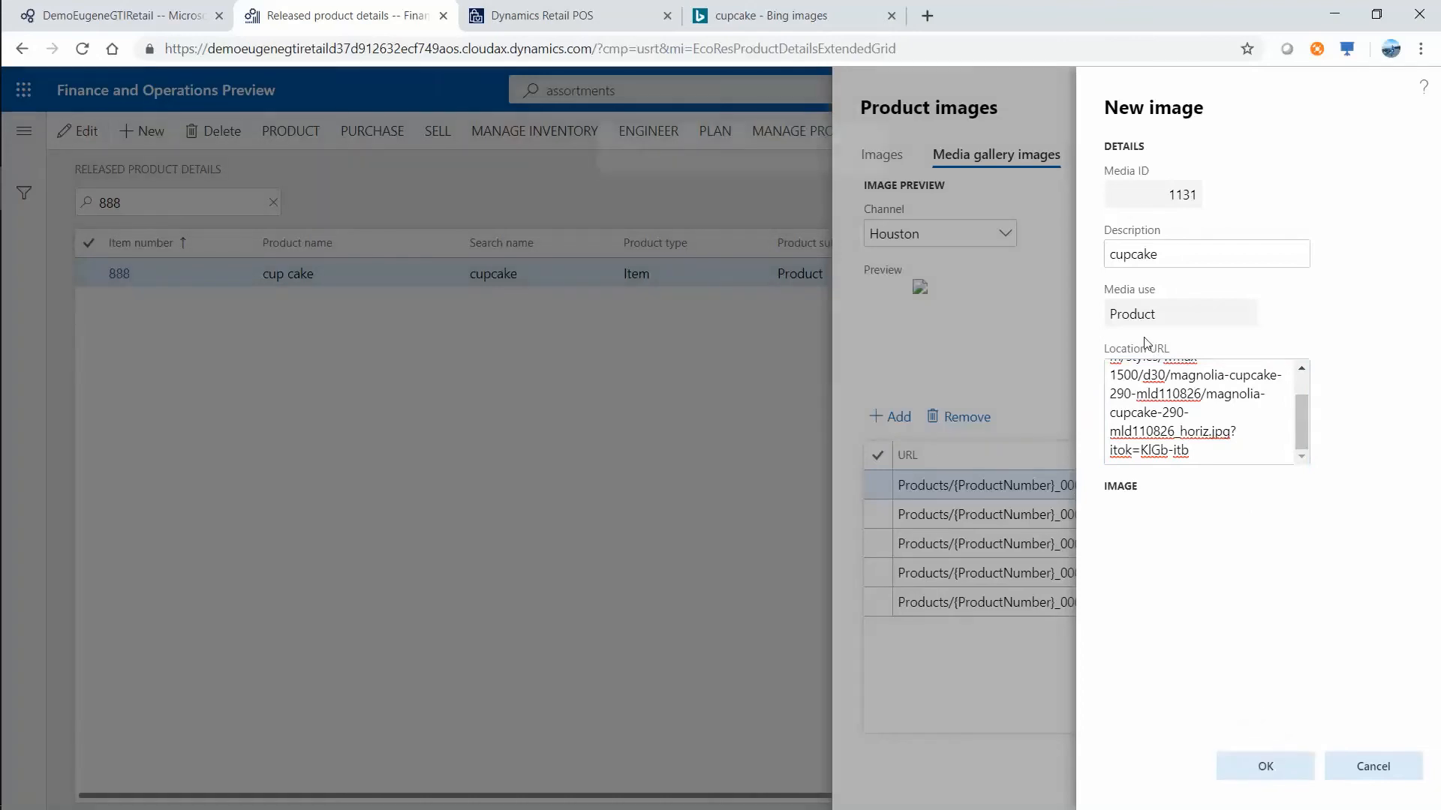
{"action": "left_click", "coordinate": [1264, 765]}
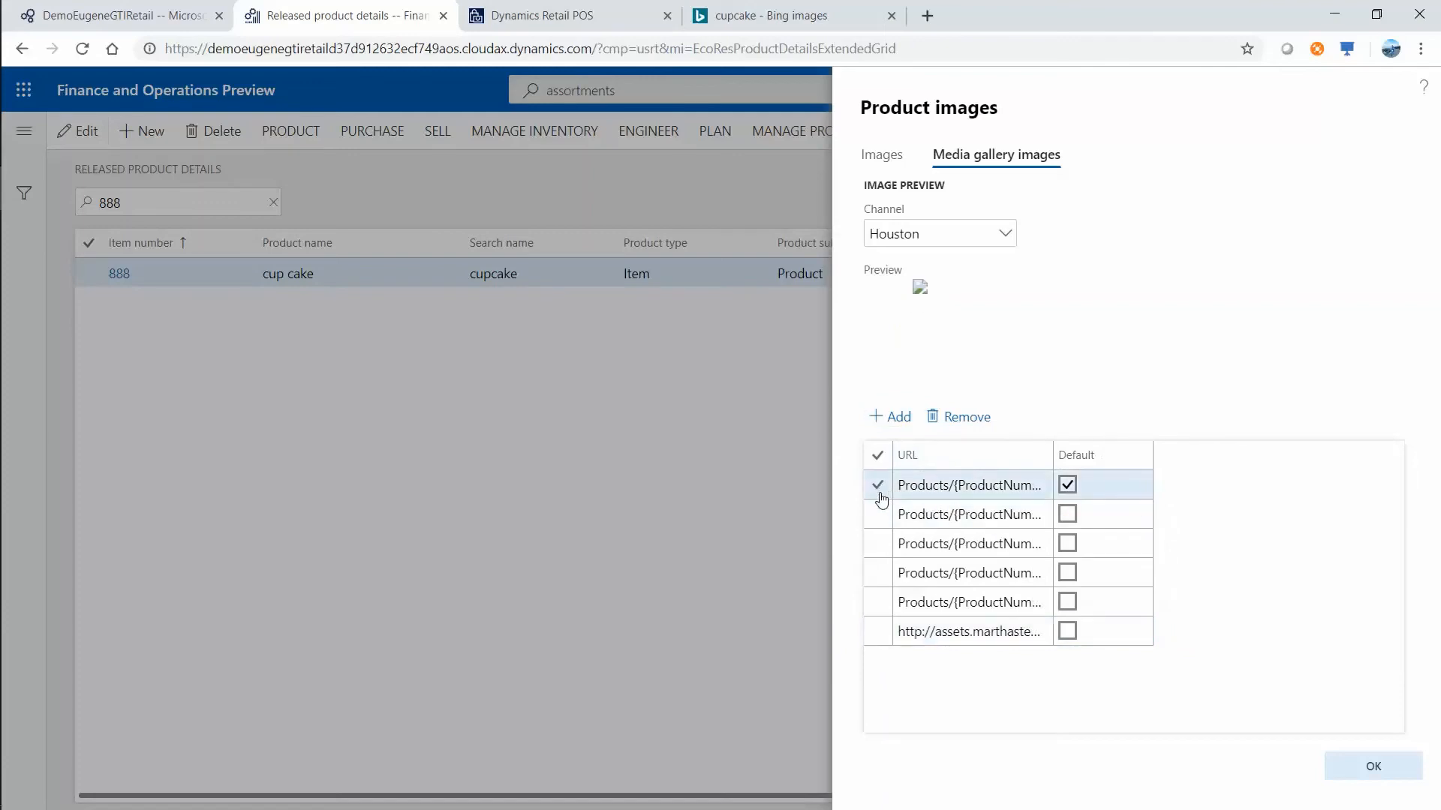
- Remove the templated Products/{ProductNumber} image URL rows
{"action": "left_click", "coordinate": [959, 416]}
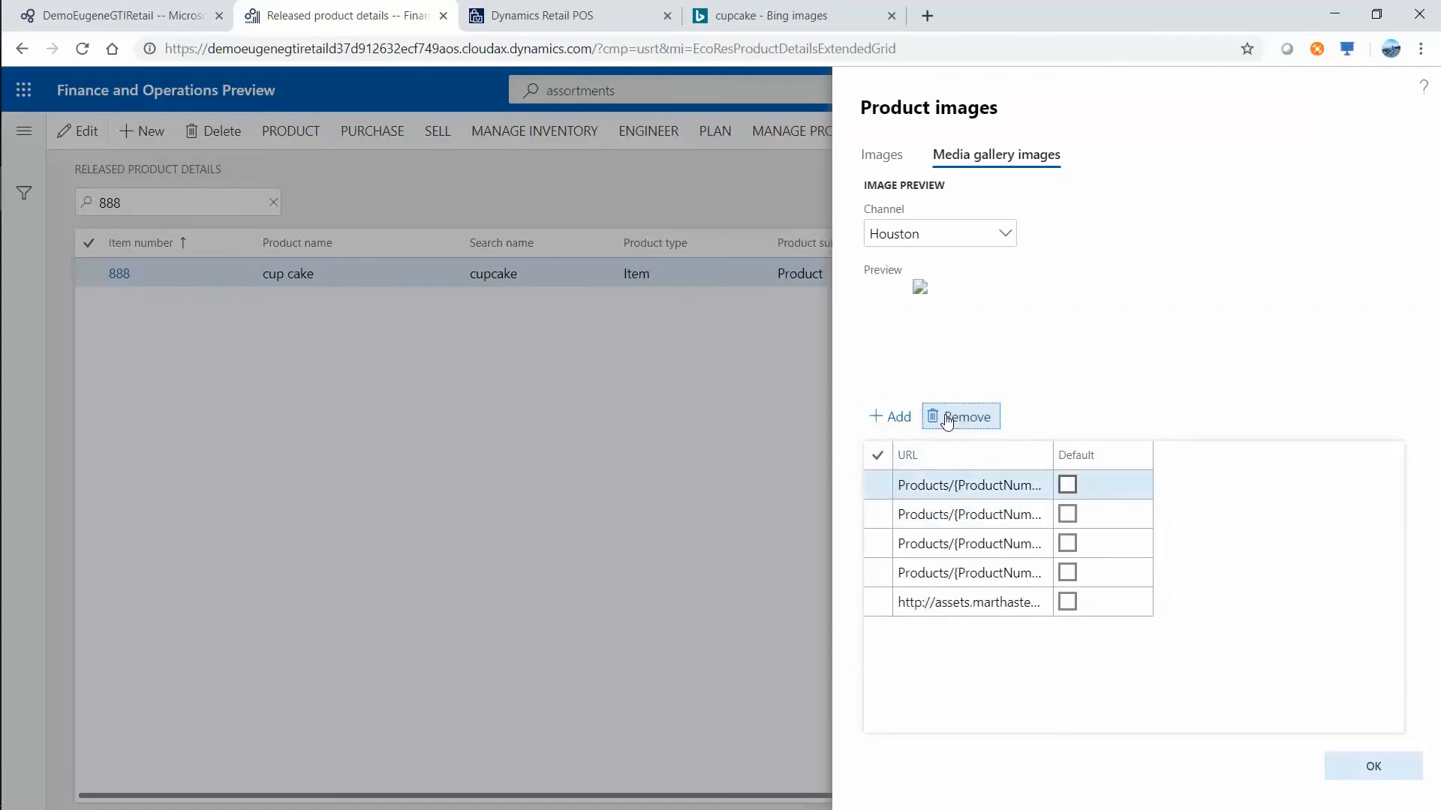
{"action": "left_click", "coordinate": [959, 416]}
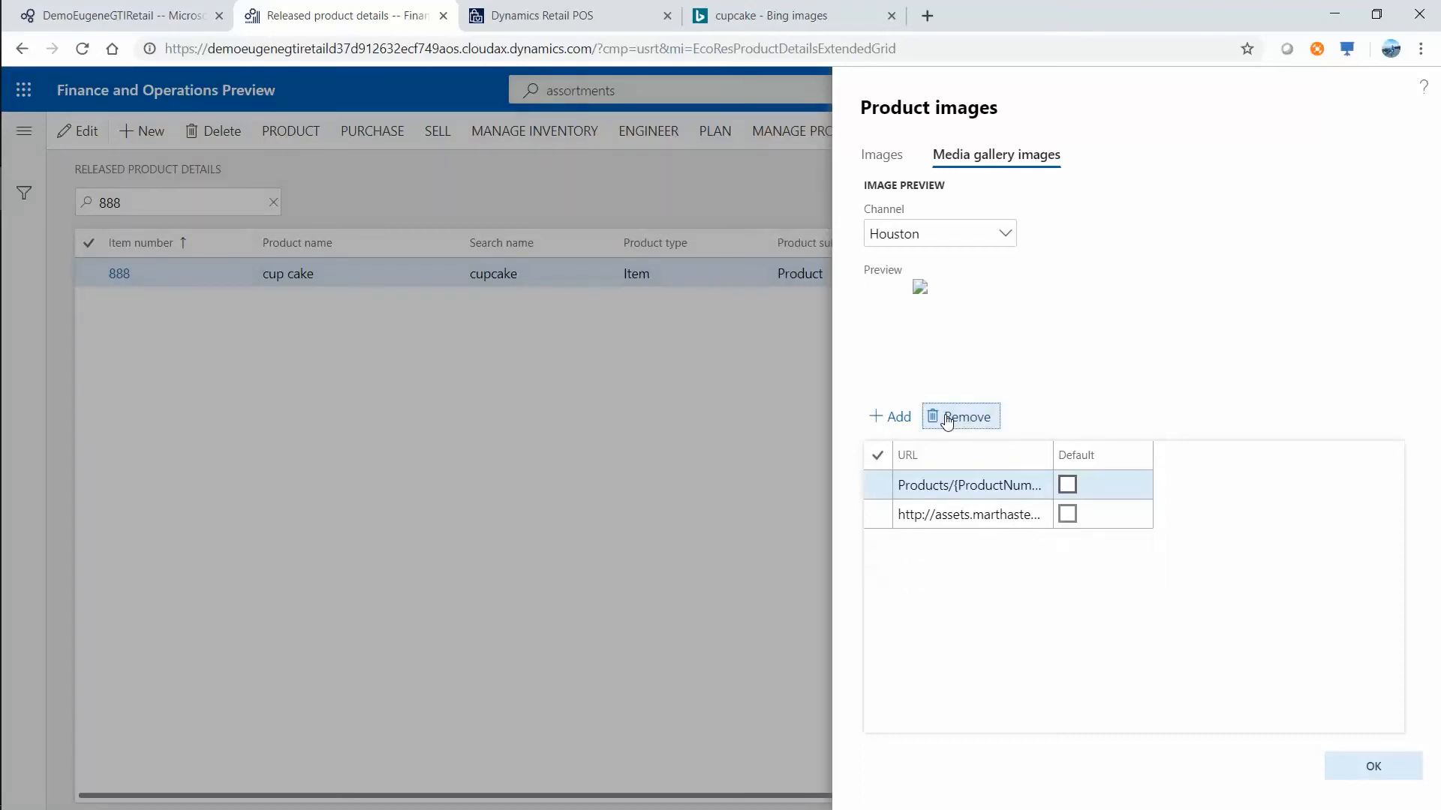
{"action": "left_click", "coordinate": [959, 416]}
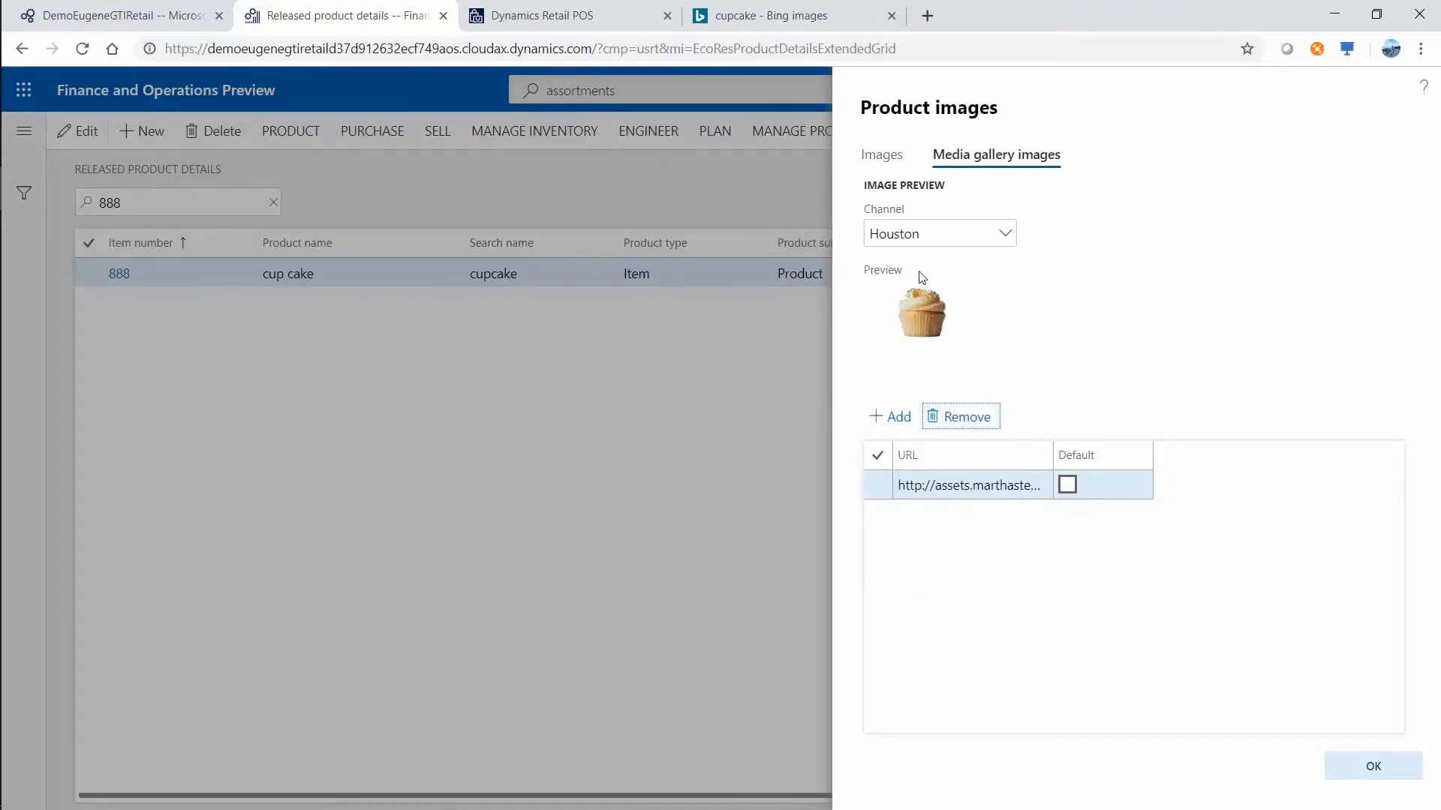
{"action": "mouse_move", "coordinate": [939, 322]}
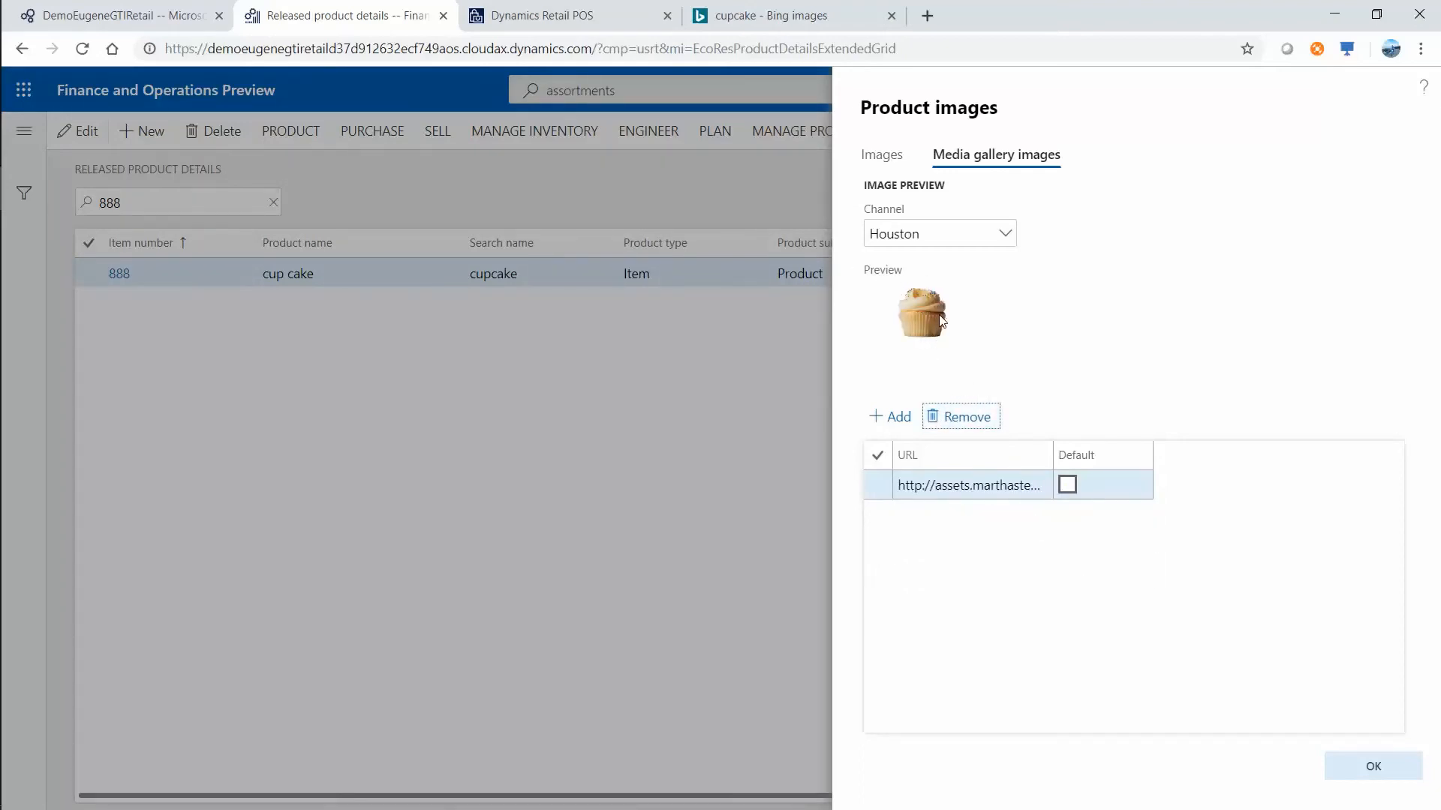
- Set the web cupcake image as default and confirm the gallery changes
{"action": "left_click", "coordinate": [1066, 485]}
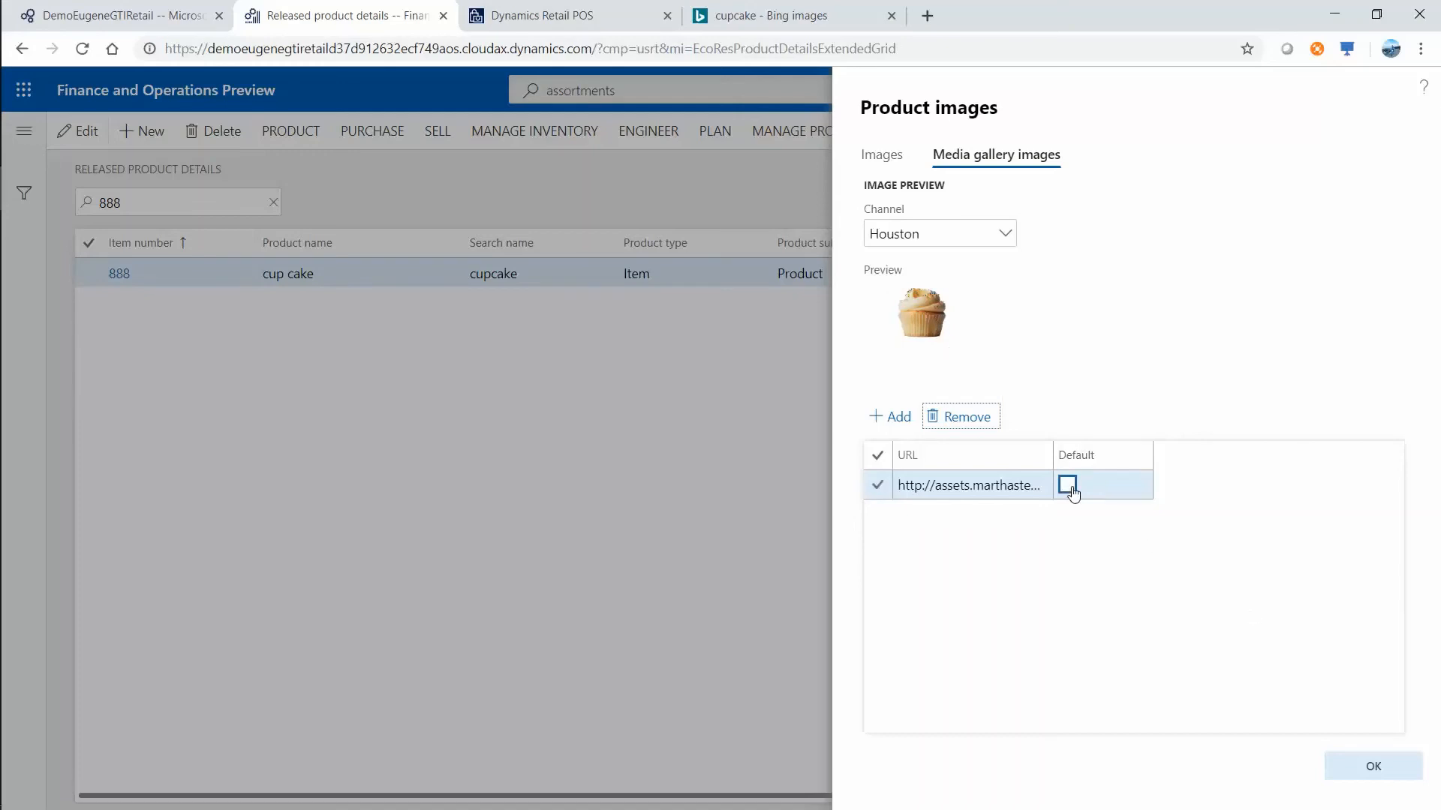
{"action": "left_click", "coordinate": [1067, 485]}
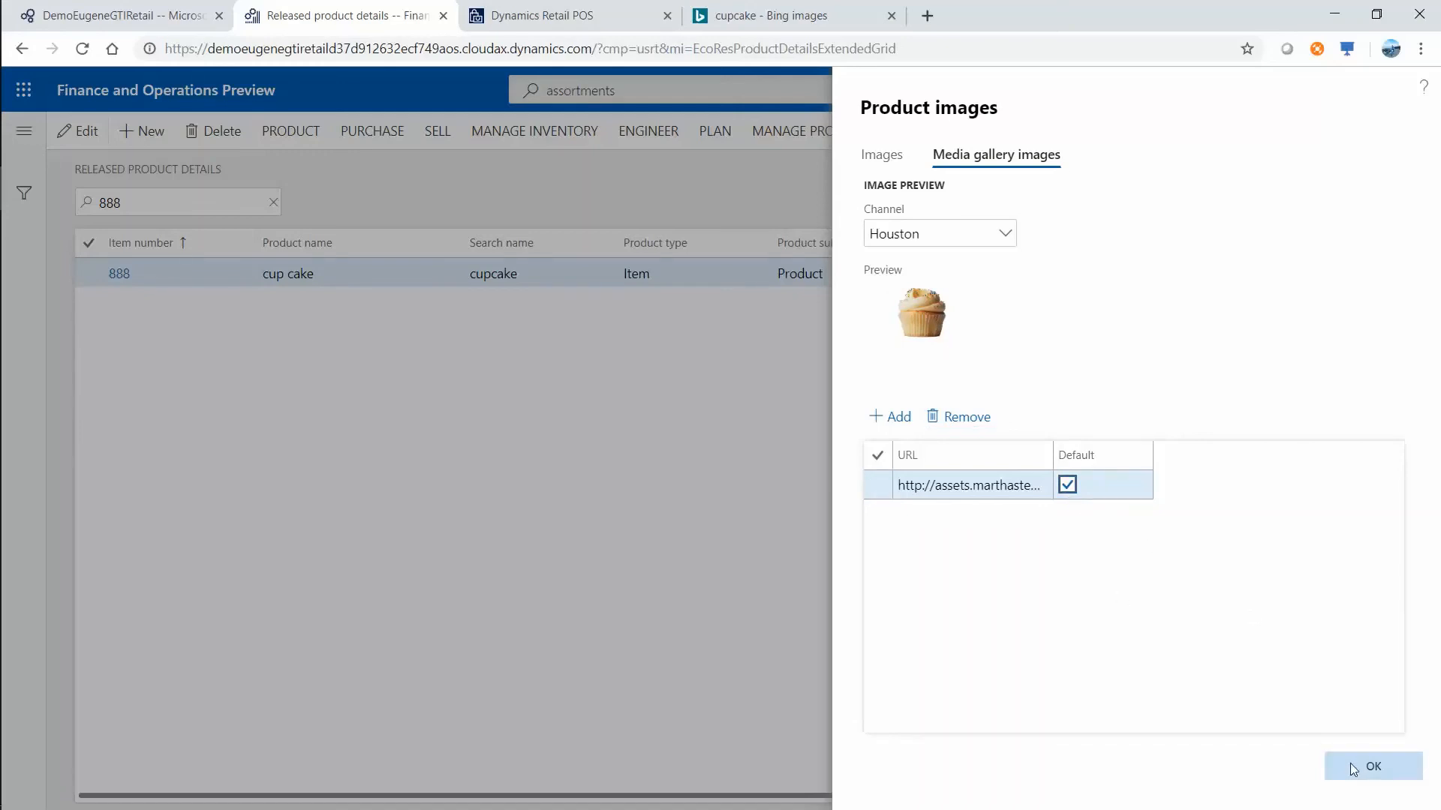
{"action": "left_click", "coordinate": [1371, 767]}
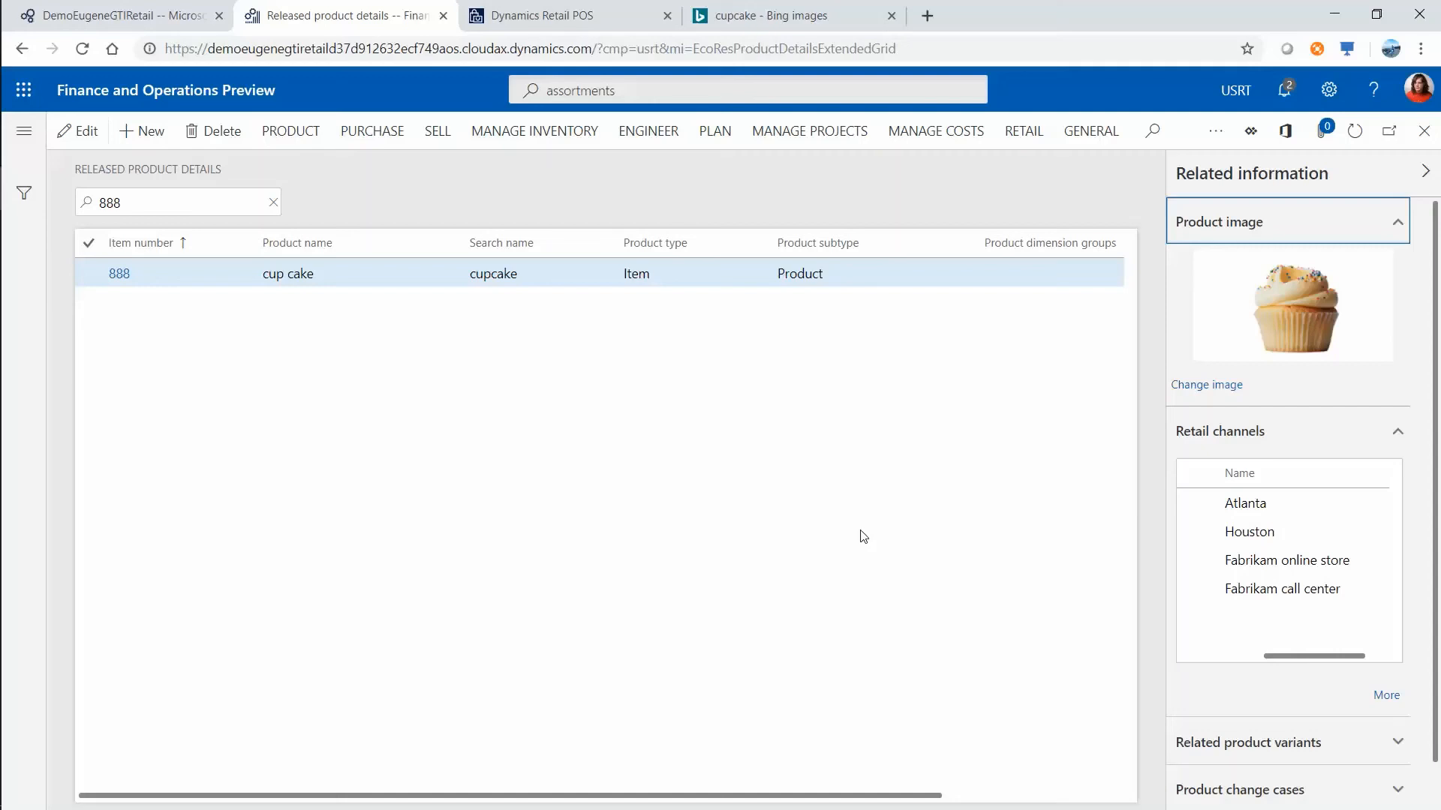
{"action": "mouse_move", "coordinate": [845, 530]}
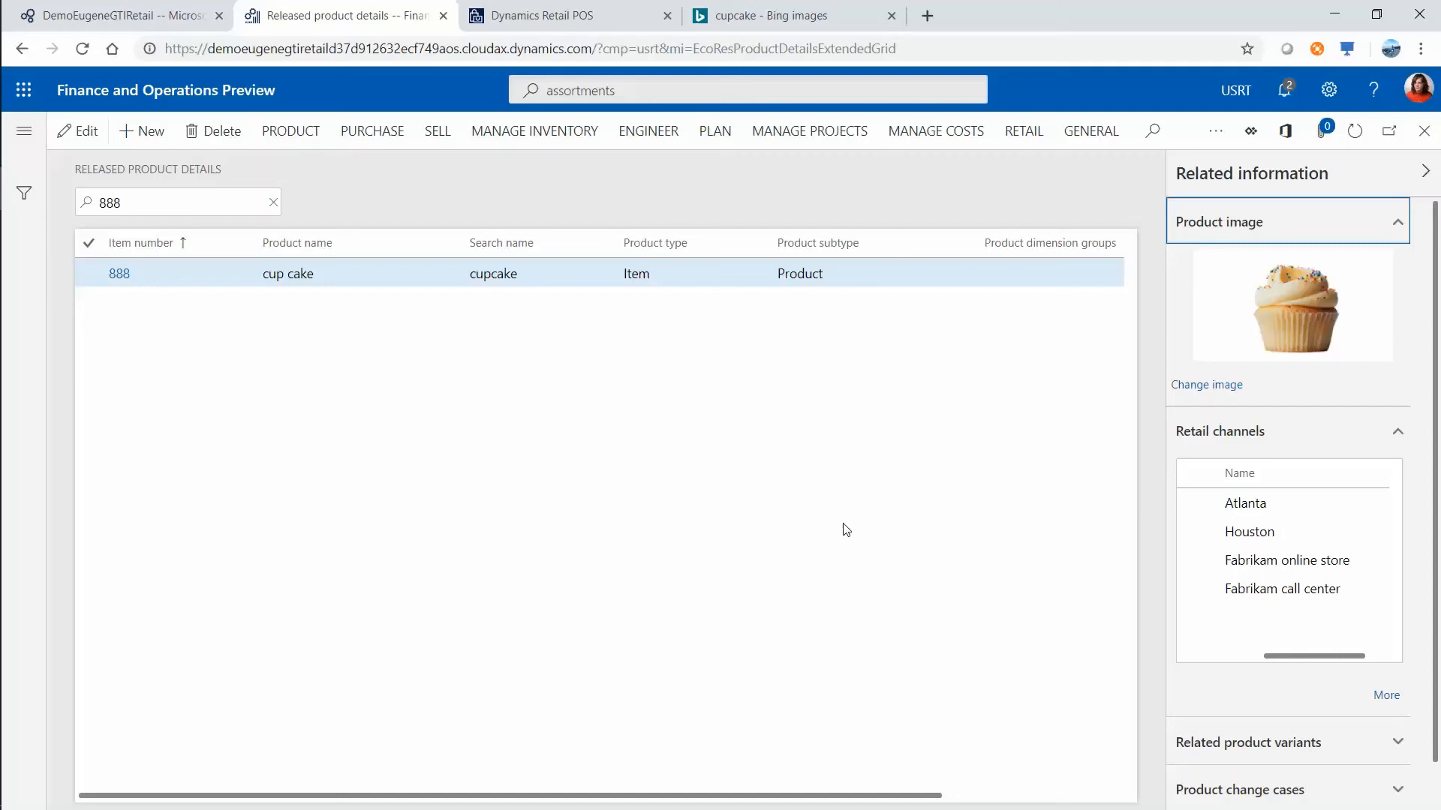
{"action": "mouse_move", "coordinate": [842, 527]}
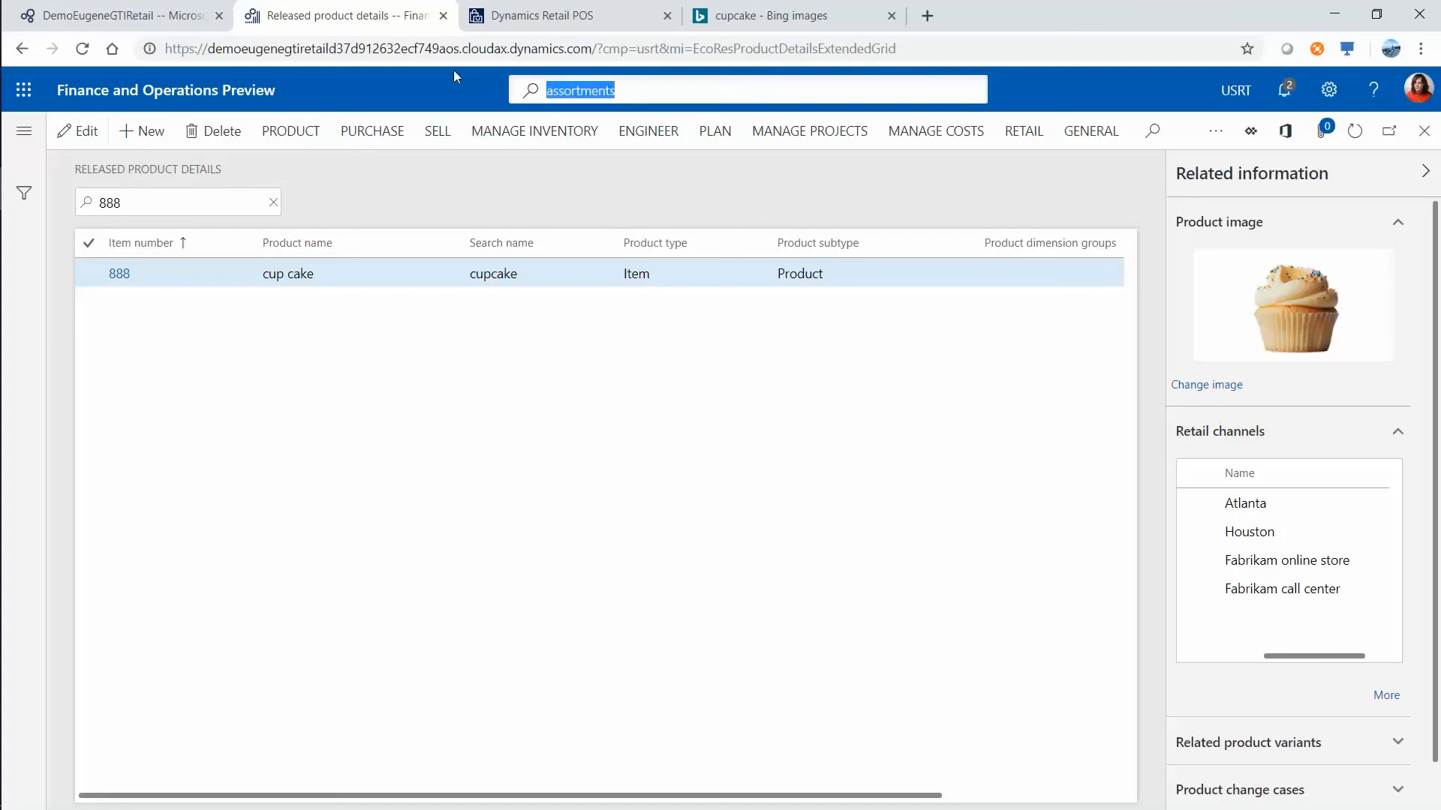
{"action": "type", "text": "distribution schedule"}
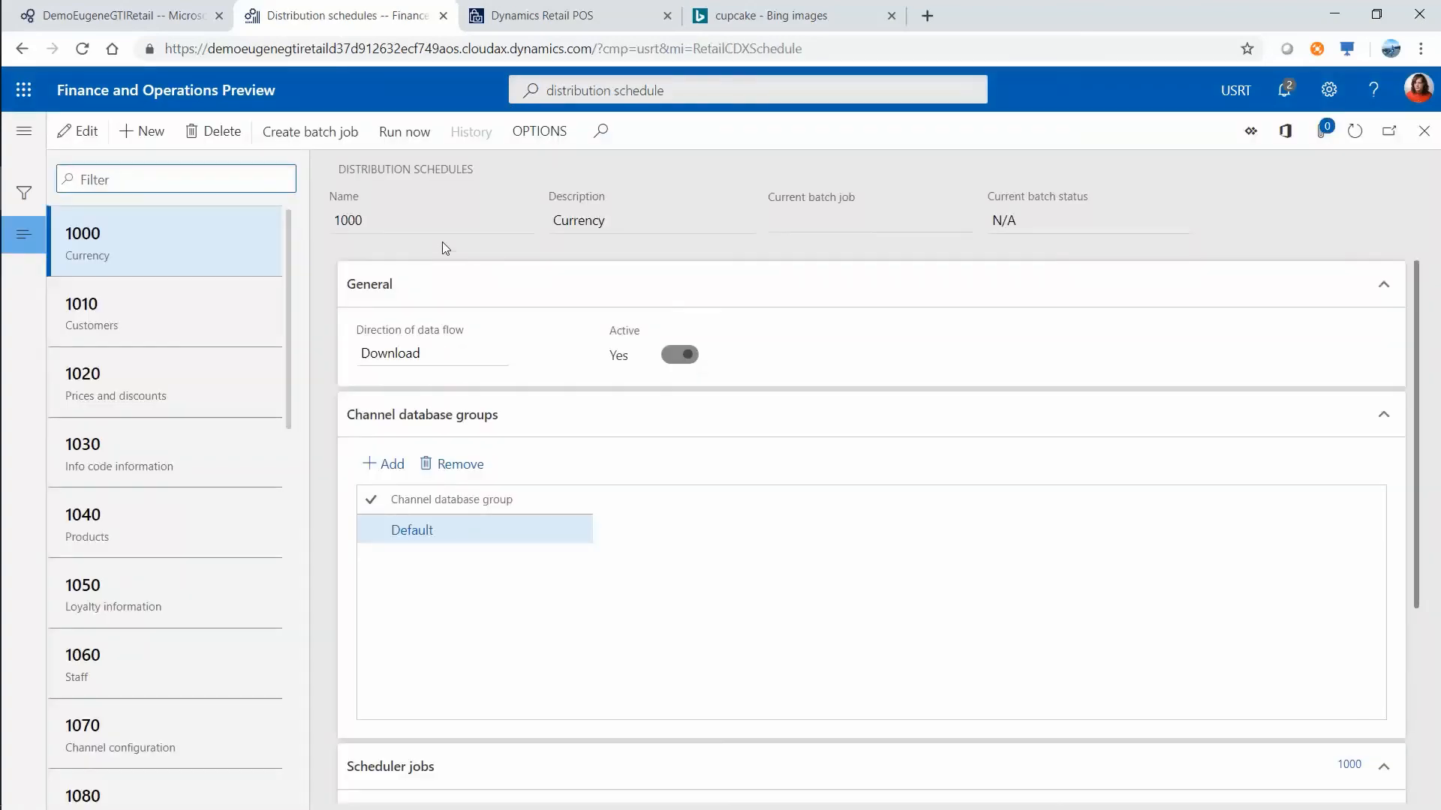
{"action": "mouse_move", "coordinate": [161, 279]}
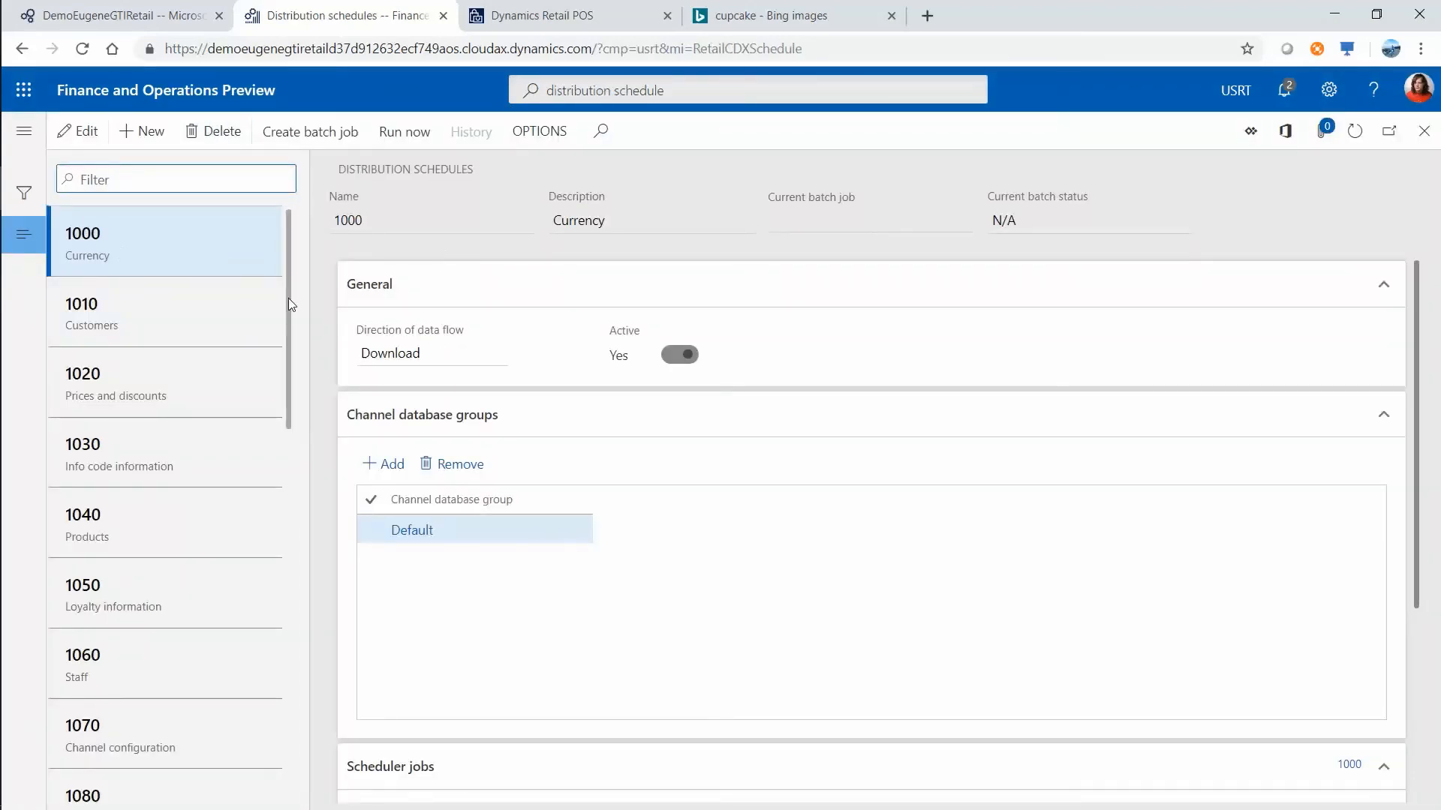
- Close the cupcake image search tab and select distribution schedule 1020 Prices and discounts
{"action": "left_click", "coordinate": [115, 383]}
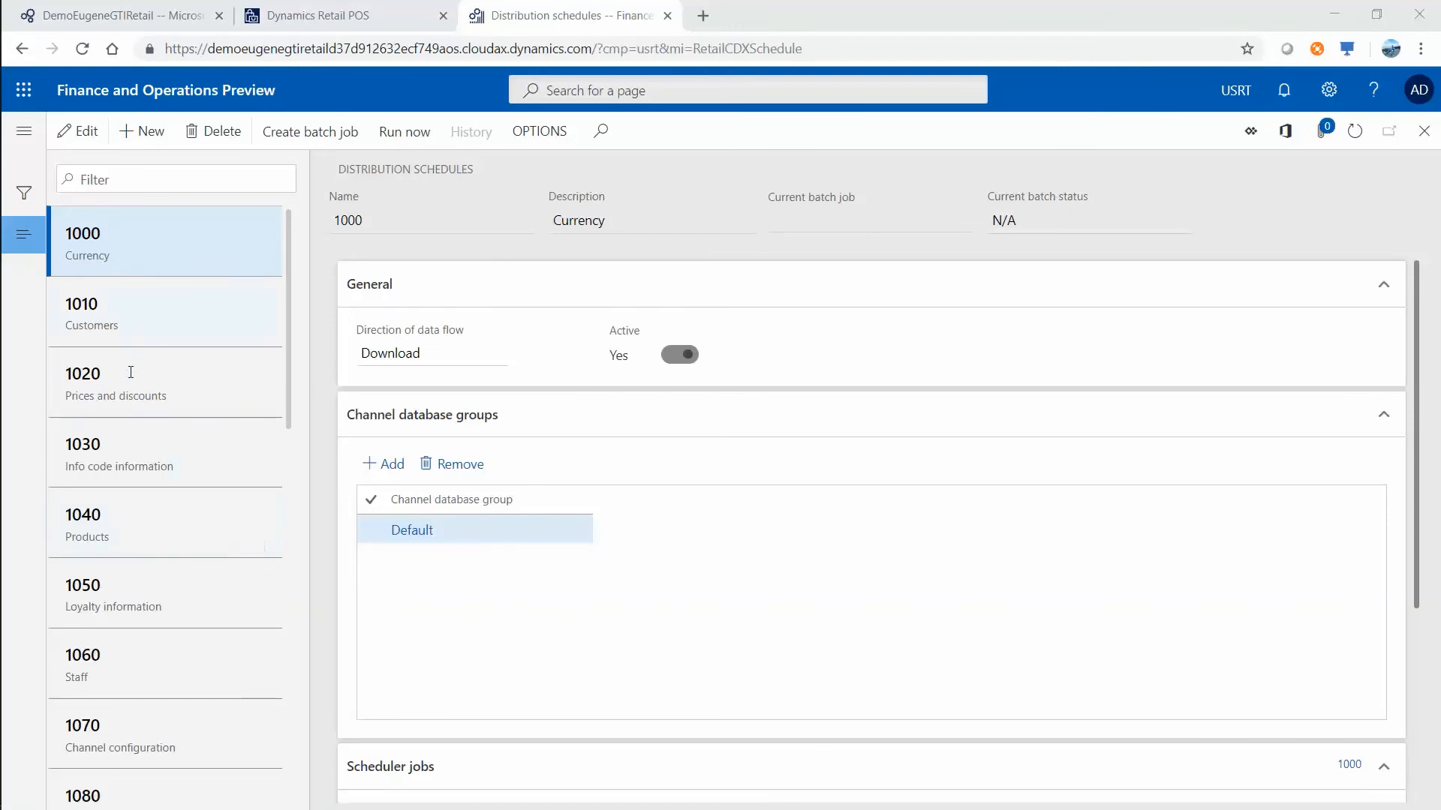
{"action": "left_click", "coordinate": [116, 381]}
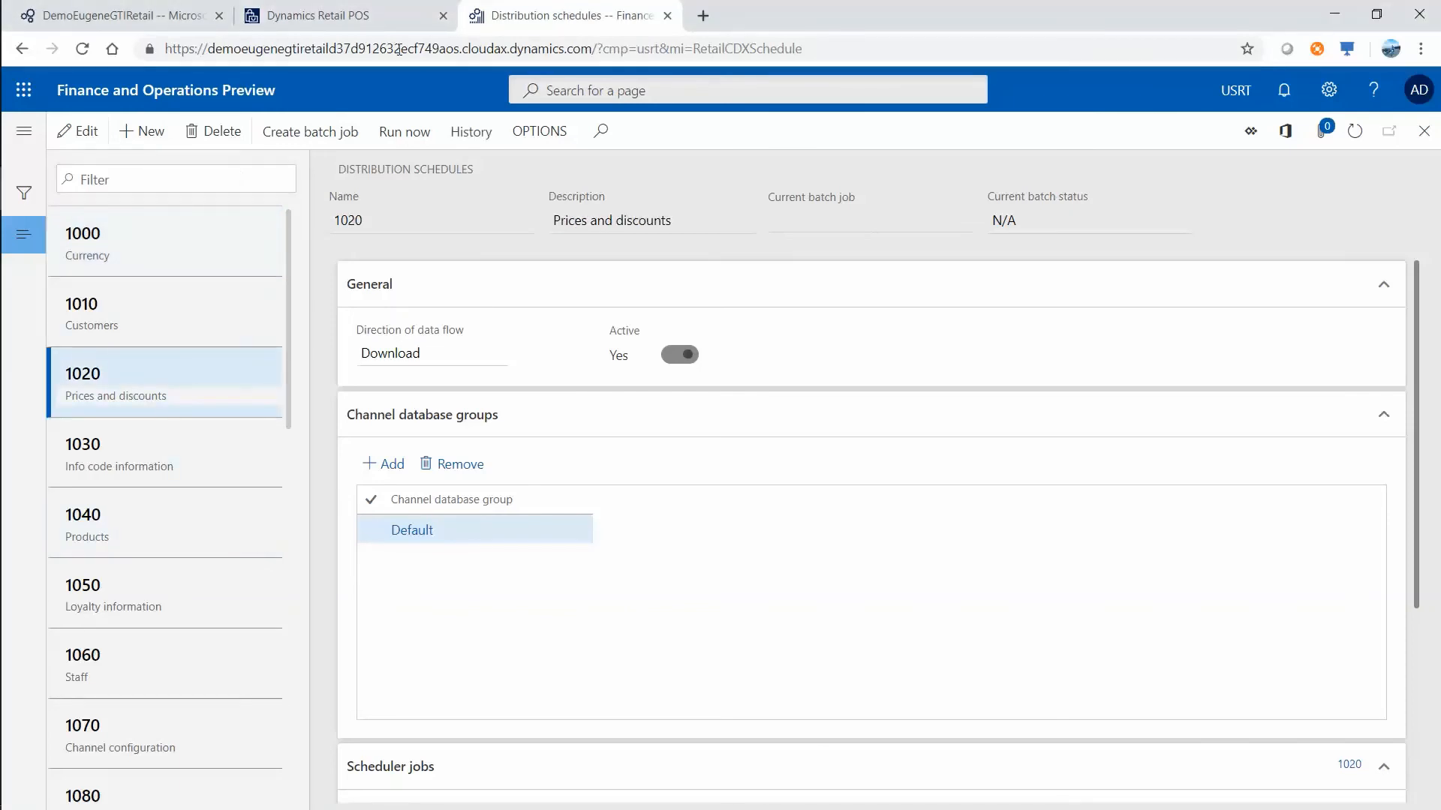
{"action": "left_click", "coordinate": [477, 48]}
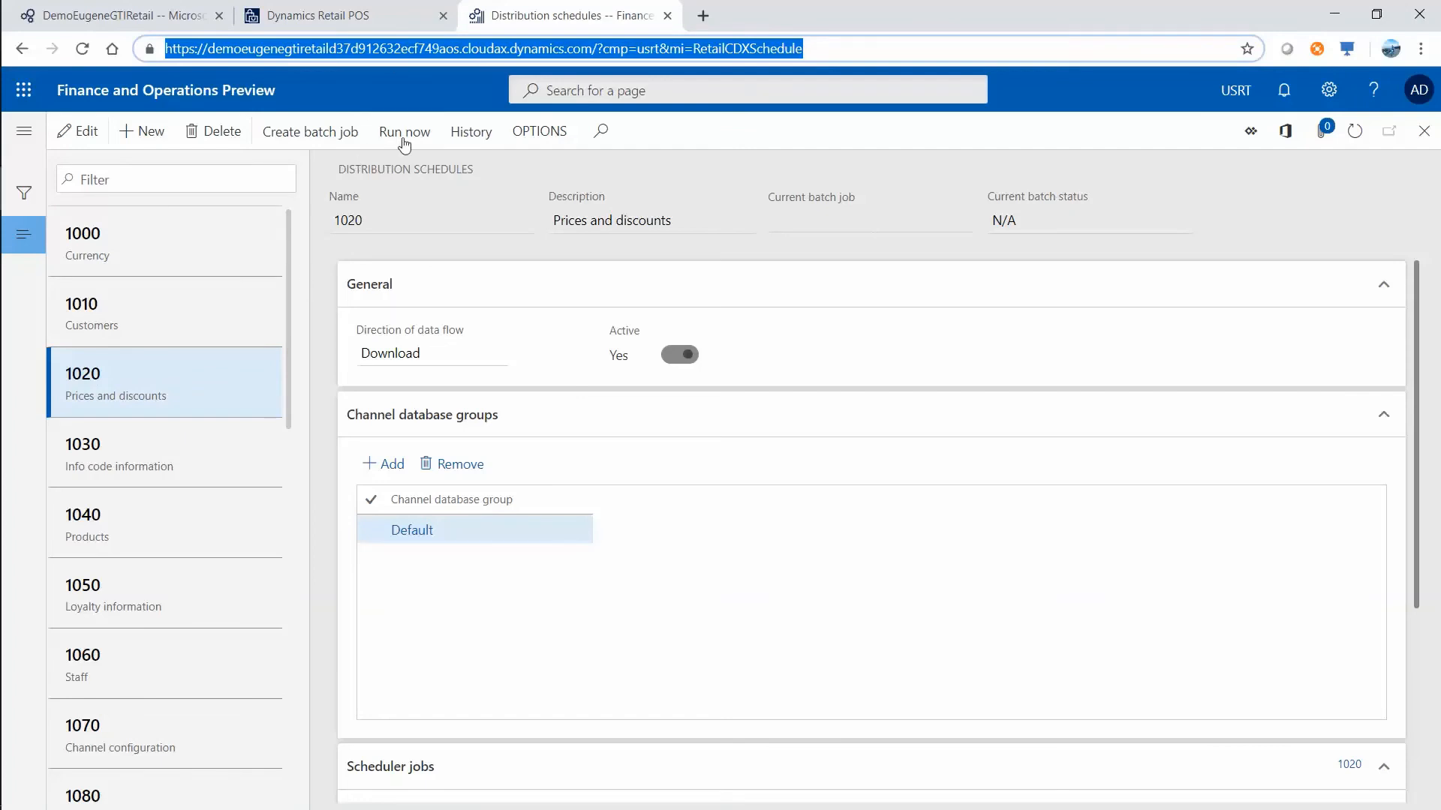
- Run job 1020 now, confirm with Yes, and start a new browser tab
{"action": "left_click", "coordinate": [404, 133]}
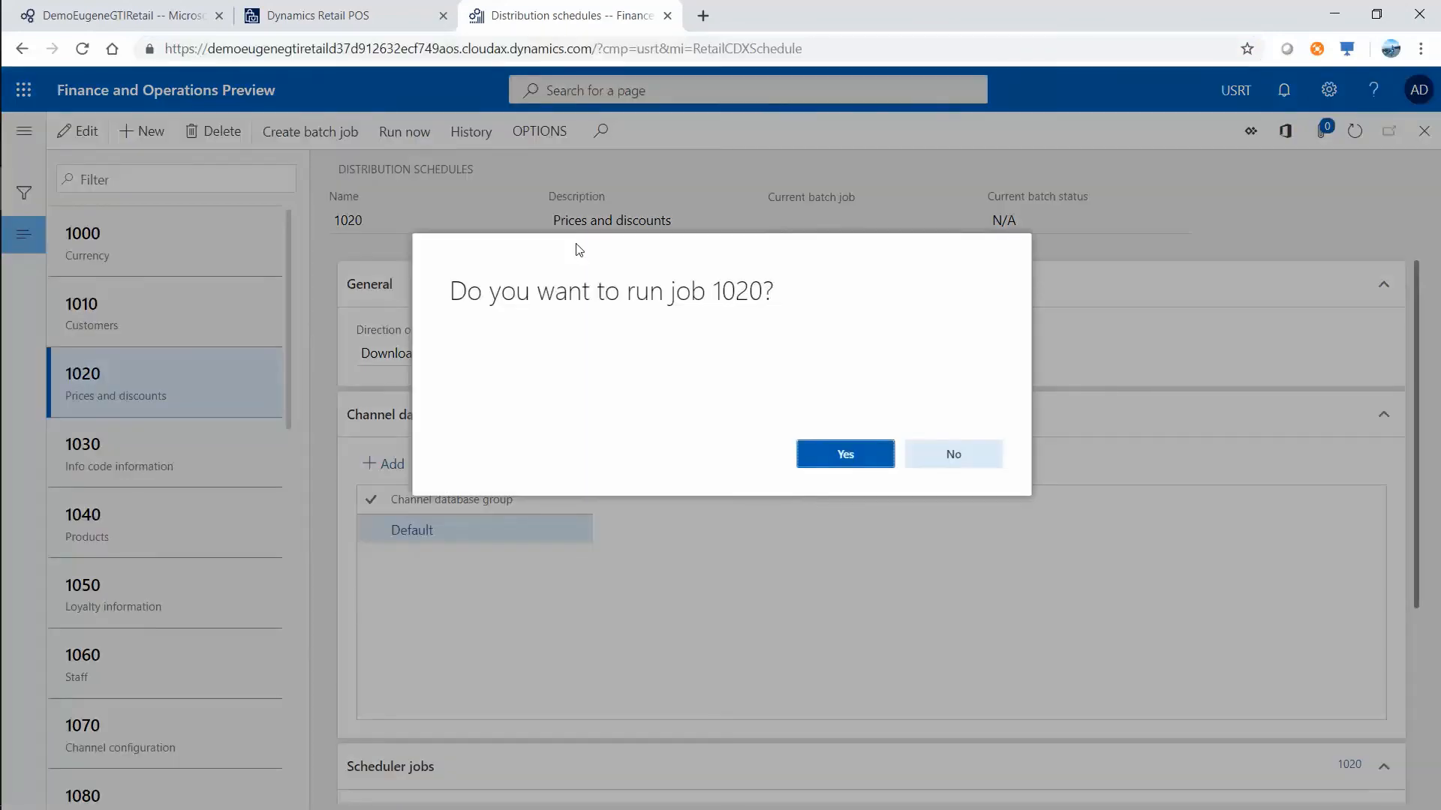
{"action": "left_click", "coordinate": [842, 454]}
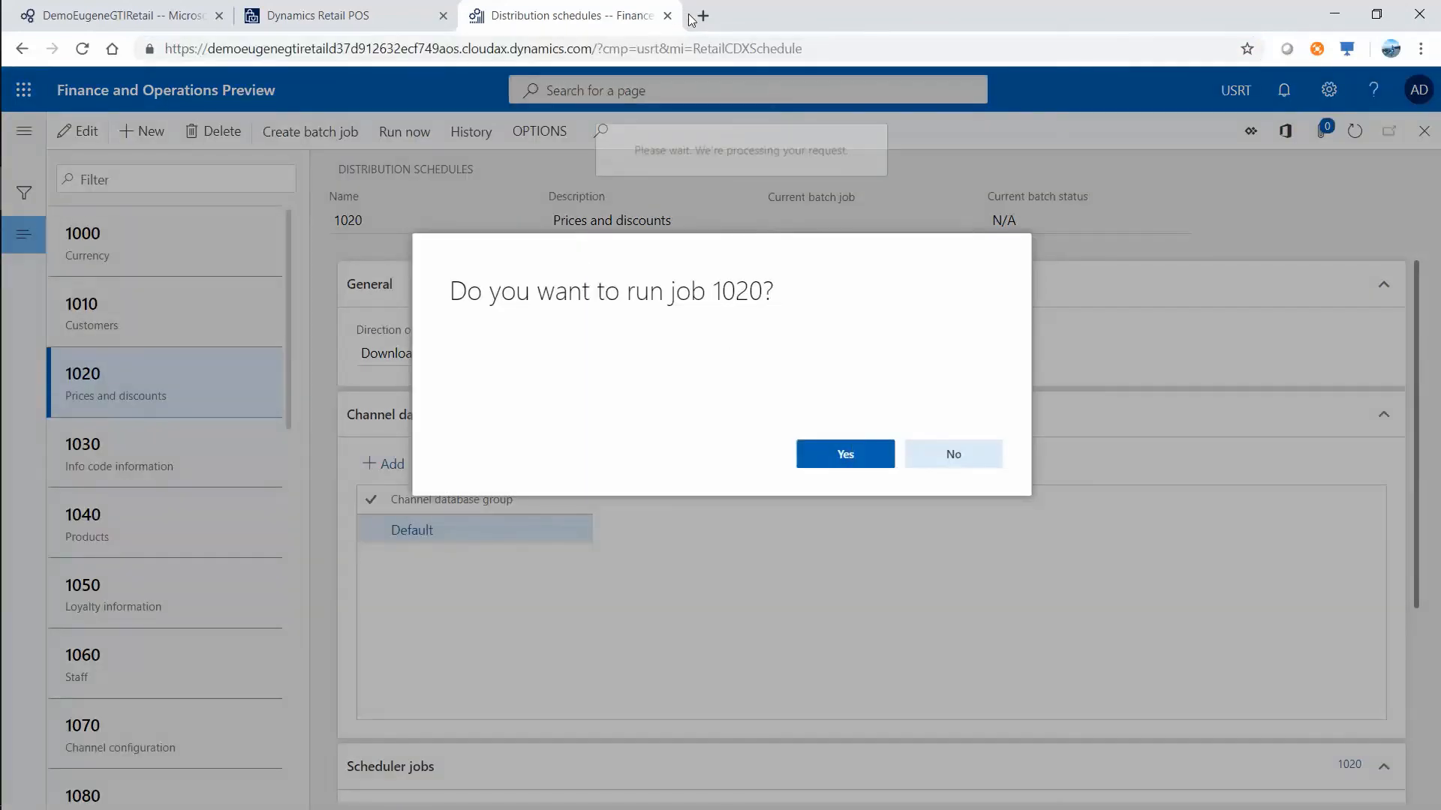
{"action": "left_click", "coordinate": [843, 454]}
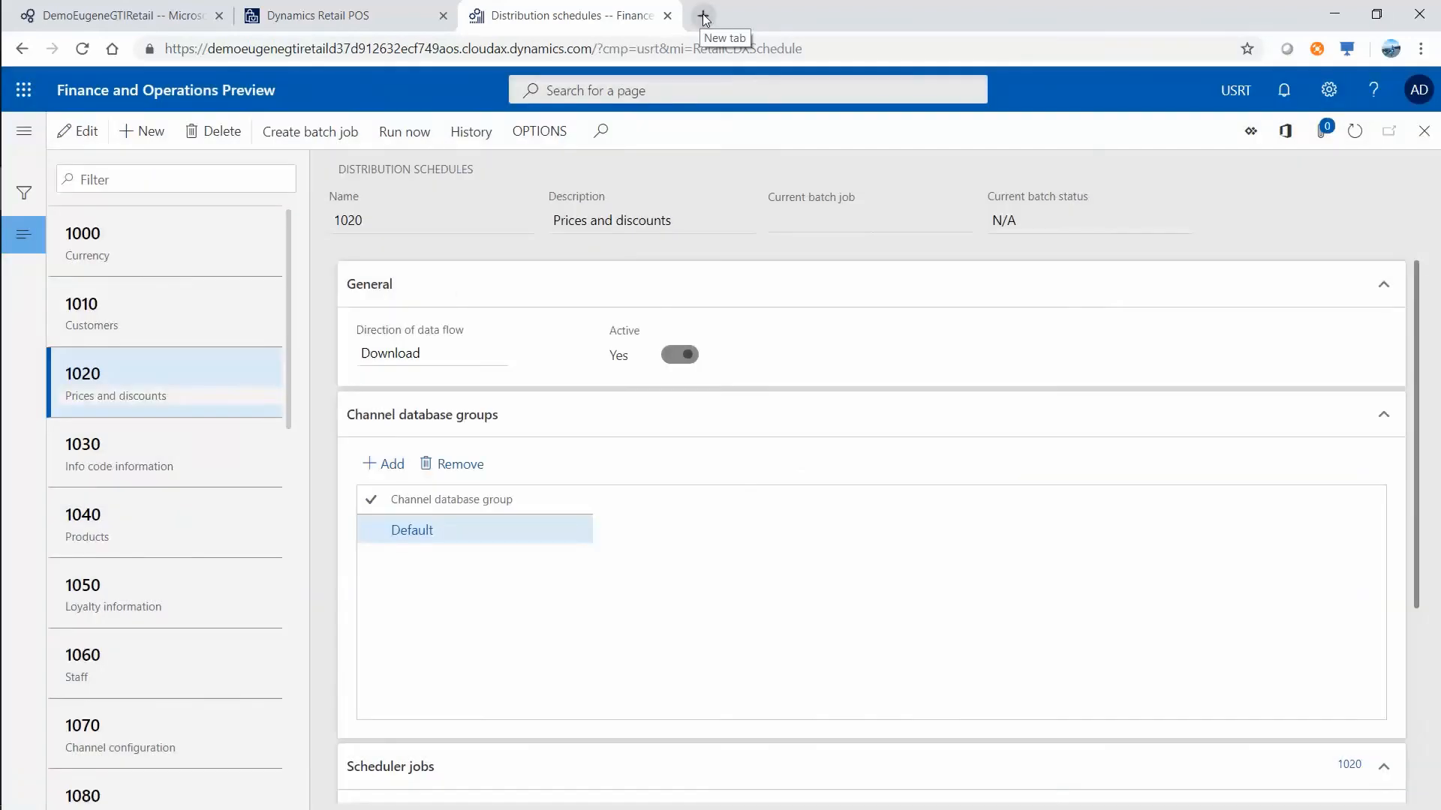
{"action": "left_click", "coordinate": [702, 15]}
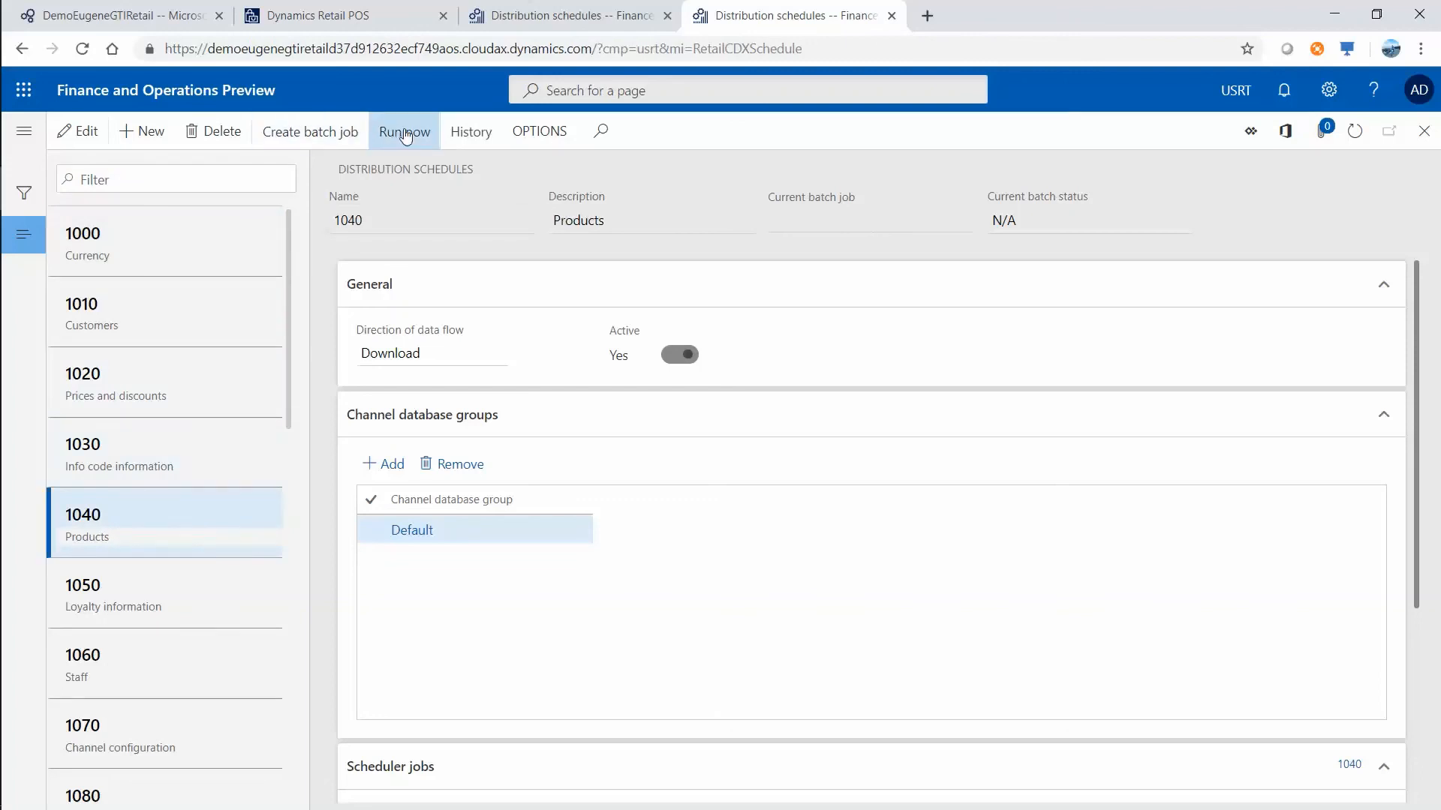
- Run distribution job 1040 Products now and confirm with Yes
{"action": "left_click", "coordinate": [404, 132]}
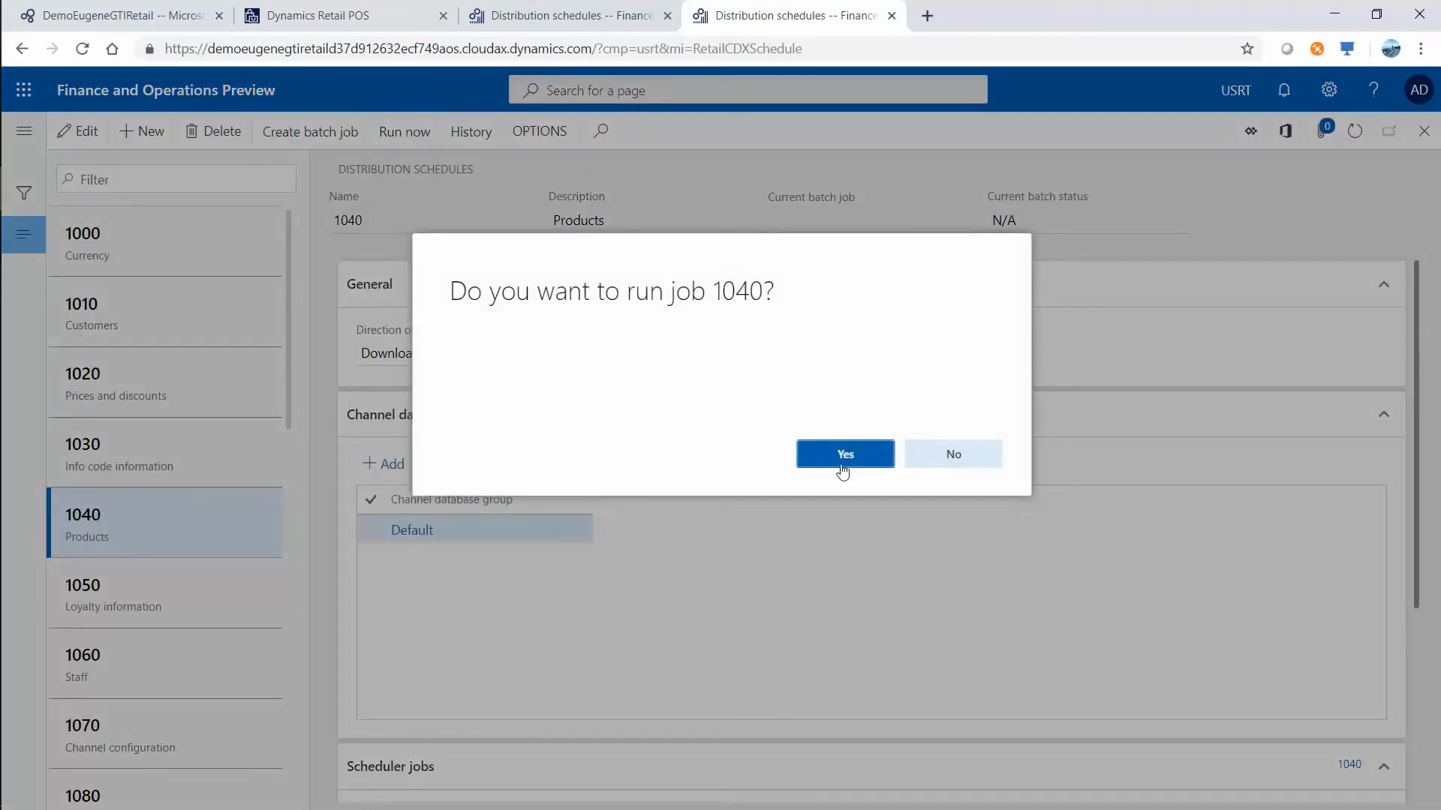
{"action": "left_click", "coordinate": [843, 453]}
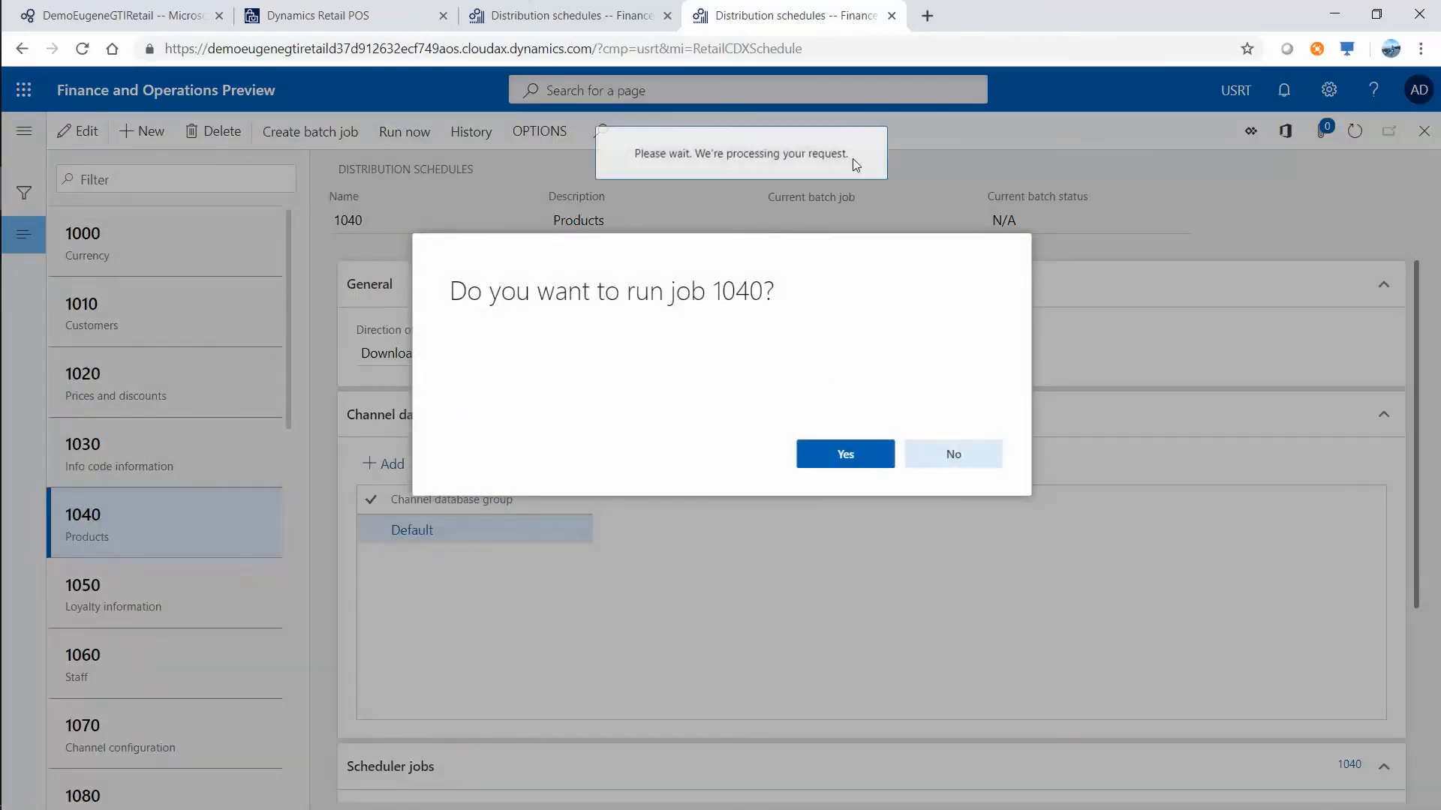
{"action": "mouse_move", "coordinate": [905, 402]}
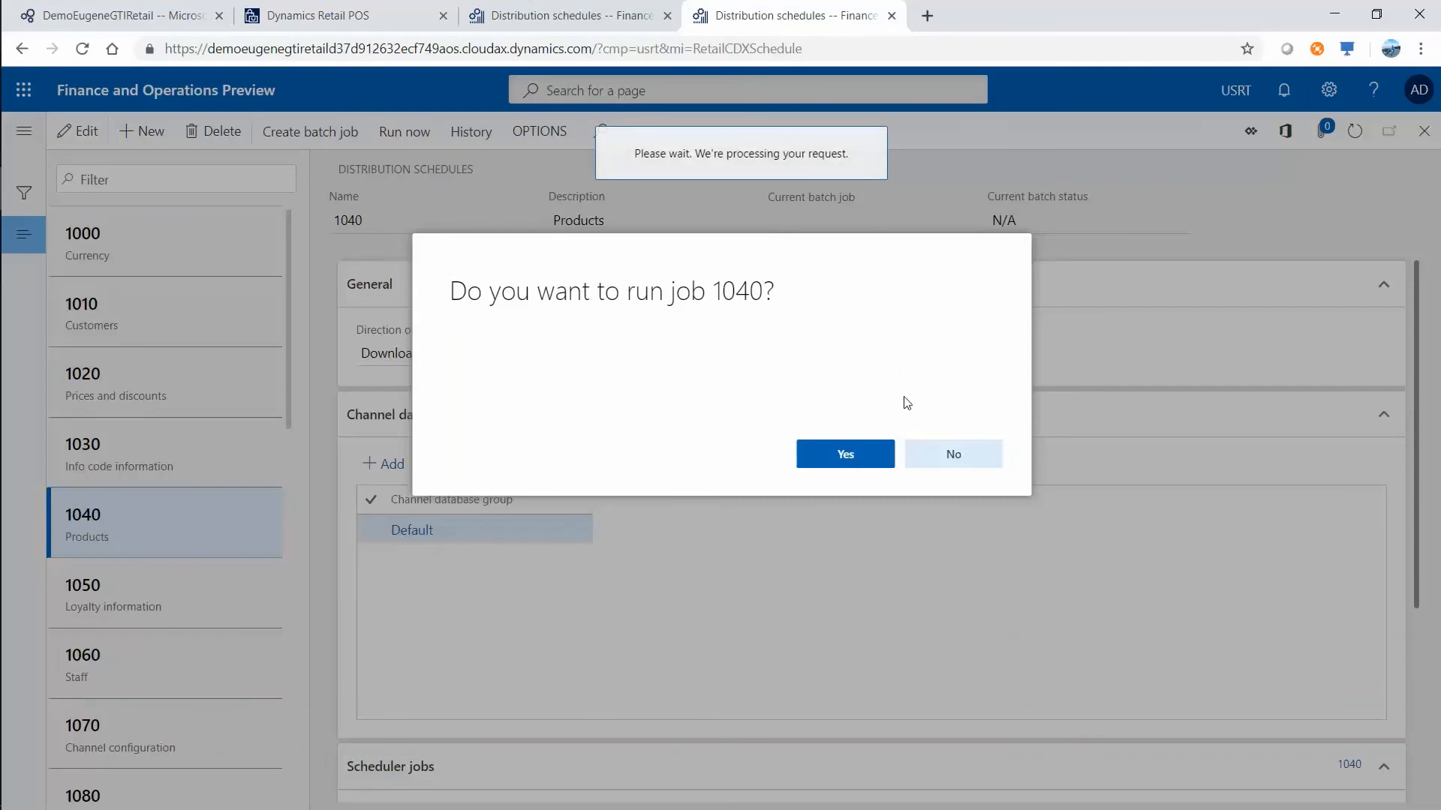
{"action": "mouse_move", "coordinate": [970, 114]}
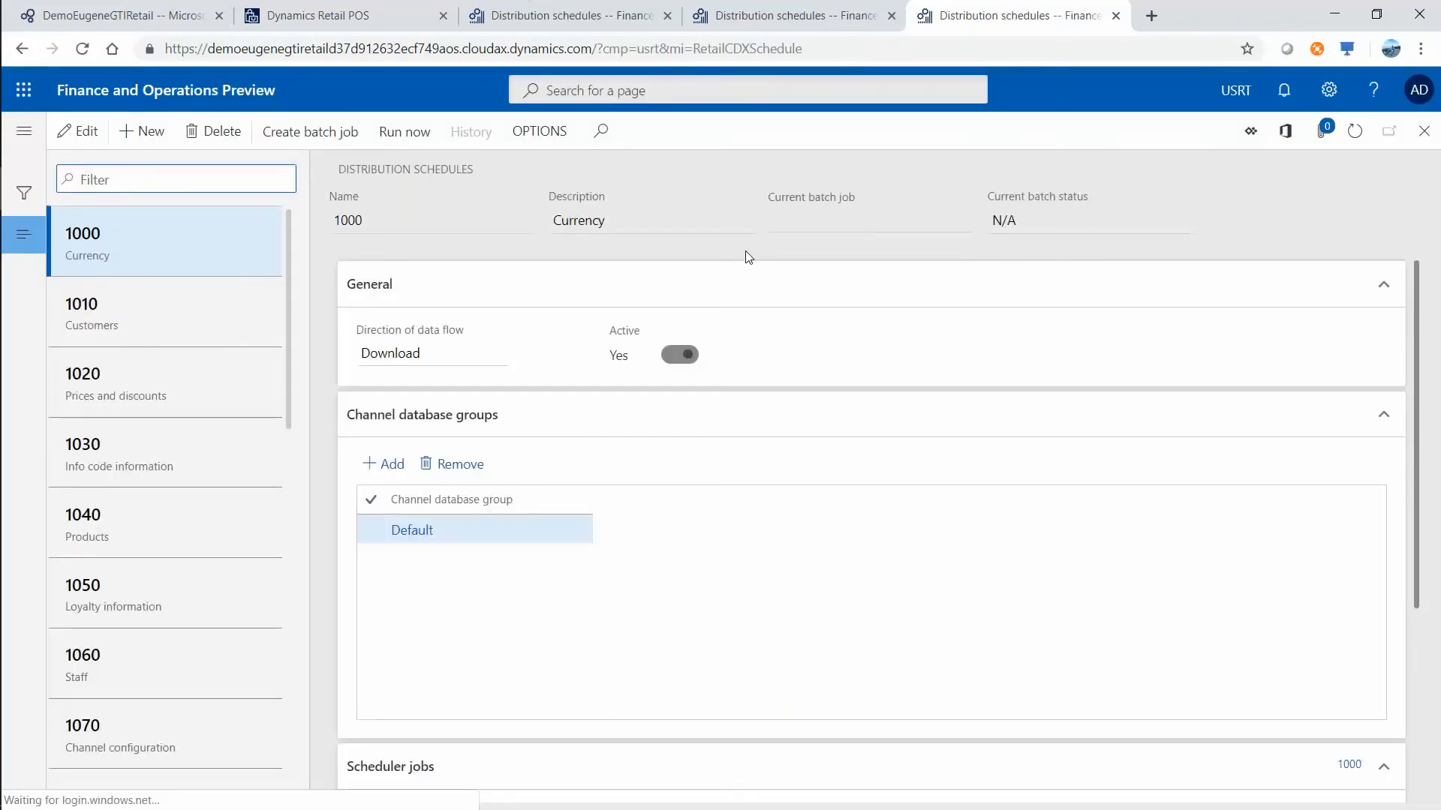
- Select schedule 9999 All jobs, run it now and confirm with Yes
{"action": "scroll", "scroll_direction": "down", "scroll_amount": 3}
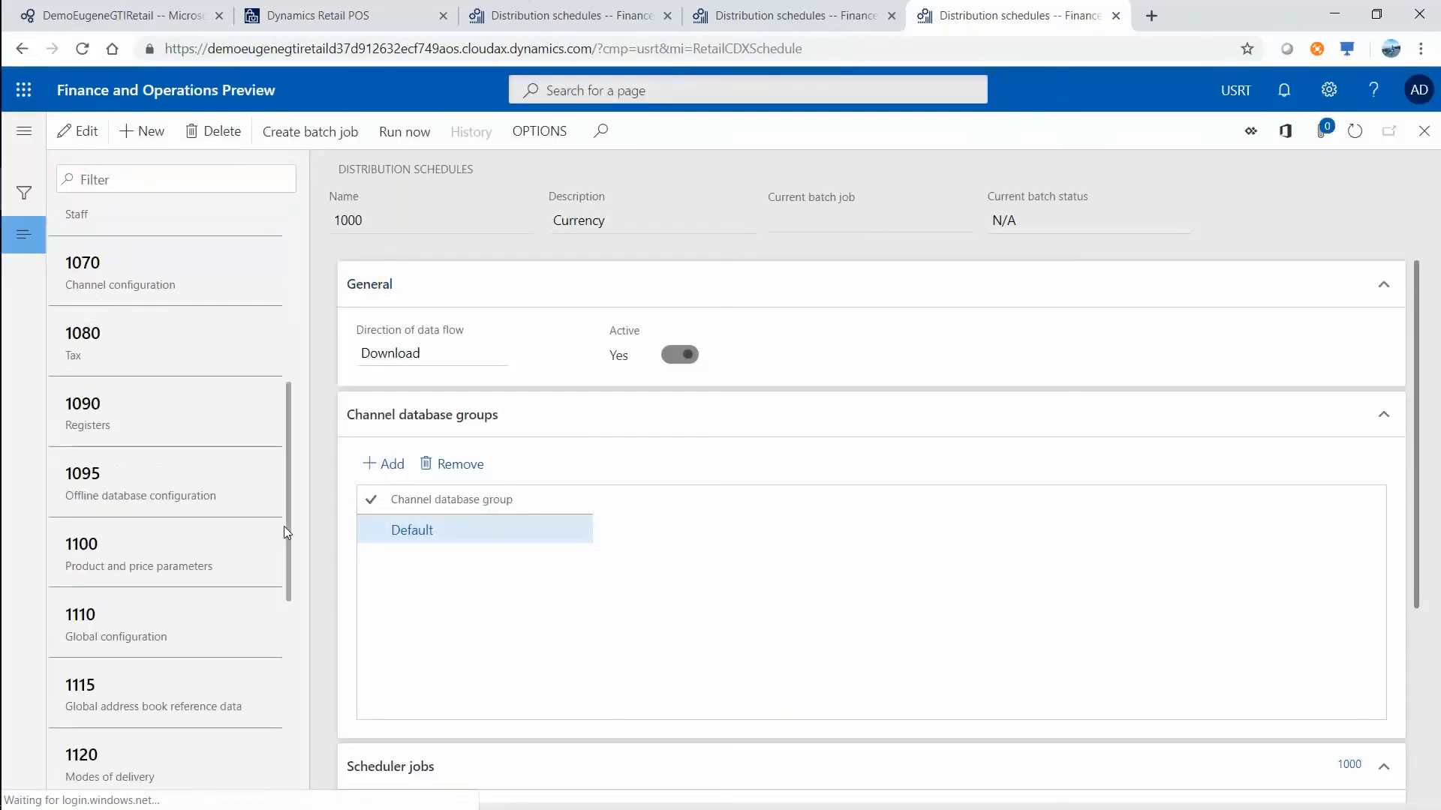
{"action": "scroll", "scroll_direction": "down", "scroll_amount": 3}
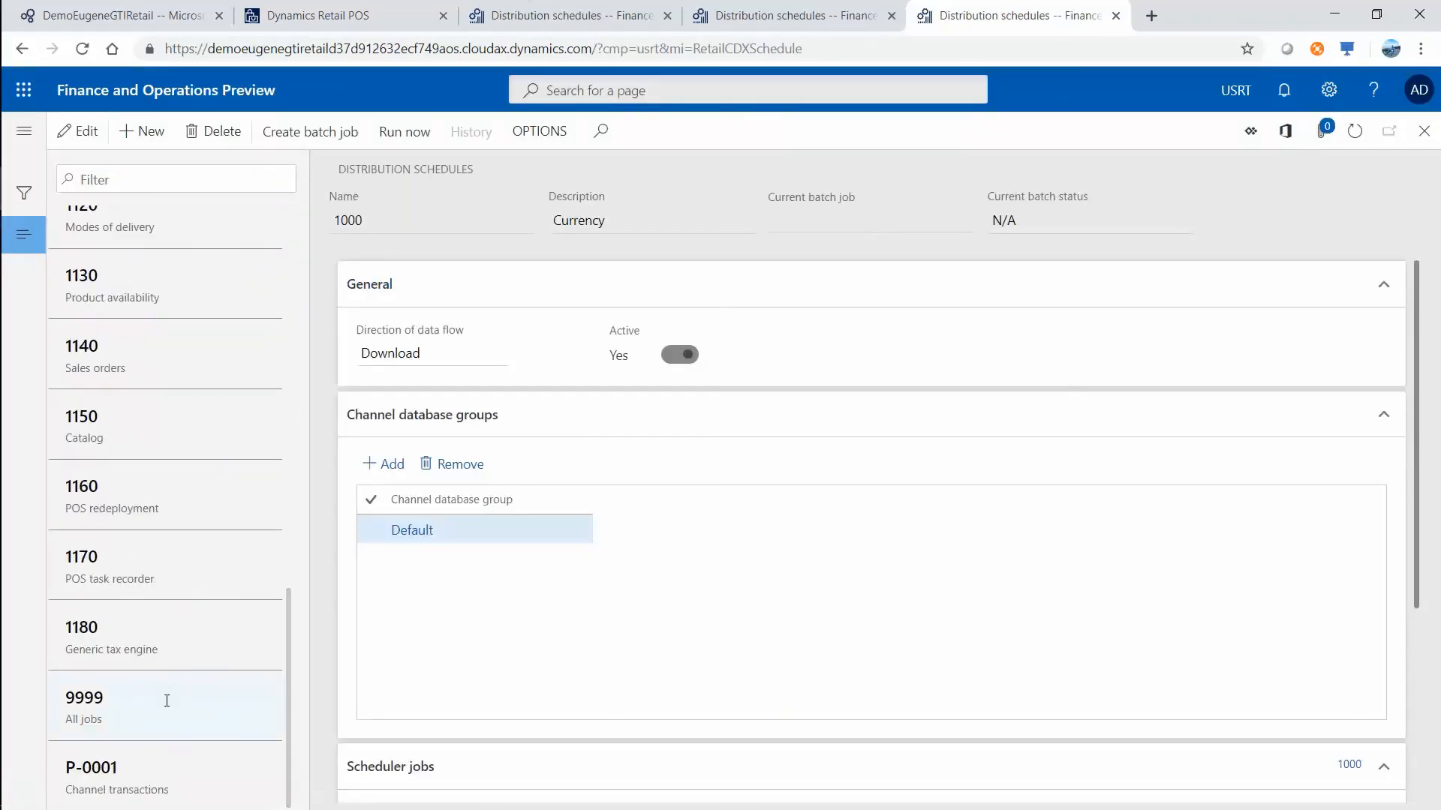
{"action": "left_click", "coordinate": [84, 707]}
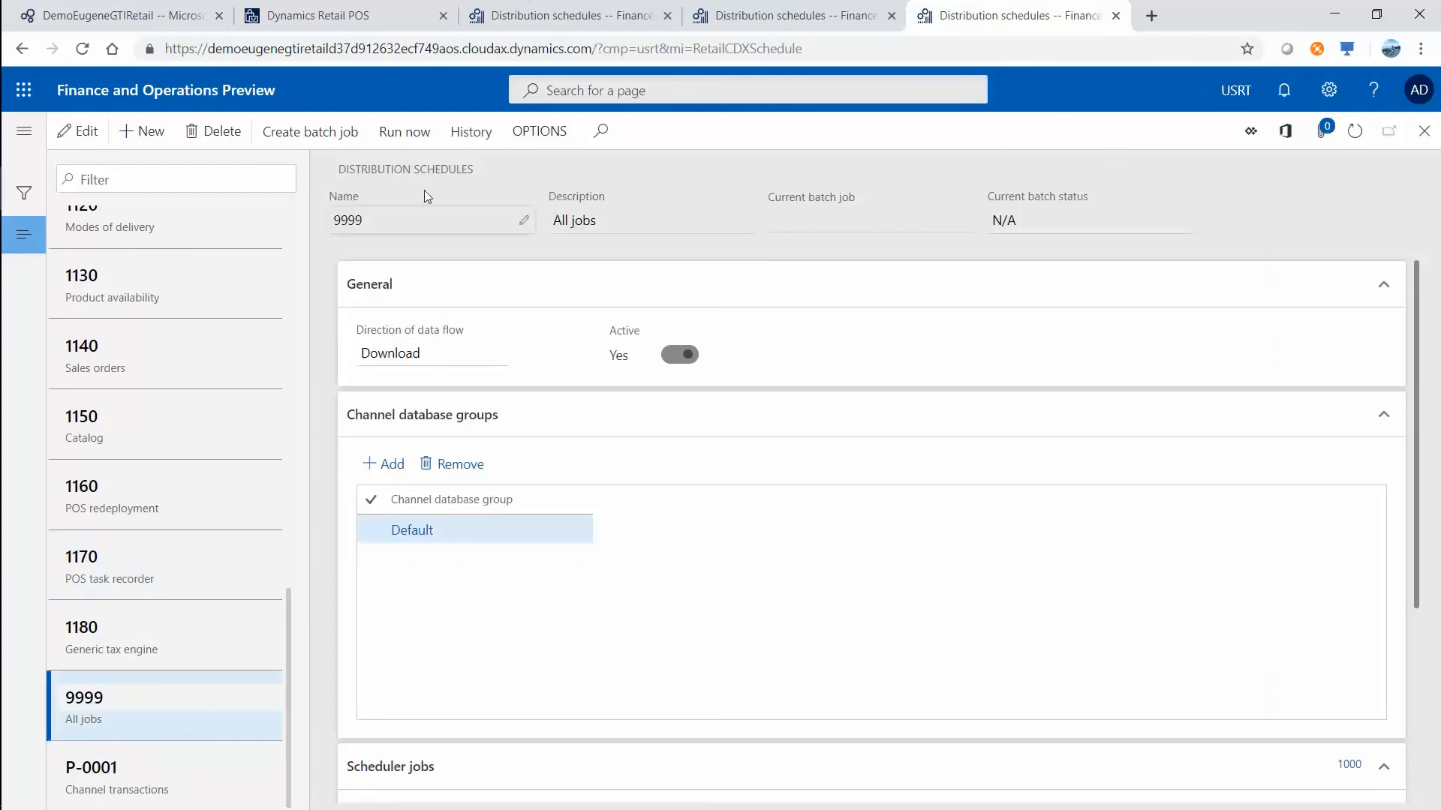
{"action": "left_click", "coordinate": [404, 132]}
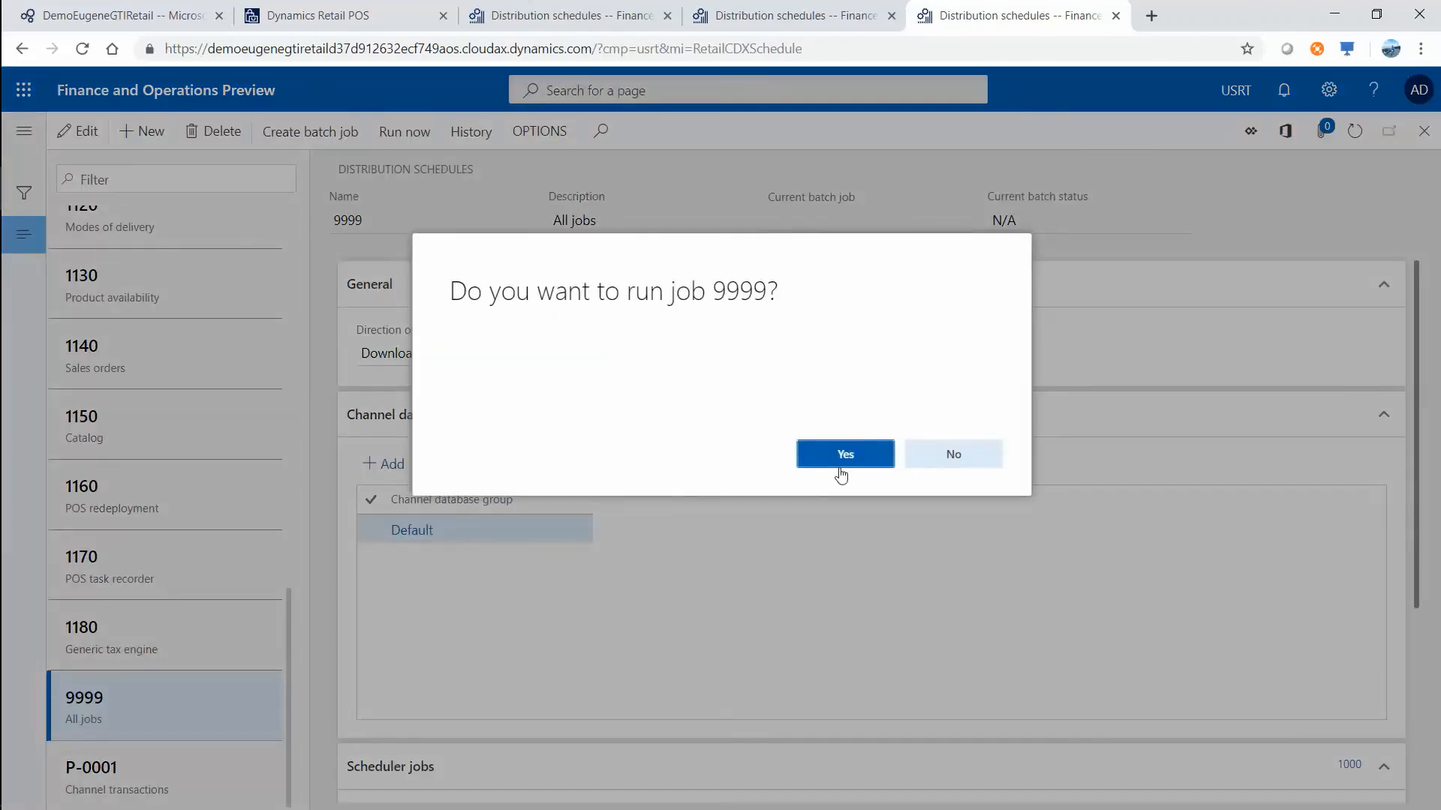
{"action": "left_click", "coordinate": [844, 453]}
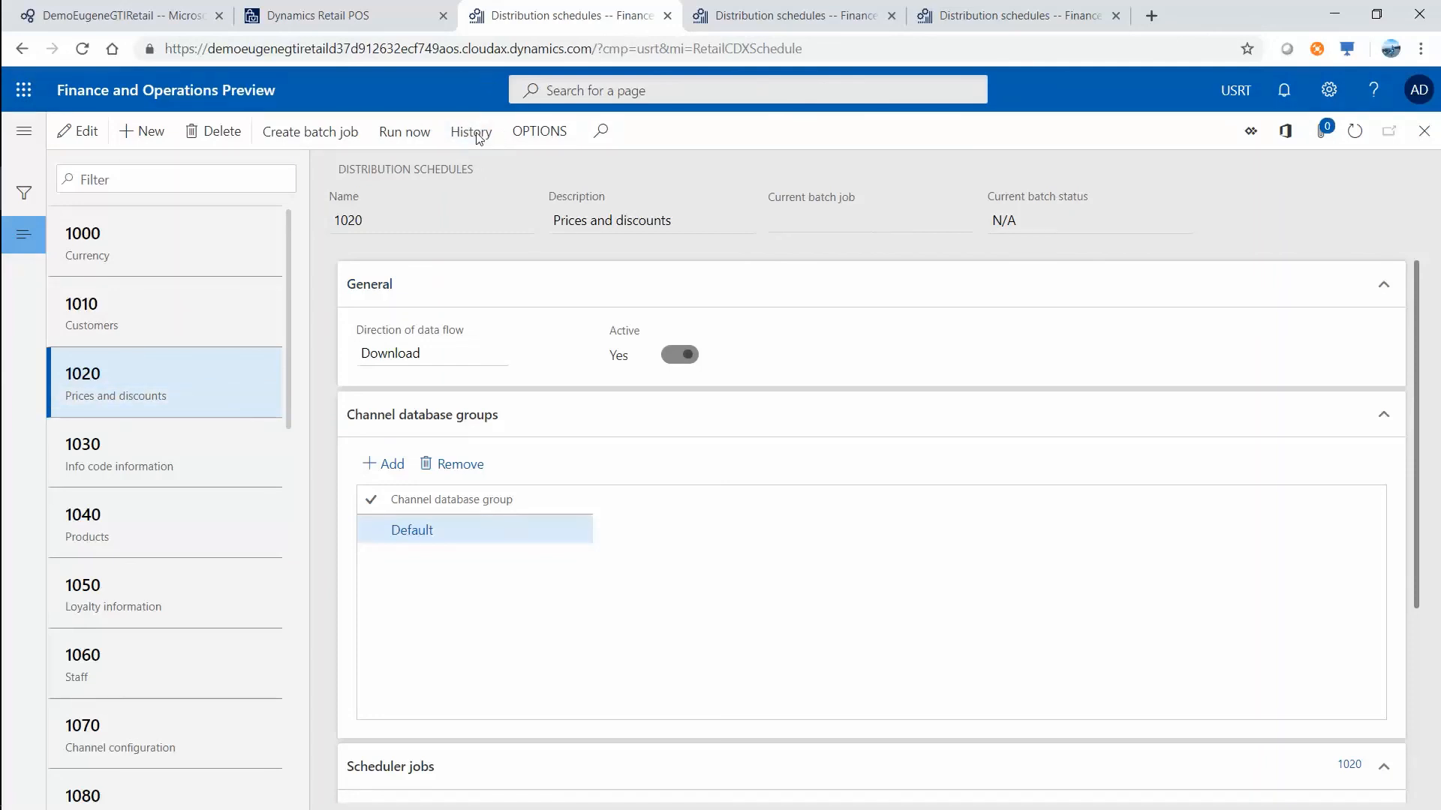
- View job 1020's history and refresh the Available session until the Default database shows Applied
{"action": "left_click", "coordinate": [470, 132]}
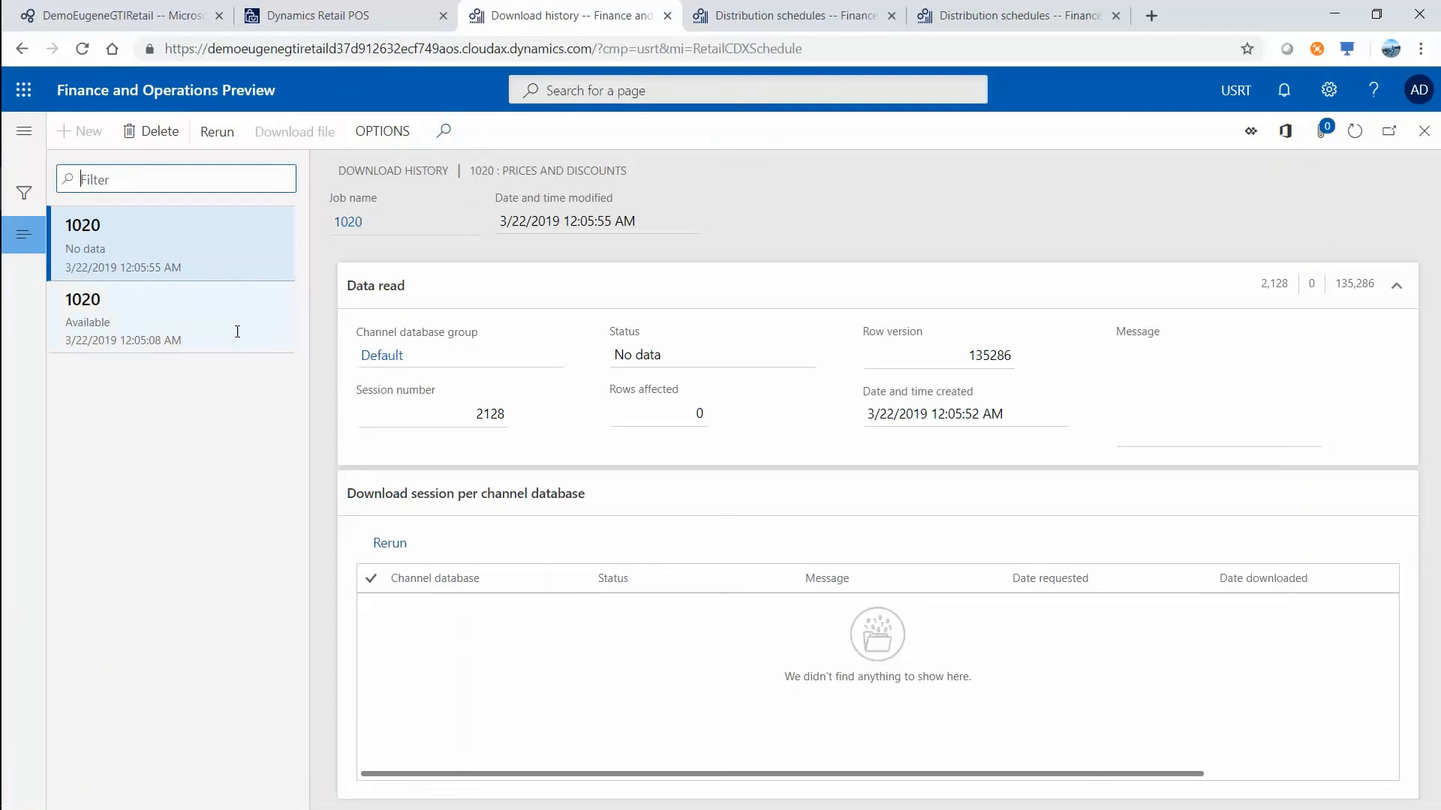
{"action": "left_click", "coordinate": [138, 316]}
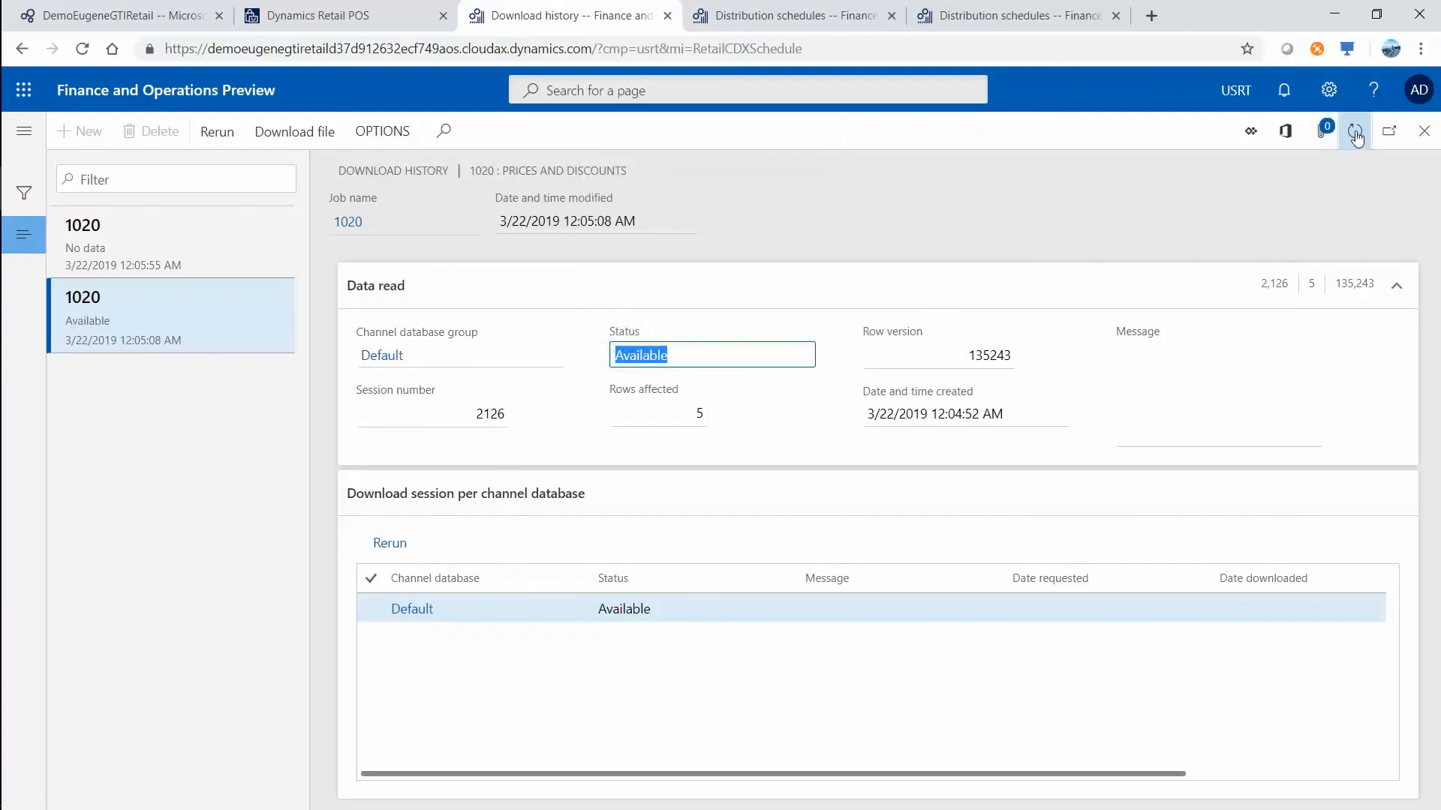
{"action": "left_click", "coordinate": [1354, 130]}
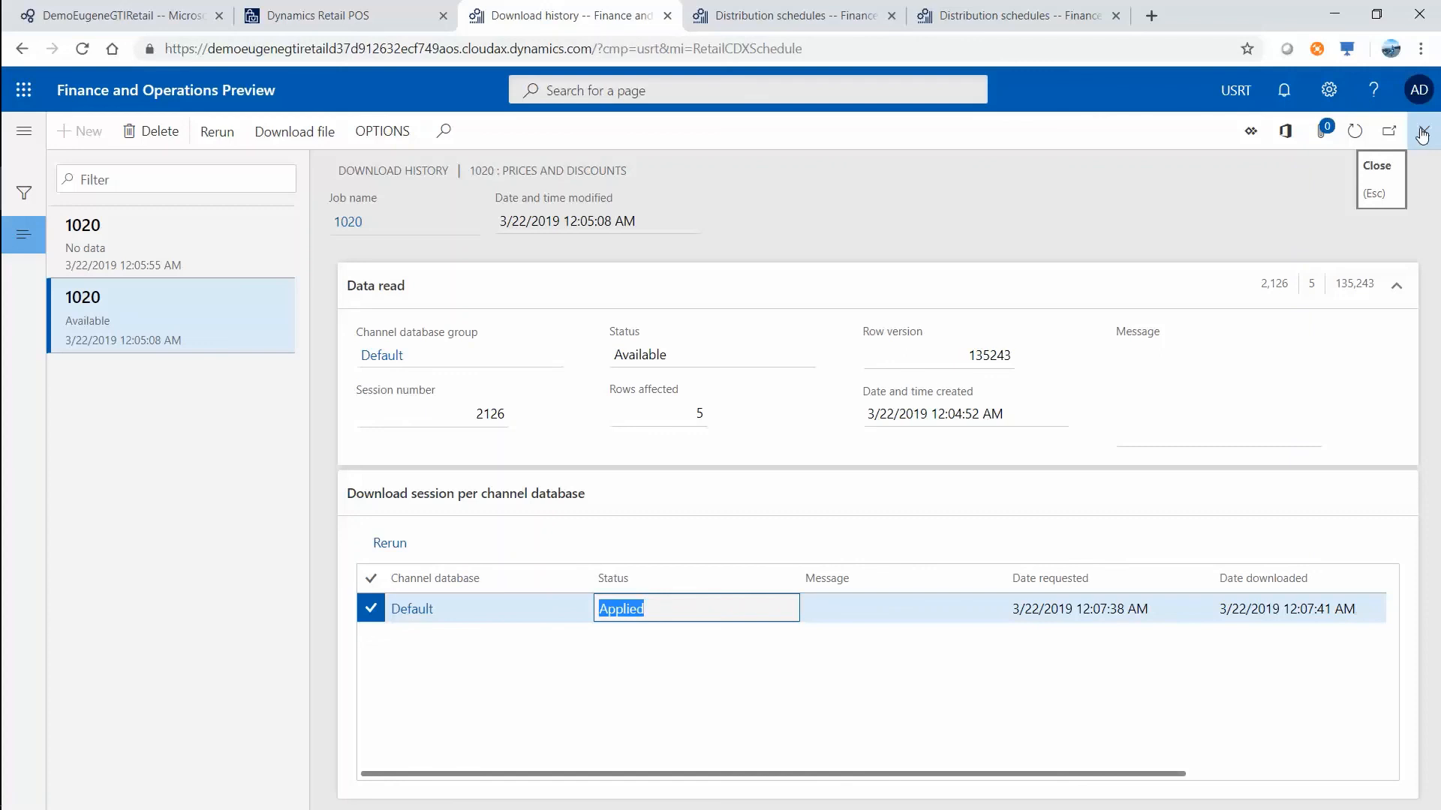
{"action": "left_click", "coordinate": [317, 15]}
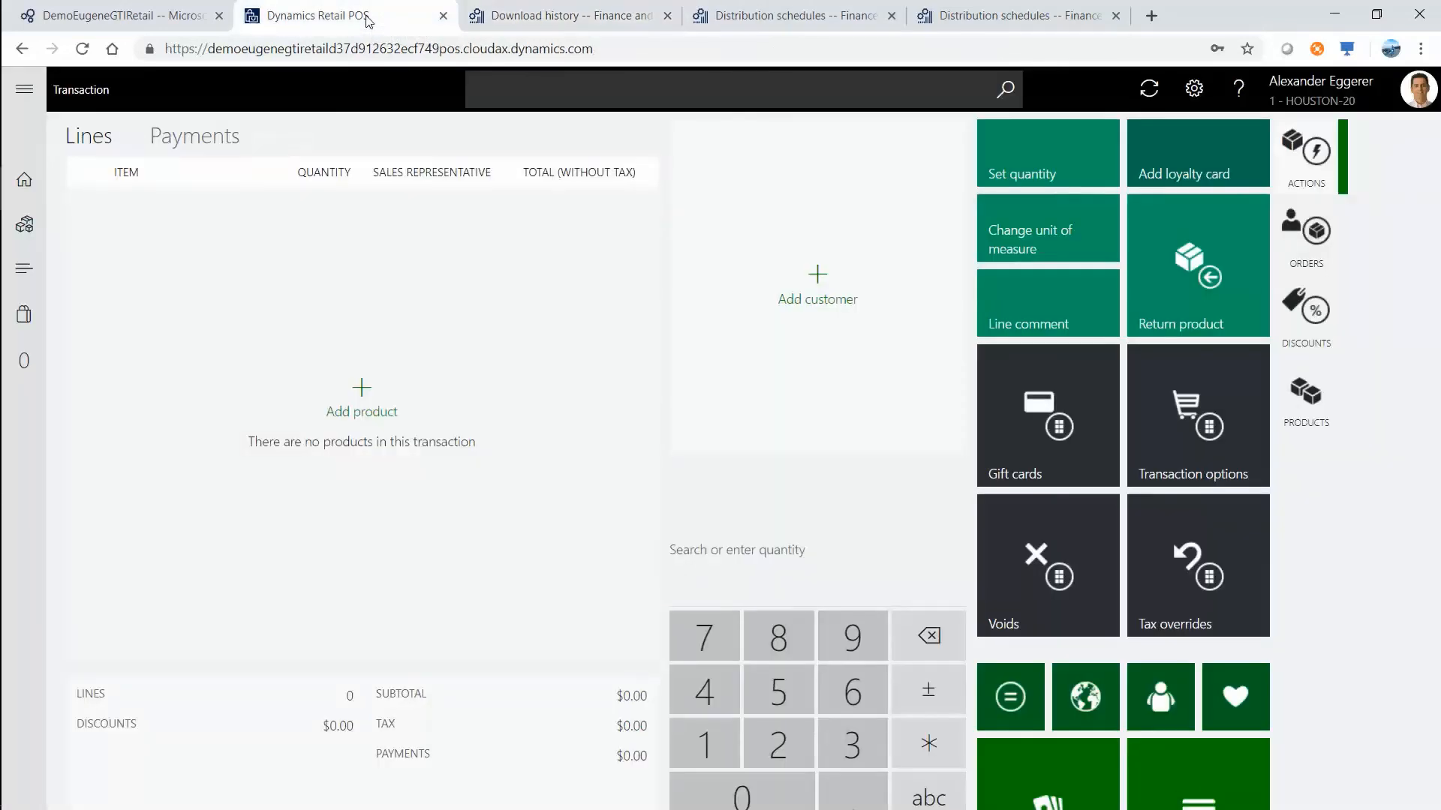
- Add cup cake to the sale, pay $10.00 cash for the $6.00 total and close the $4.00 change due pane
{"action": "left_click", "coordinate": [817, 582]}
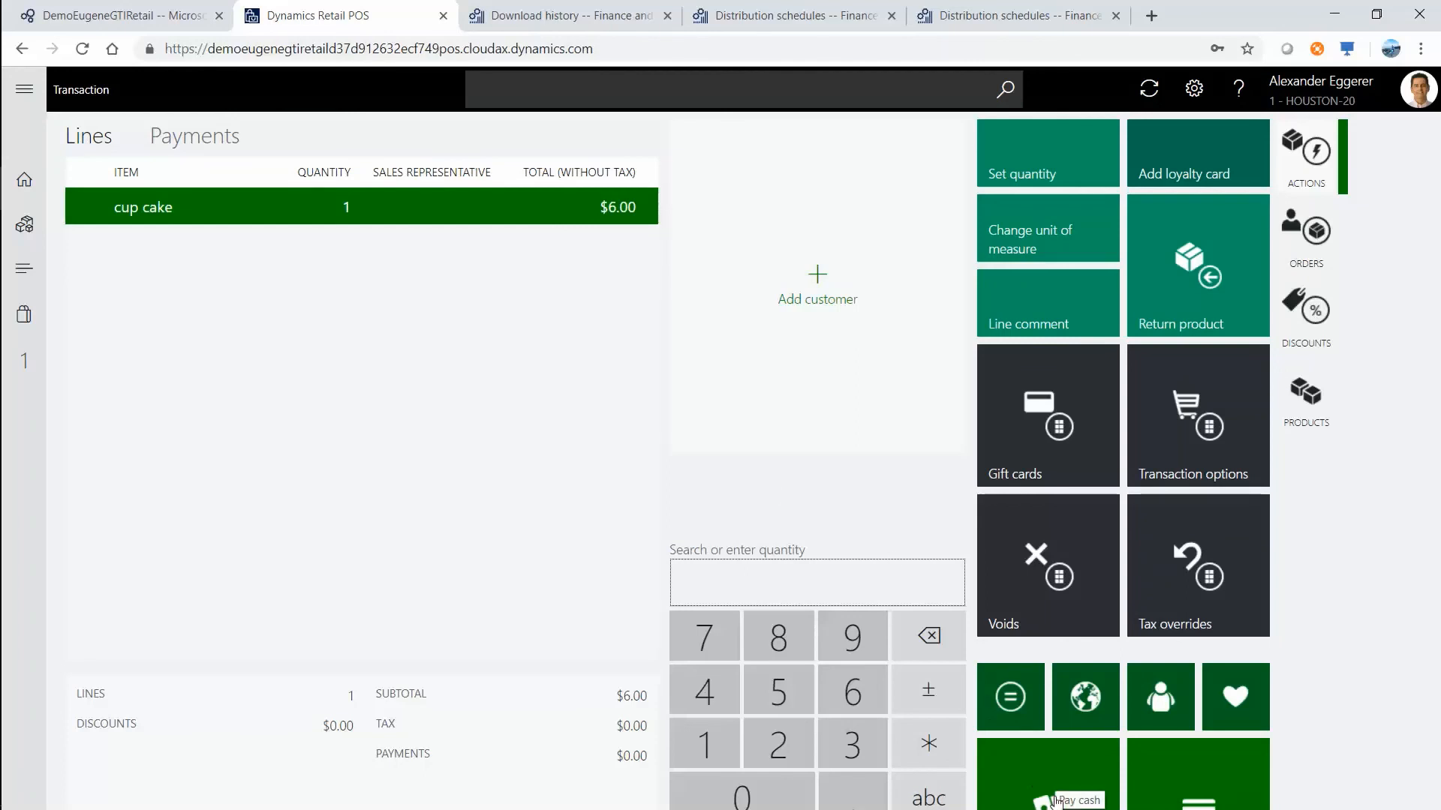
{"action": "key", "text": "F11"}
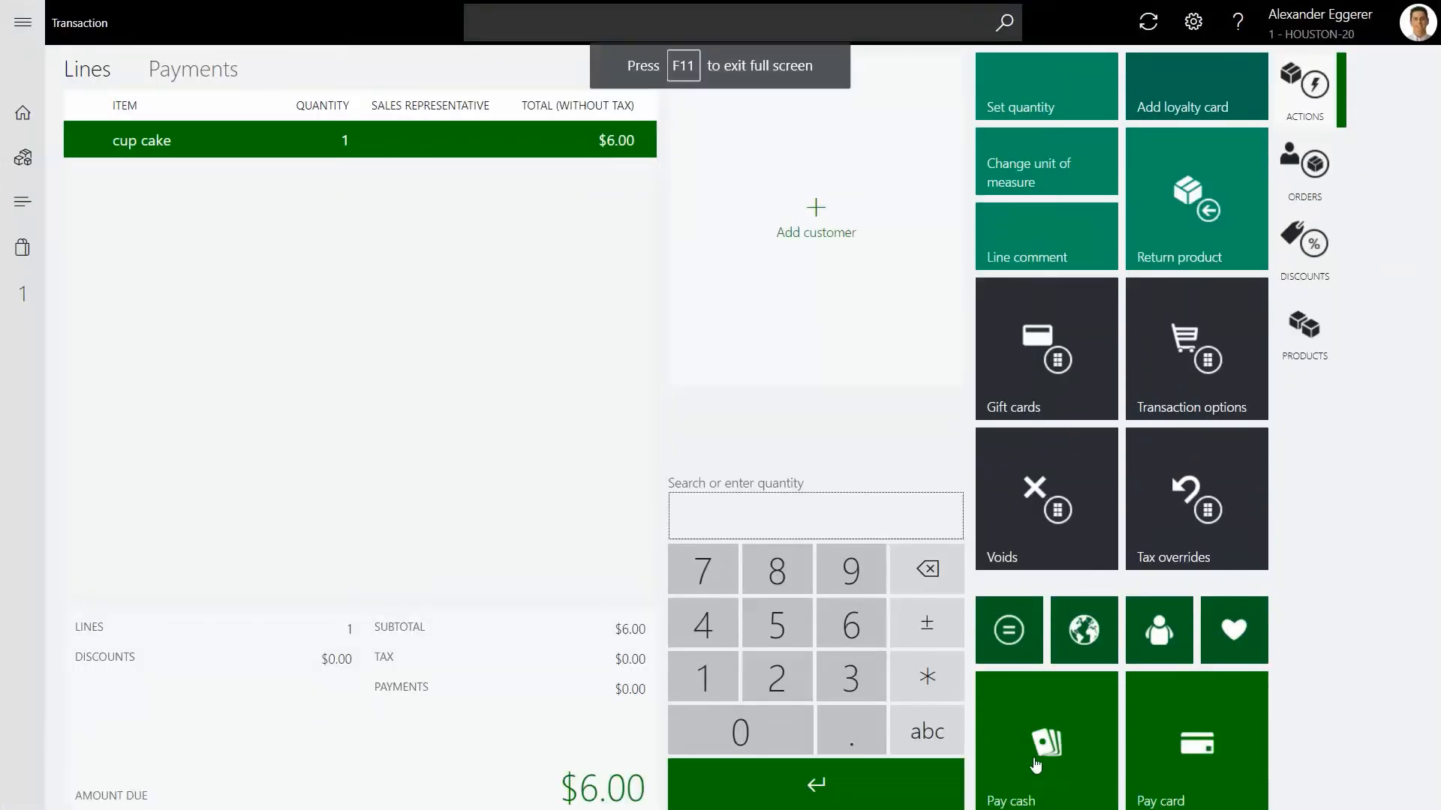
{"action": "left_click", "coordinate": [1045, 740]}
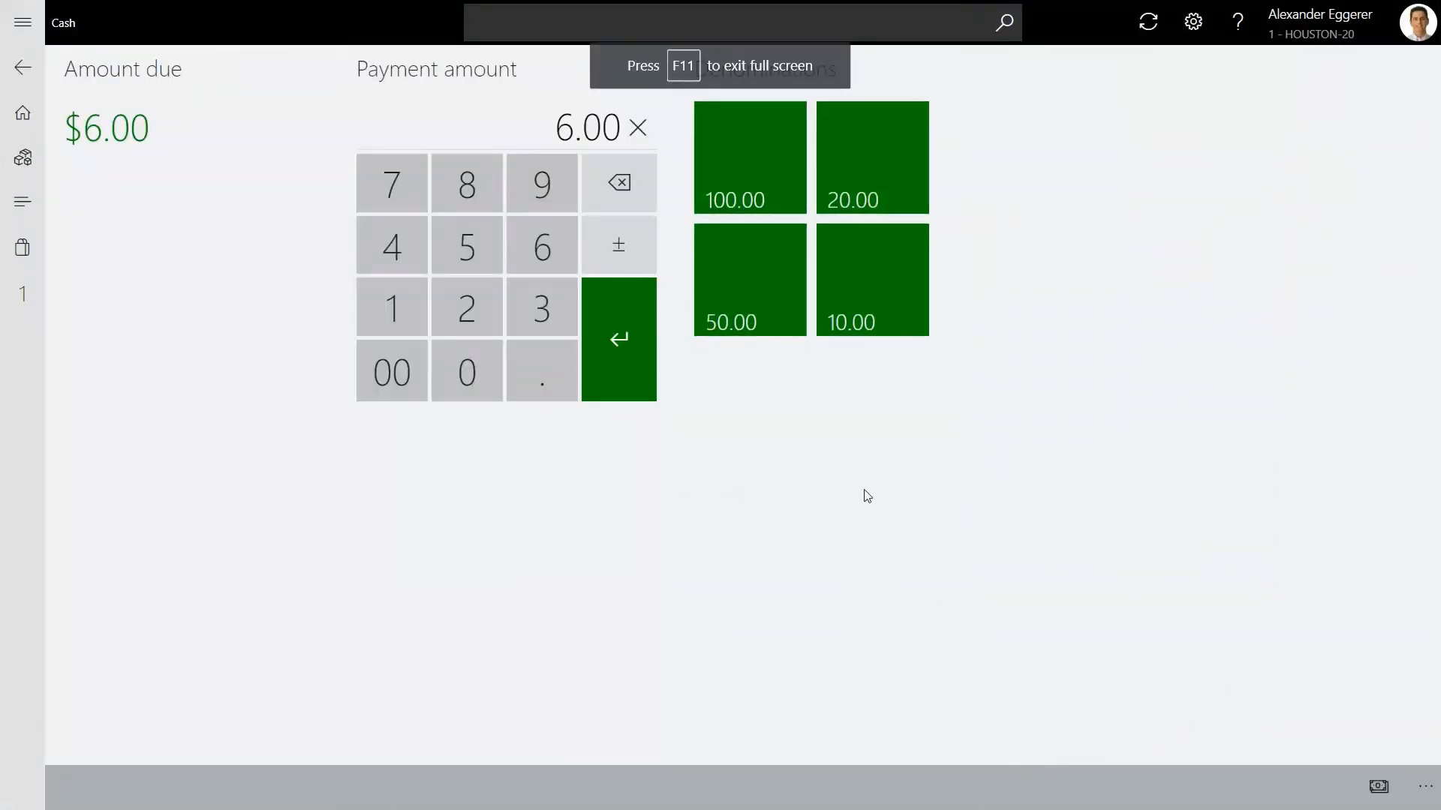
{"action": "left_click", "coordinate": [871, 279]}
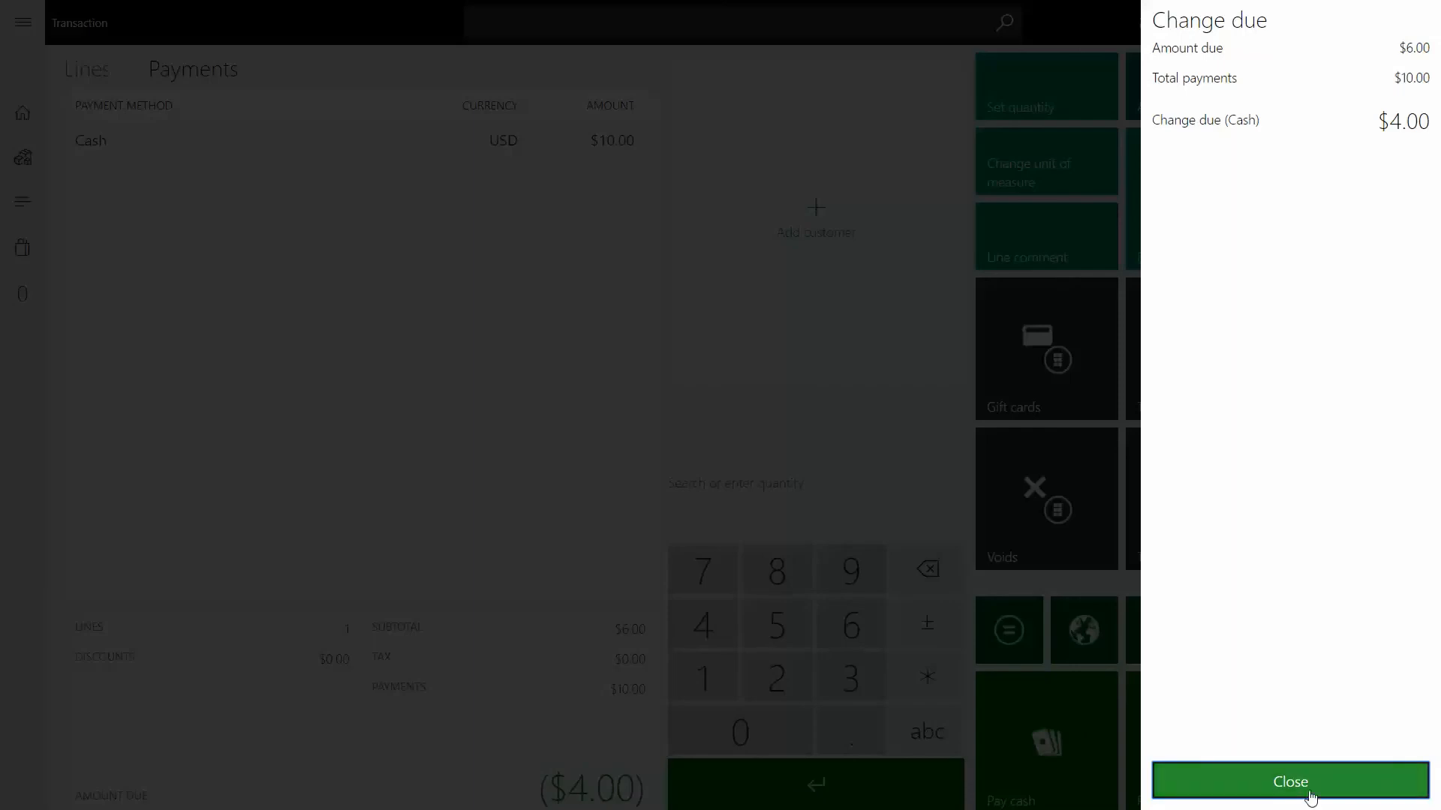
{"action": "left_click", "coordinate": [1290, 782]}
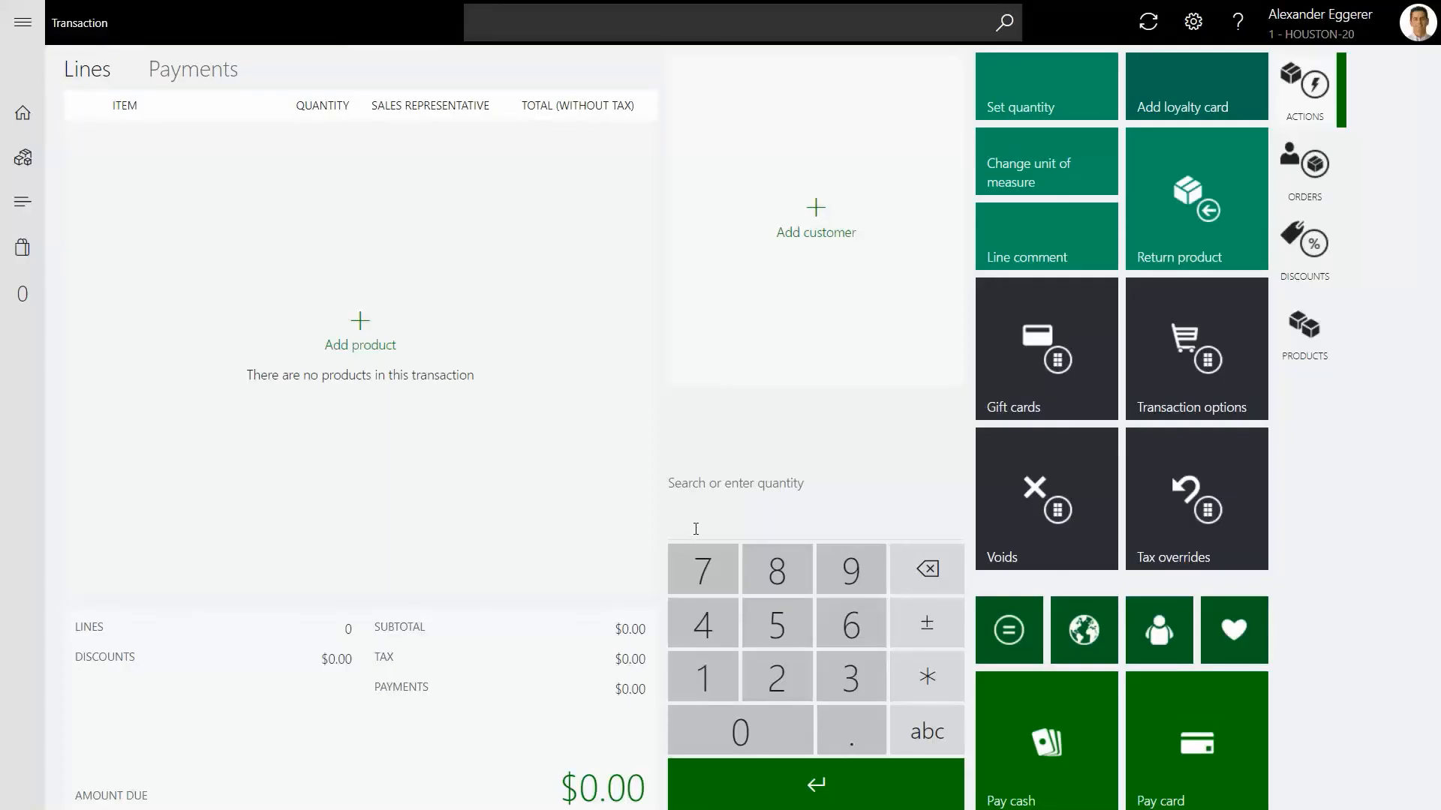